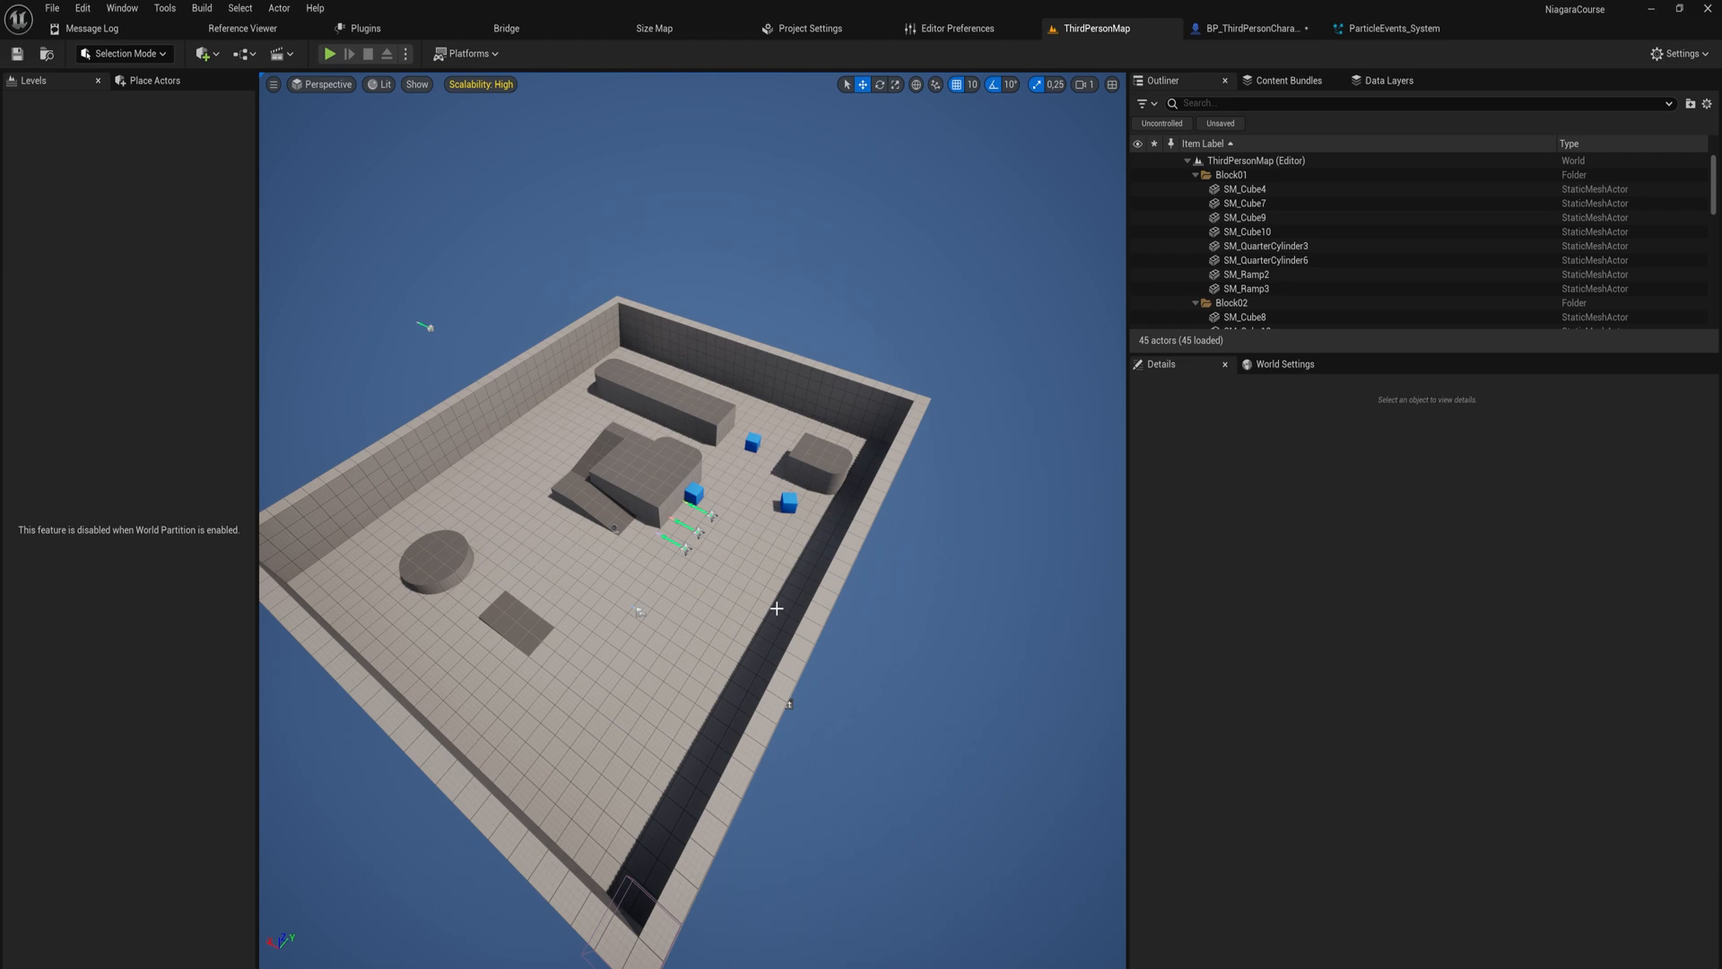
{"action": "mouse_move", "coordinate": [768, 539]}
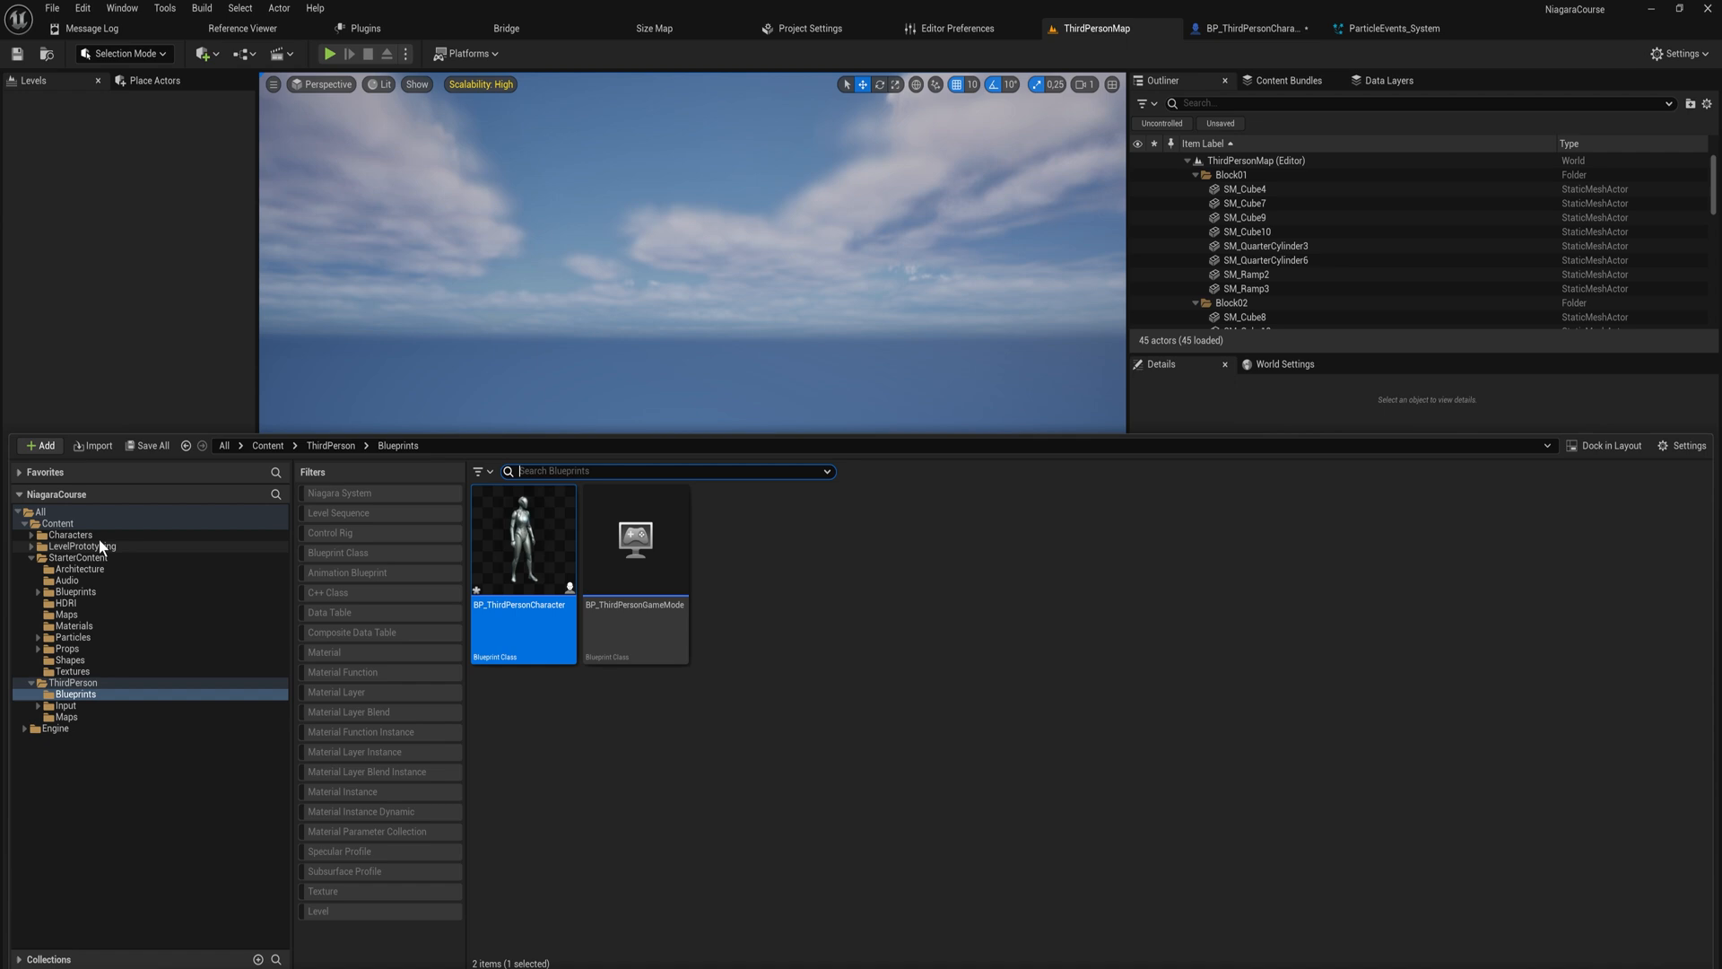
Step: Select the top-level Content folder to list the project's assets
{"action": "left_click", "coordinate": [56, 523]}
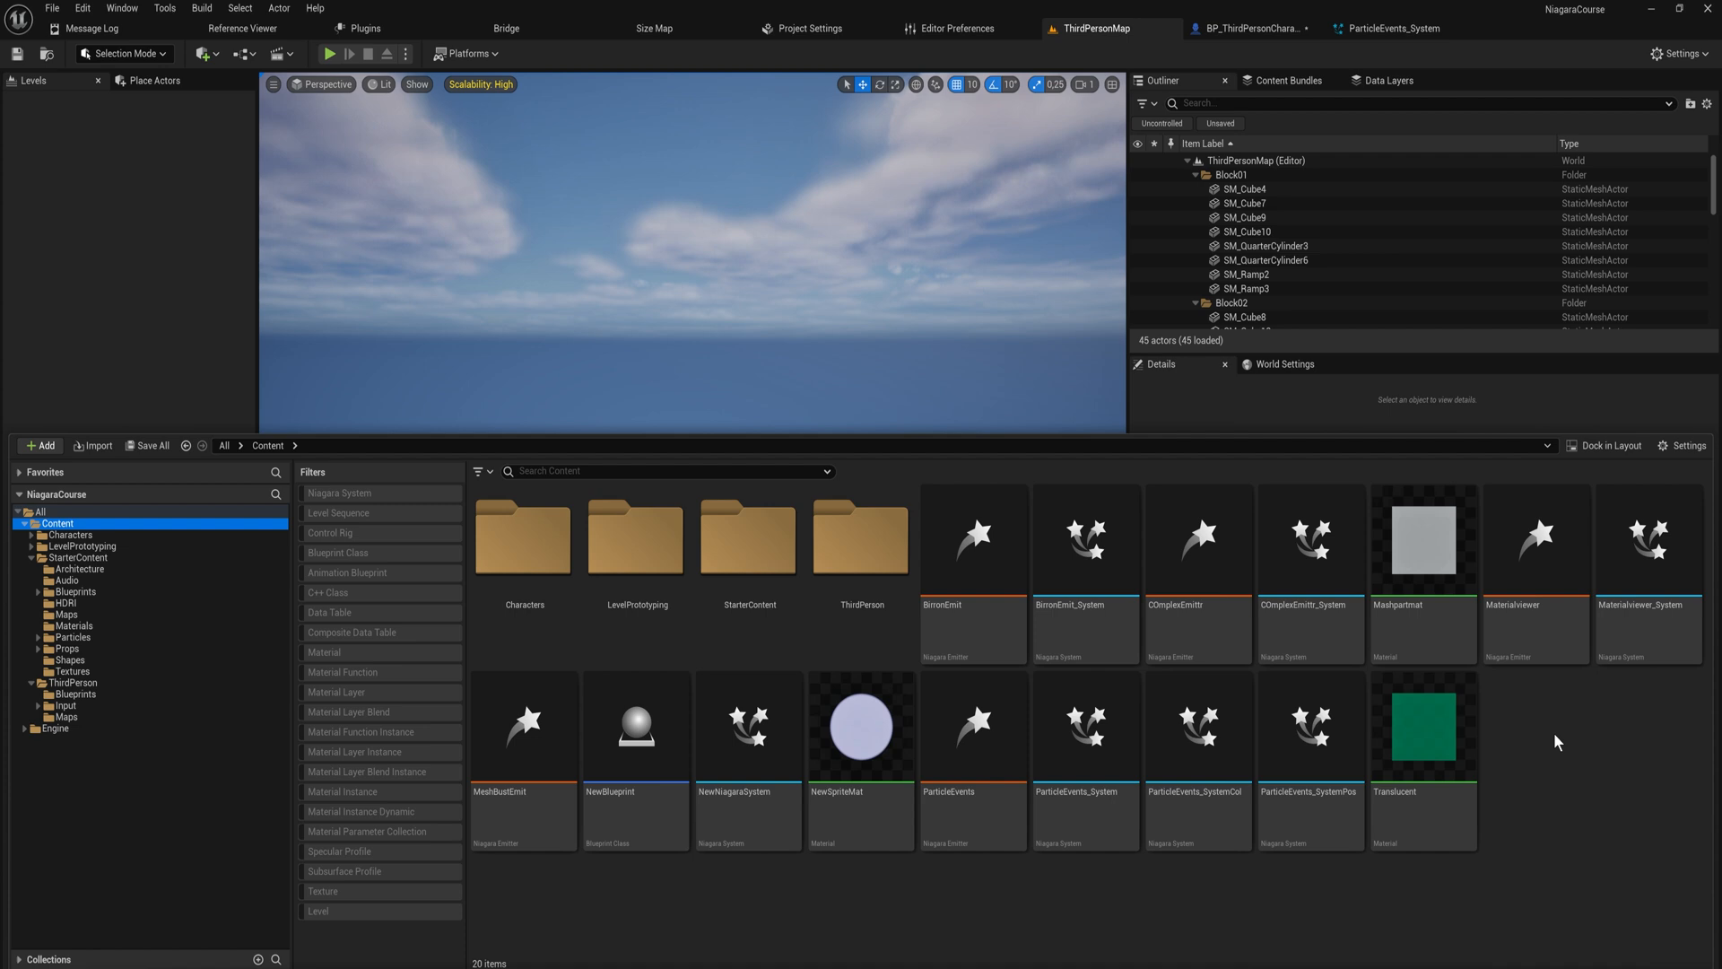
{"action": "mouse_move", "coordinate": [1551, 734]}
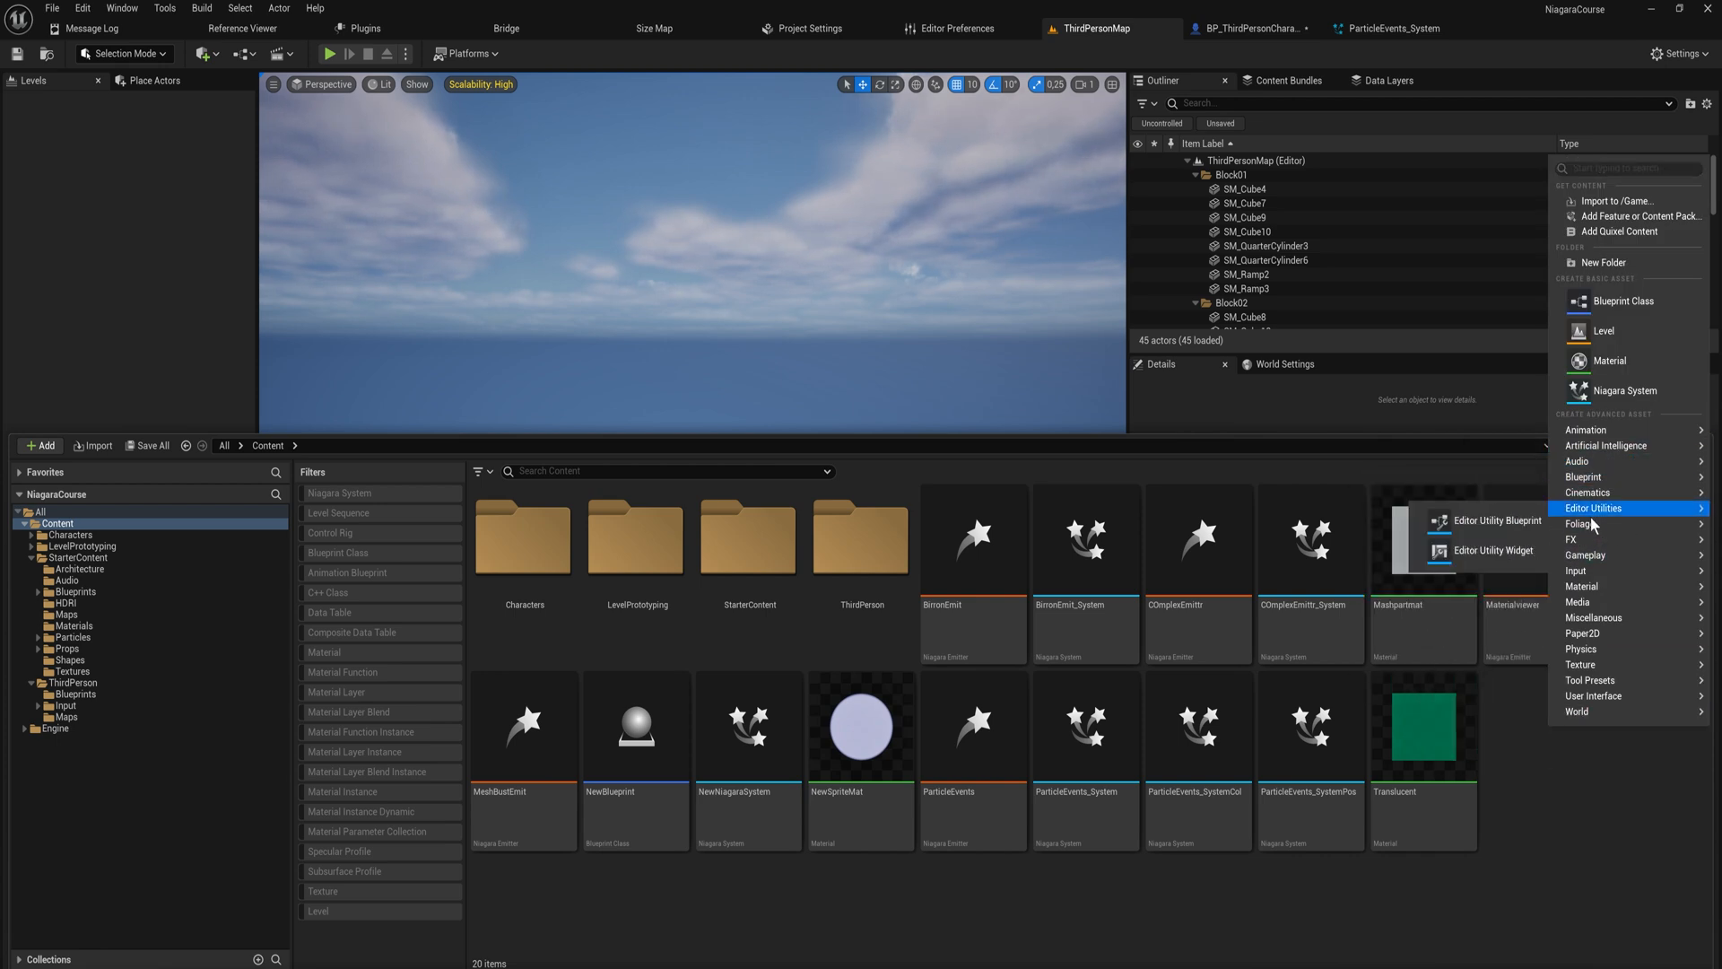
Step: Create a Niagara emitter from the Fountain template and name it DynamicParamEmit
{"action": "left_click", "coordinate": [1626, 390]}
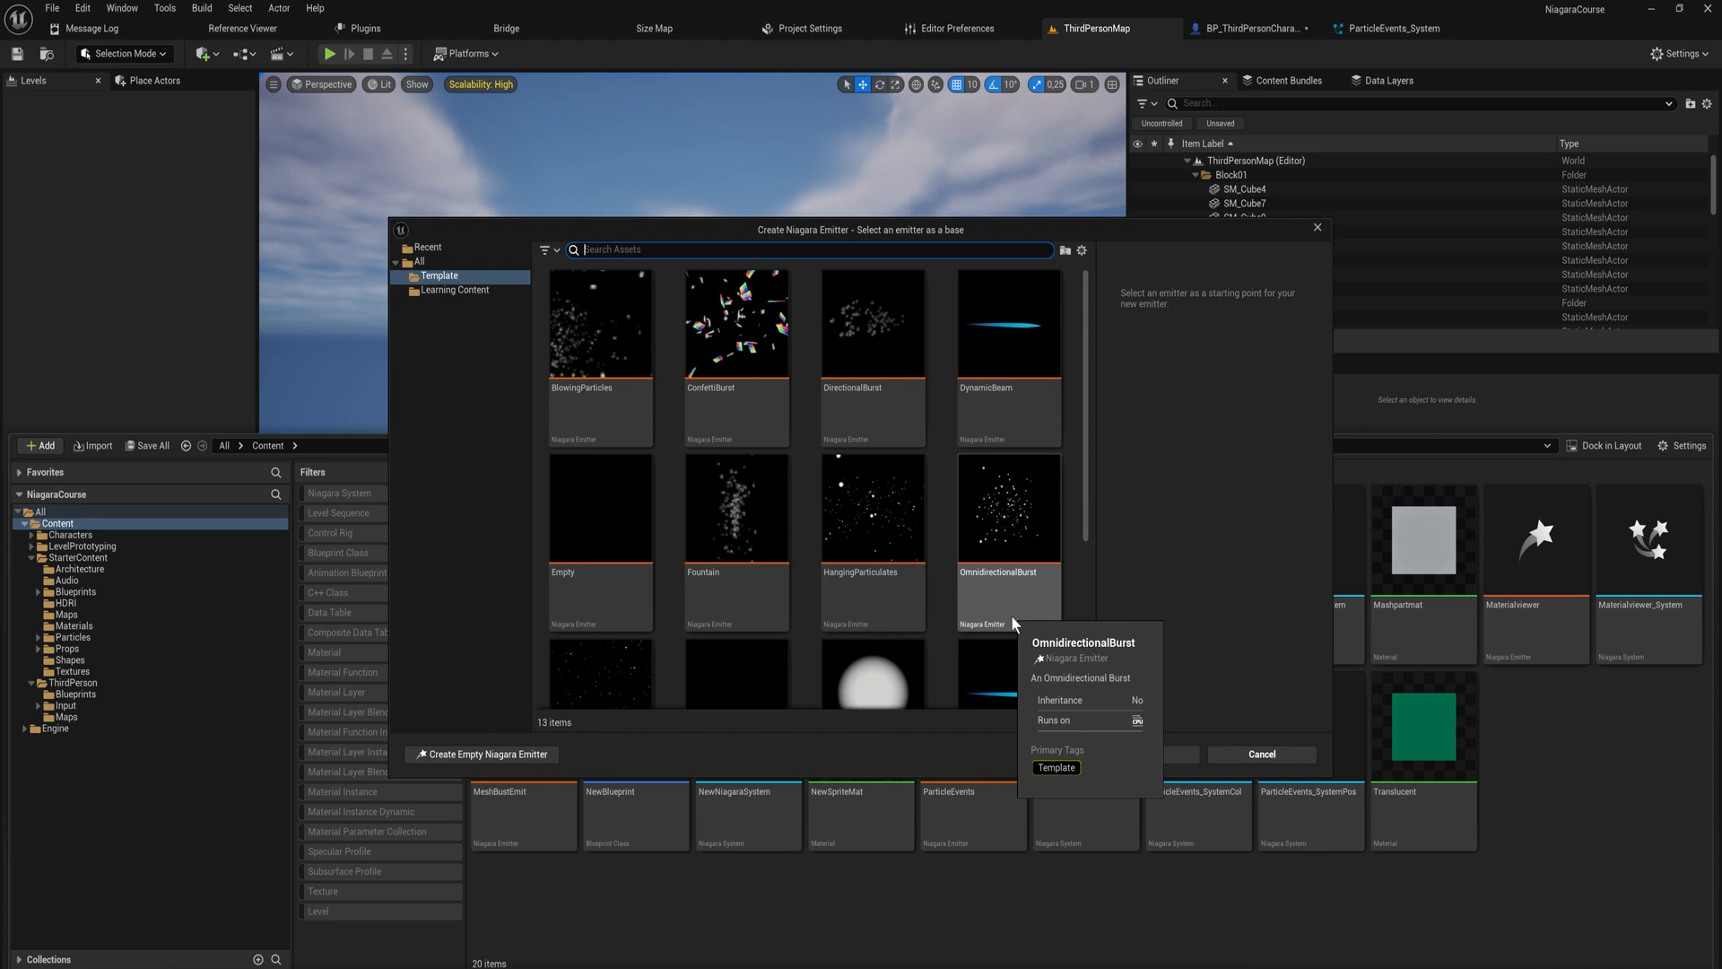
{"action": "left_click", "coordinate": [734, 509]}
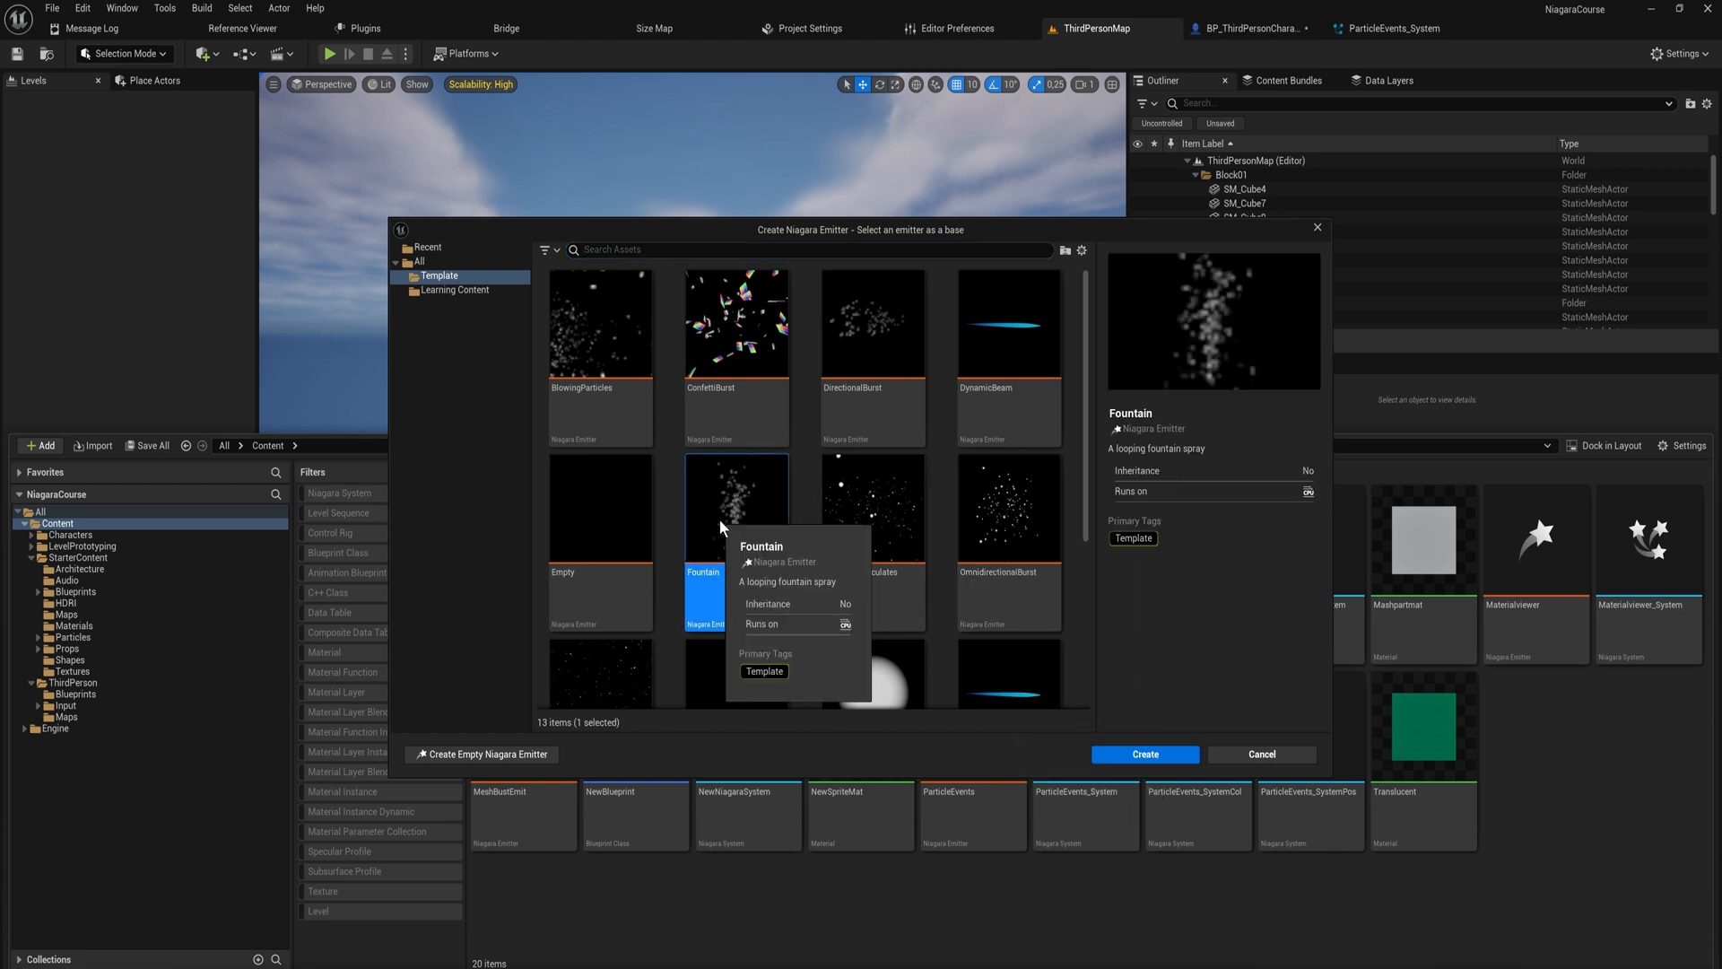
{"action": "left_click", "coordinate": [1144, 753]}
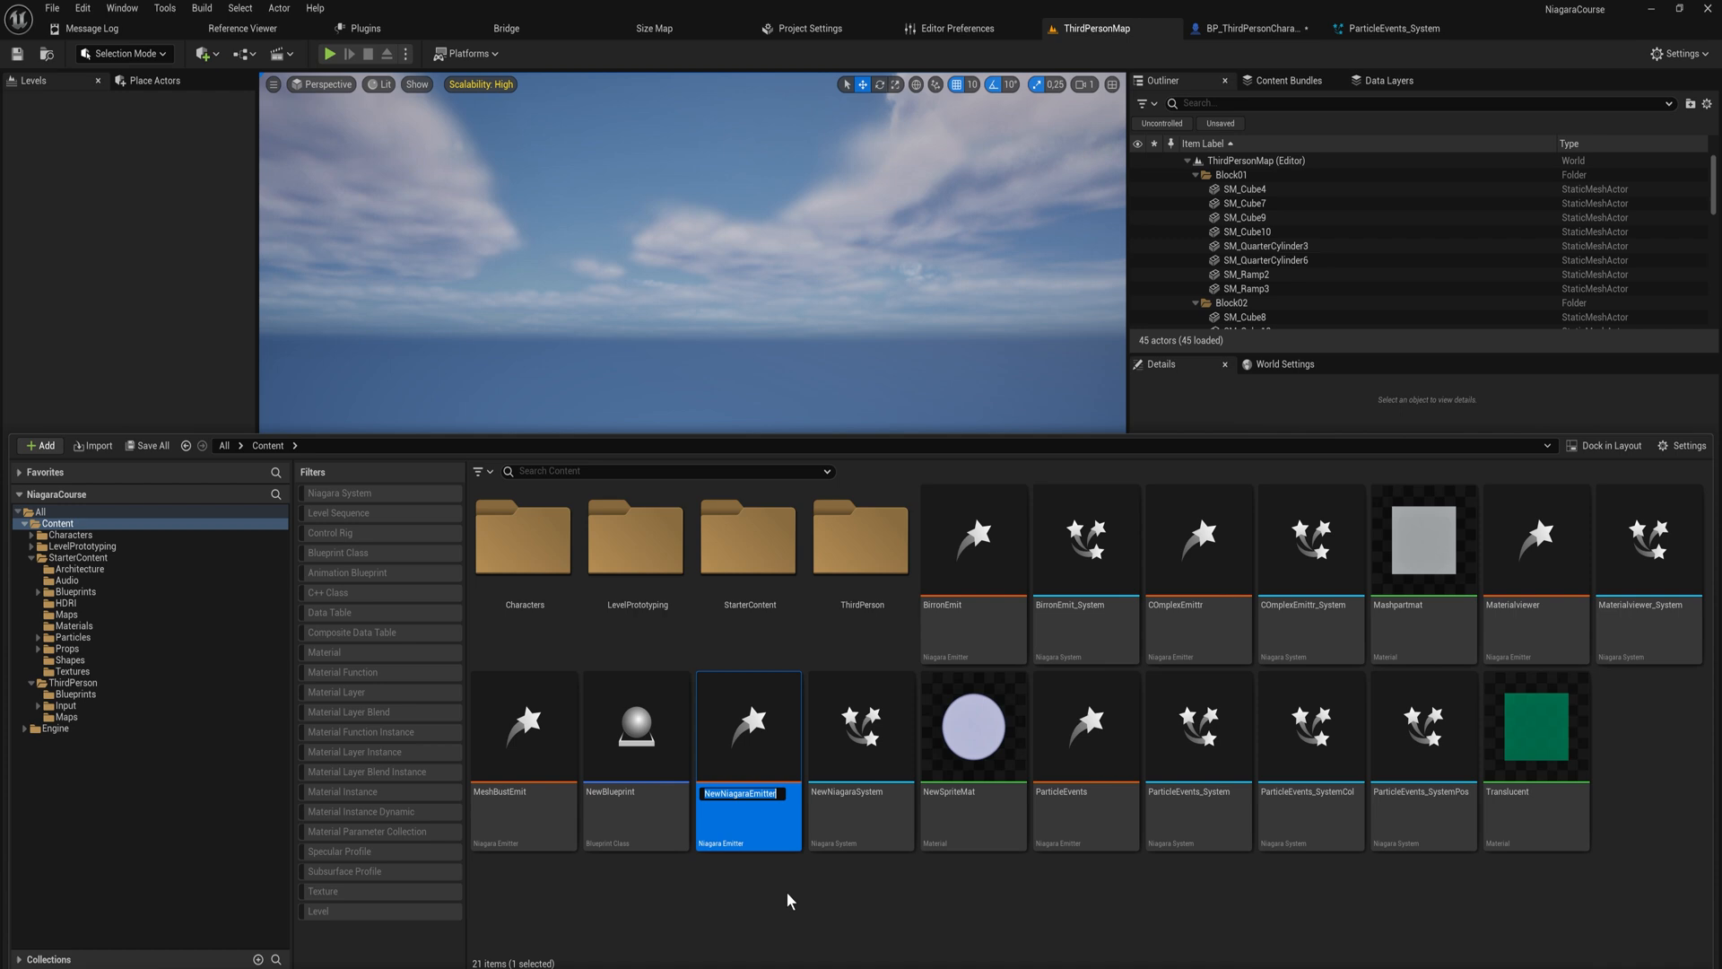
{"action": "type", "text": "DynamicParam"}
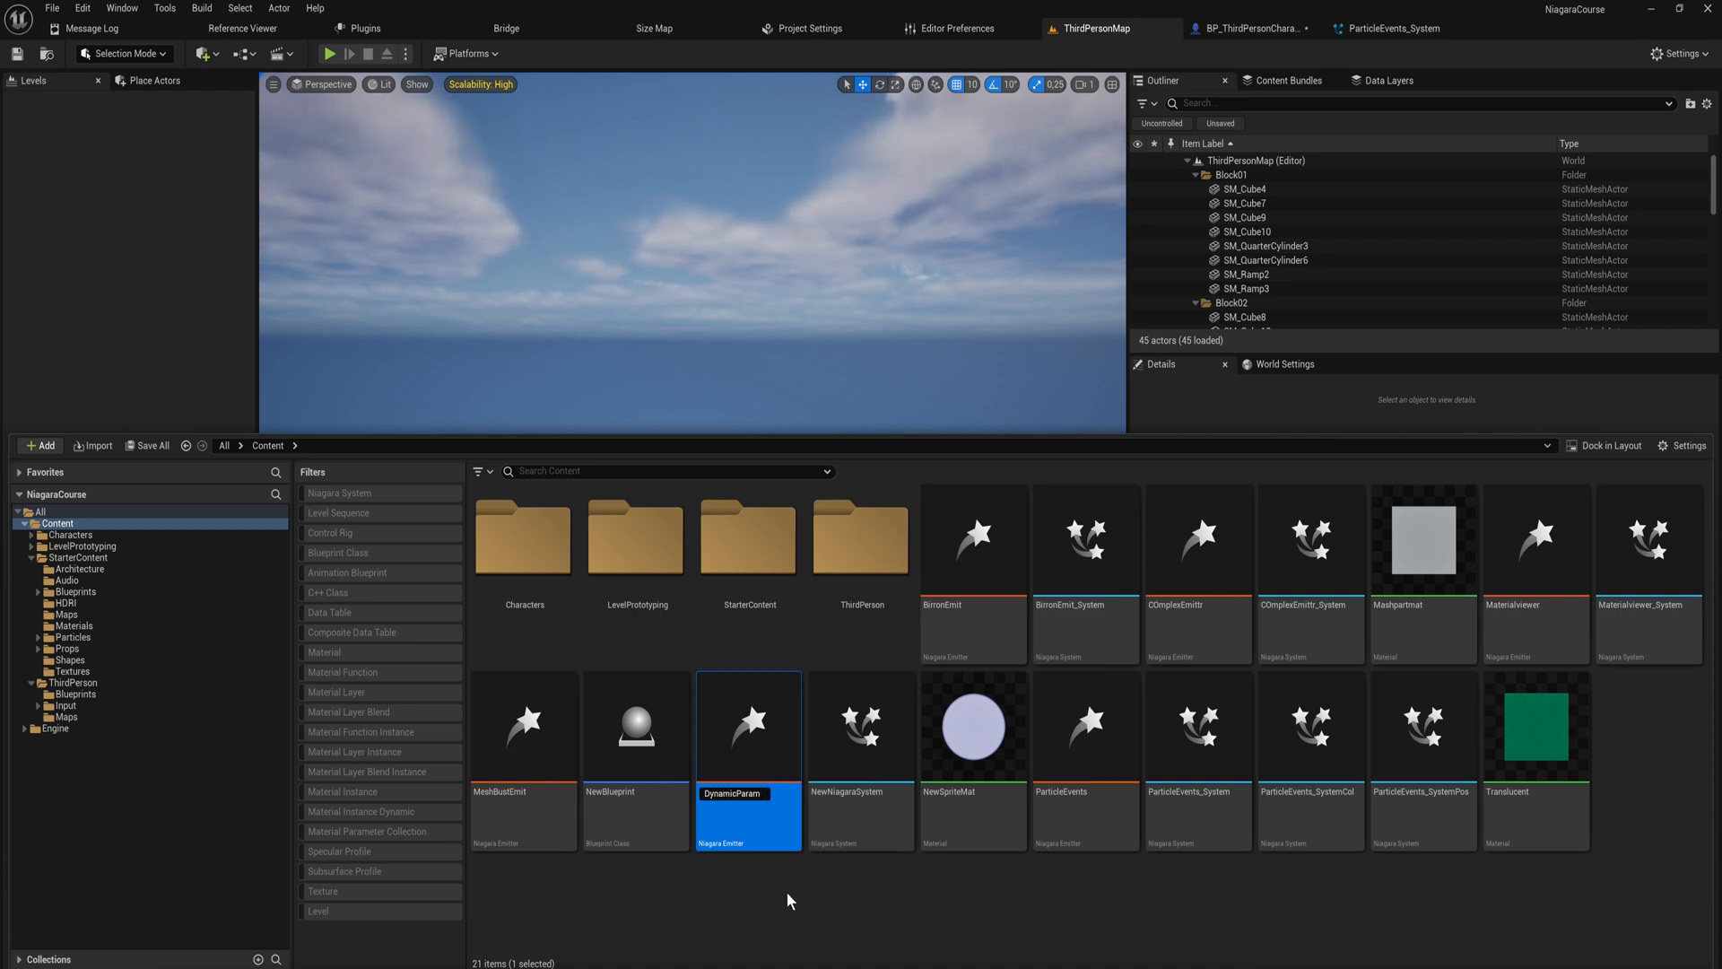
{"action": "mouse_move", "coordinate": [1424, 538]}
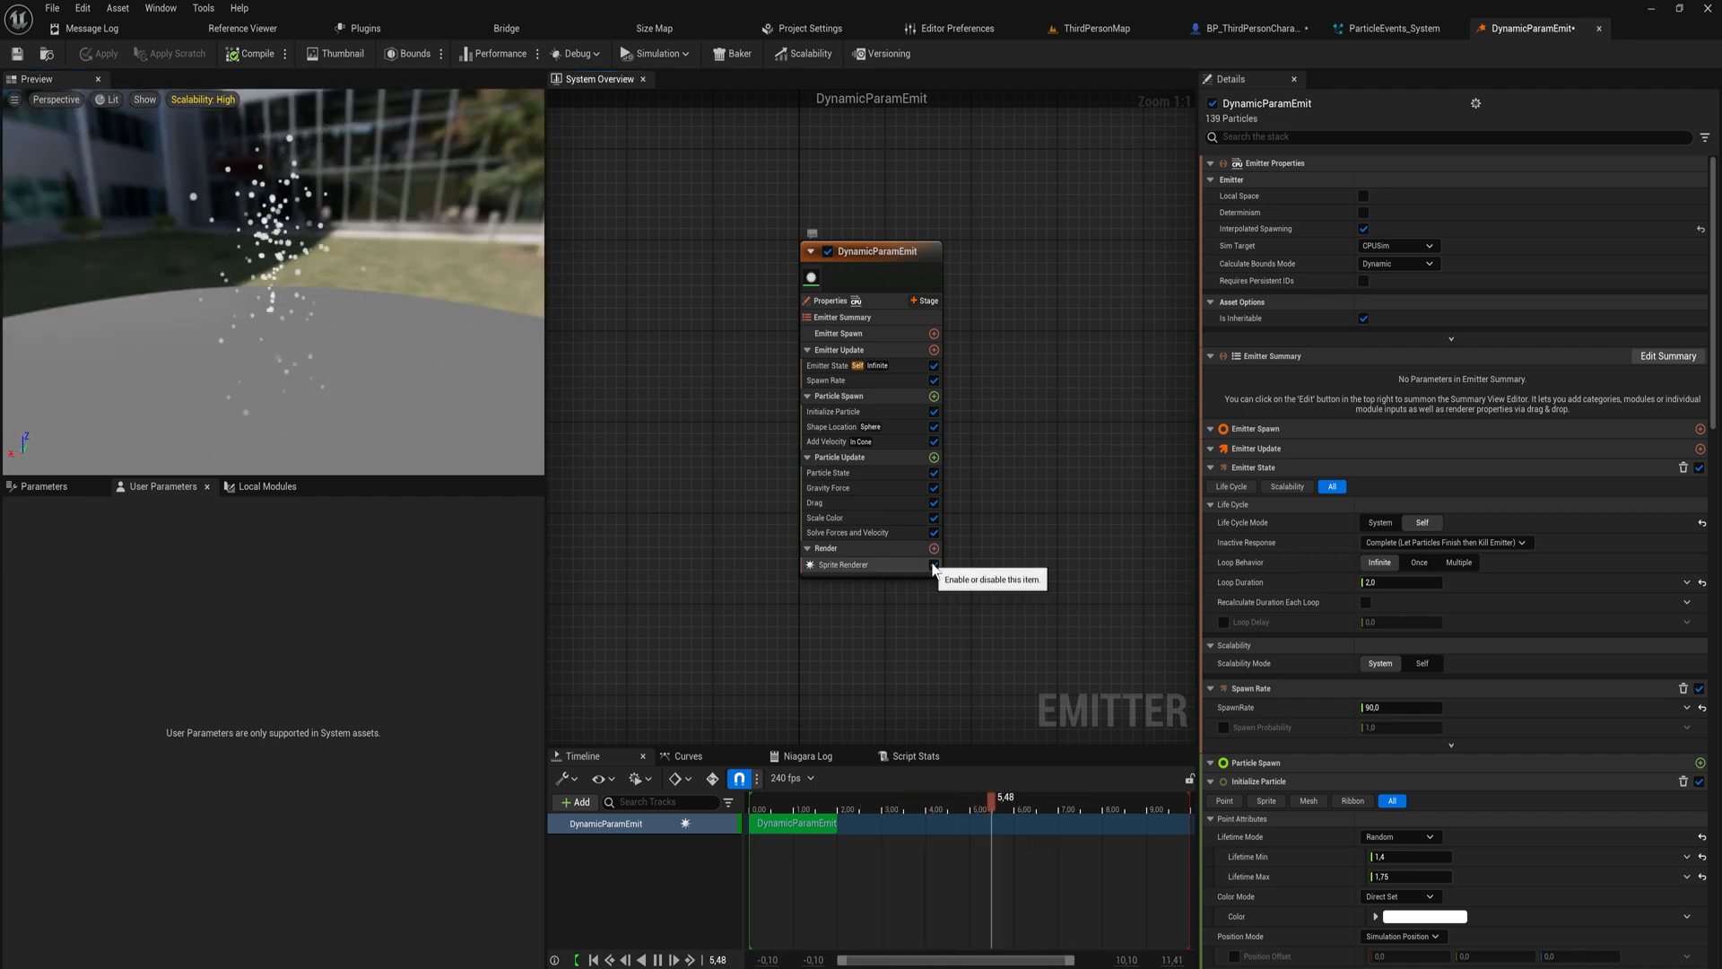
Step: Add a Mesh Renderer to the emitter and set its particle mesh to Sphere
{"action": "left_click", "coordinate": [935, 549]}
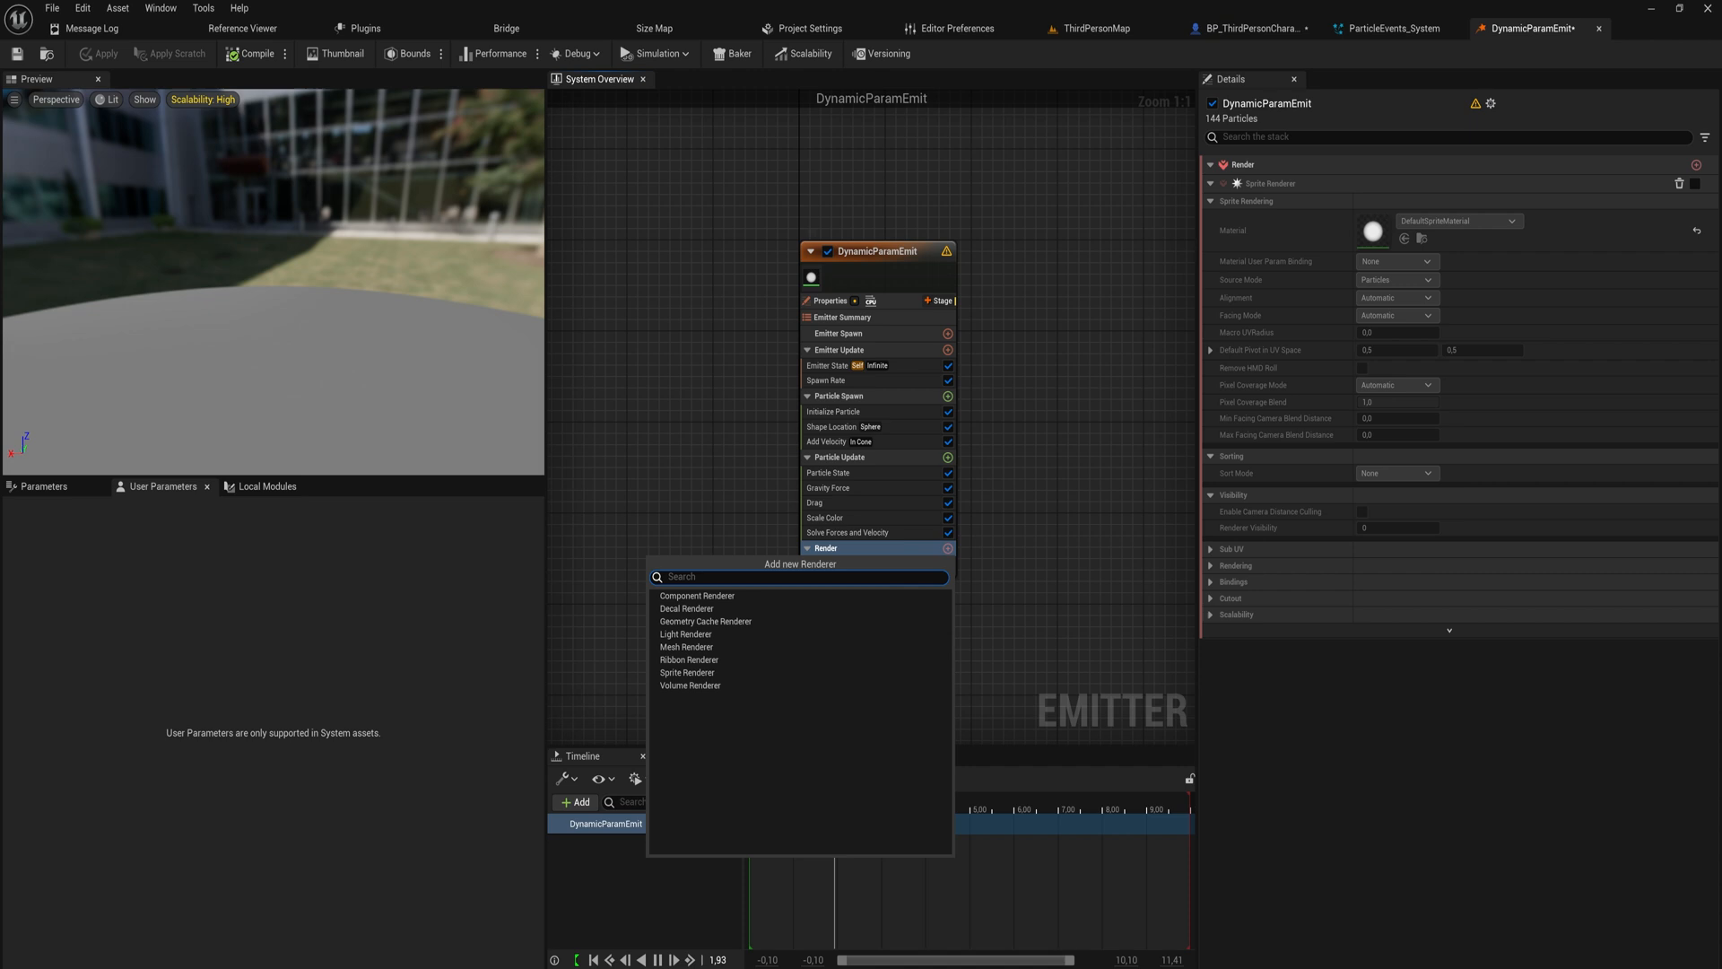
{"action": "type", "text": "mar"}
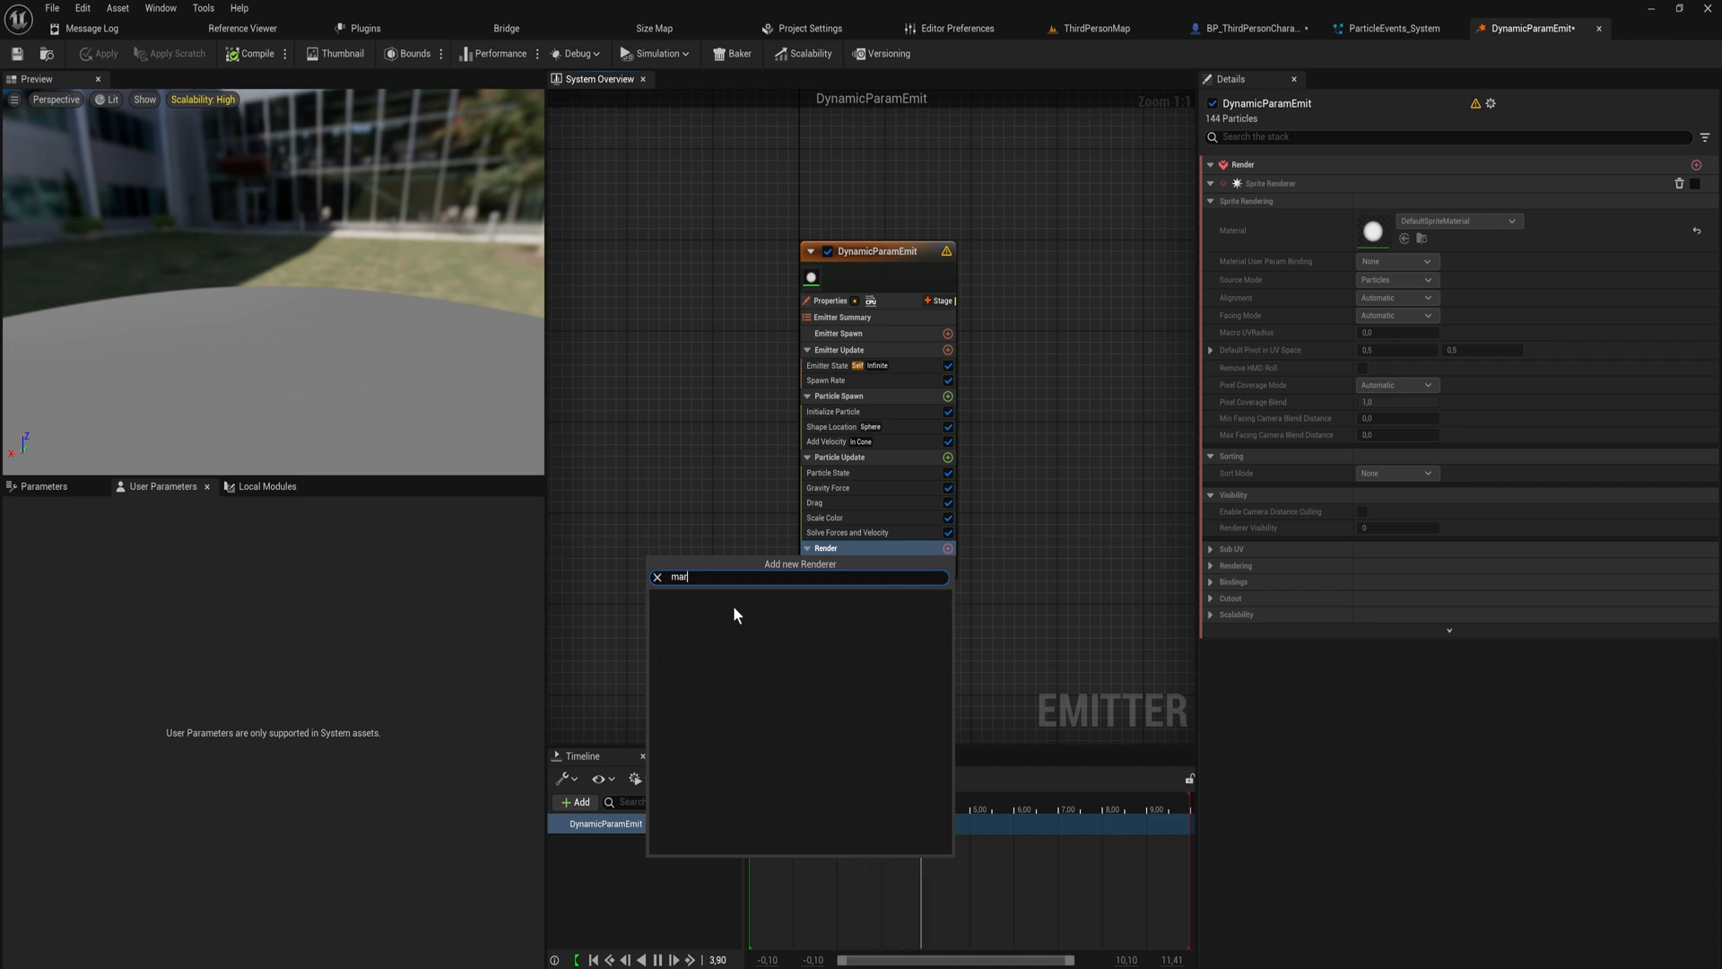
{"action": "type", "text": "mesh"}
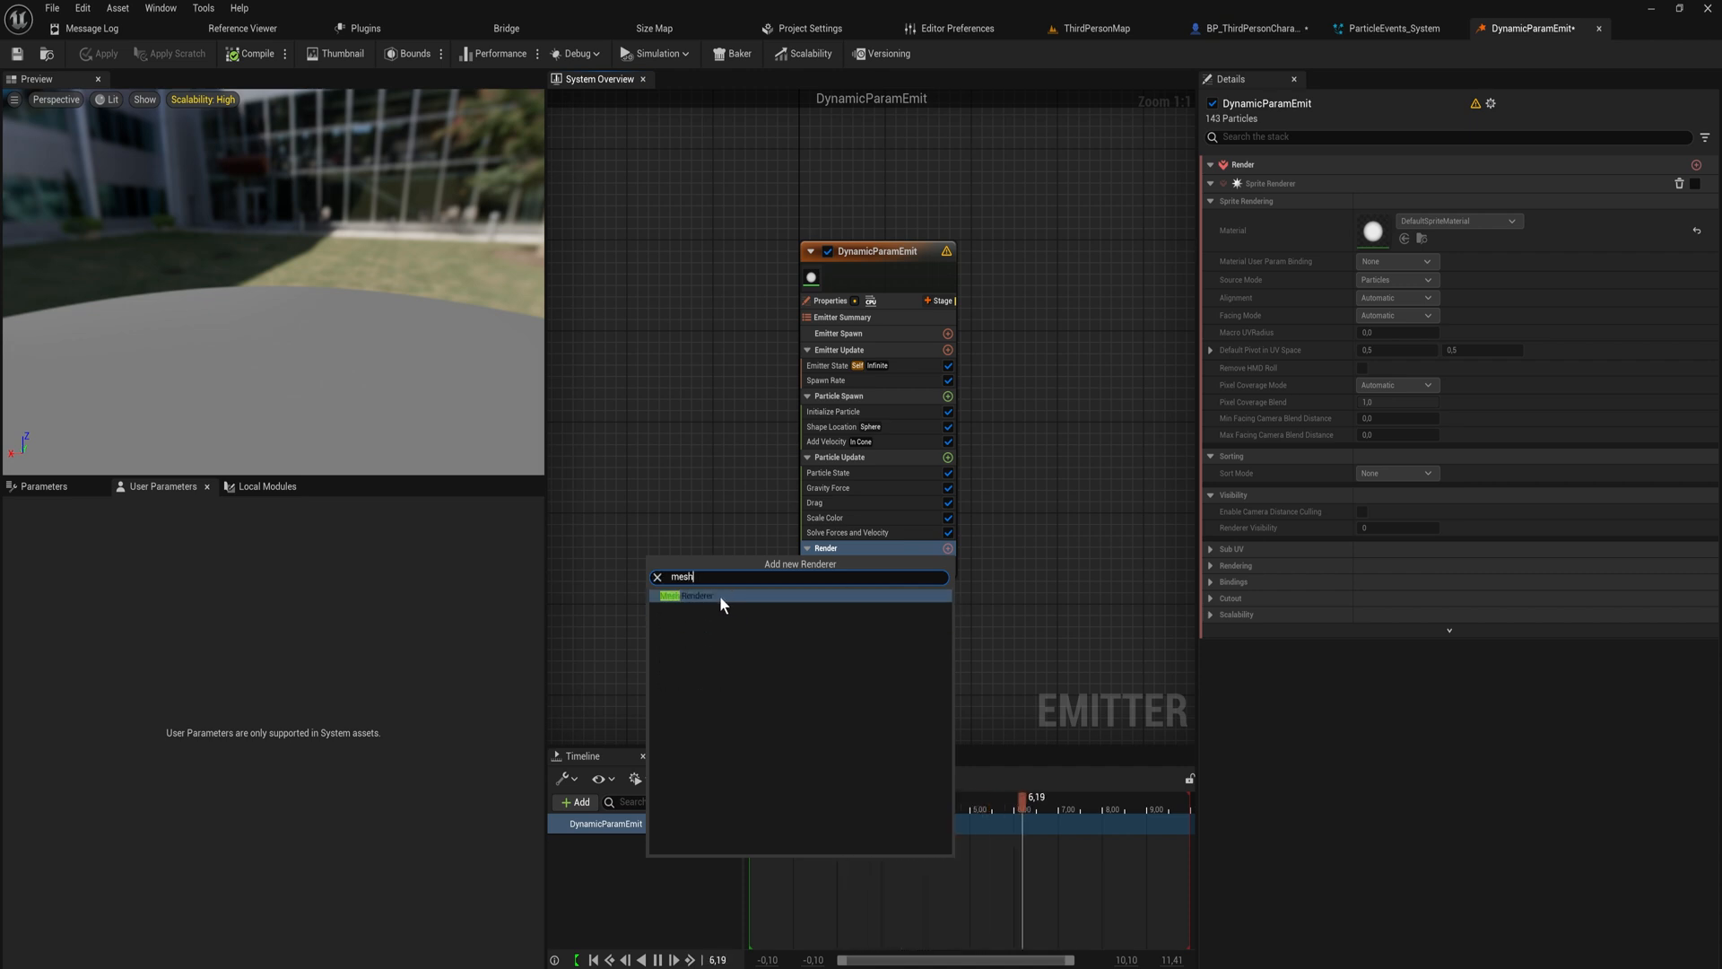
{"action": "left_click", "coordinate": [692, 595]}
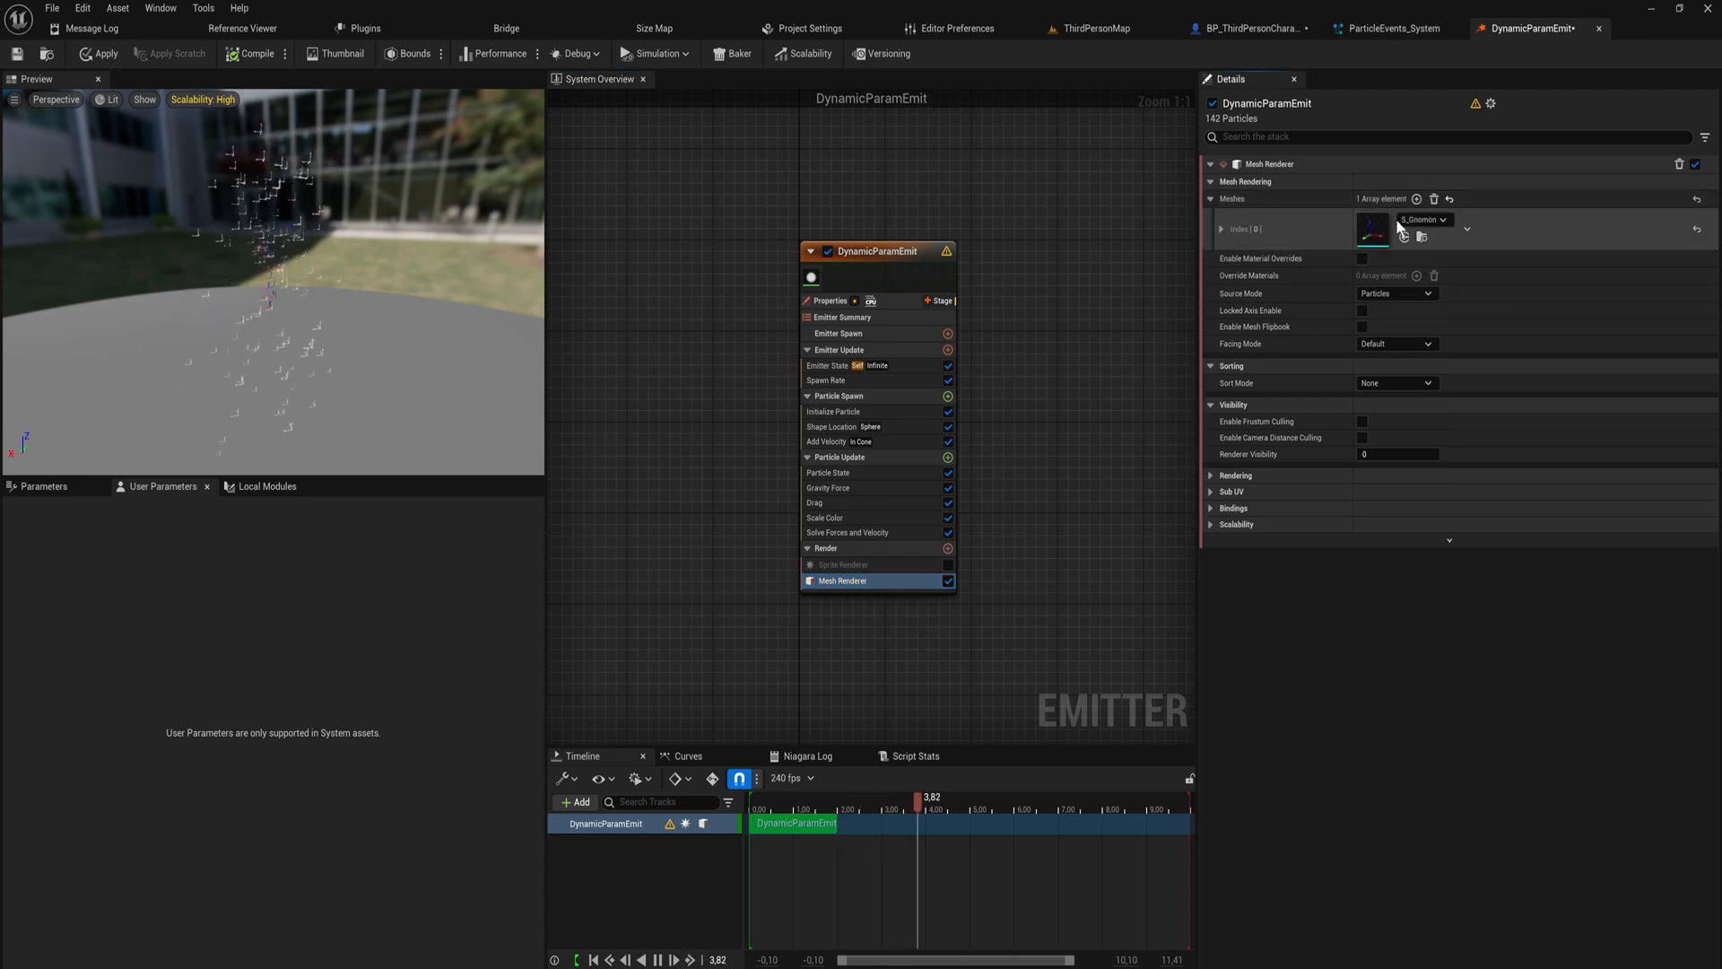
{"action": "left_click", "coordinate": [1466, 229]}
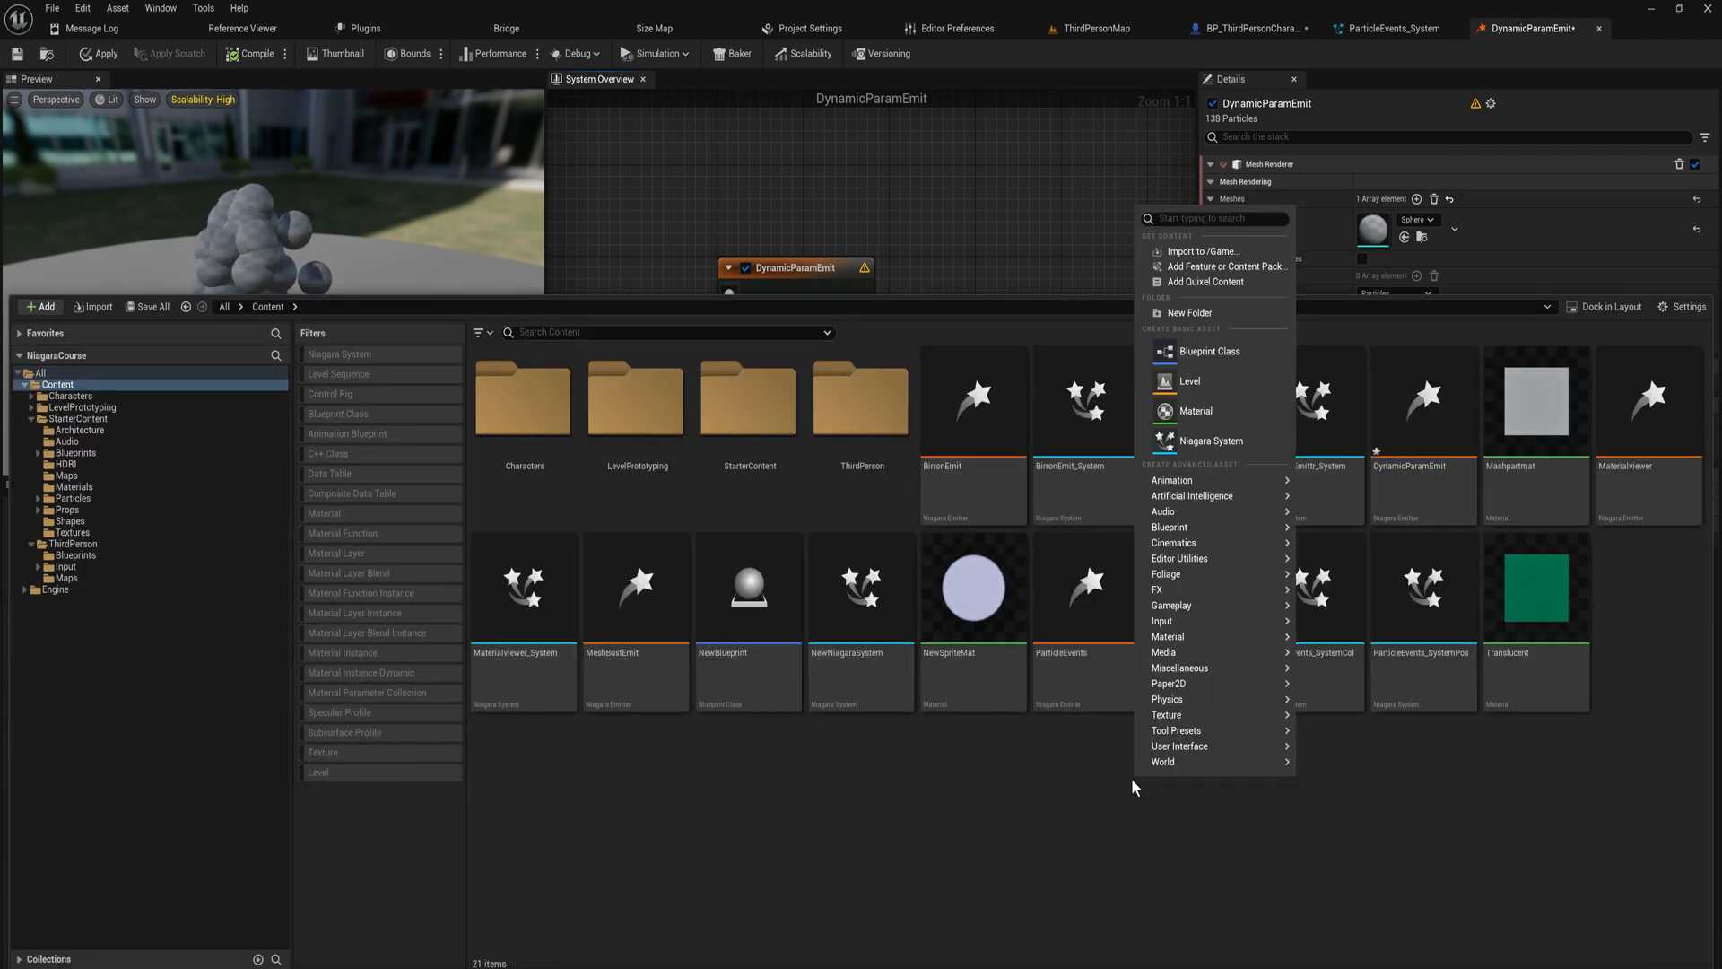
Step: Create a material named MeshPartileDynamic and open it in the material editor
{"action": "left_click", "coordinate": [1196, 410]}
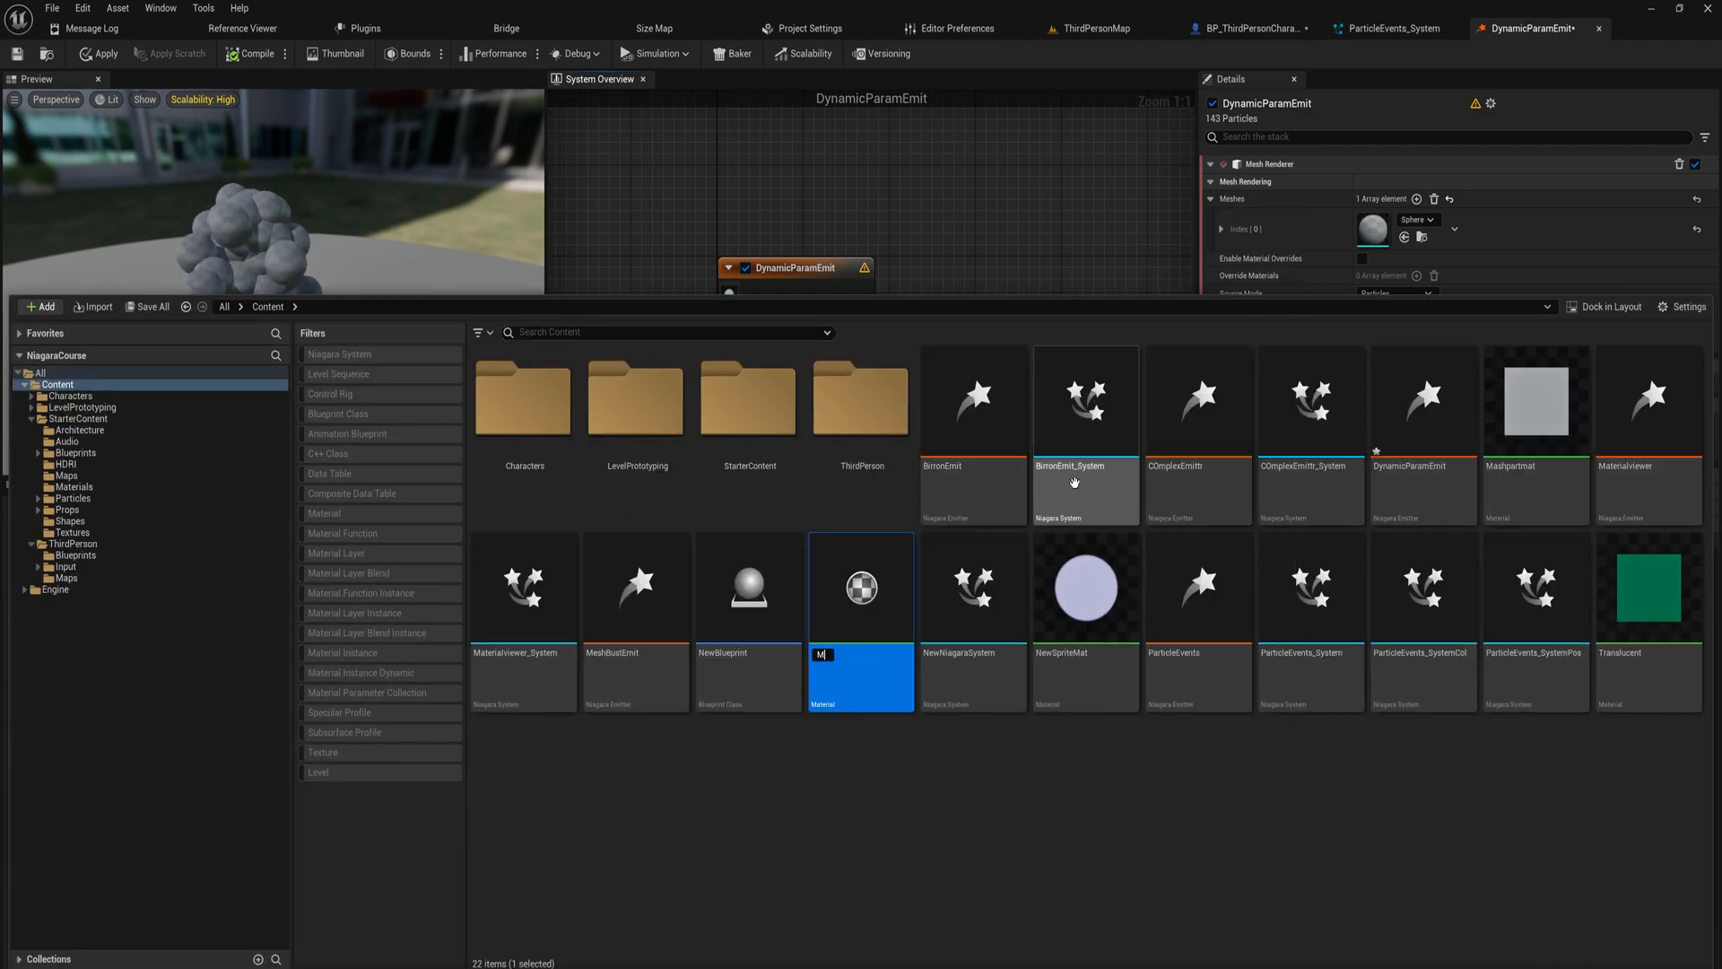
{"action": "type", "text": "eshPartileDynamic"}
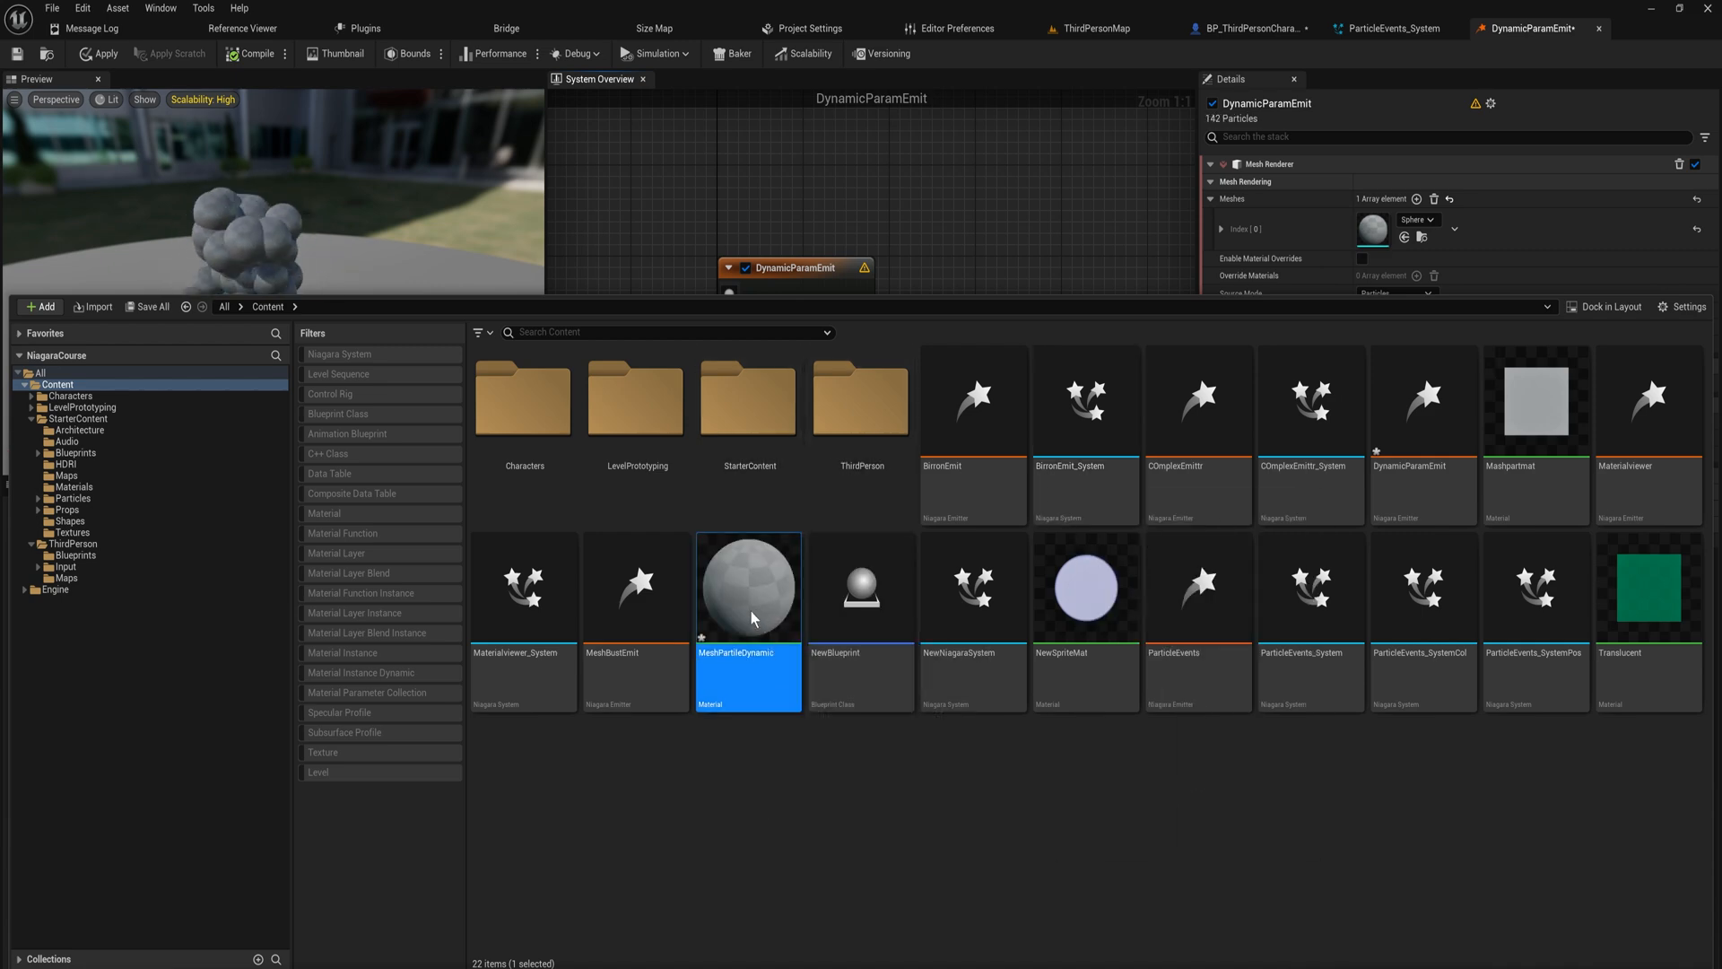
{"action": "double_click", "coordinate": [748, 588]}
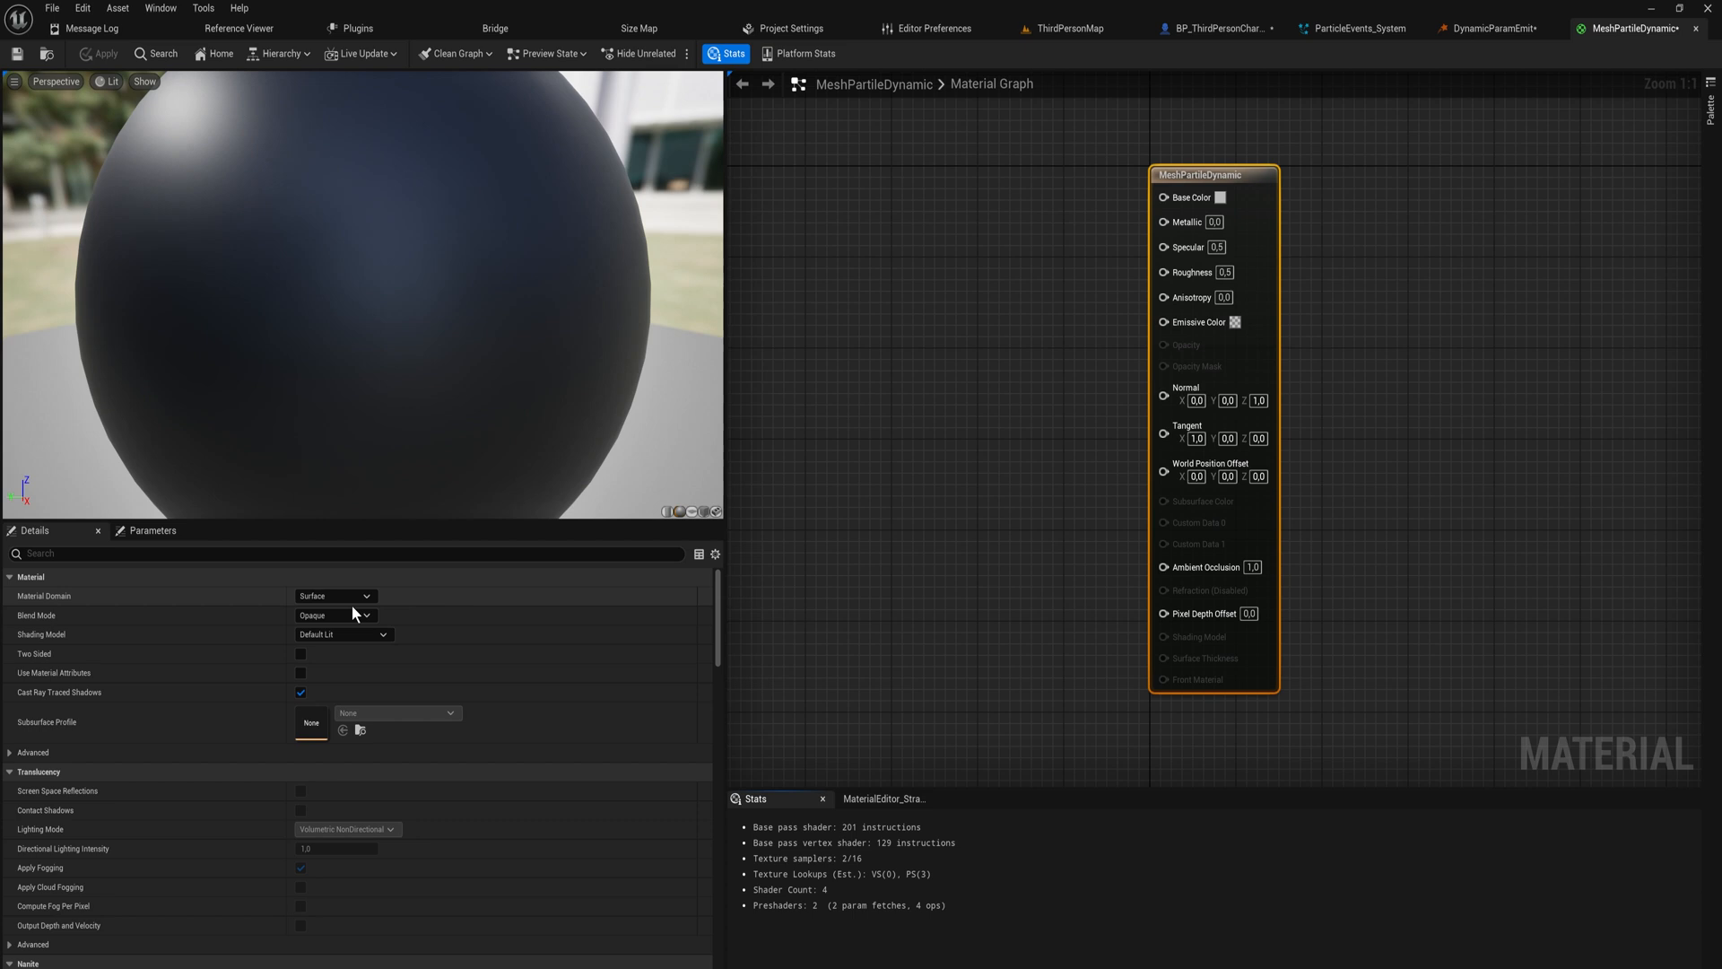
{"action": "mouse_move", "coordinate": [335, 595]}
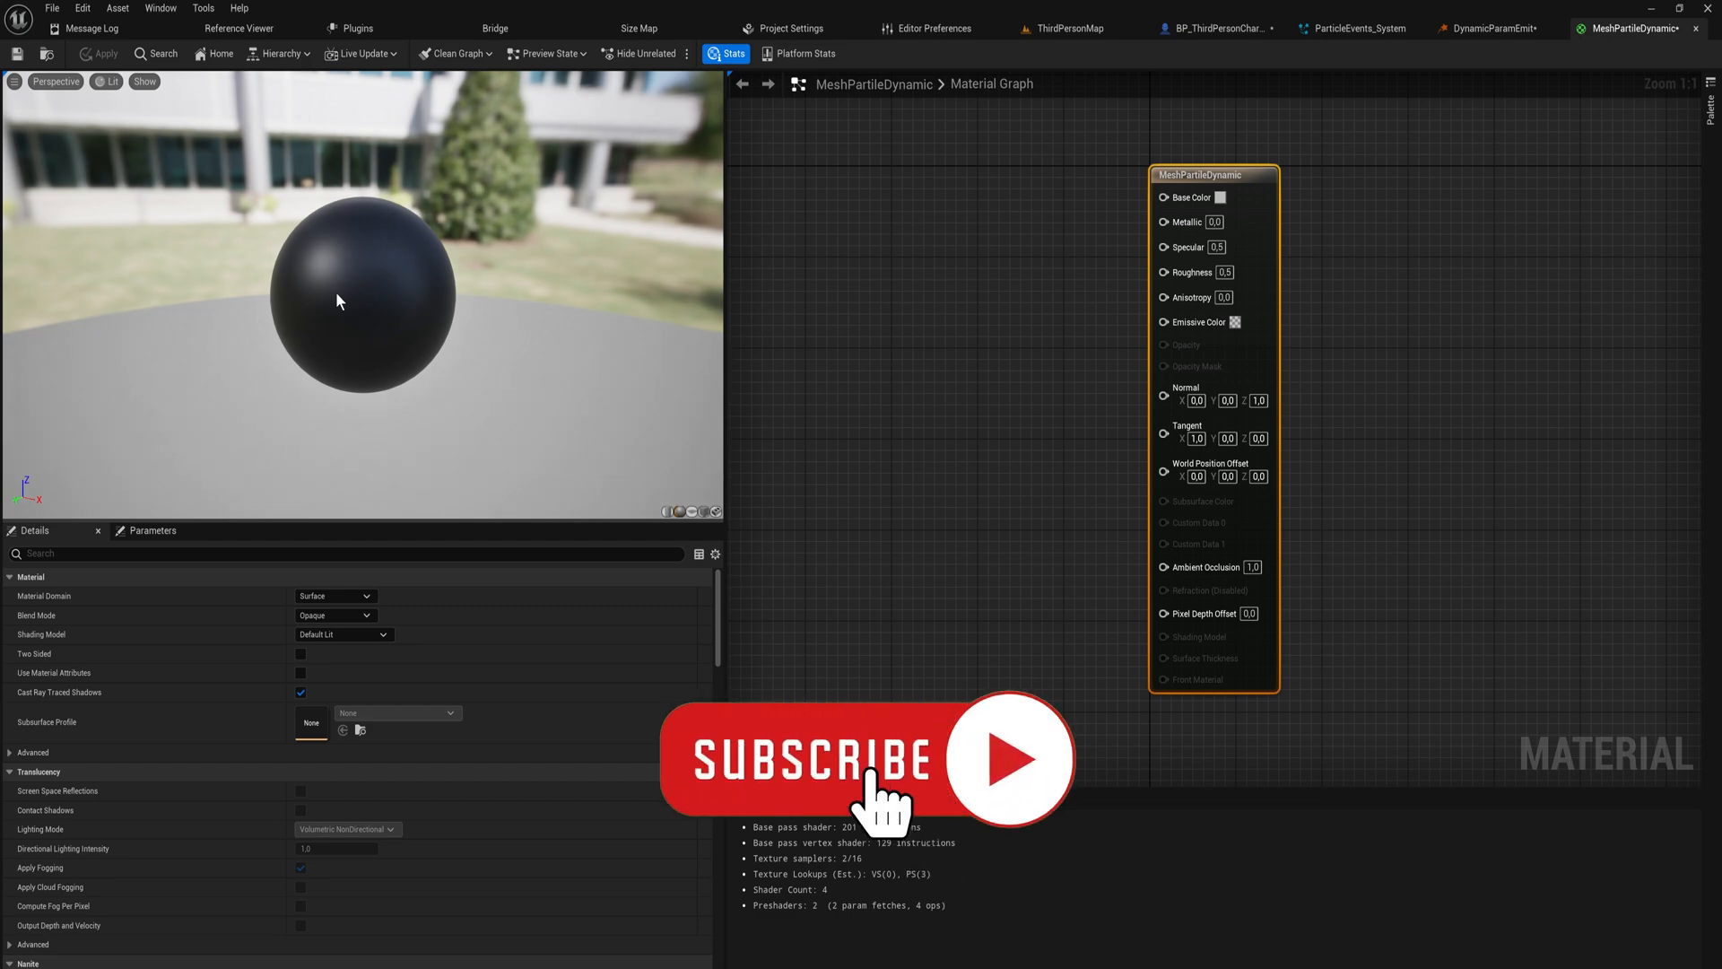
Step: Add a Particle Color node and set the material's Blend Mode to Translucent
{"action": "left_click", "coordinate": [867, 758]}
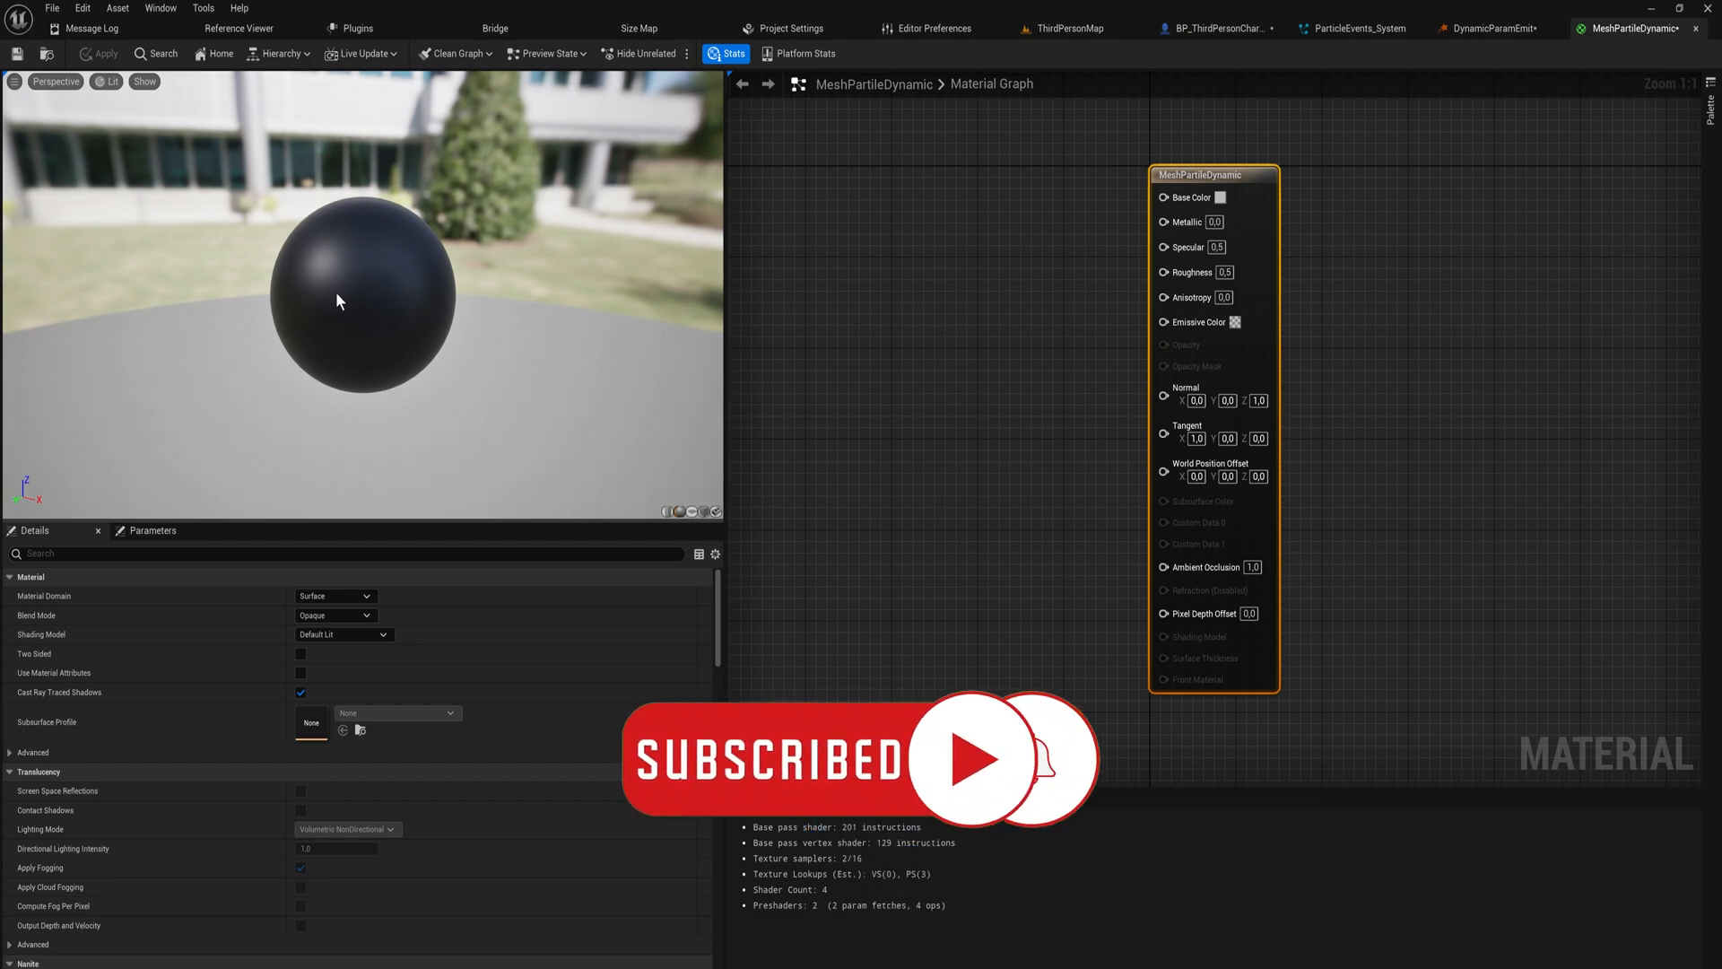
{"action": "mouse_move", "coordinate": [940, 338]}
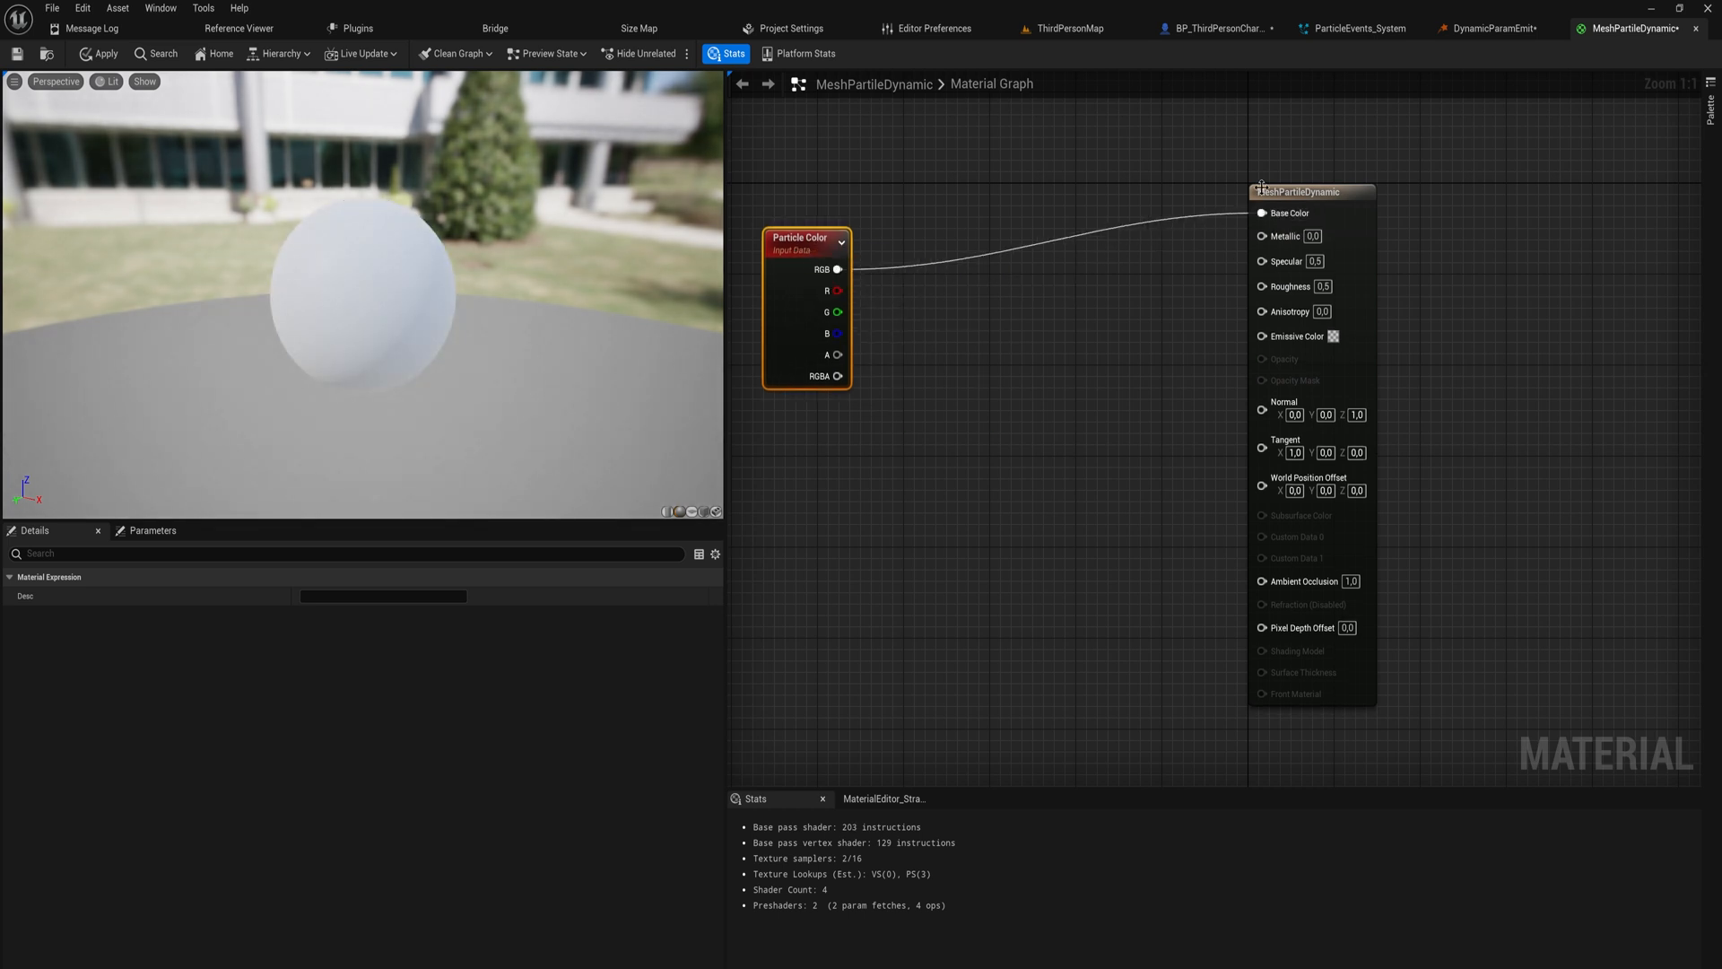
{"action": "left_click", "coordinate": [1301, 191]}
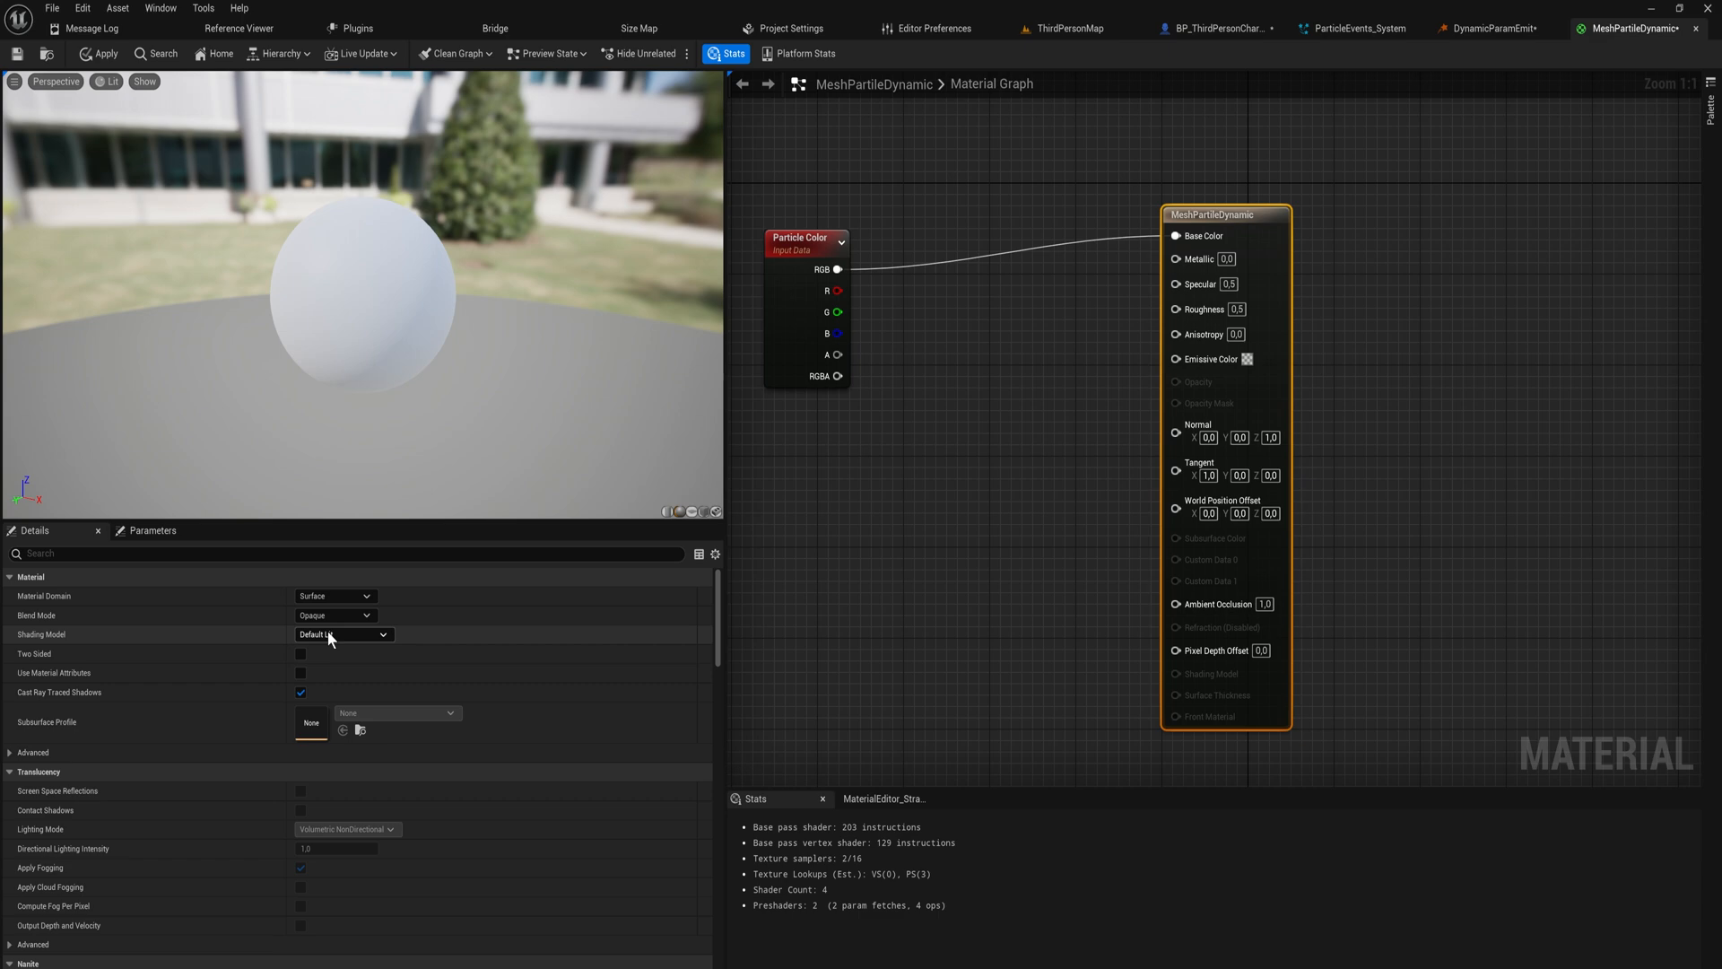
{"action": "left_click", "coordinate": [335, 616]}
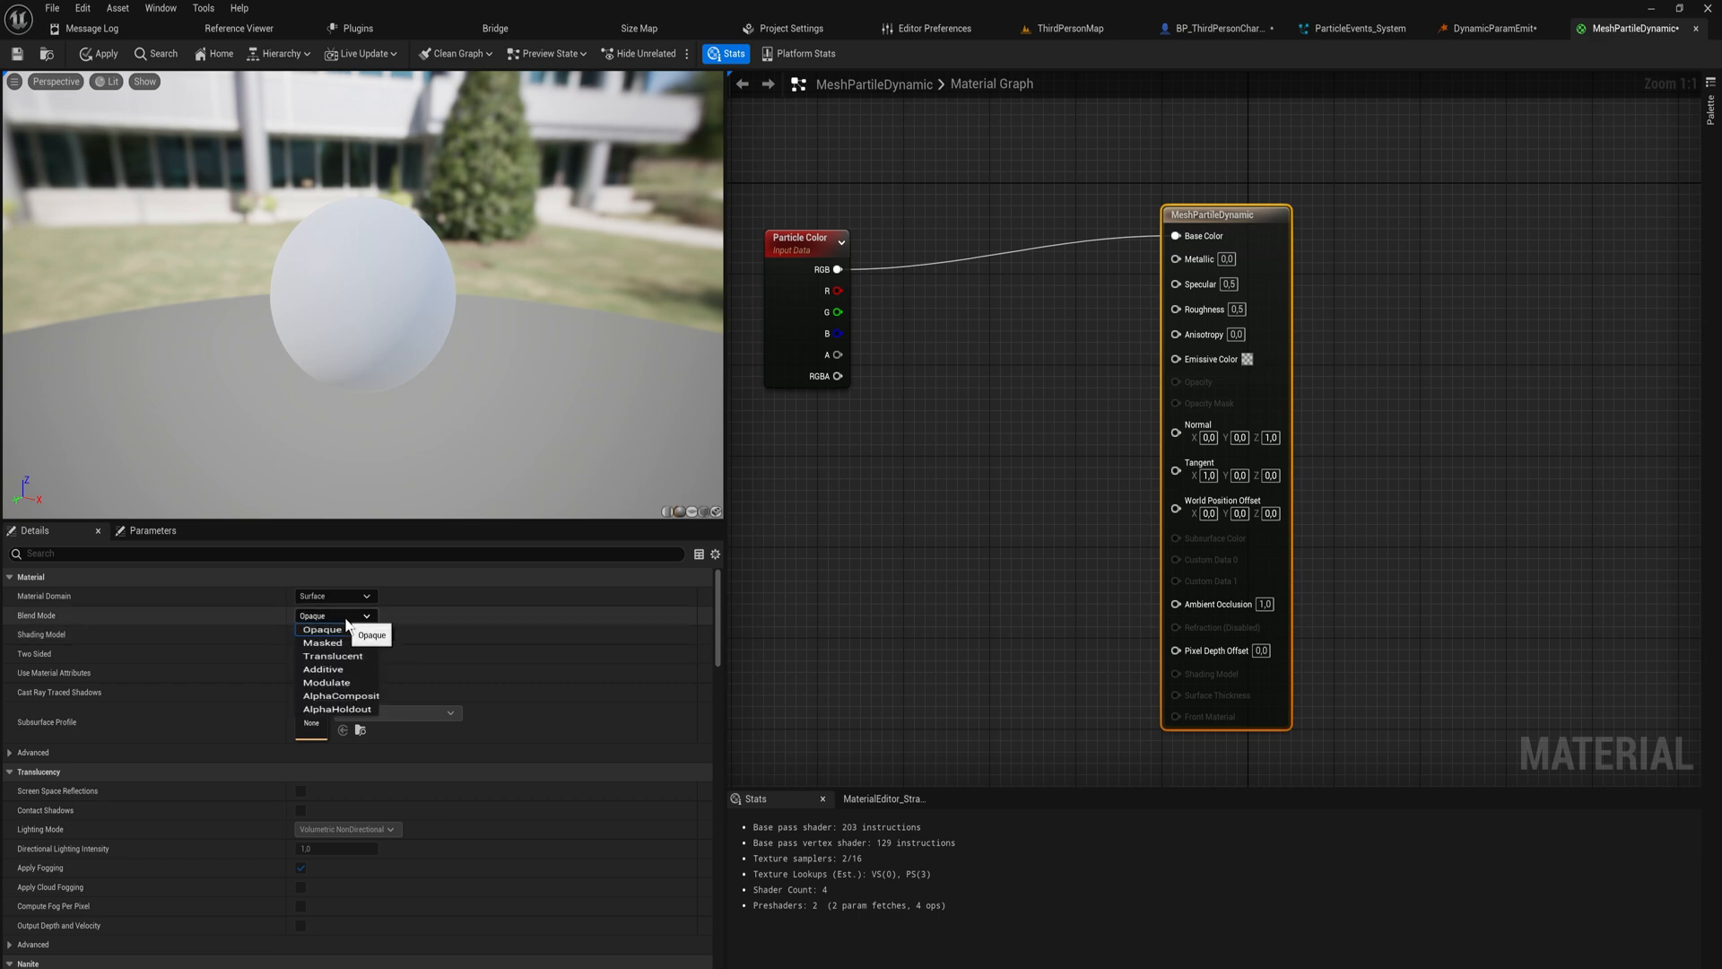
{"action": "left_click", "coordinate": [333, 656]}
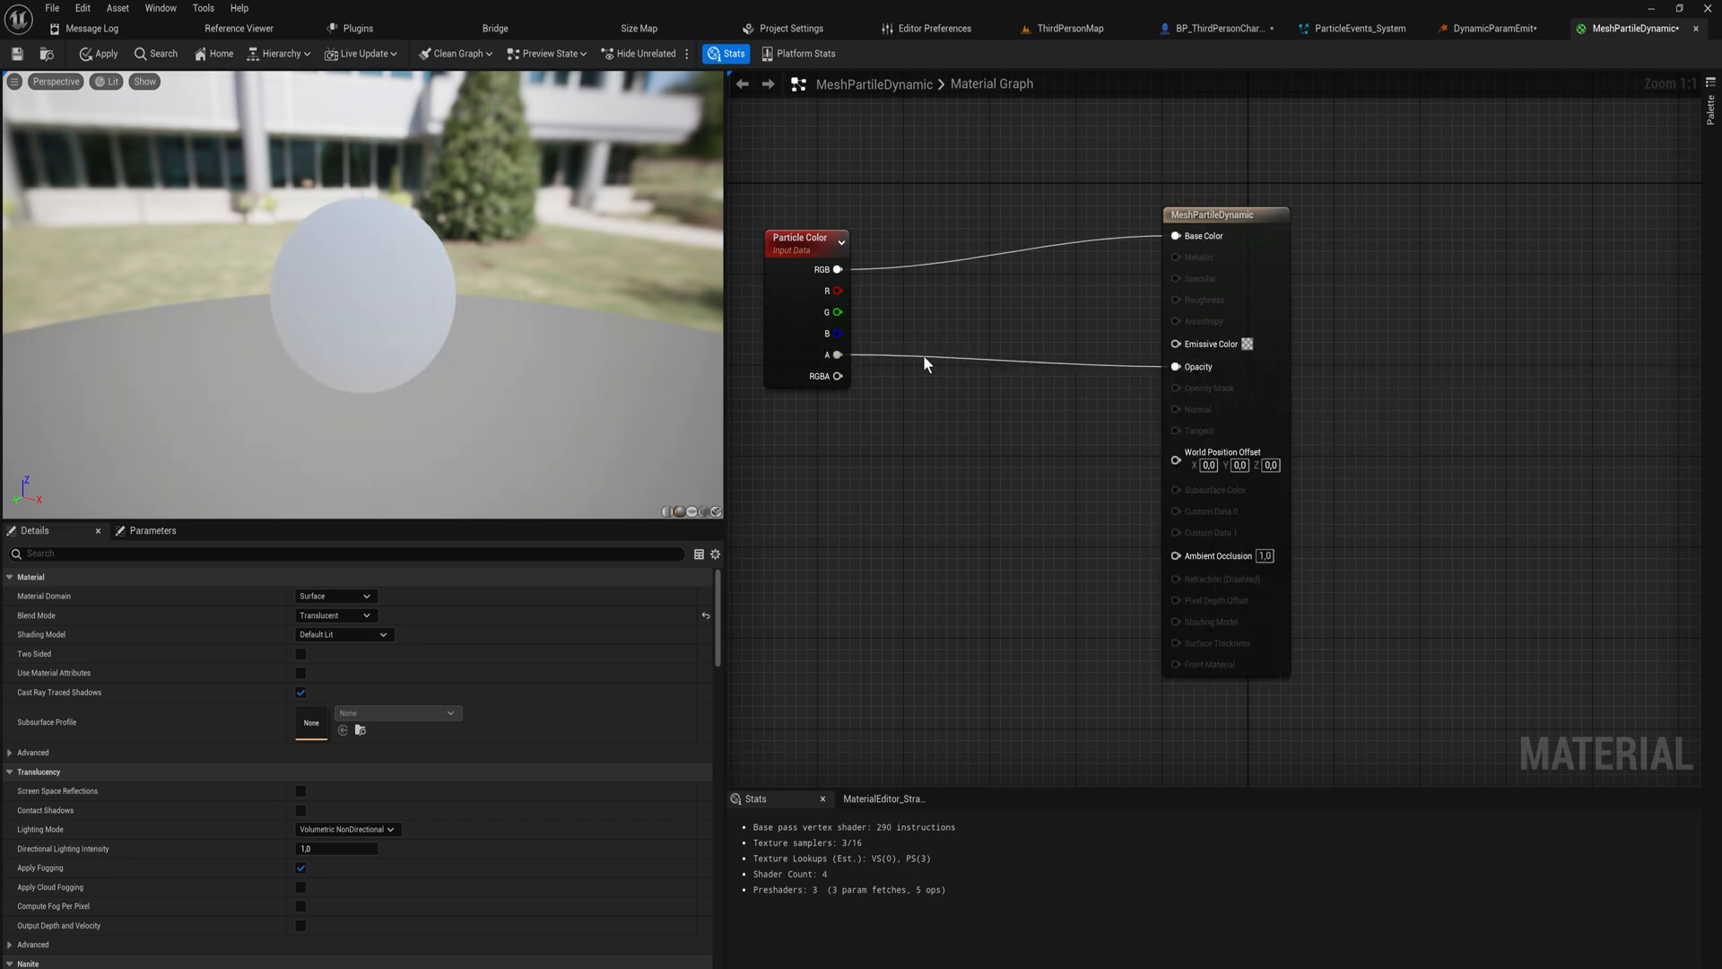
{"action": "mouse_move", "coordinate": [1124, 378]}
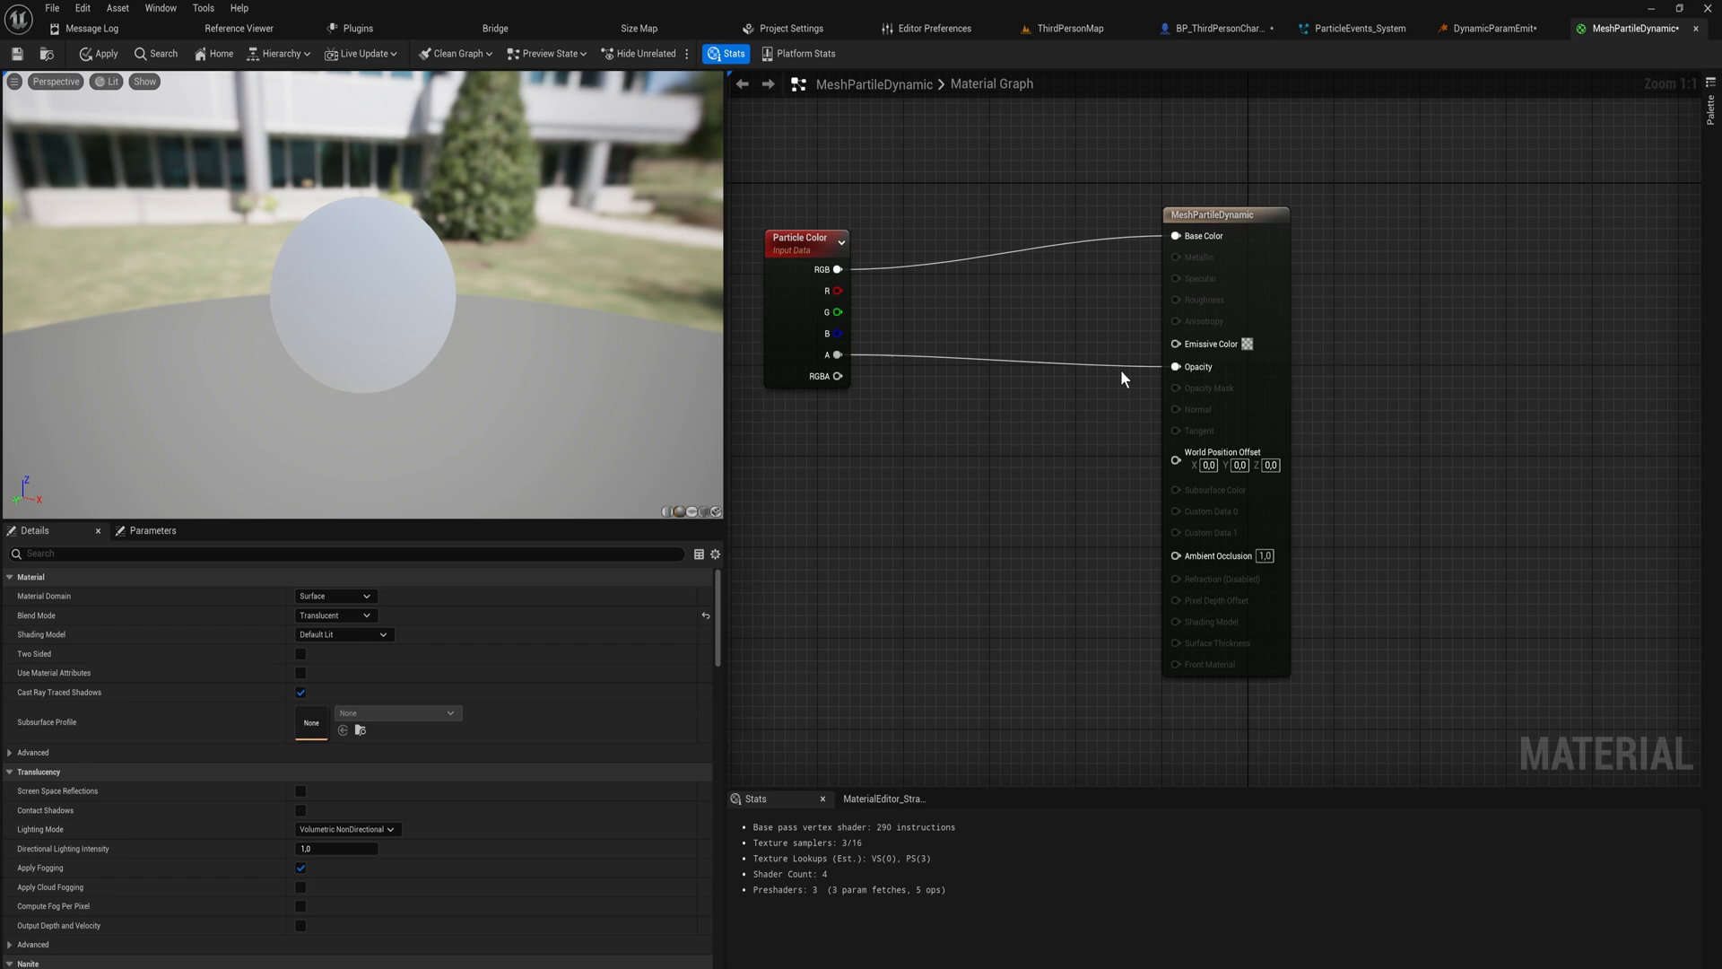
{"action": "mouse_move", "coordinate": [563, 674]}
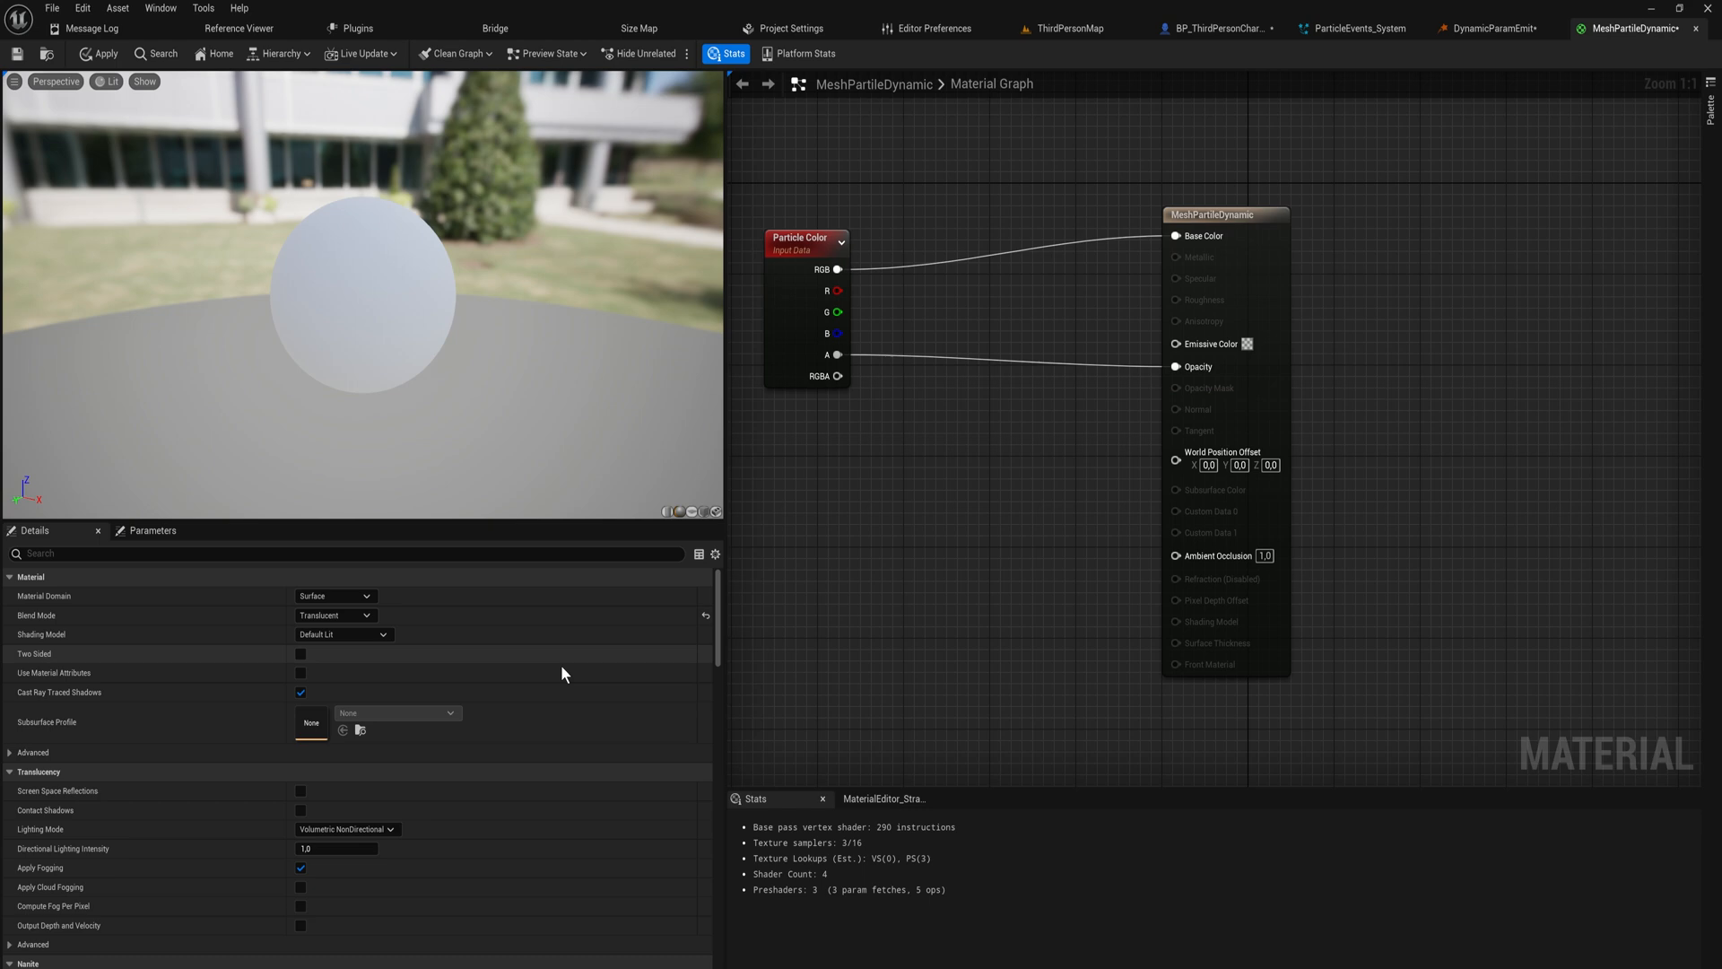
Step: Switch Blend Mode to Masked and add a DitherTemporalAA node for the opacity mask
{"action": "left_click", "coordinate": [335, 616]}
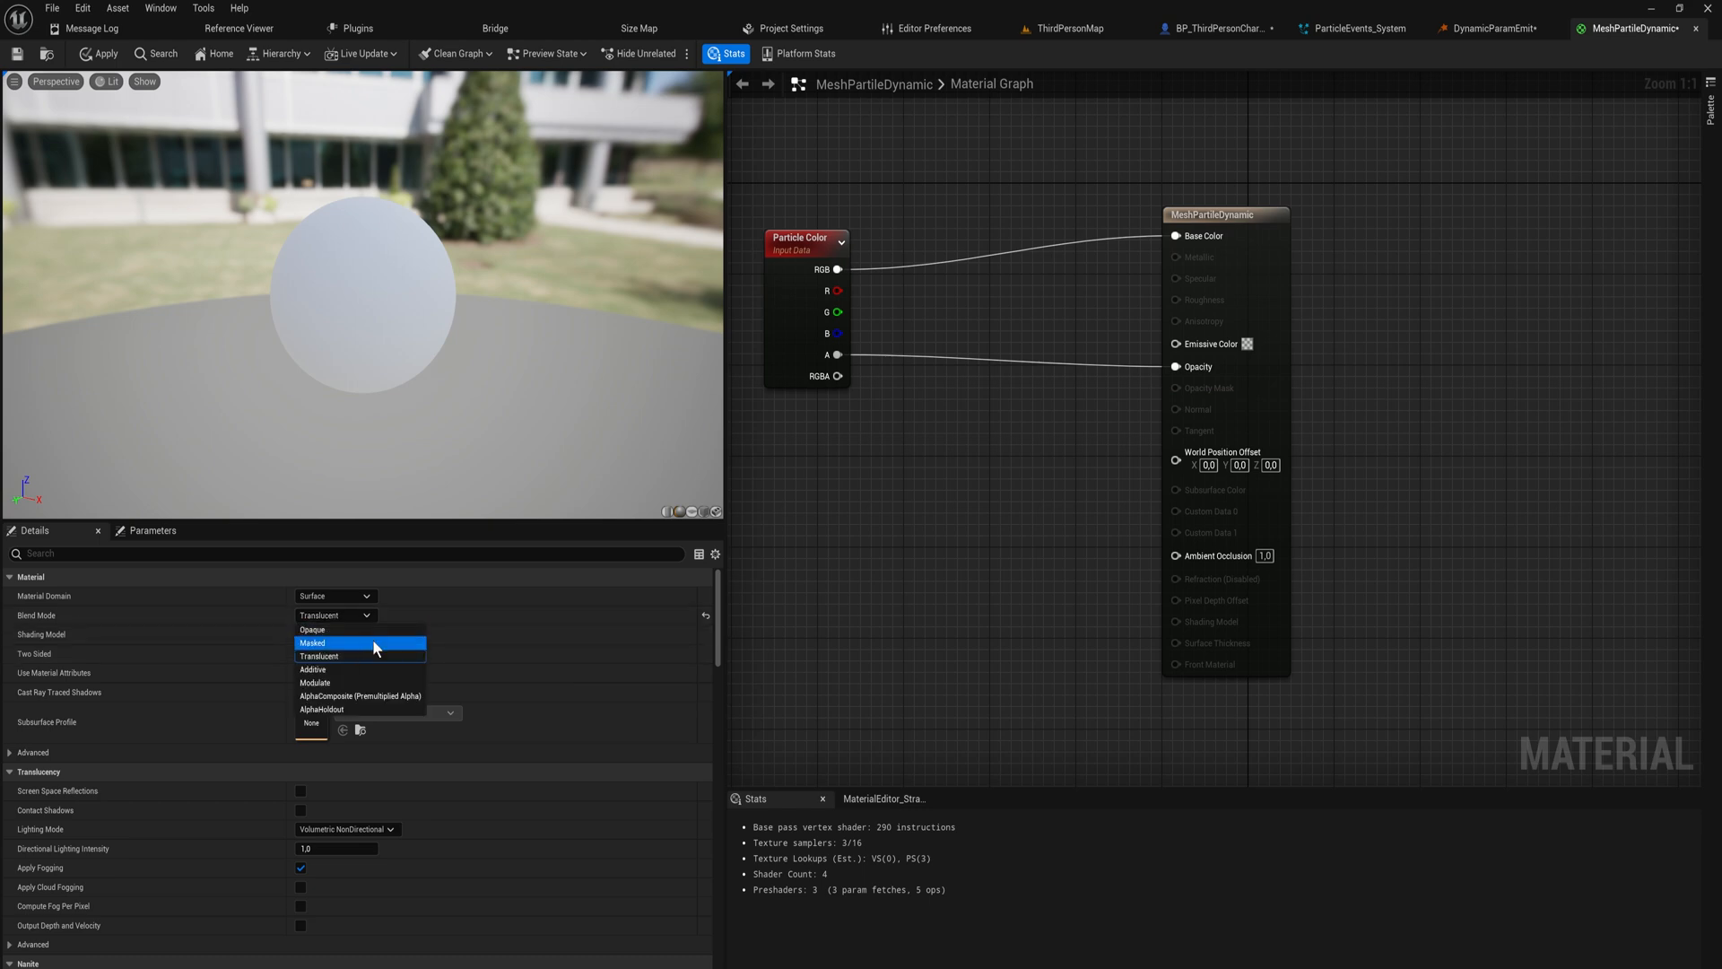
{"action": "mouse_move", "coordinate": [351, 672]}
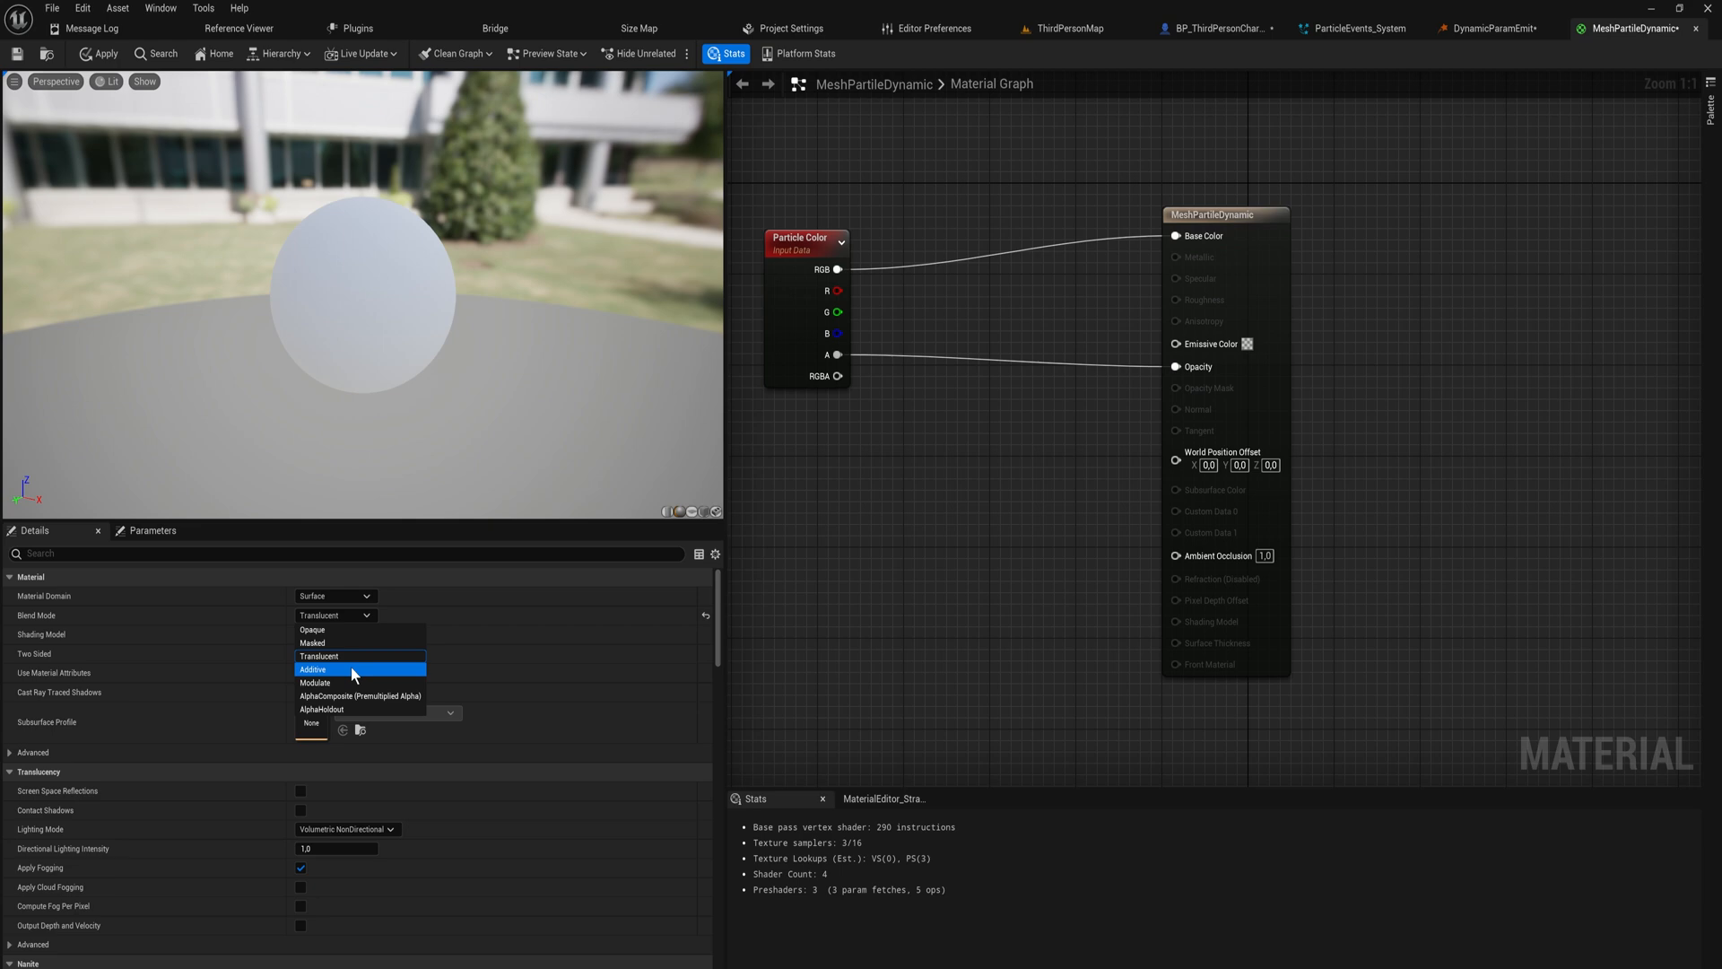
{"action": "left_click", "coordinate": [313, 642]}
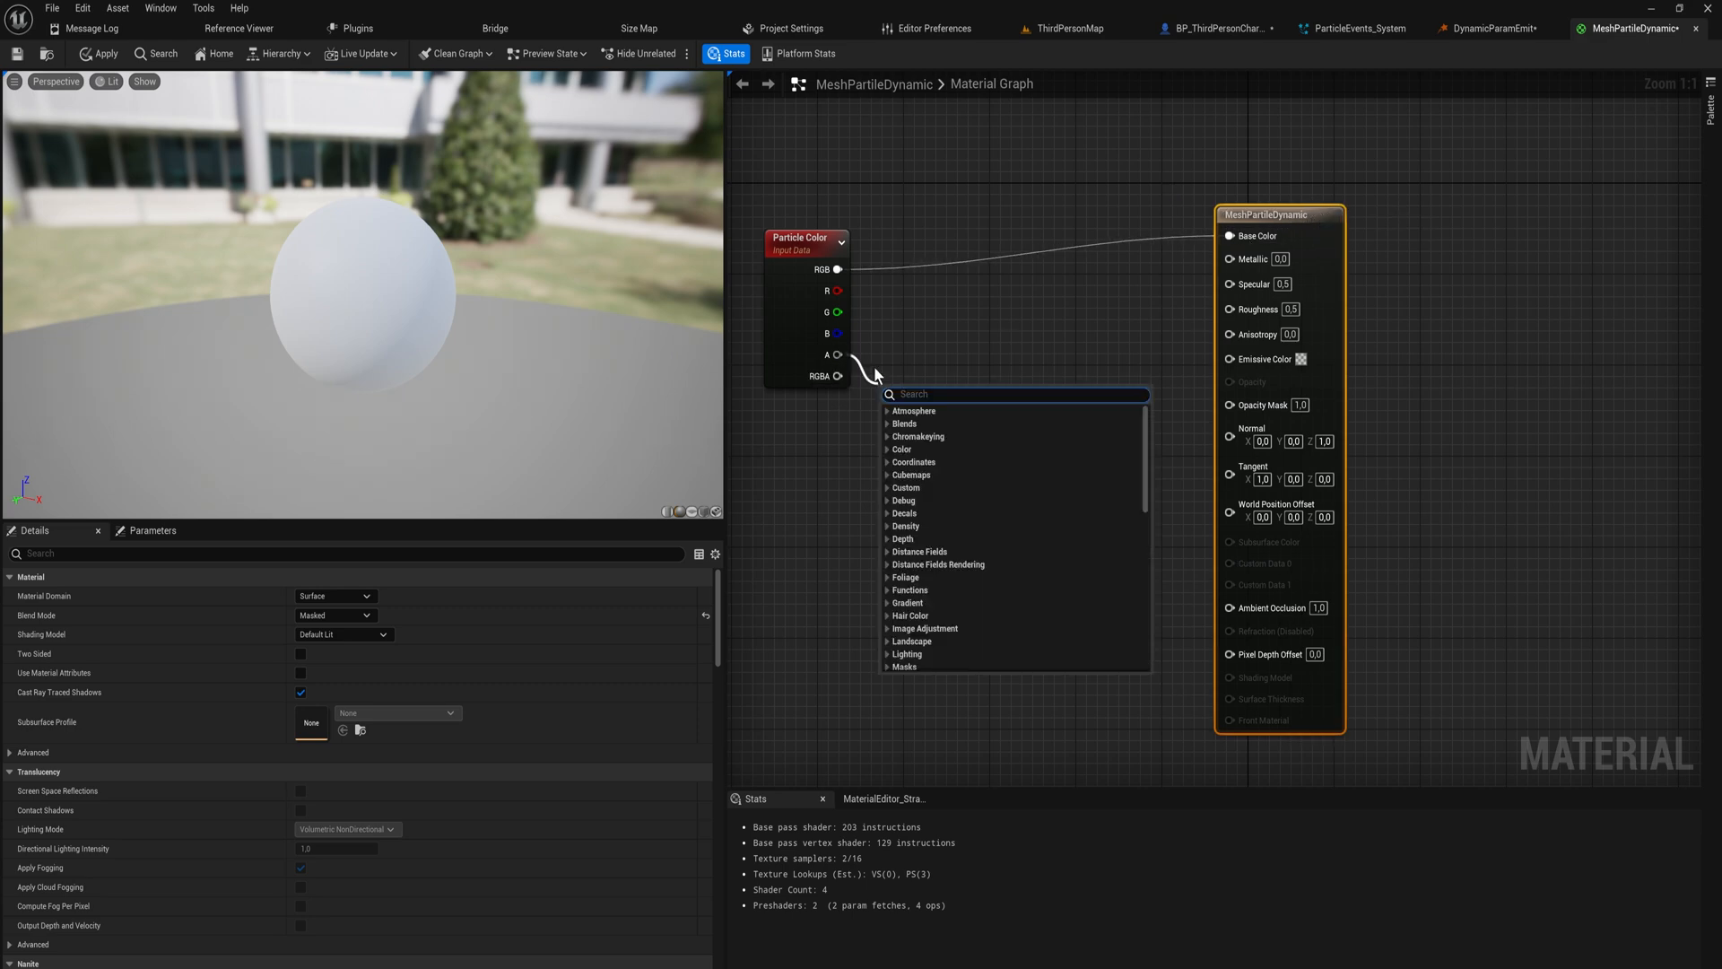
{"action": "type", "text": "dither"}
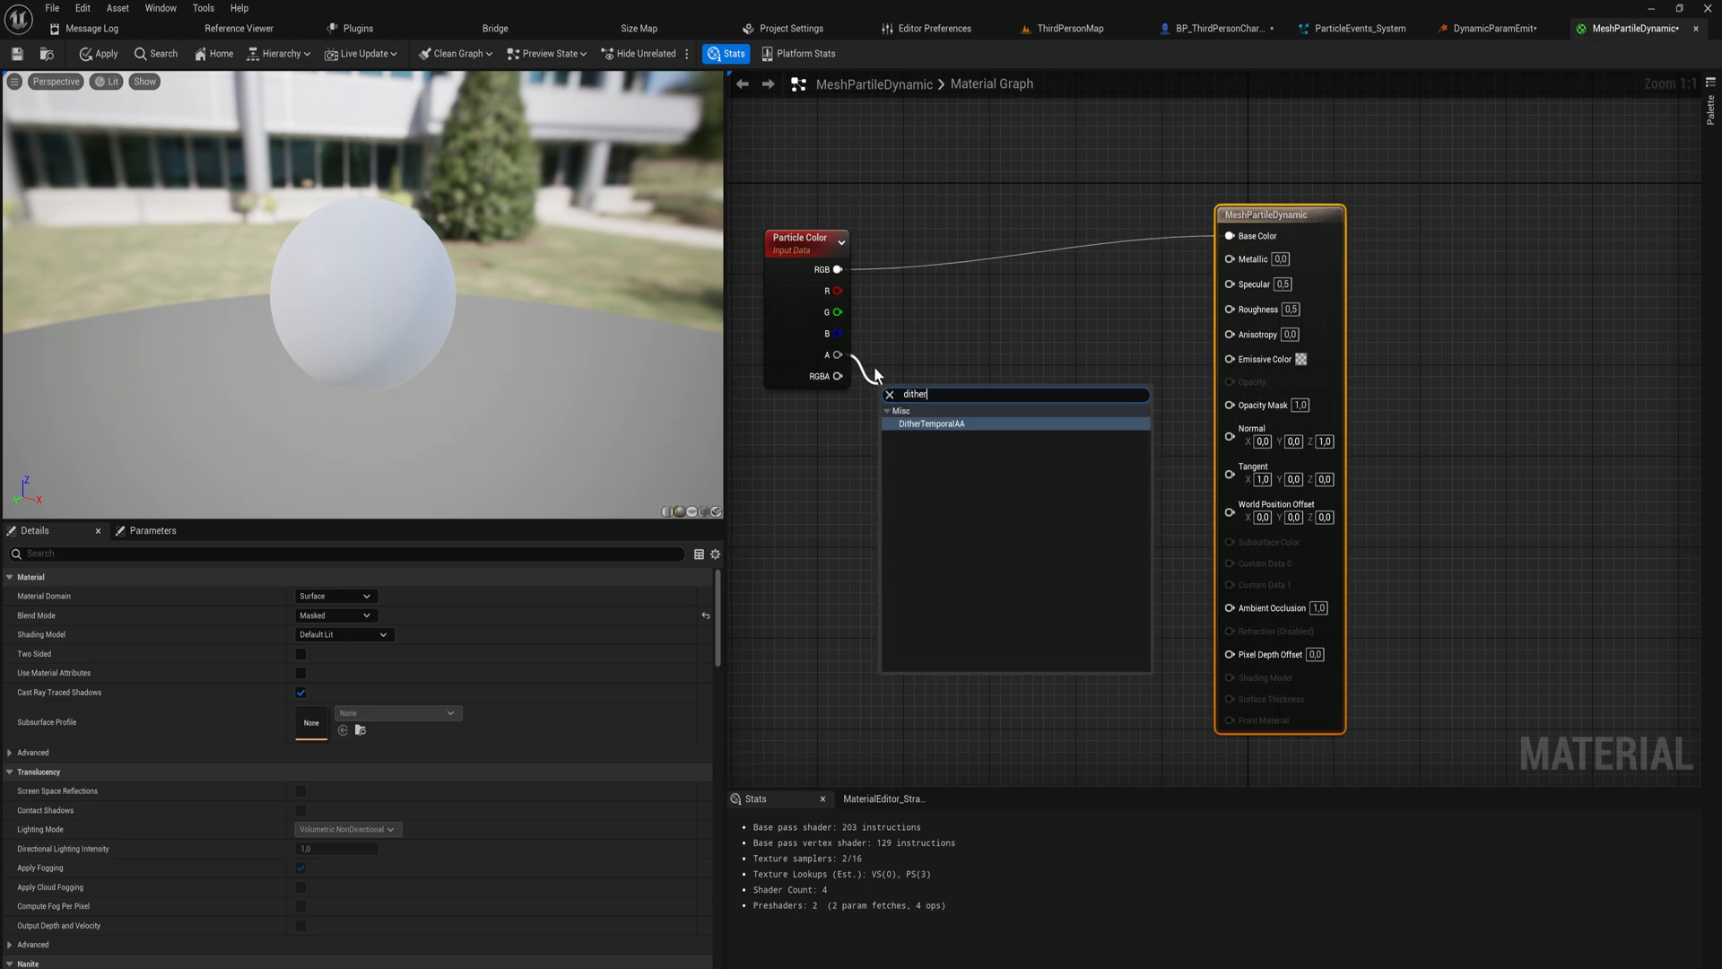
{"action": "left_click", "coordinate": [930, 423]}
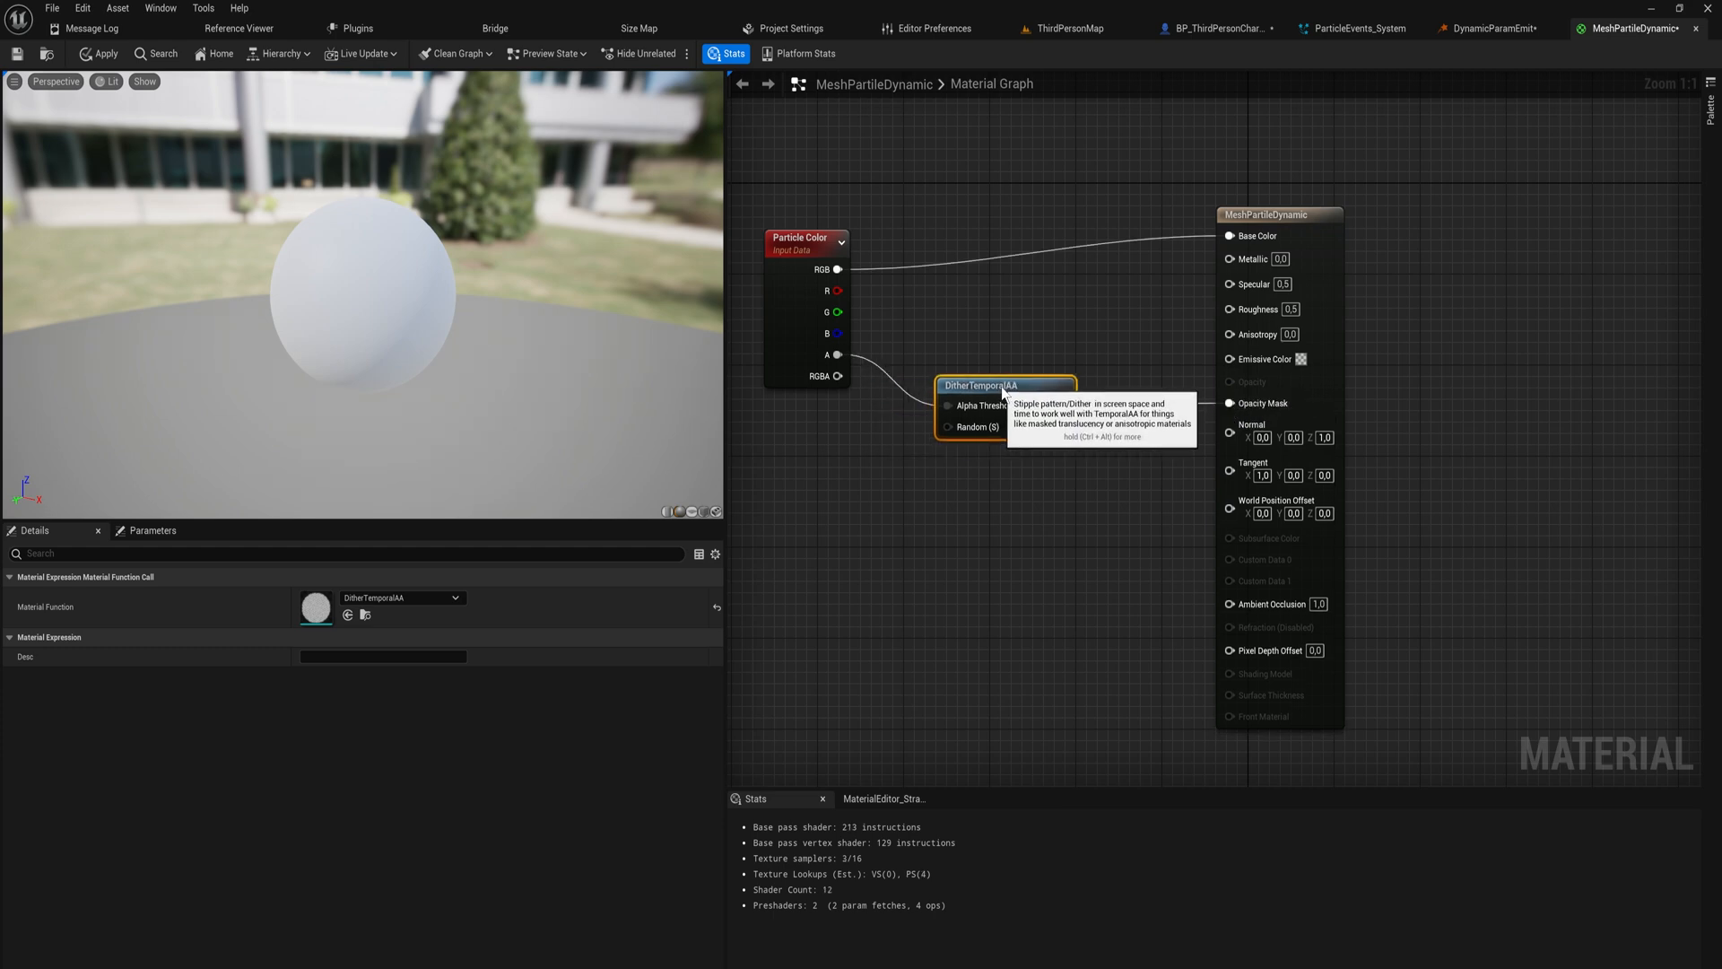
{"action": "mouse_move", "coordinate": [968, 367]}
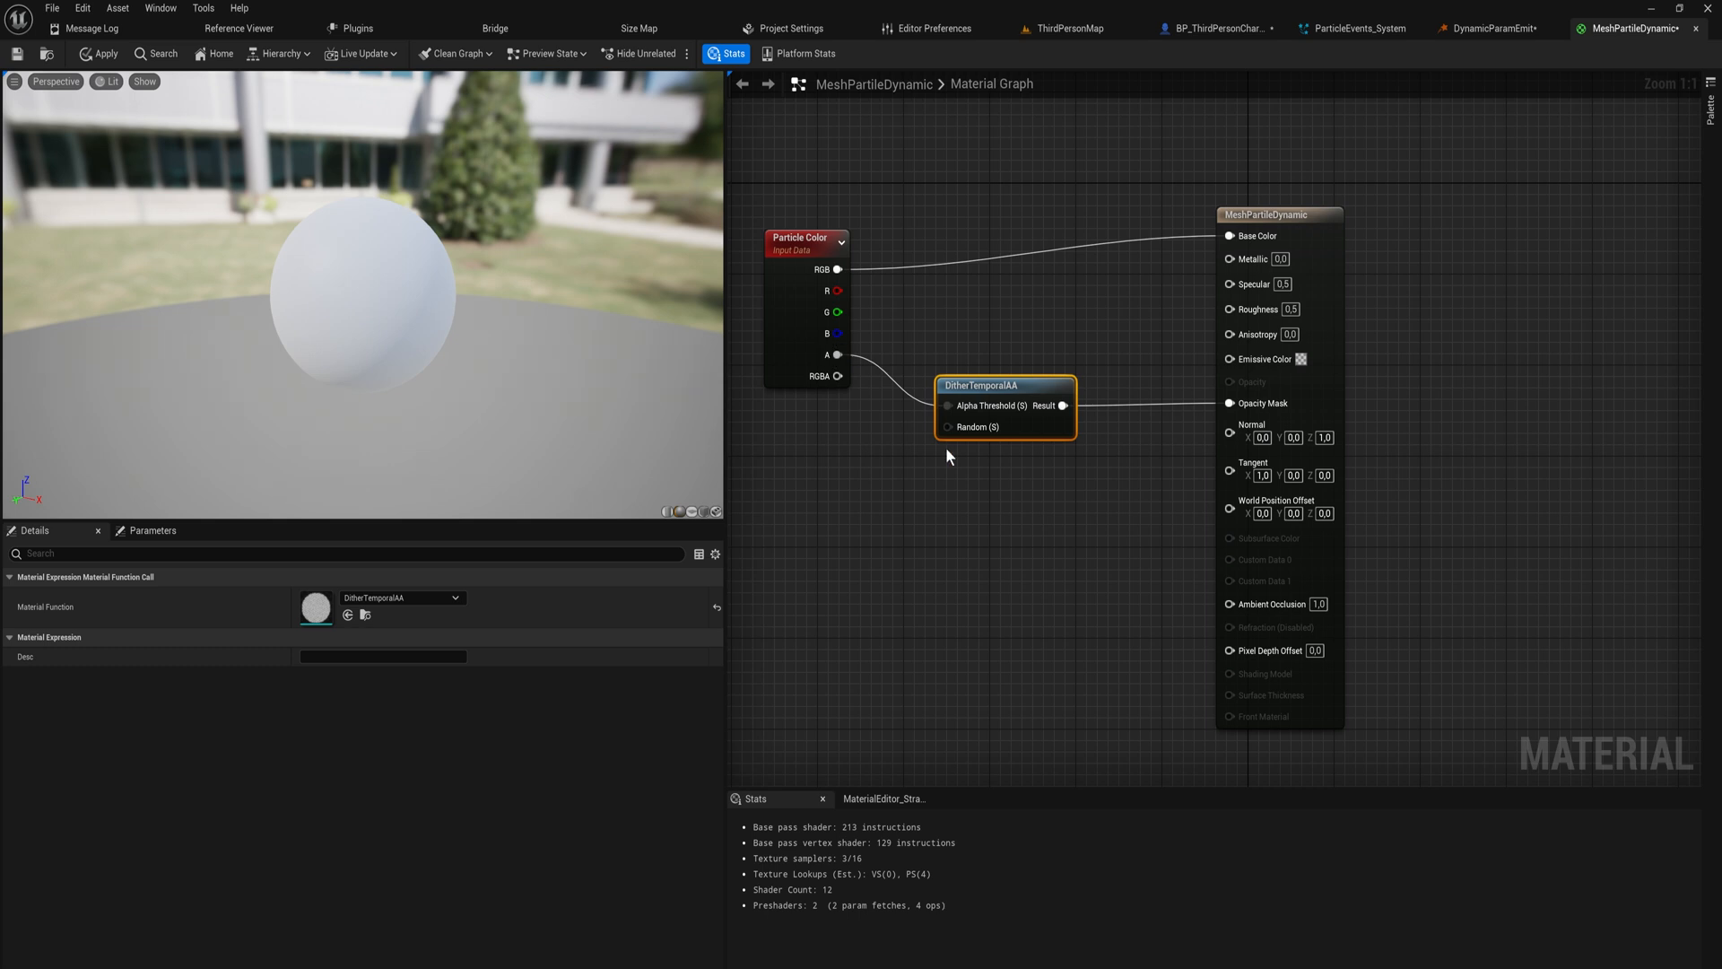
{"action": "mouse_move", "coordinate": [387, 267]}
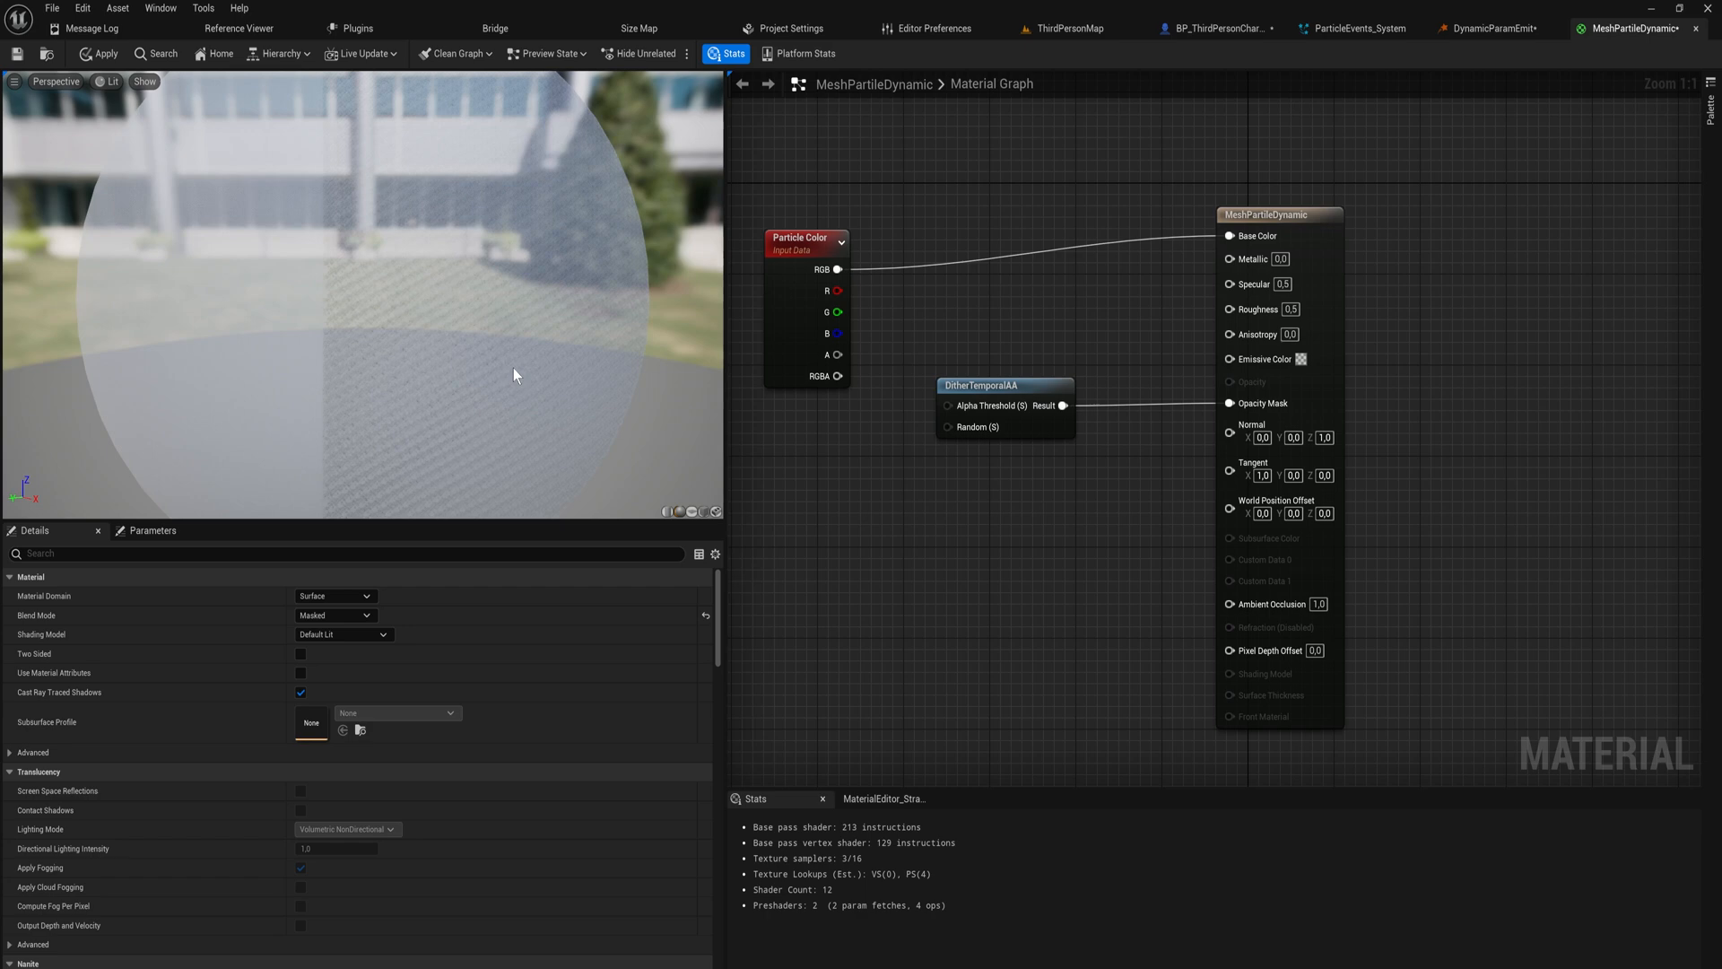
{"action": "mouse_move", "coordinate": [404, 442]}
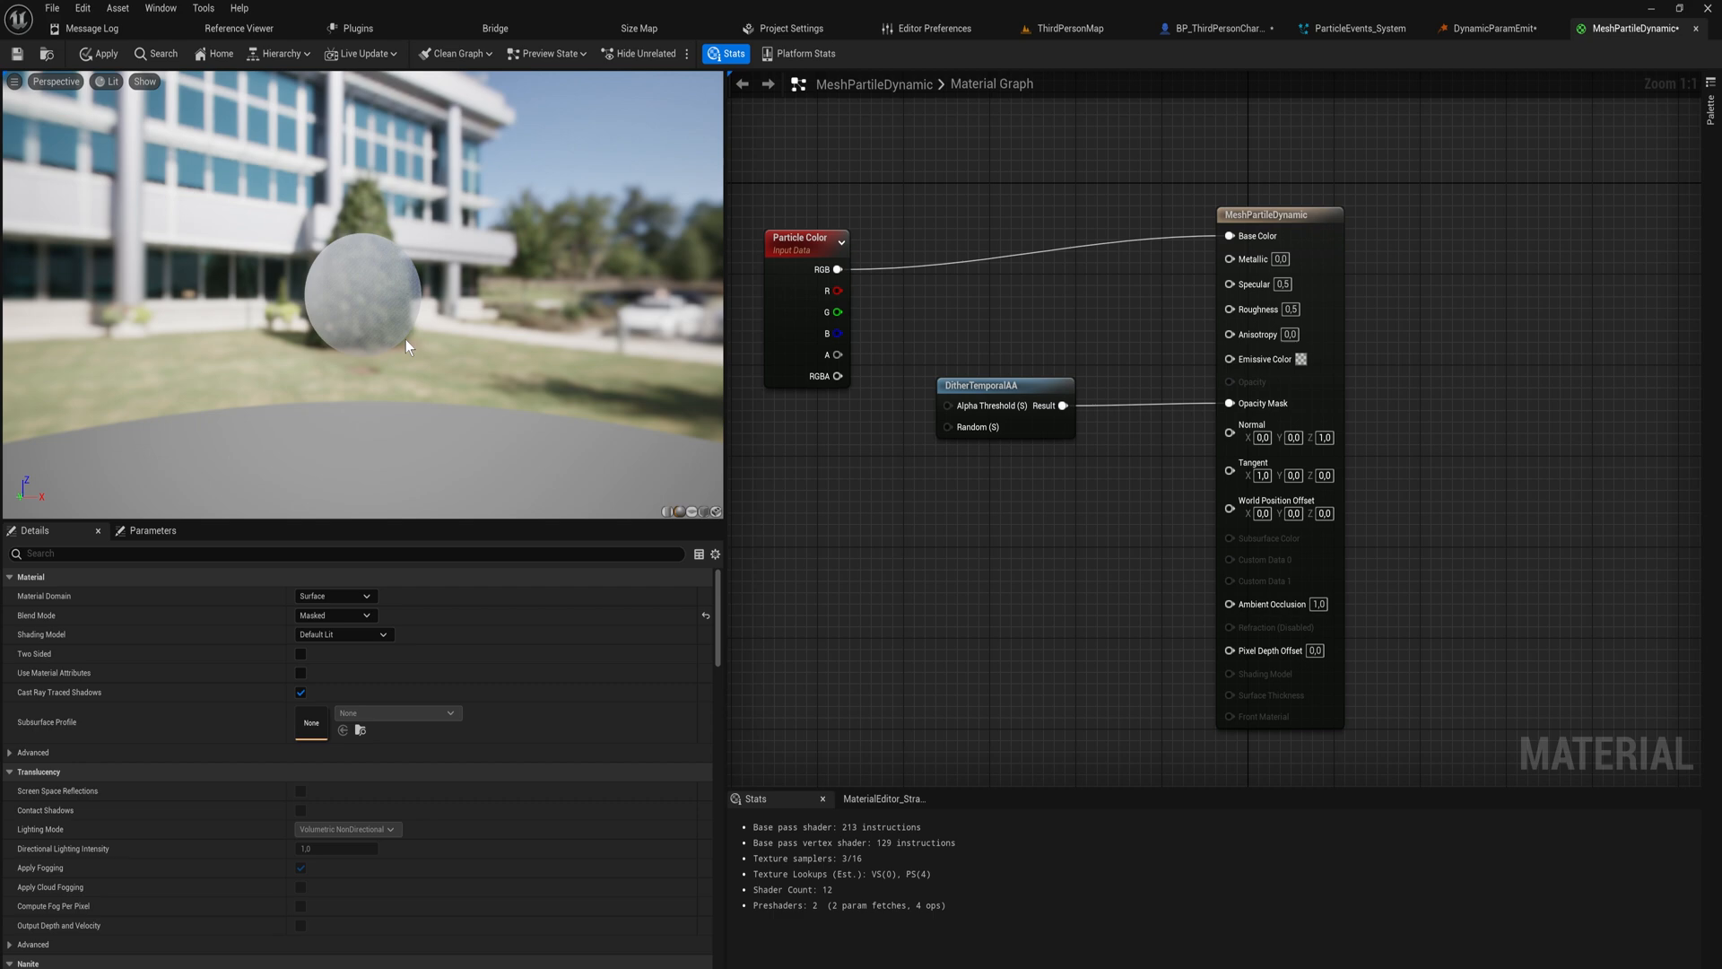
{"action": "mouse_move", "coordinate": [400, 308]}
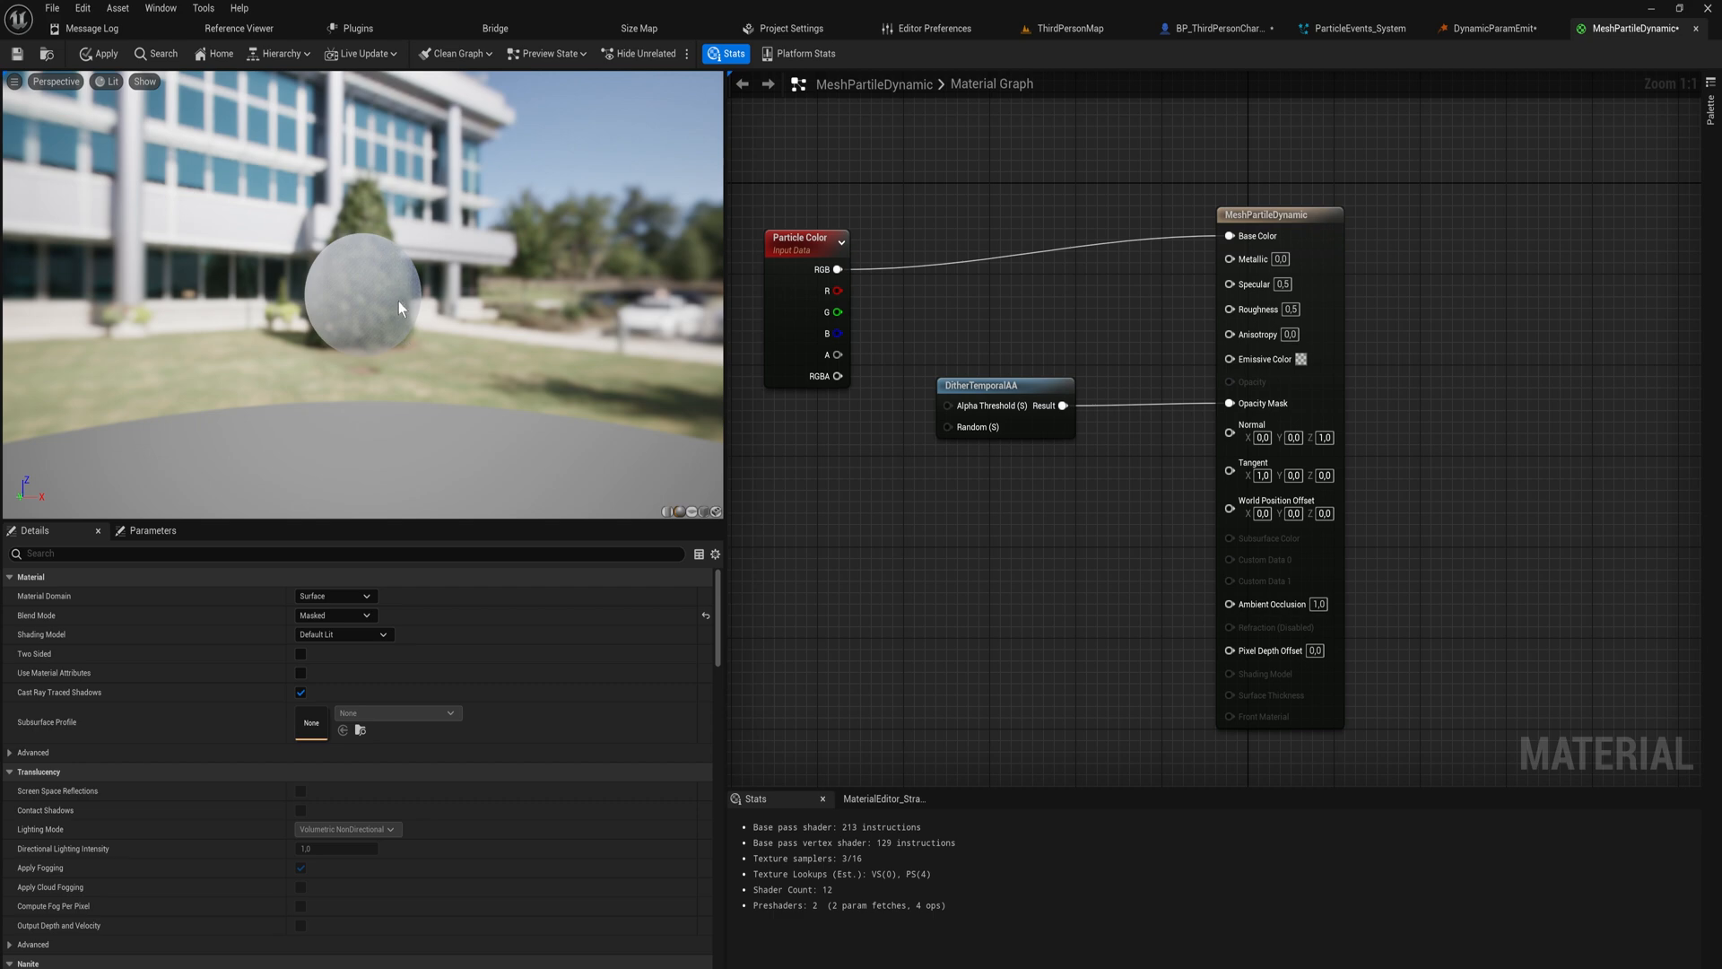
{"action": "mouse_move", "coordinate": [387, 314]}
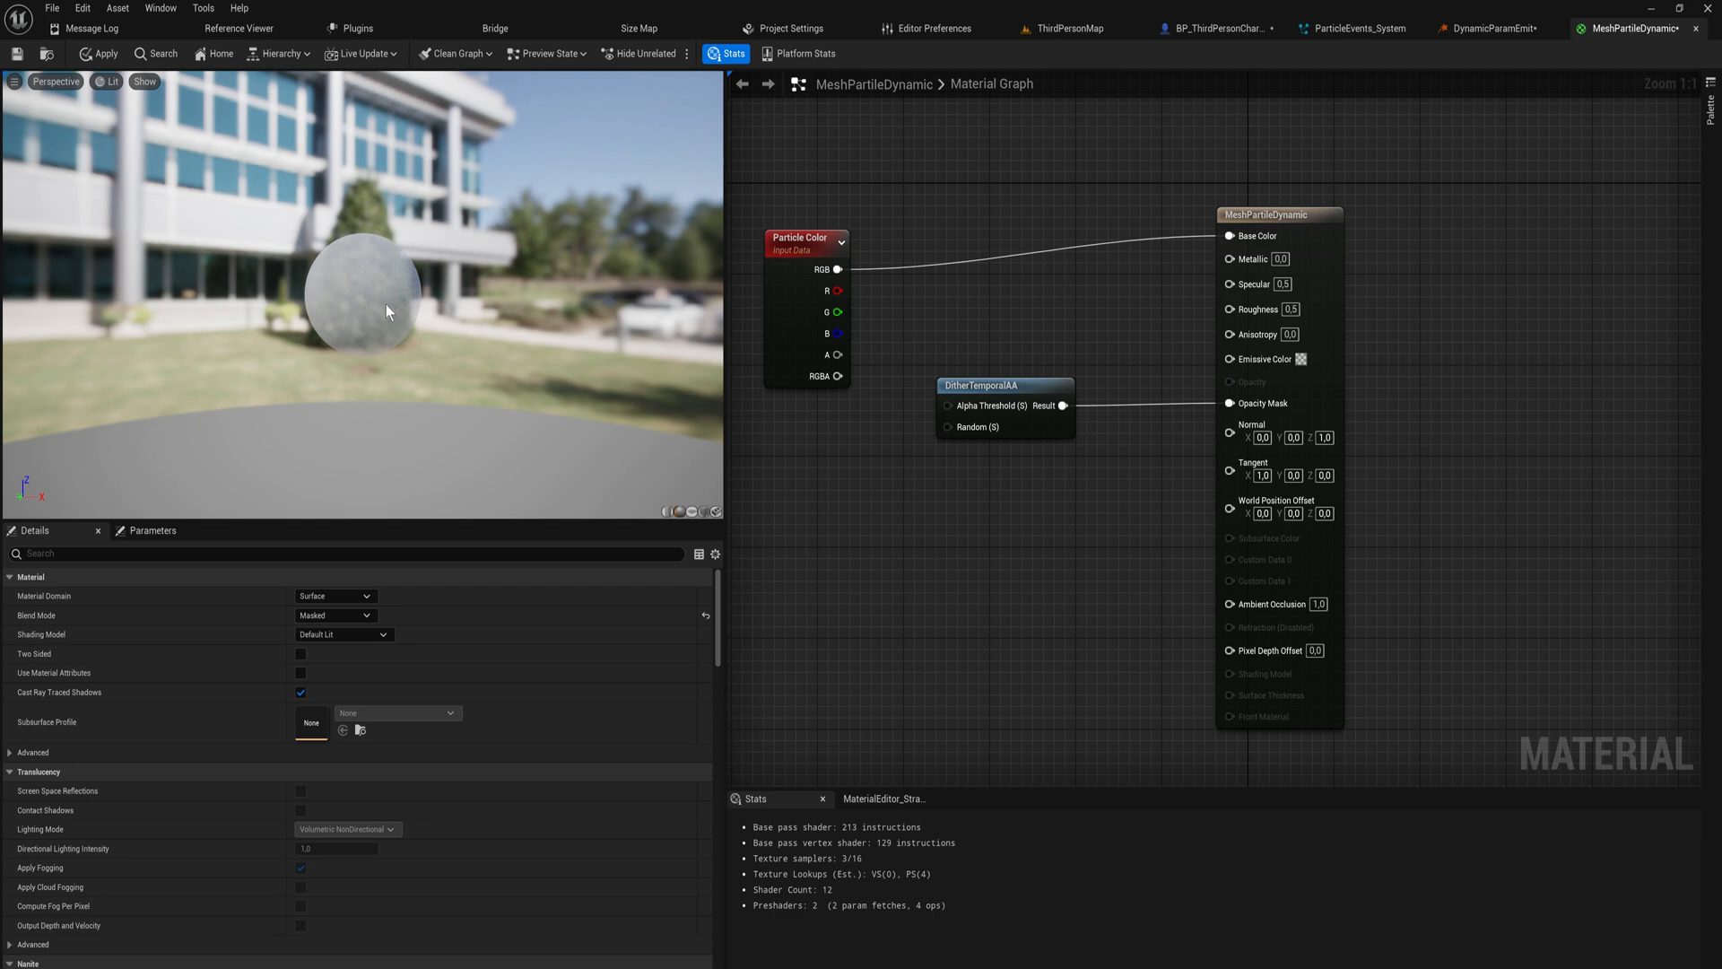
{"action": "mouse_move", "coordinate": [382, 303]}
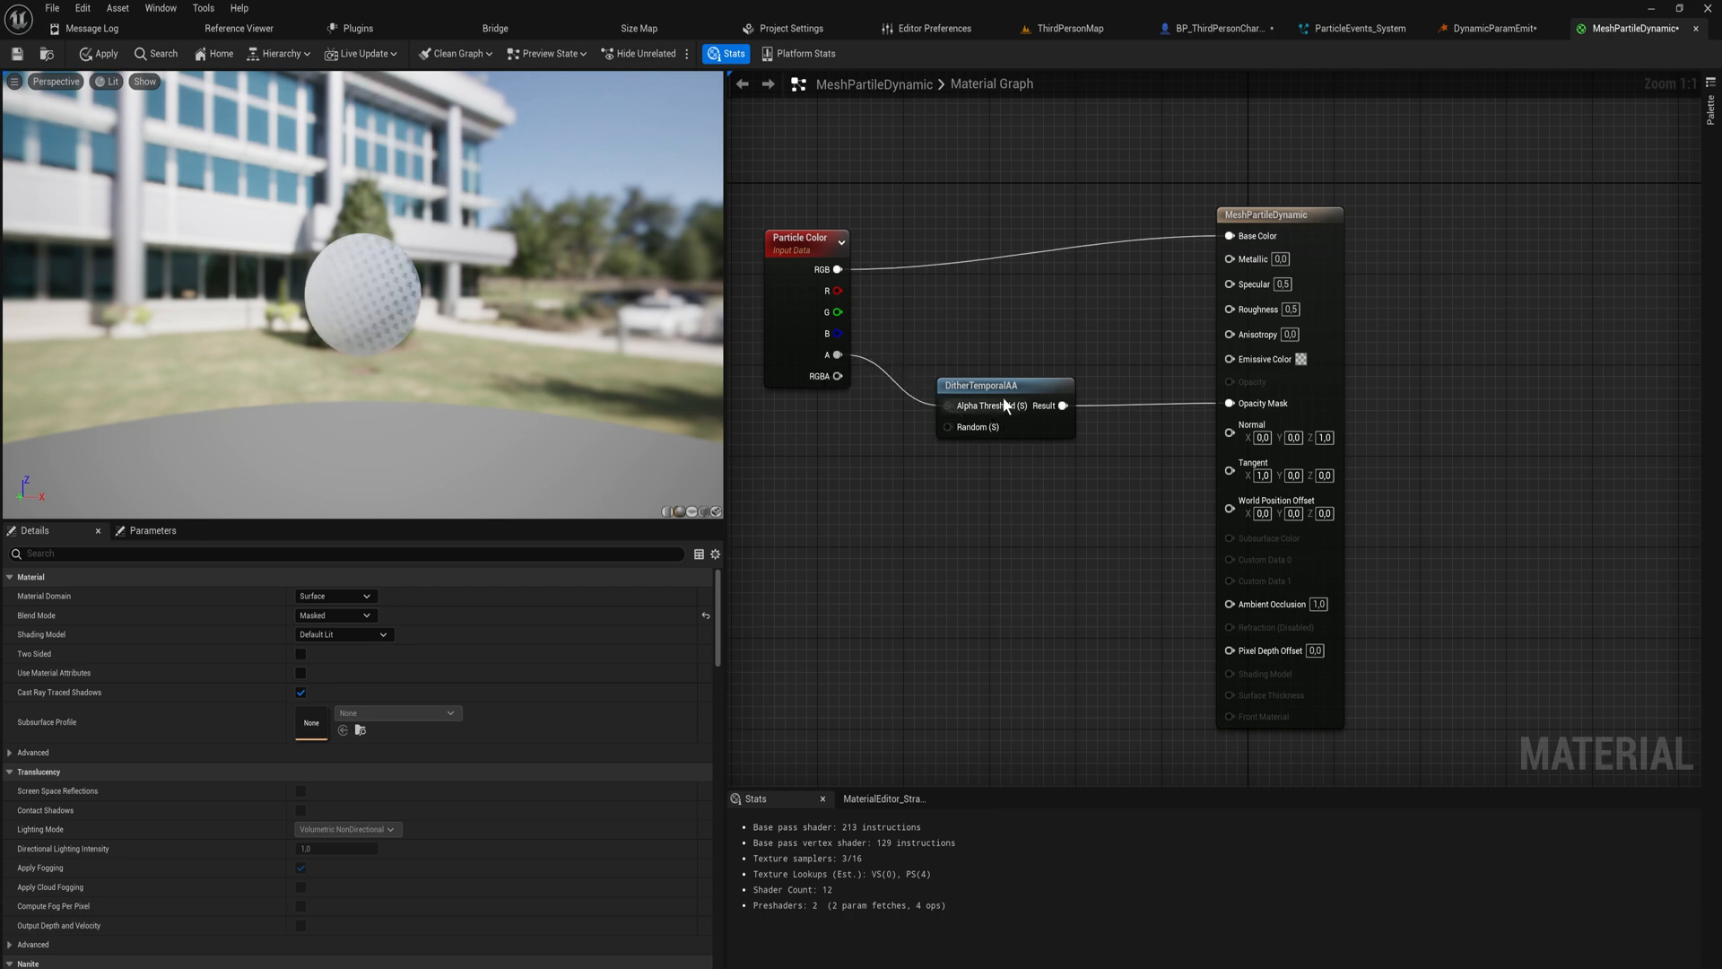
Step: Apply the masked material changes and return to the DynamicParamEmit emitter
{"action": "left_click", "coordinate": [983, 373]}
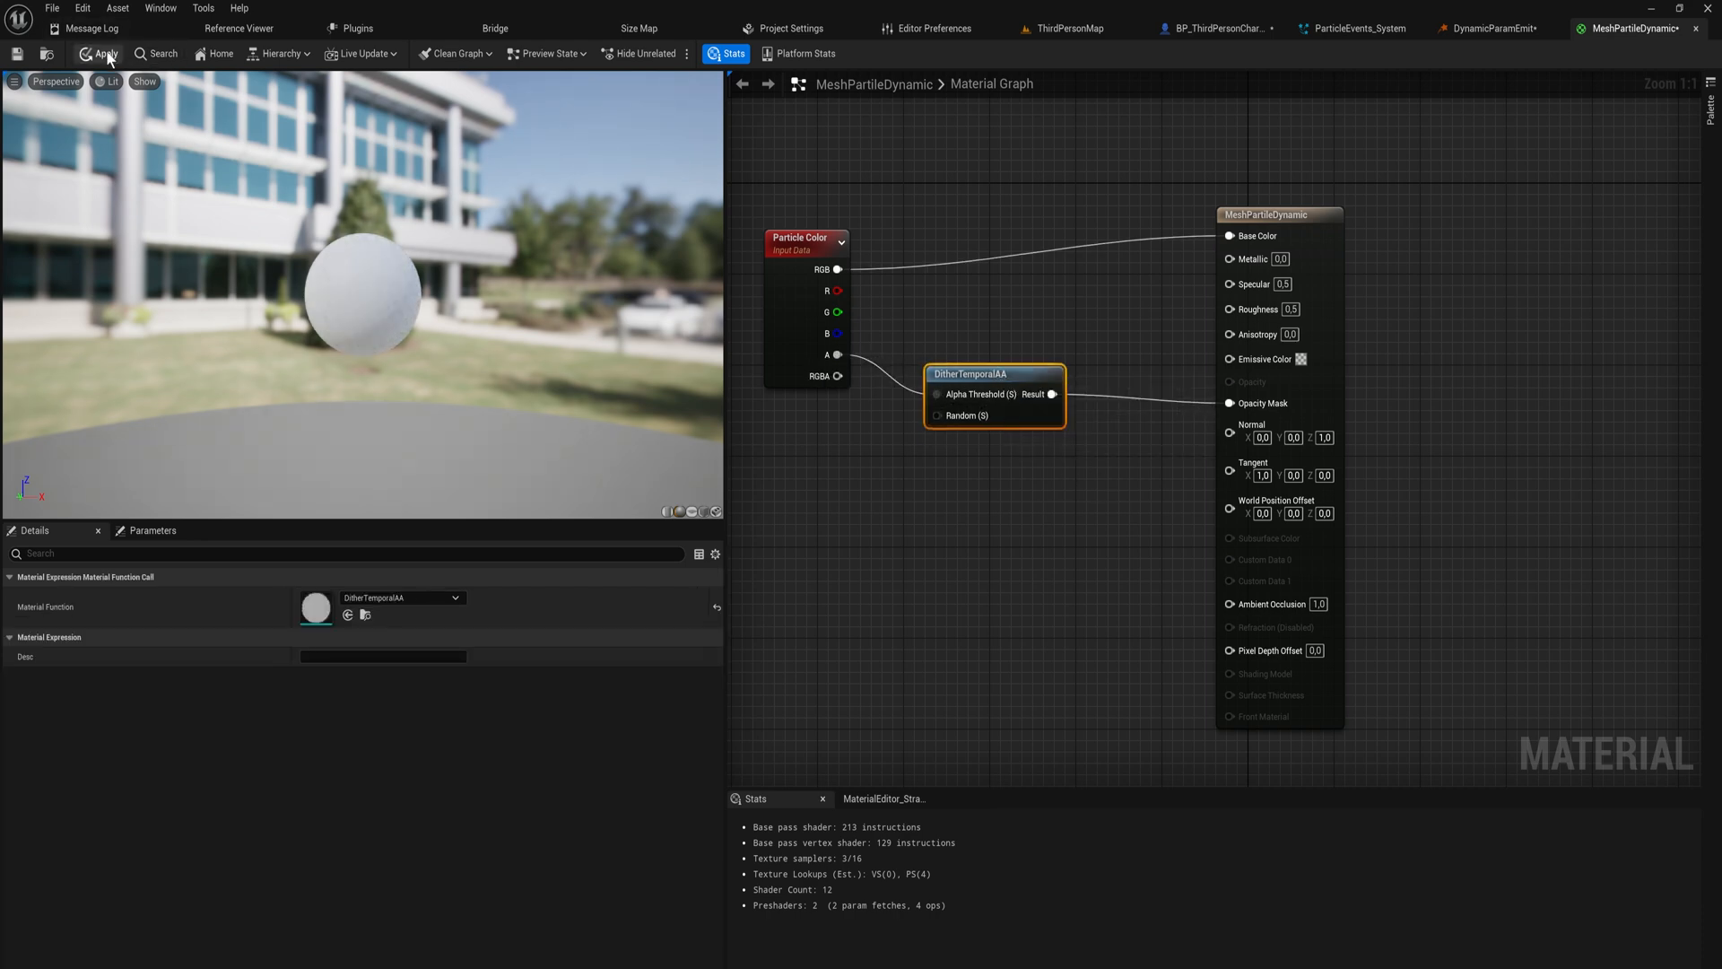
{"action": "left_click", "coordinate": [100, 53]}
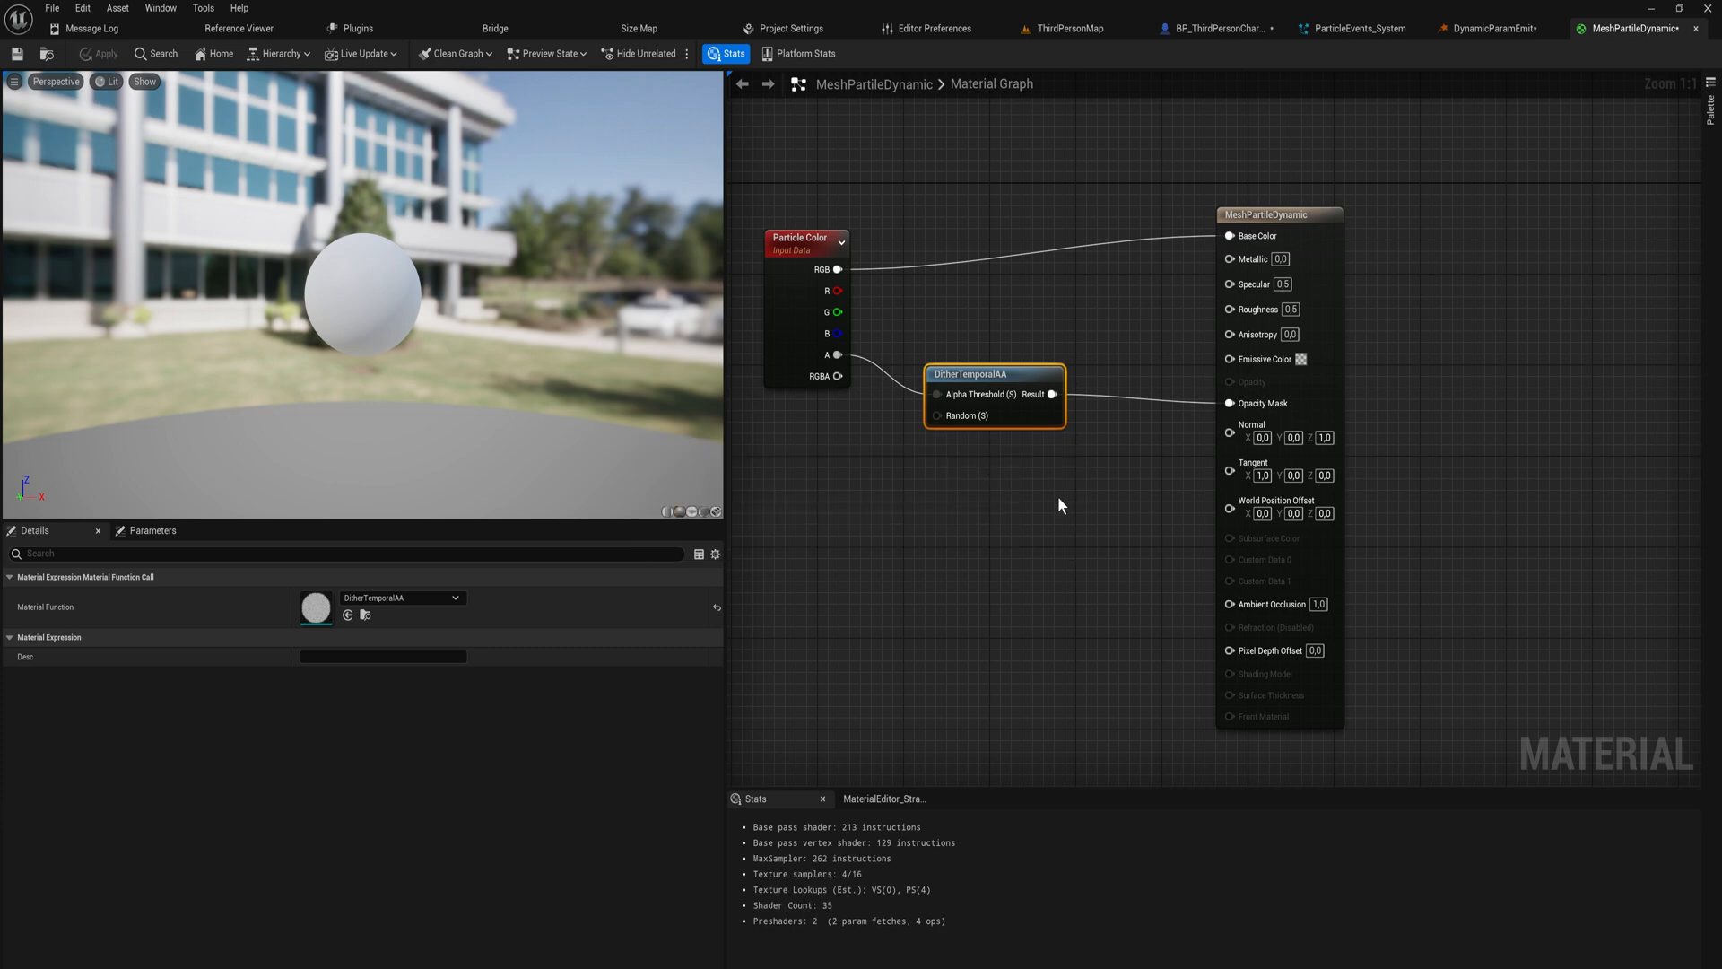
{"action": "left_click", "coordinate": [1489, 28]}
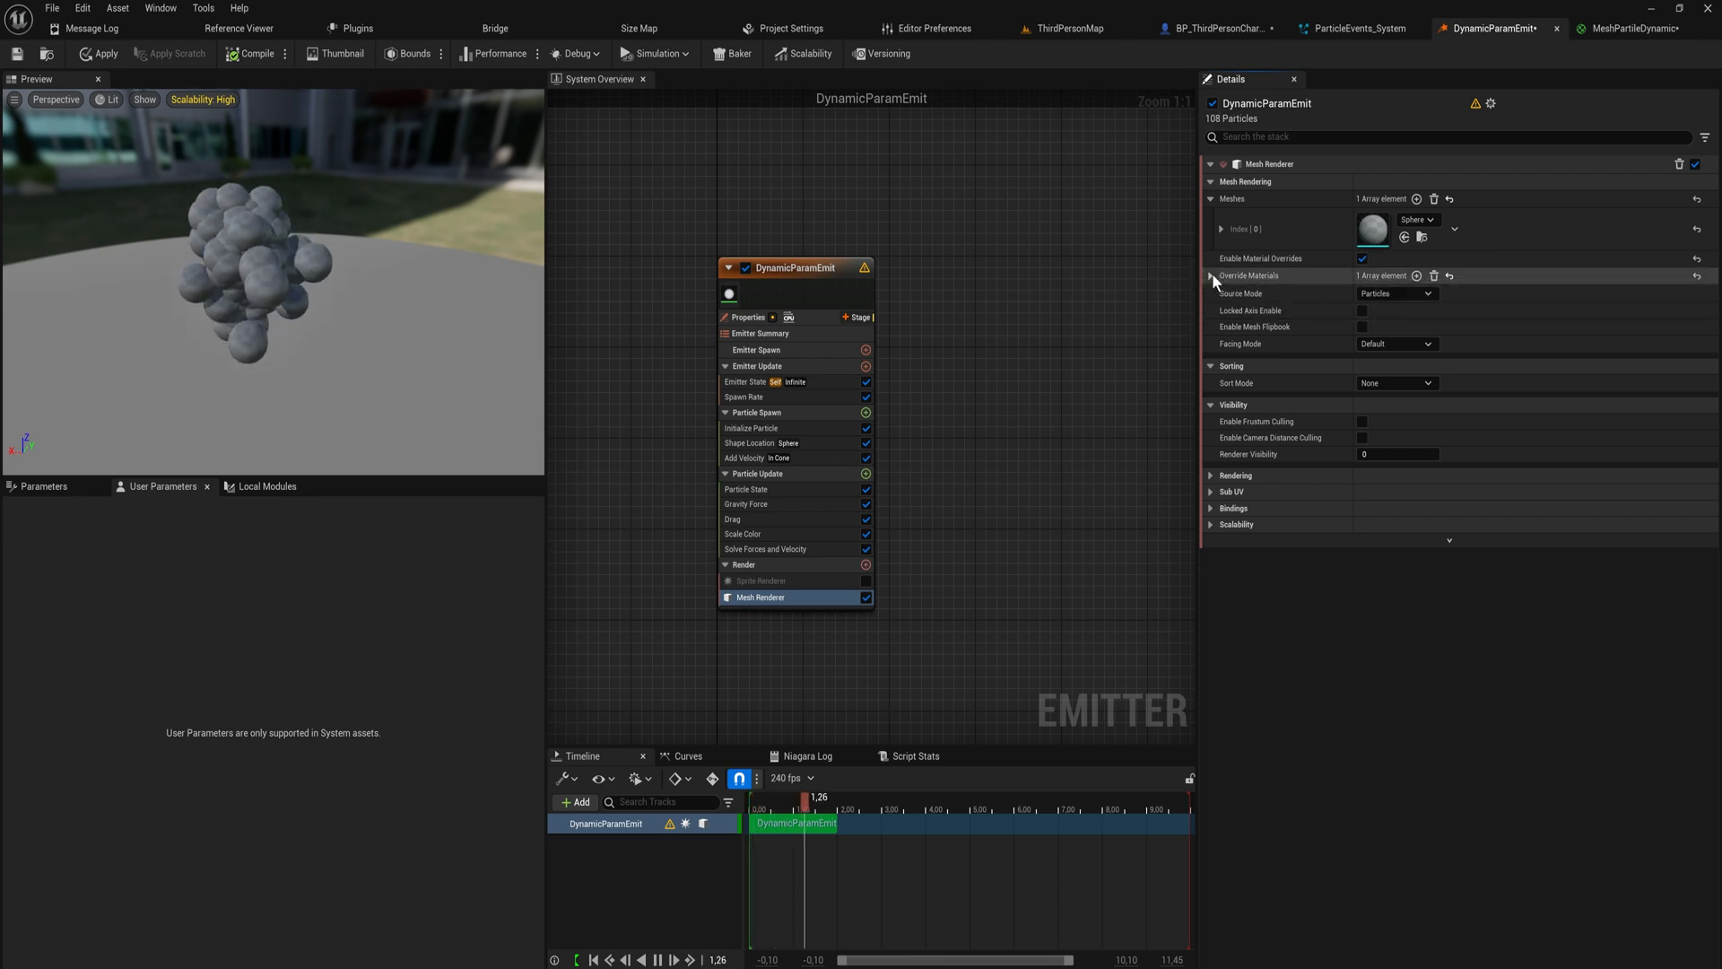
Step: Set the mesh renderer's override material to MeshPartileDynamic and list Particle Update modules
{"action": "left_click", "coordinate": [1213, 276]}
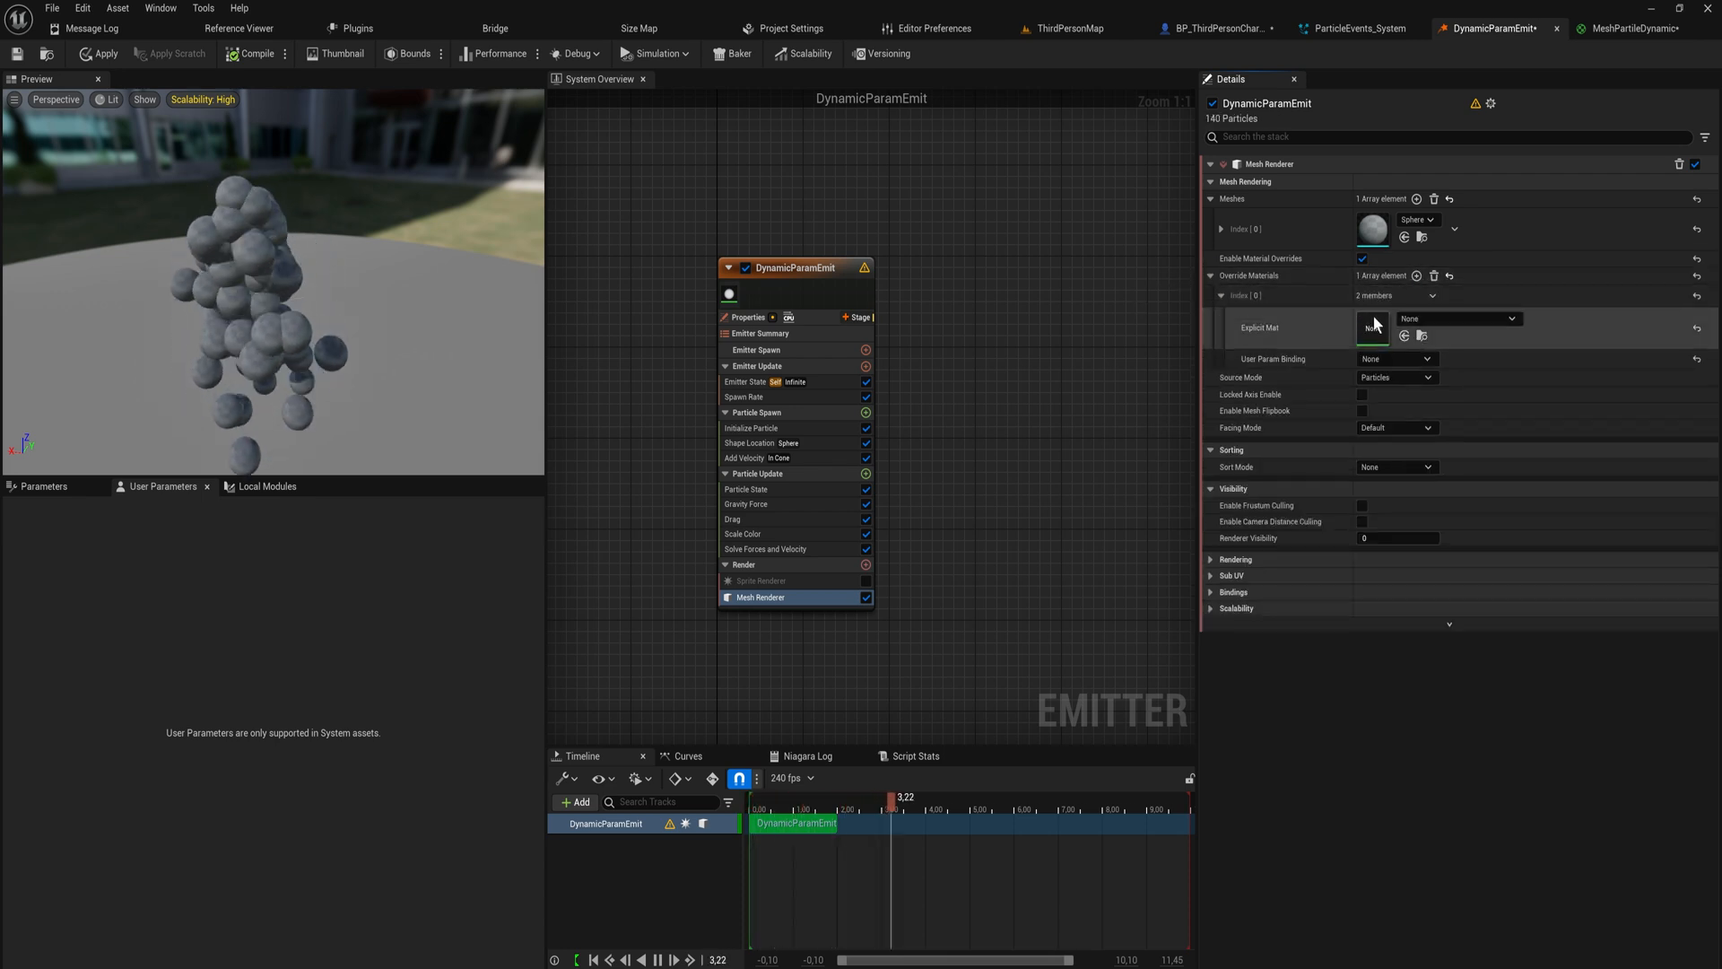
{"action": "left_click", "coordinate": [1507, 319]}
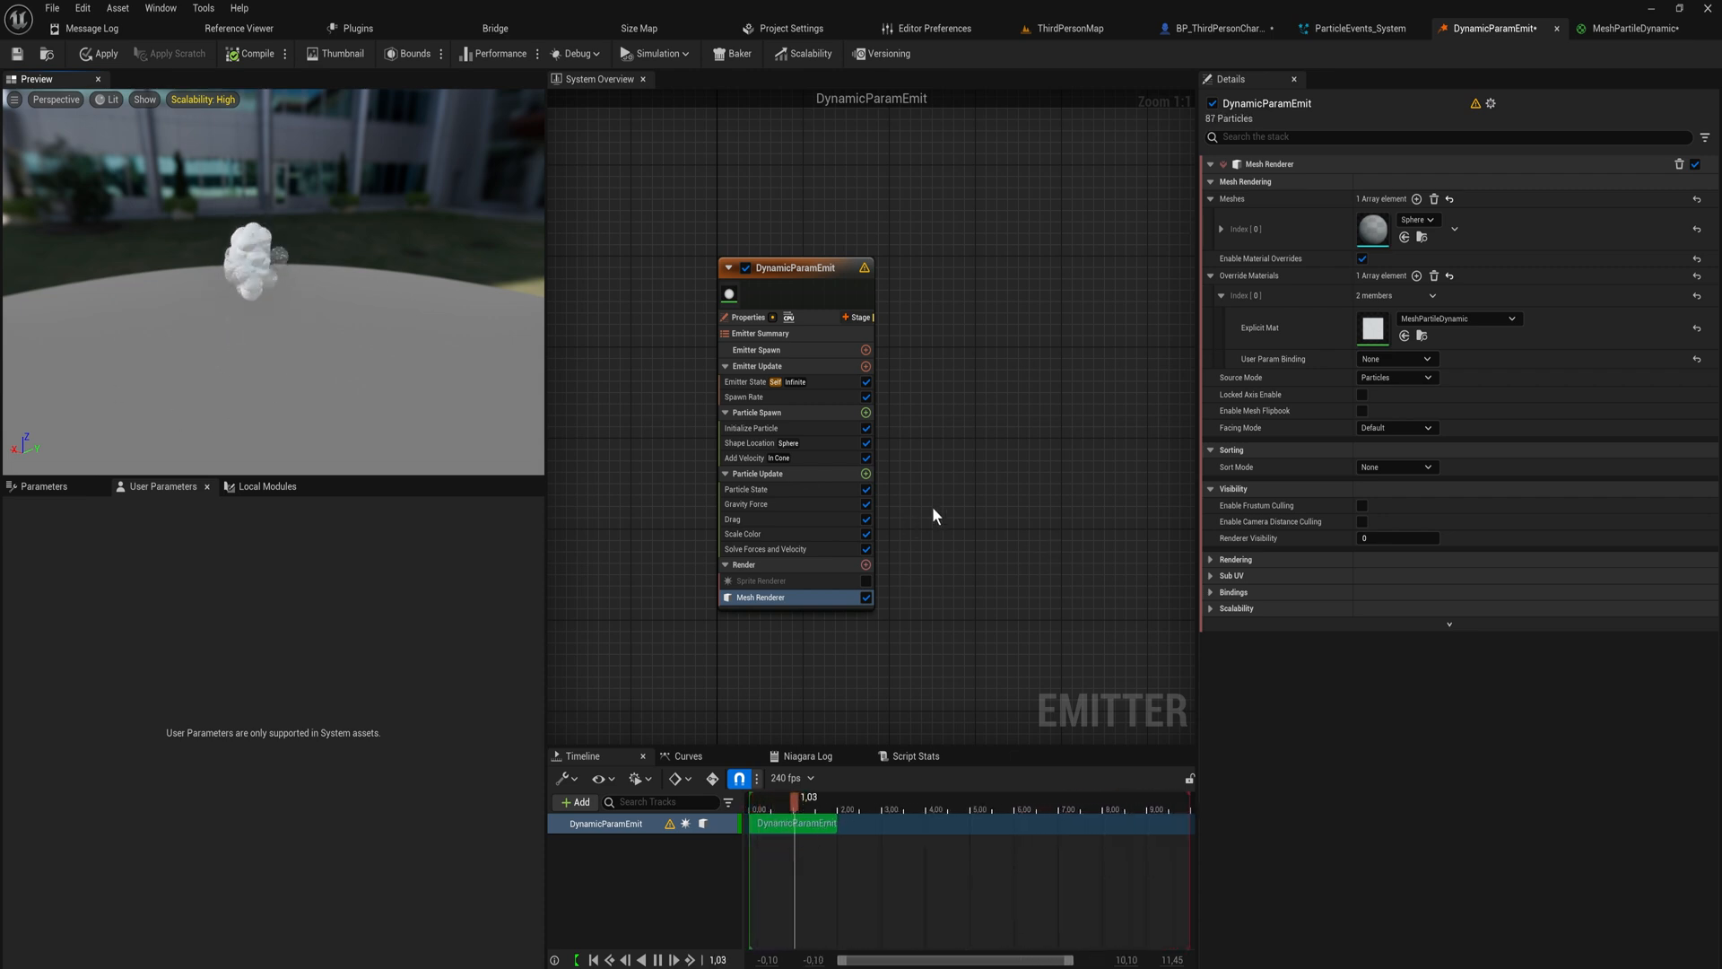
{"action": "left_click", "coordinate": [867, 474]}
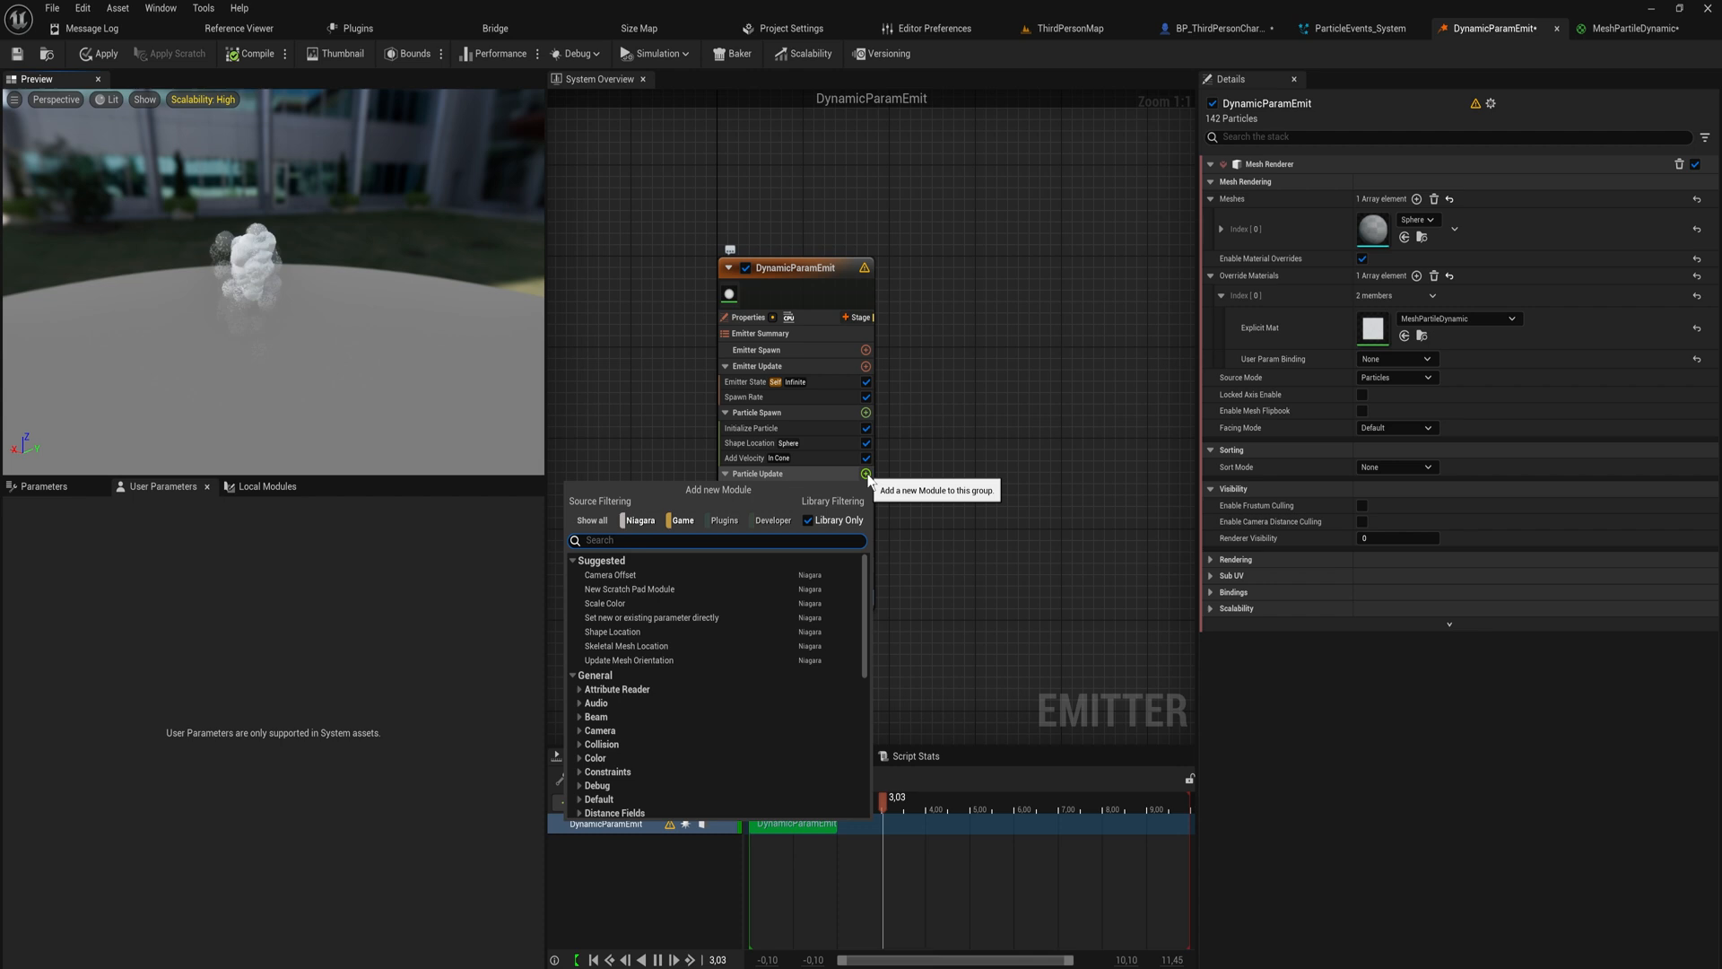
Step: Add Dynamic Material Parameters writing Param0 and Param1 of index 0, then return to the material
{"action": "type", "text": "dyn"}
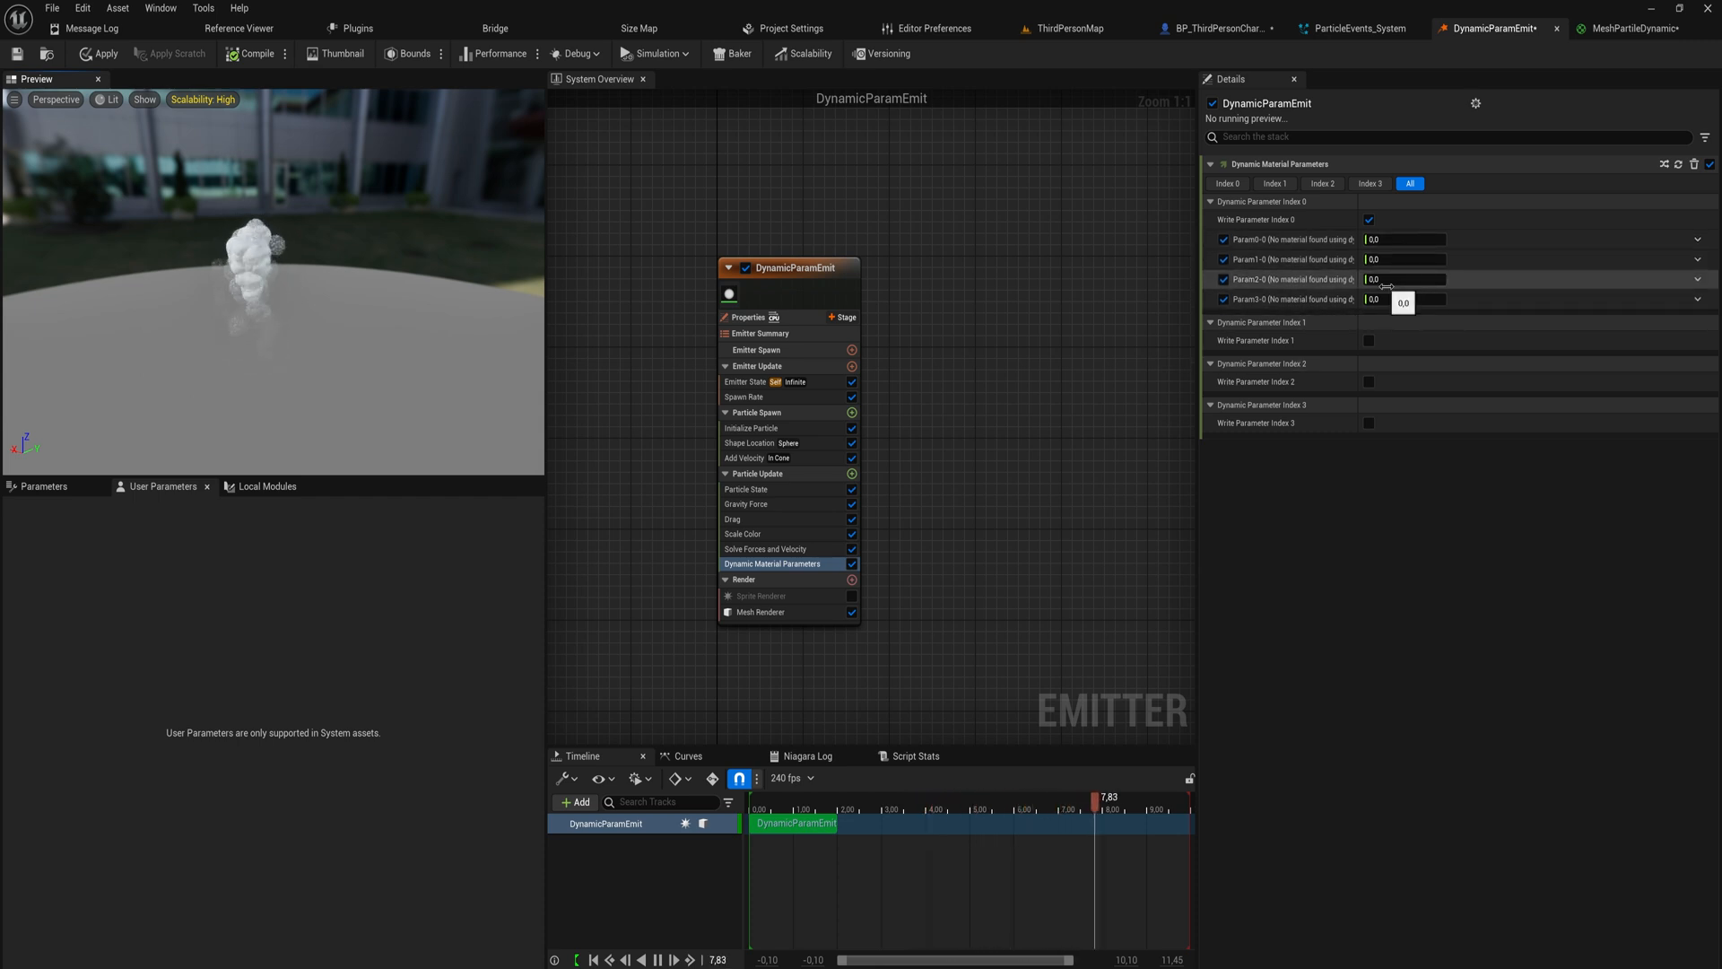
{"action": "left_click", "coordinate": [1227, 183]}
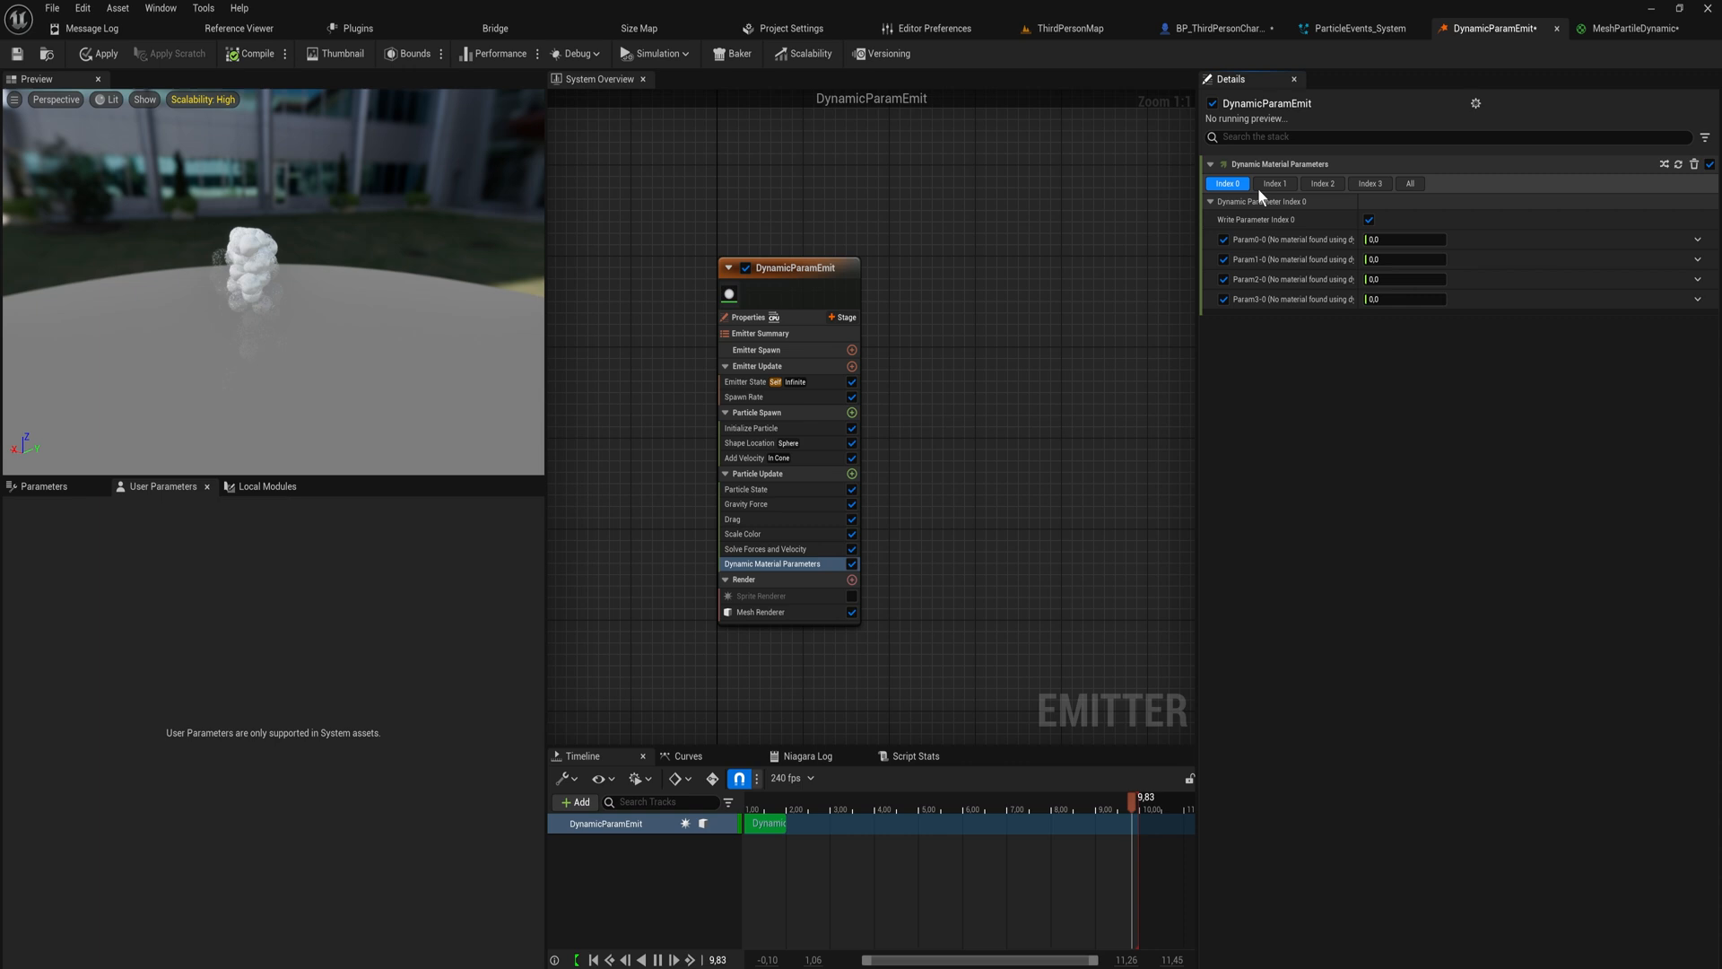
{"action": "left_click", "coordinate": [1274, 183]}
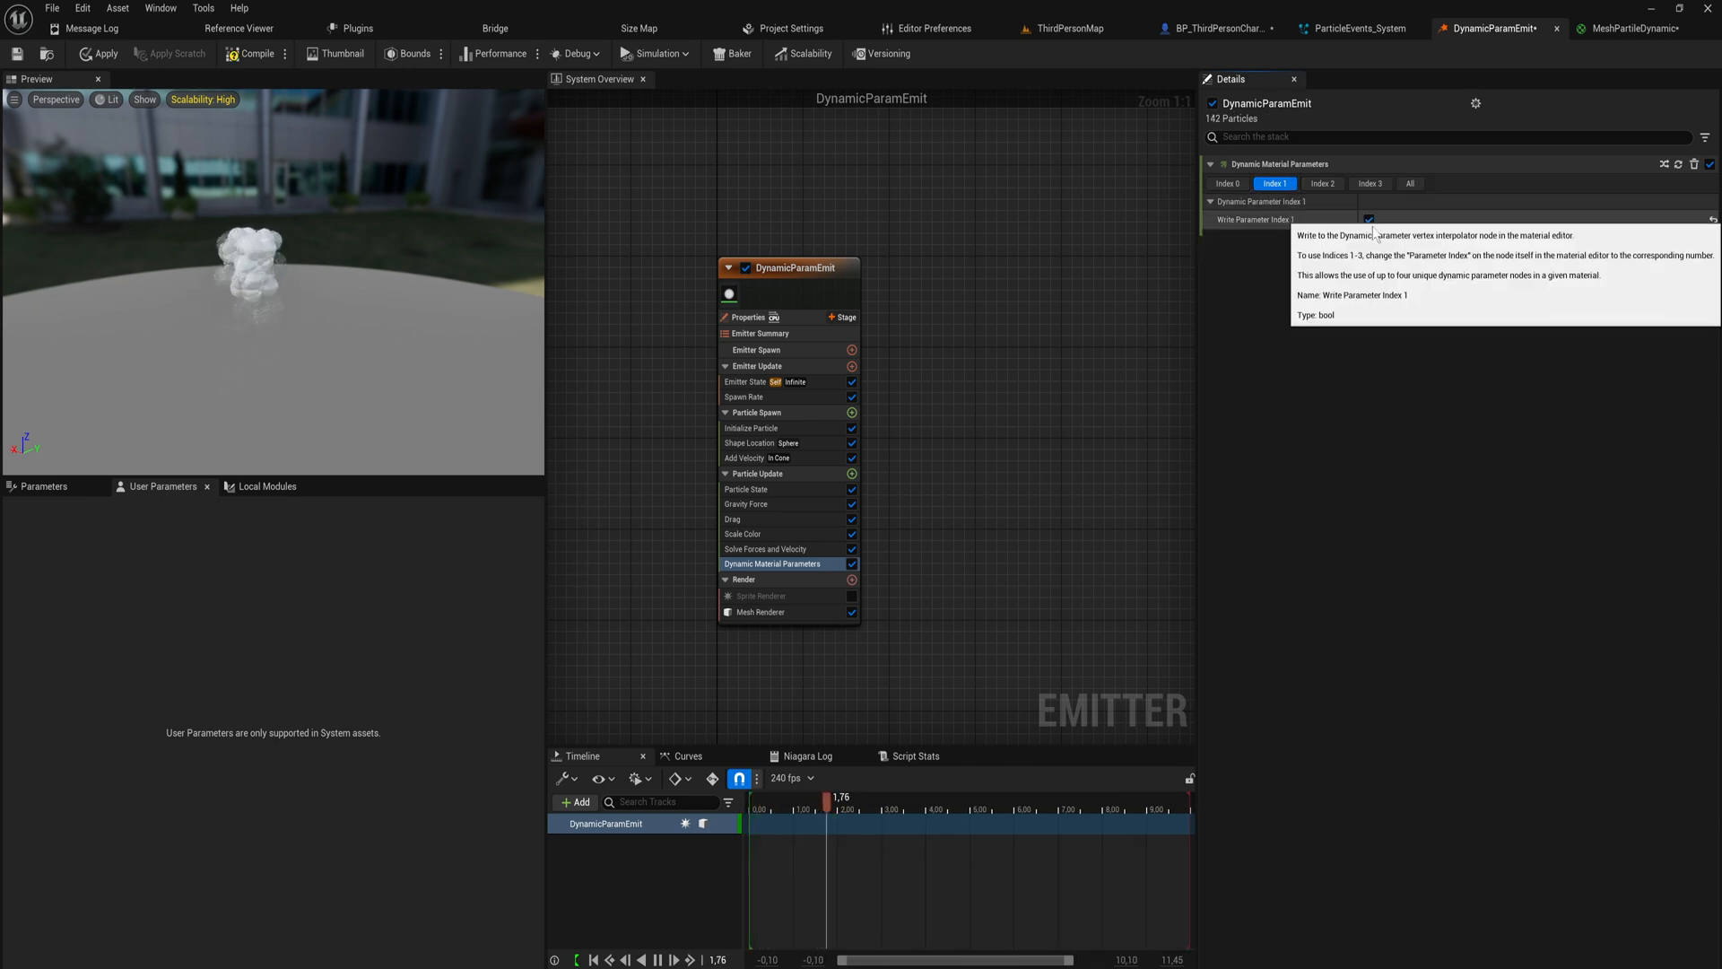
{"action": "left_click", "coordinate": [1369, 219]}
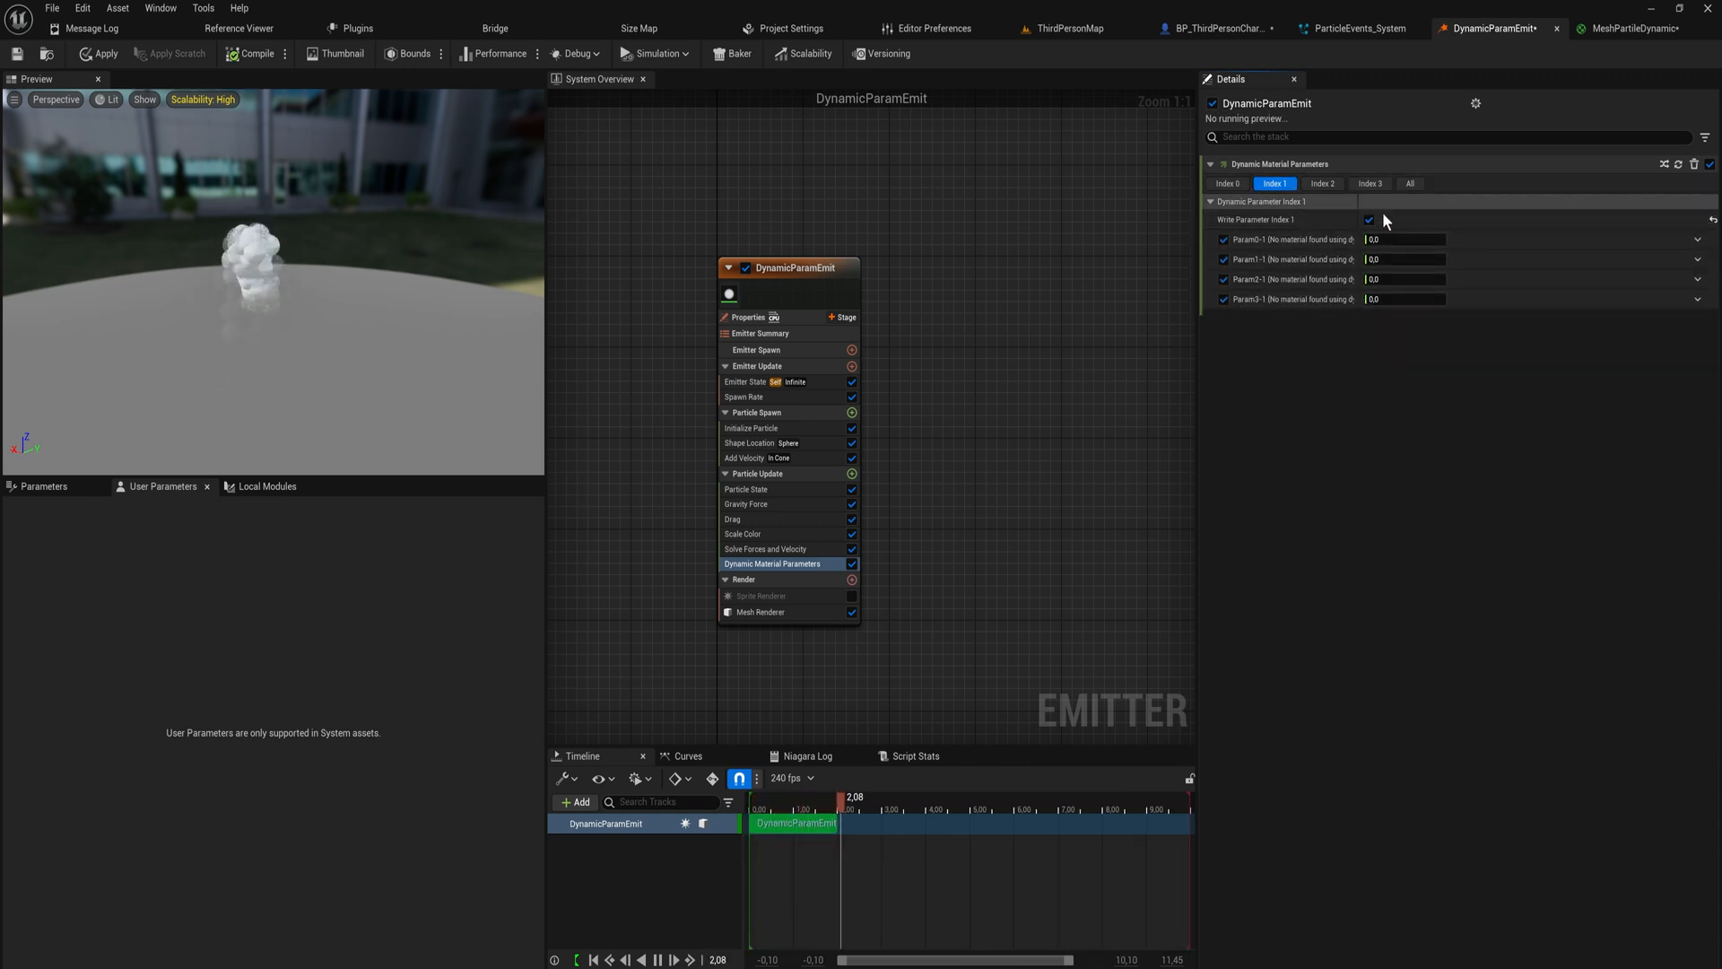
{"action": "left_click", "coordinate": [1370, 183]}
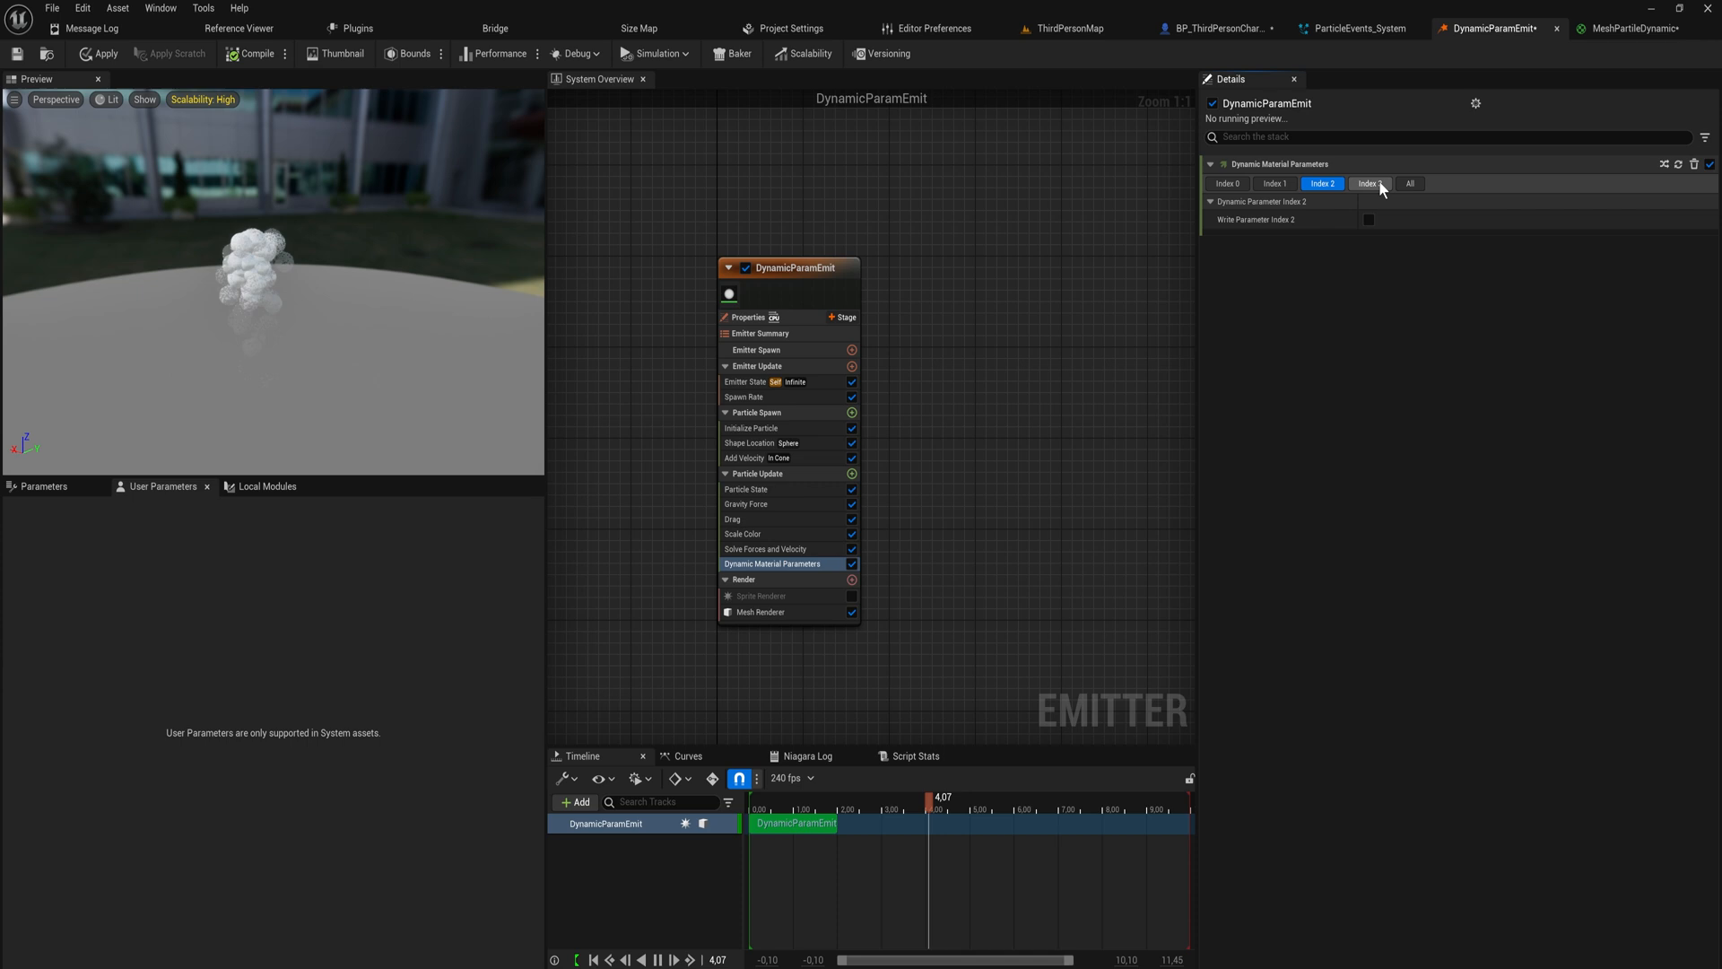
{"action": "left_click", "coordinate": [1370, 183]}
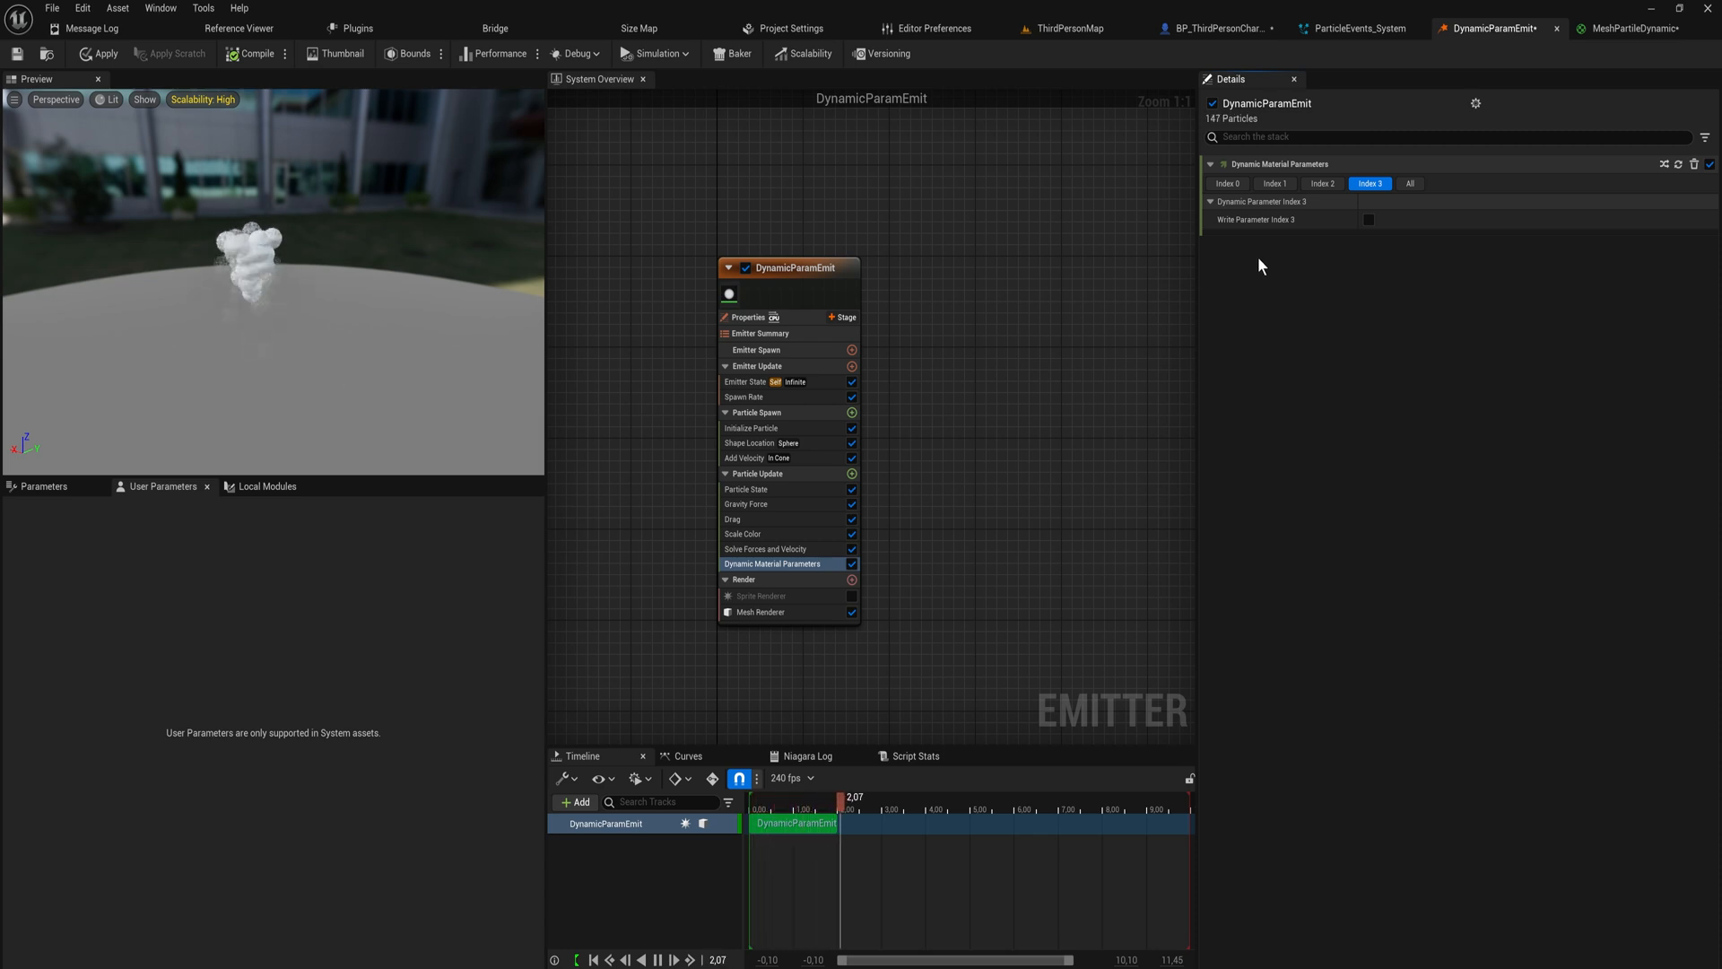
{"action": "left_click", "coordinate": [1227, 183]}
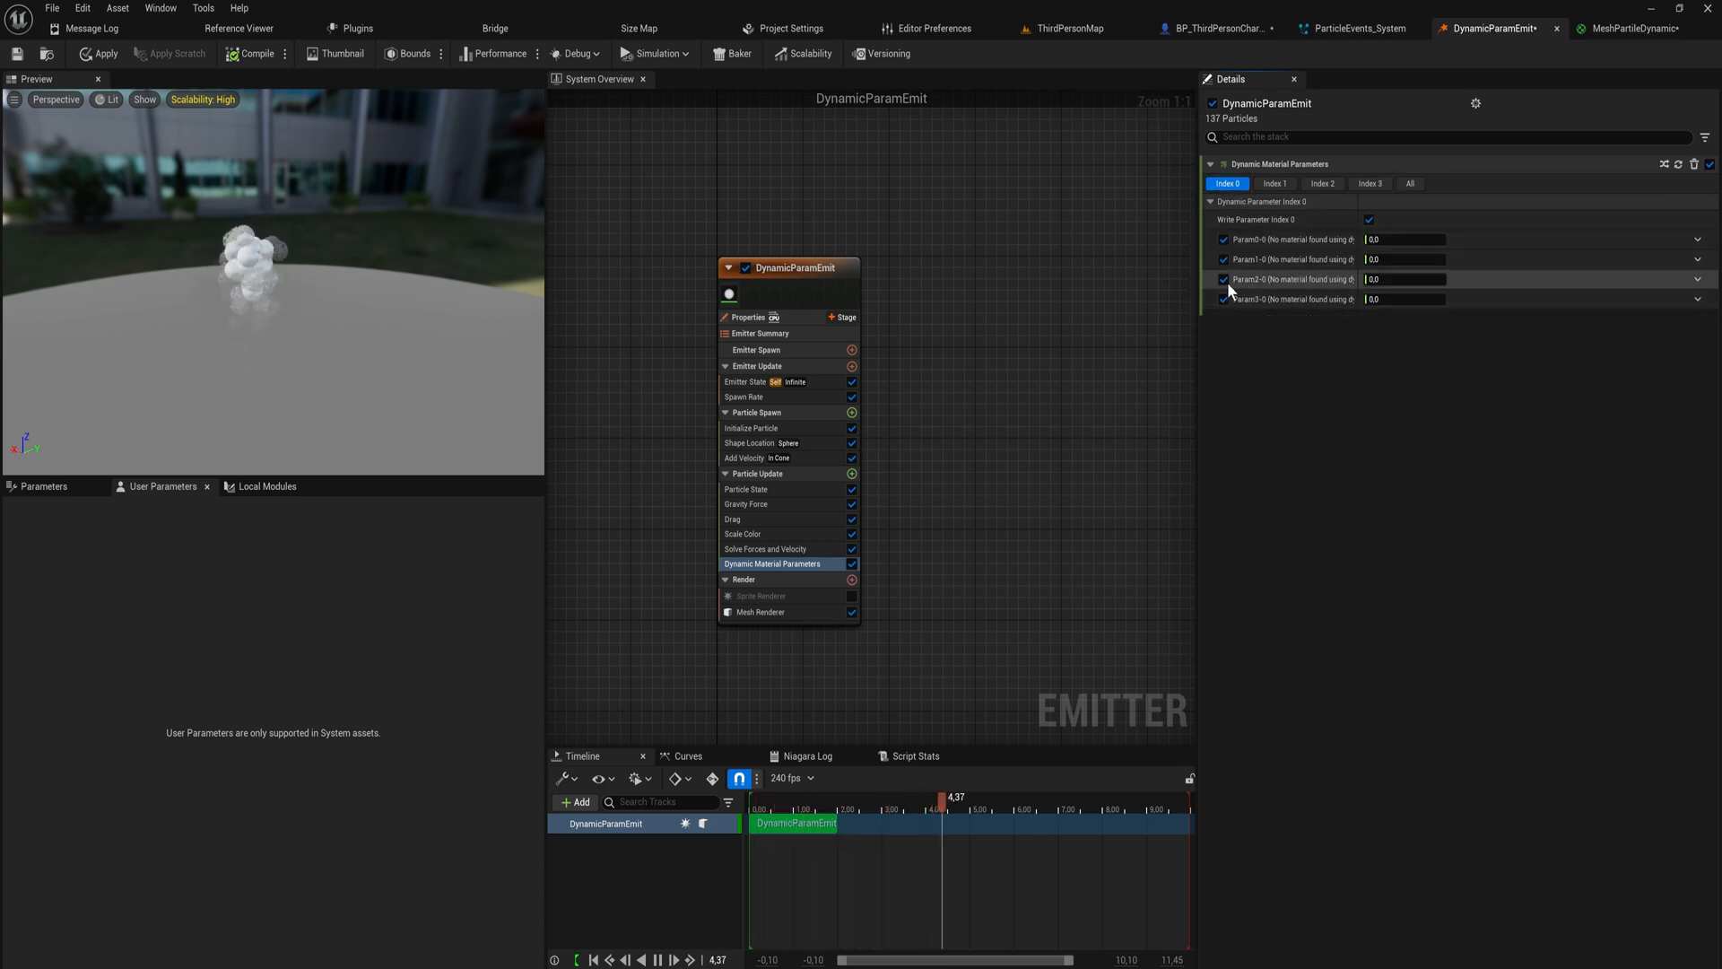
{"action": "mouse_move", "coordinate": [1270, 298]}
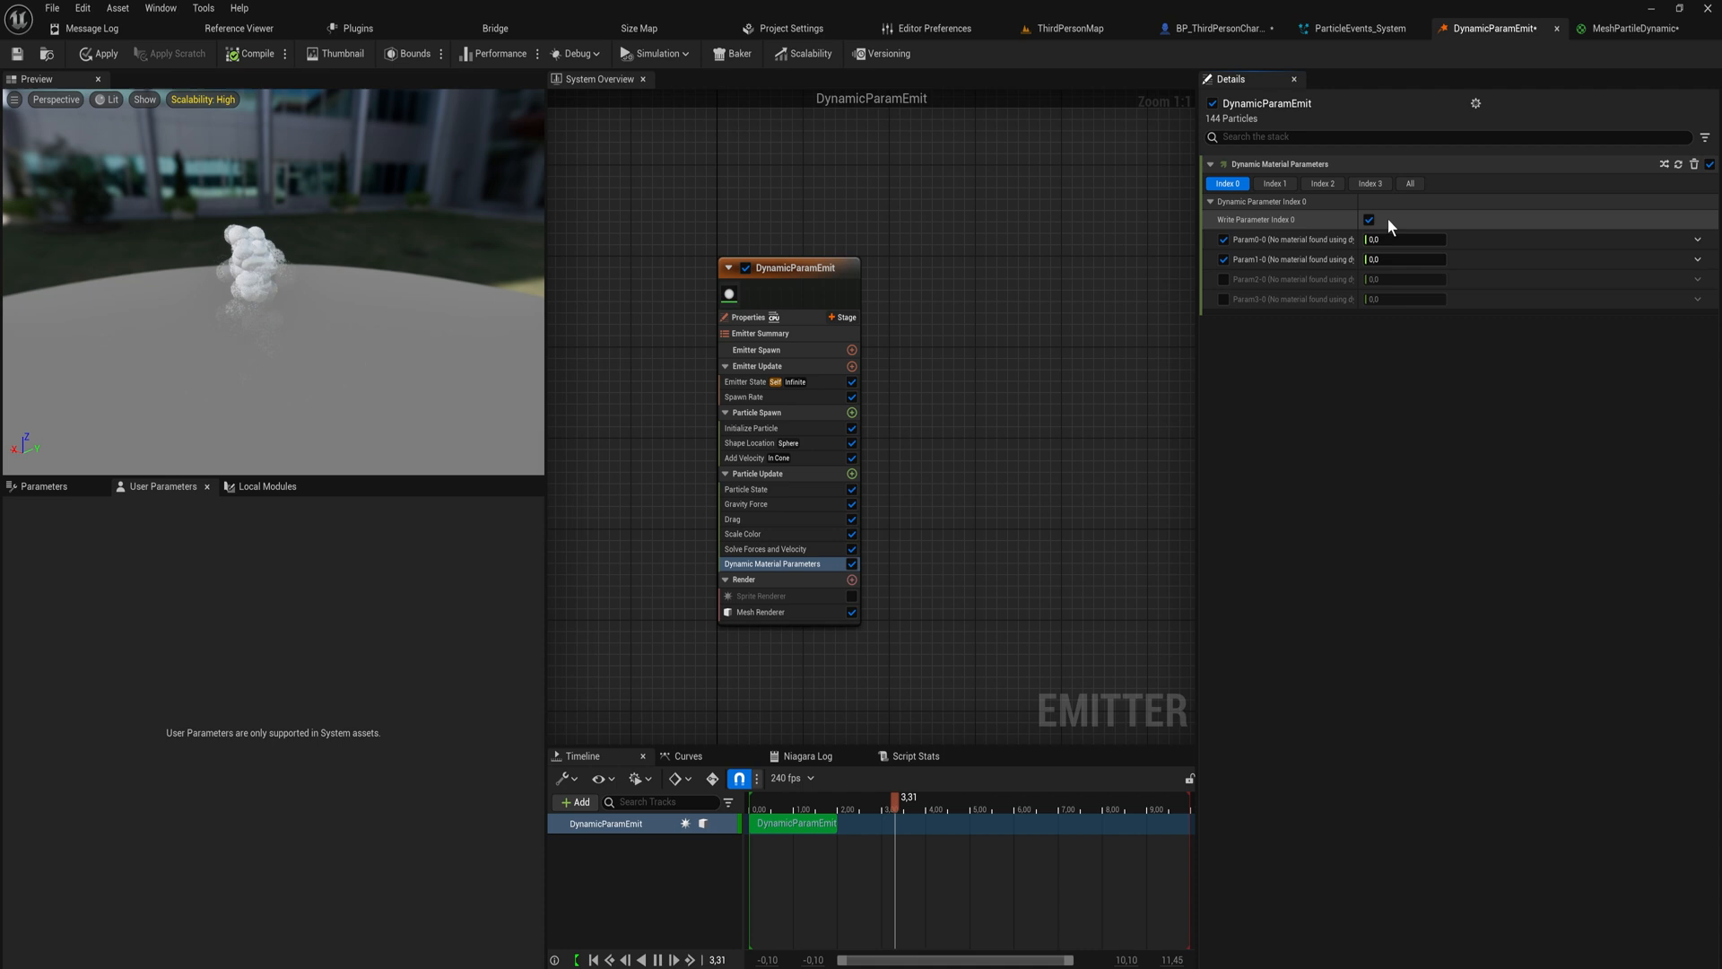
{"action": "left_click", "coordinate": [1635, 29]}
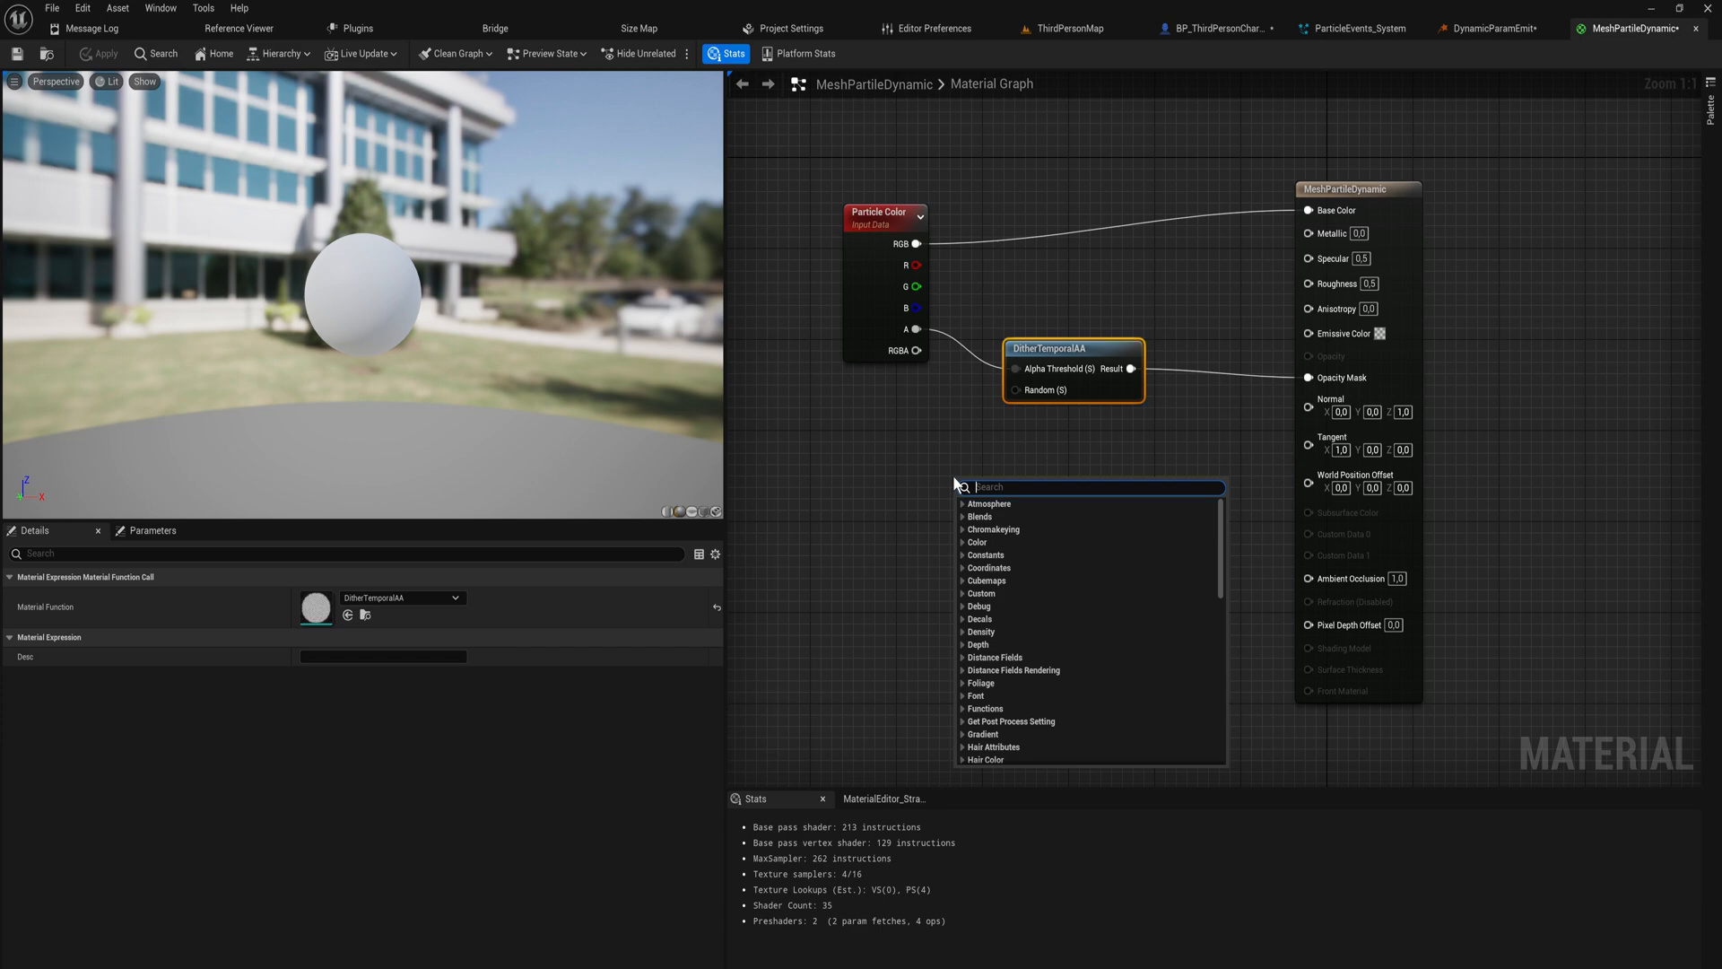
Step: Place a Dynamic Parameter node feeding Param1 and Param2 into Metallic and Roughness
{"action": "type", "text": "dy"}
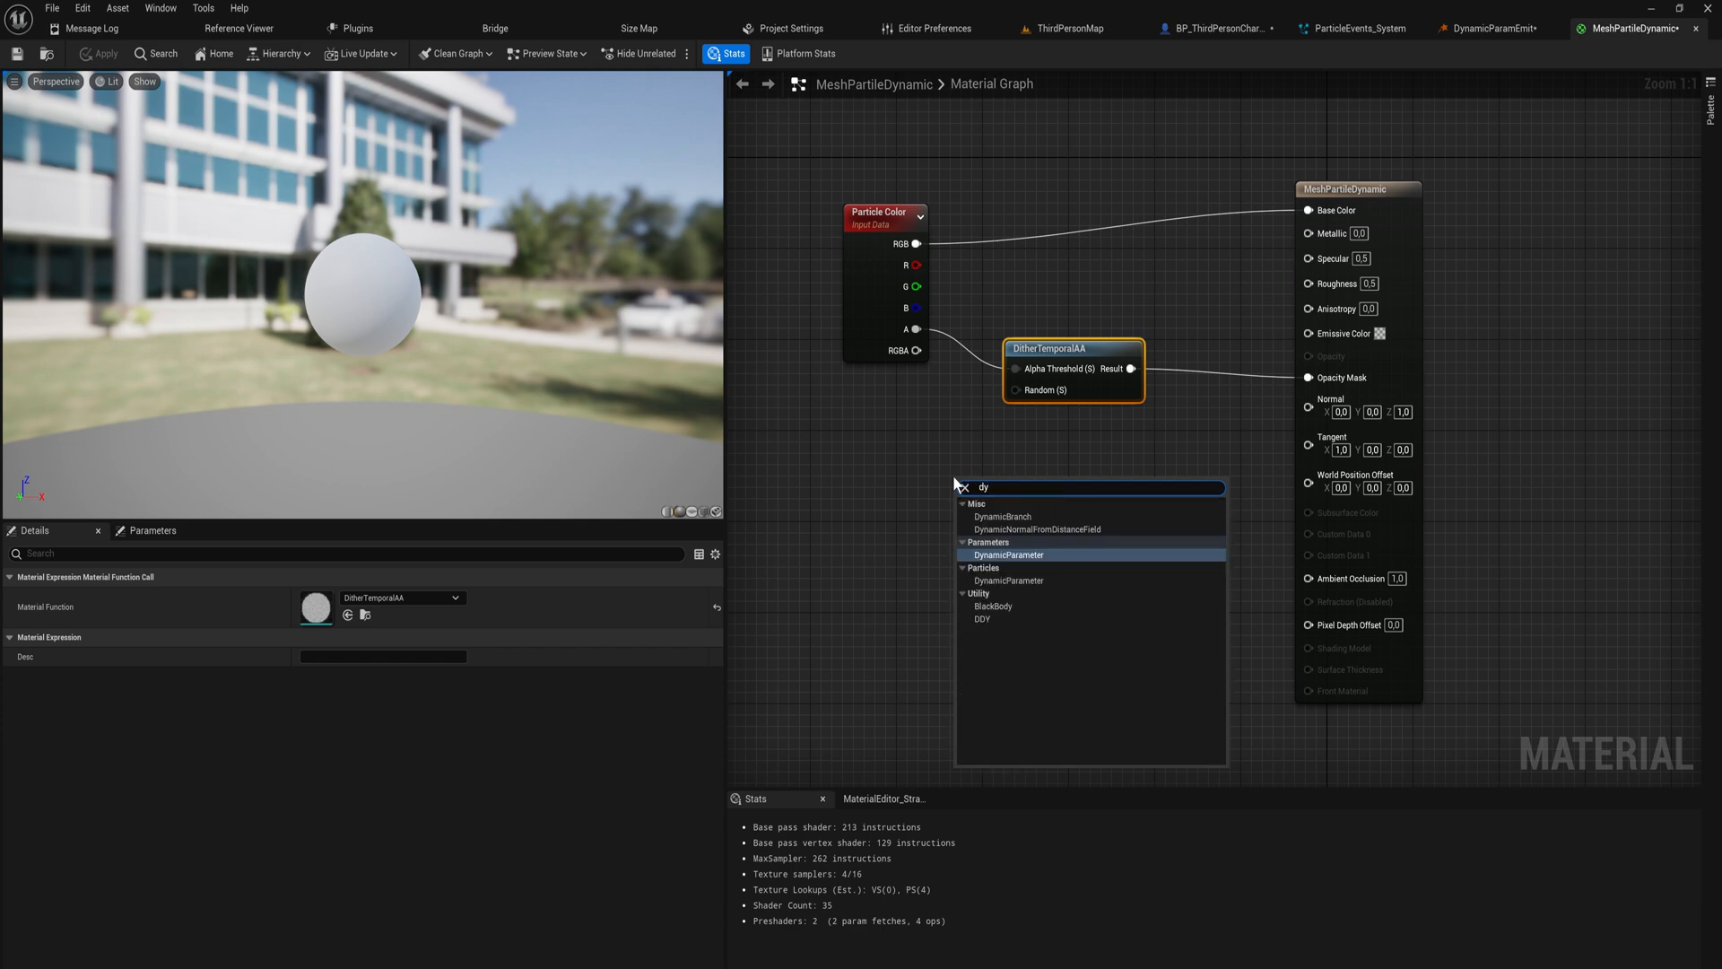
{"action": "left_click", "coordinate": [1007, 580]}
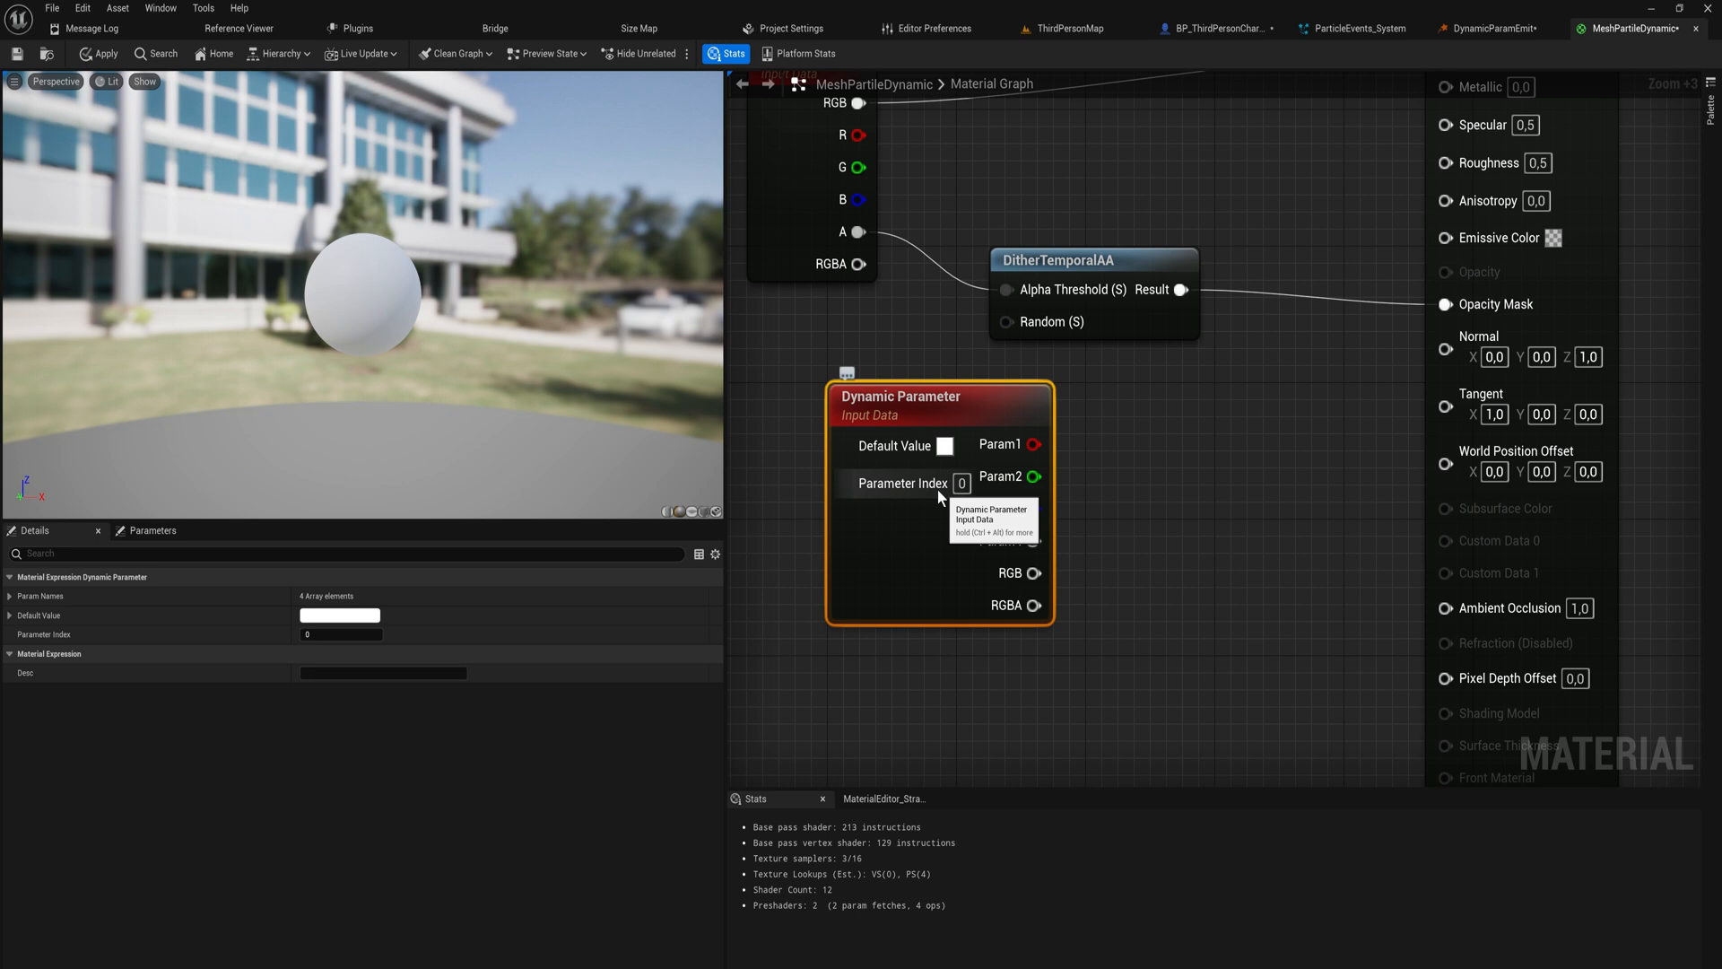
{"action": "left_click", "coordinate": [1487, 28]}
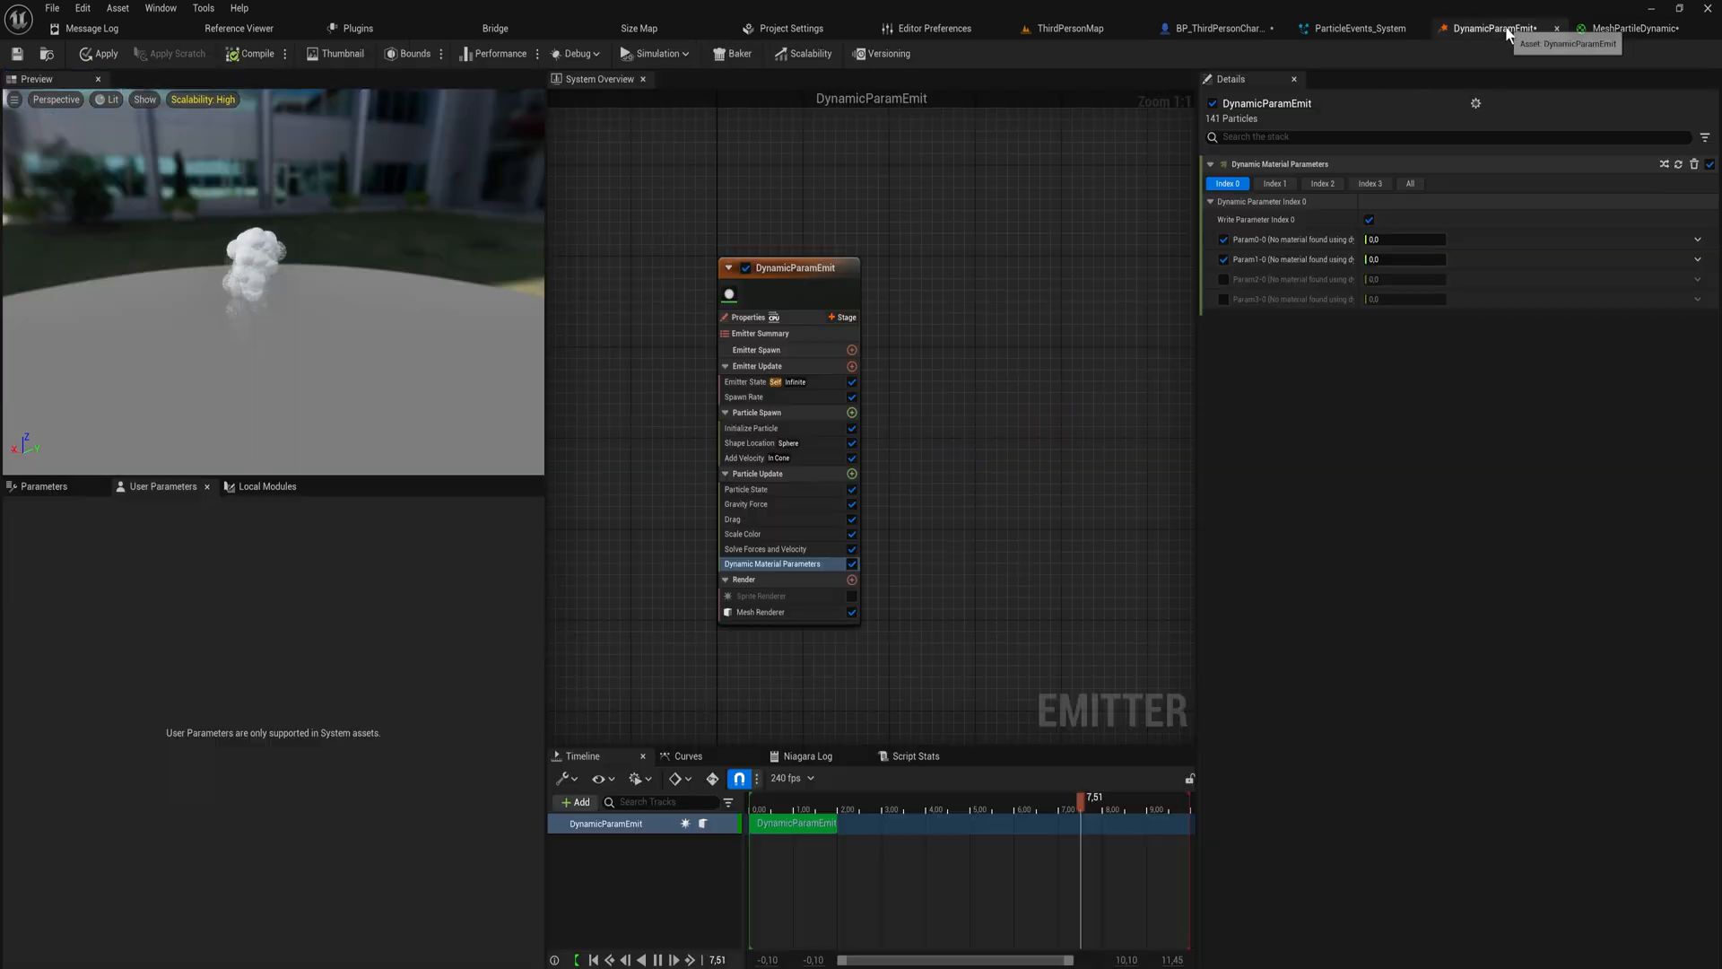
{"action": "left_click", "coordinate": [1322, 183]}
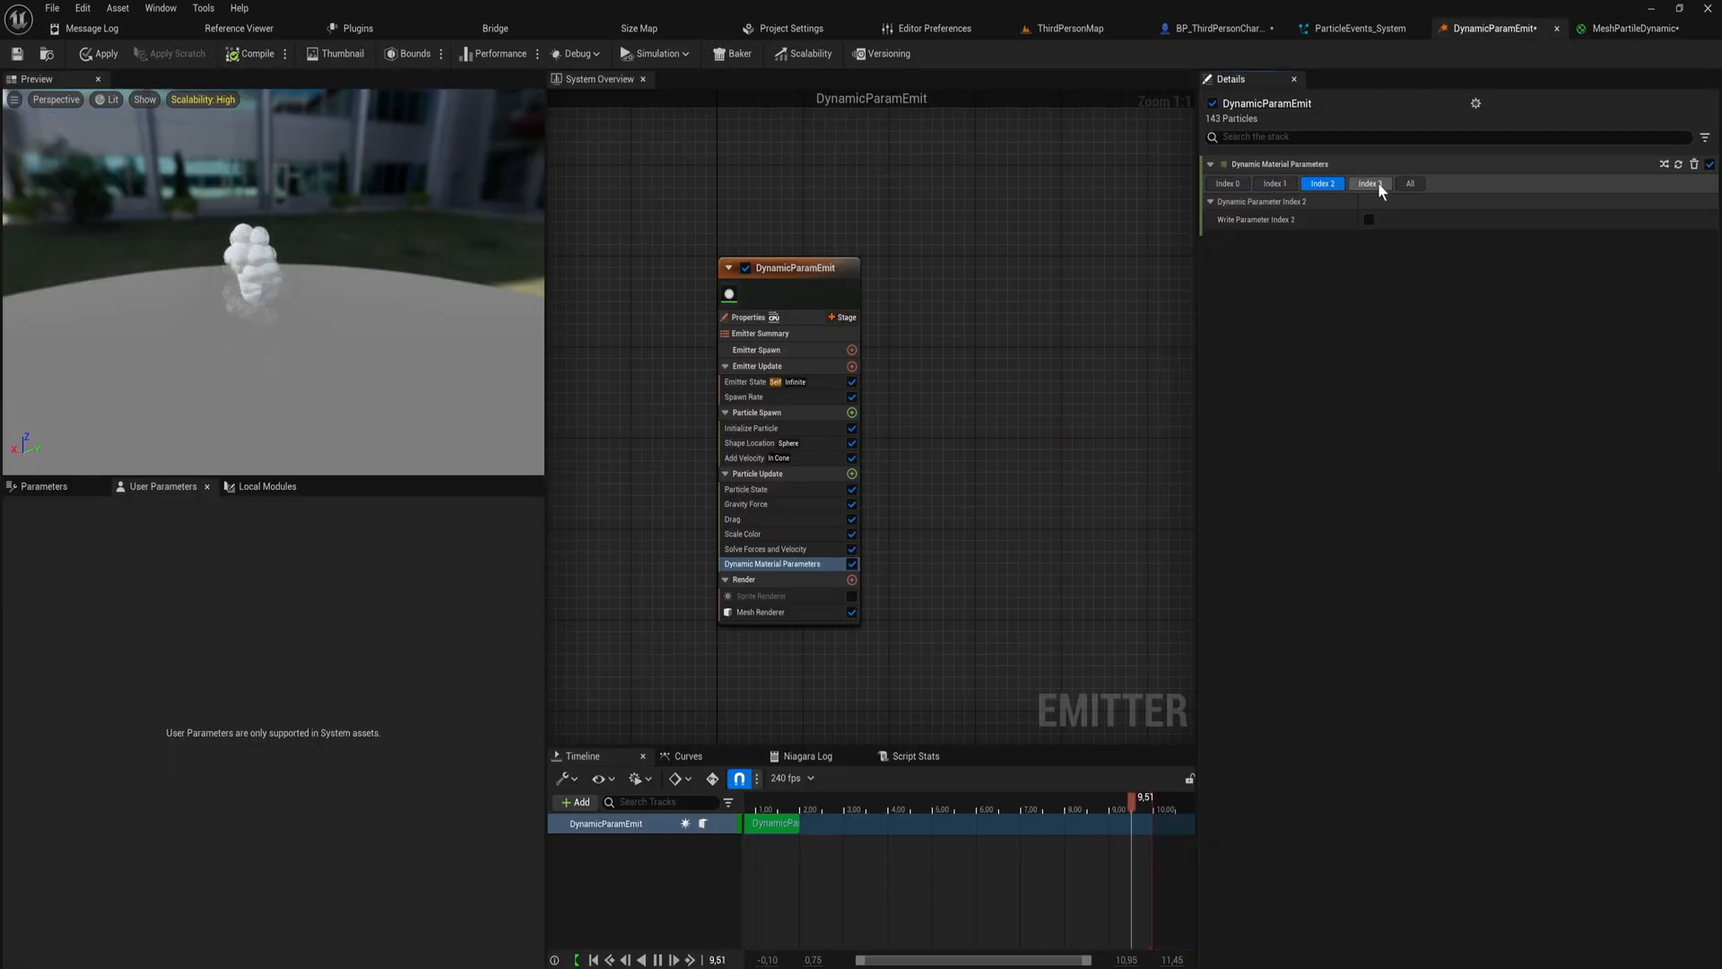
{"action": "left_click", "coordinate": [1227, 183]}
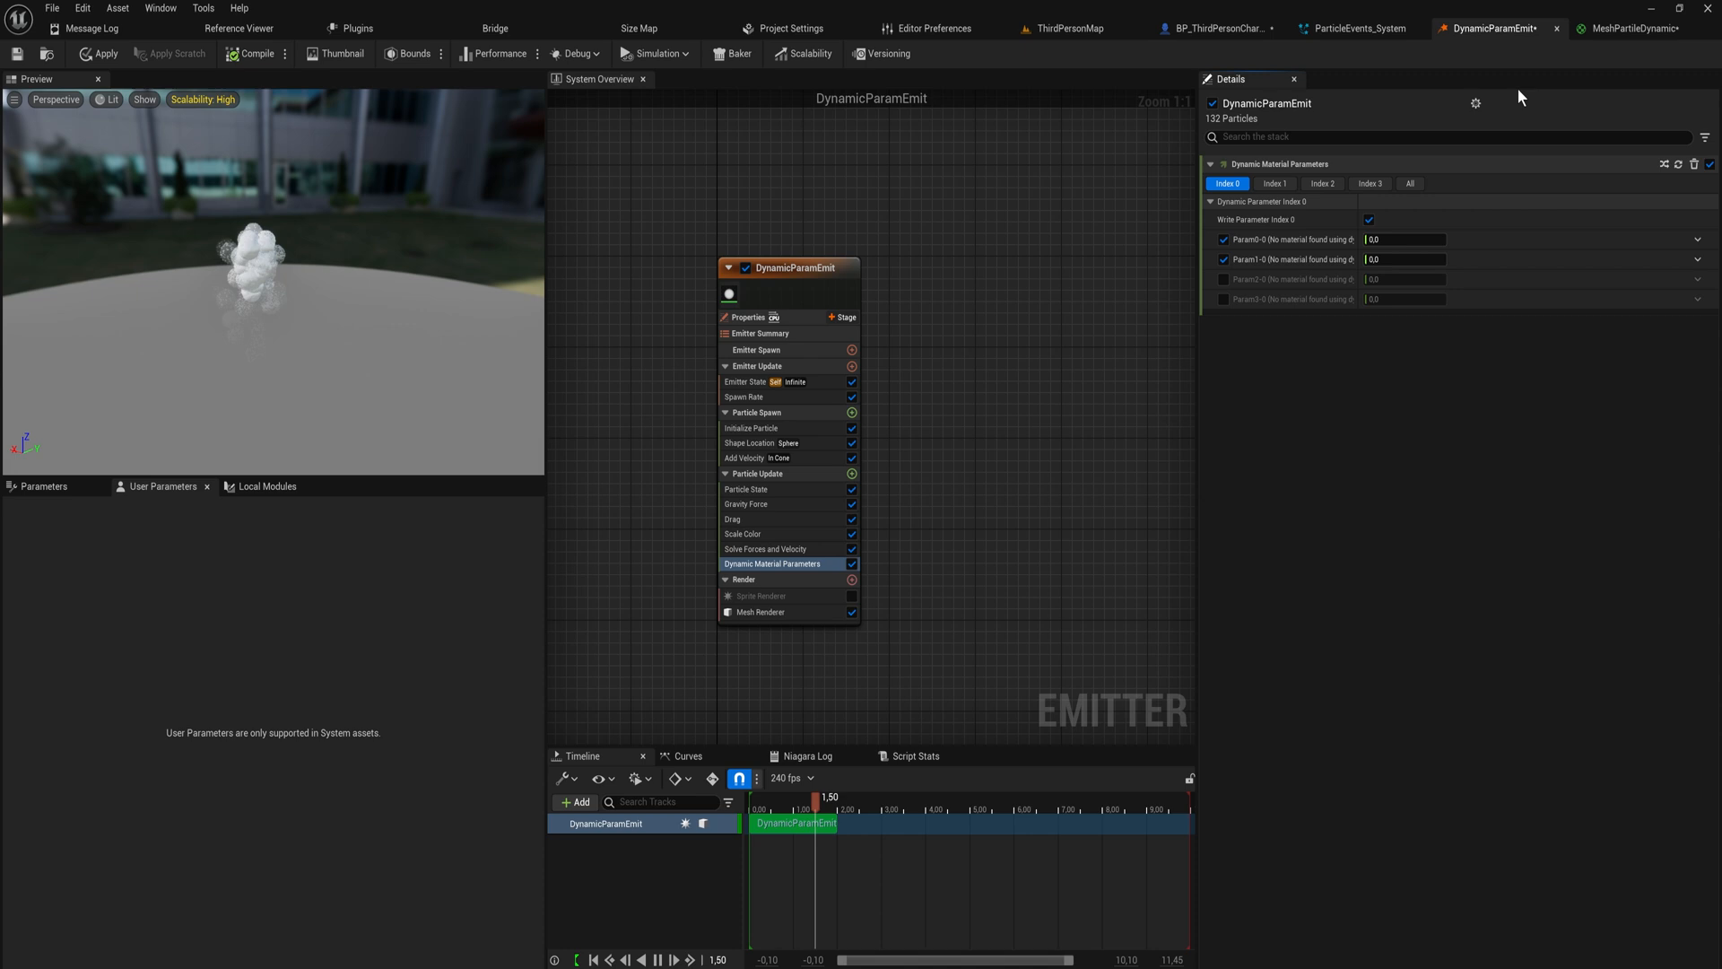
{"action": "left_click", "coordinate": [1636, 29]}
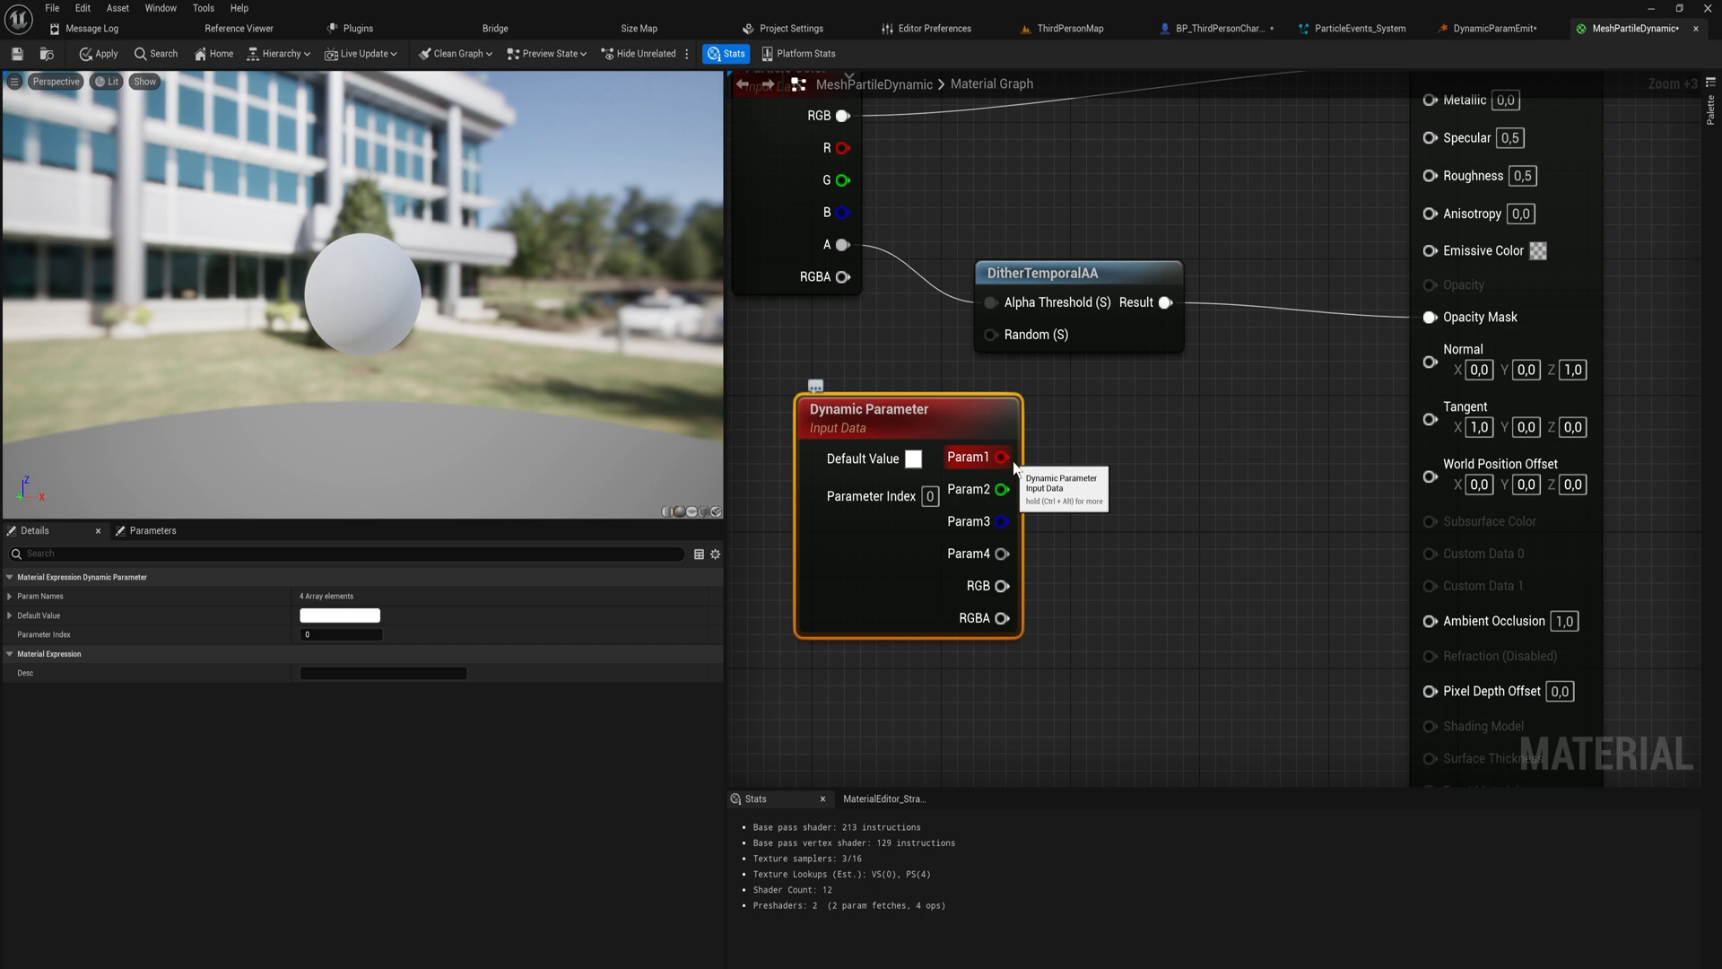
{"action": "mouse_move", "coordinate": [969, 521]}
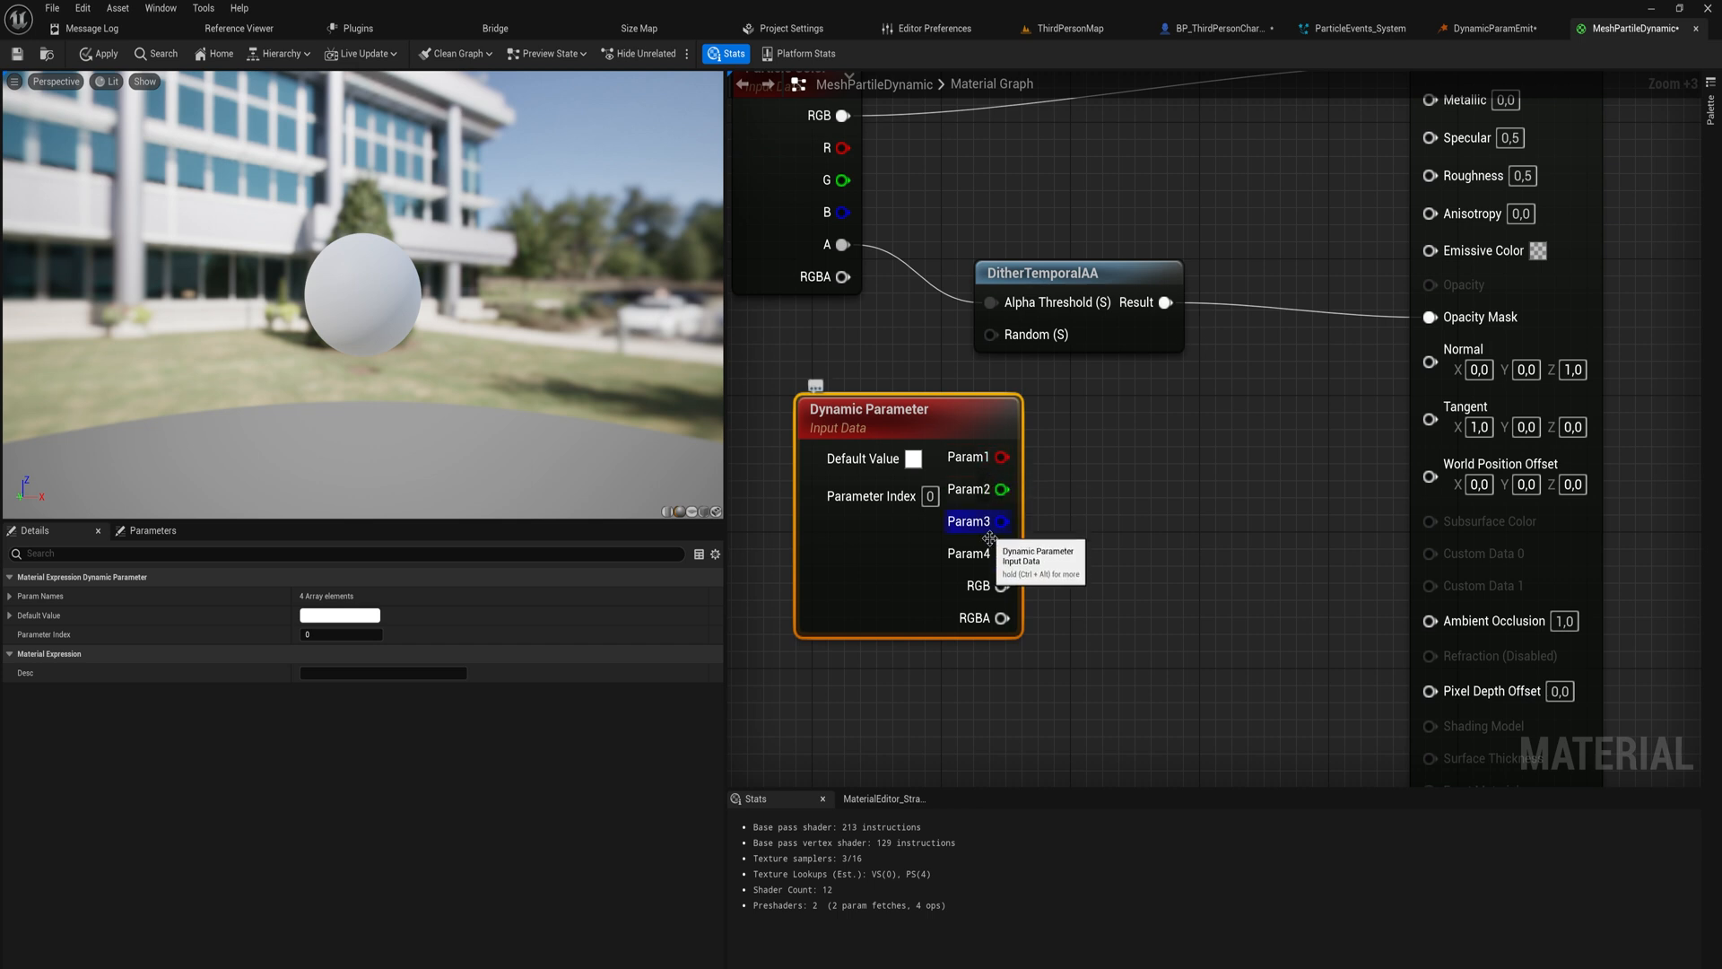
{"action": "left_click", "coordinate": [1489, 28]}
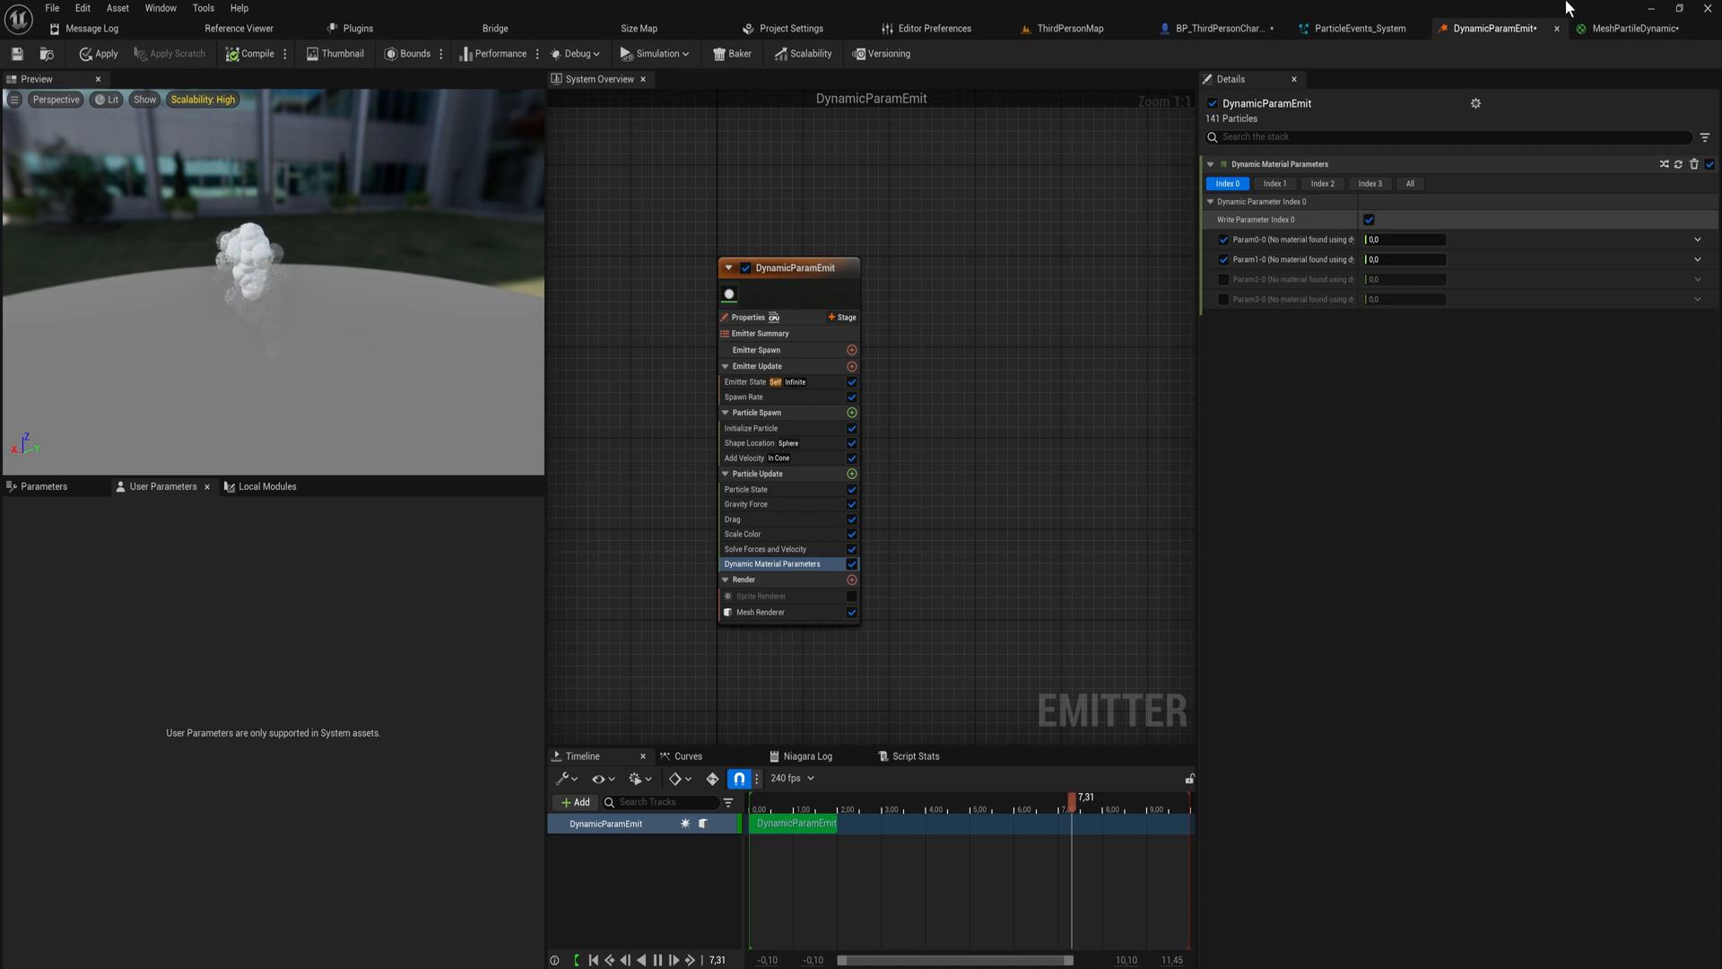
{"action": "left_click", "coordinate": [1636, 28]}
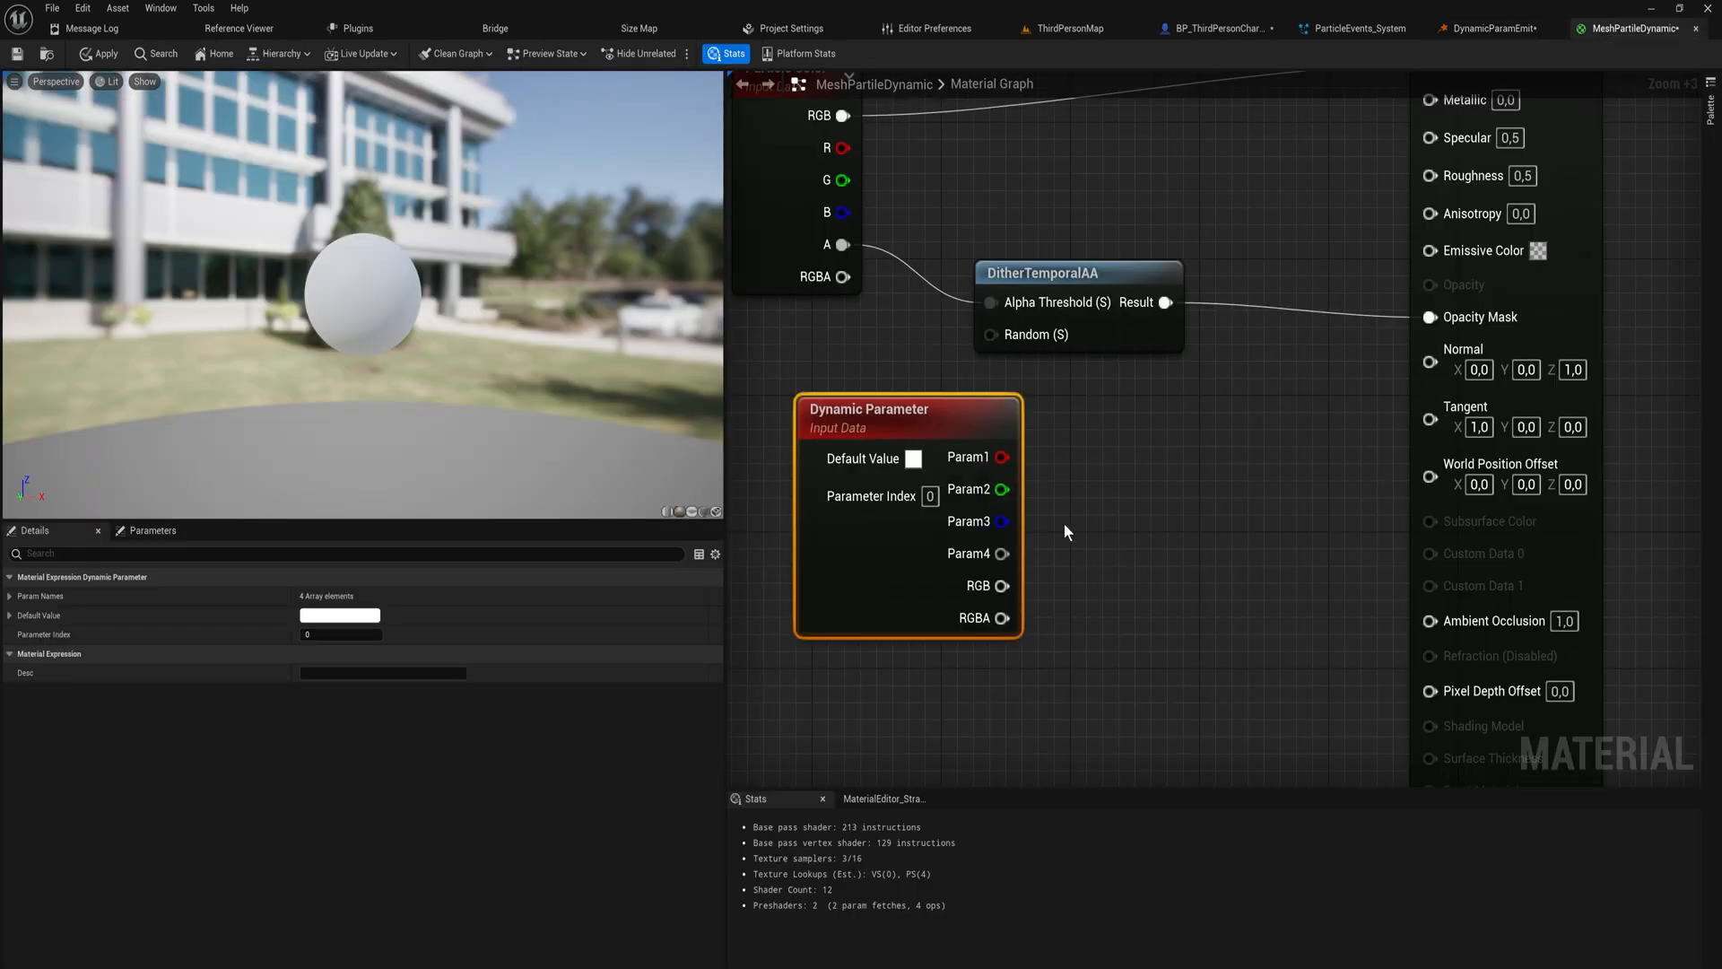
{"action": "mouse_move", "coordinate": [1056, 525]}
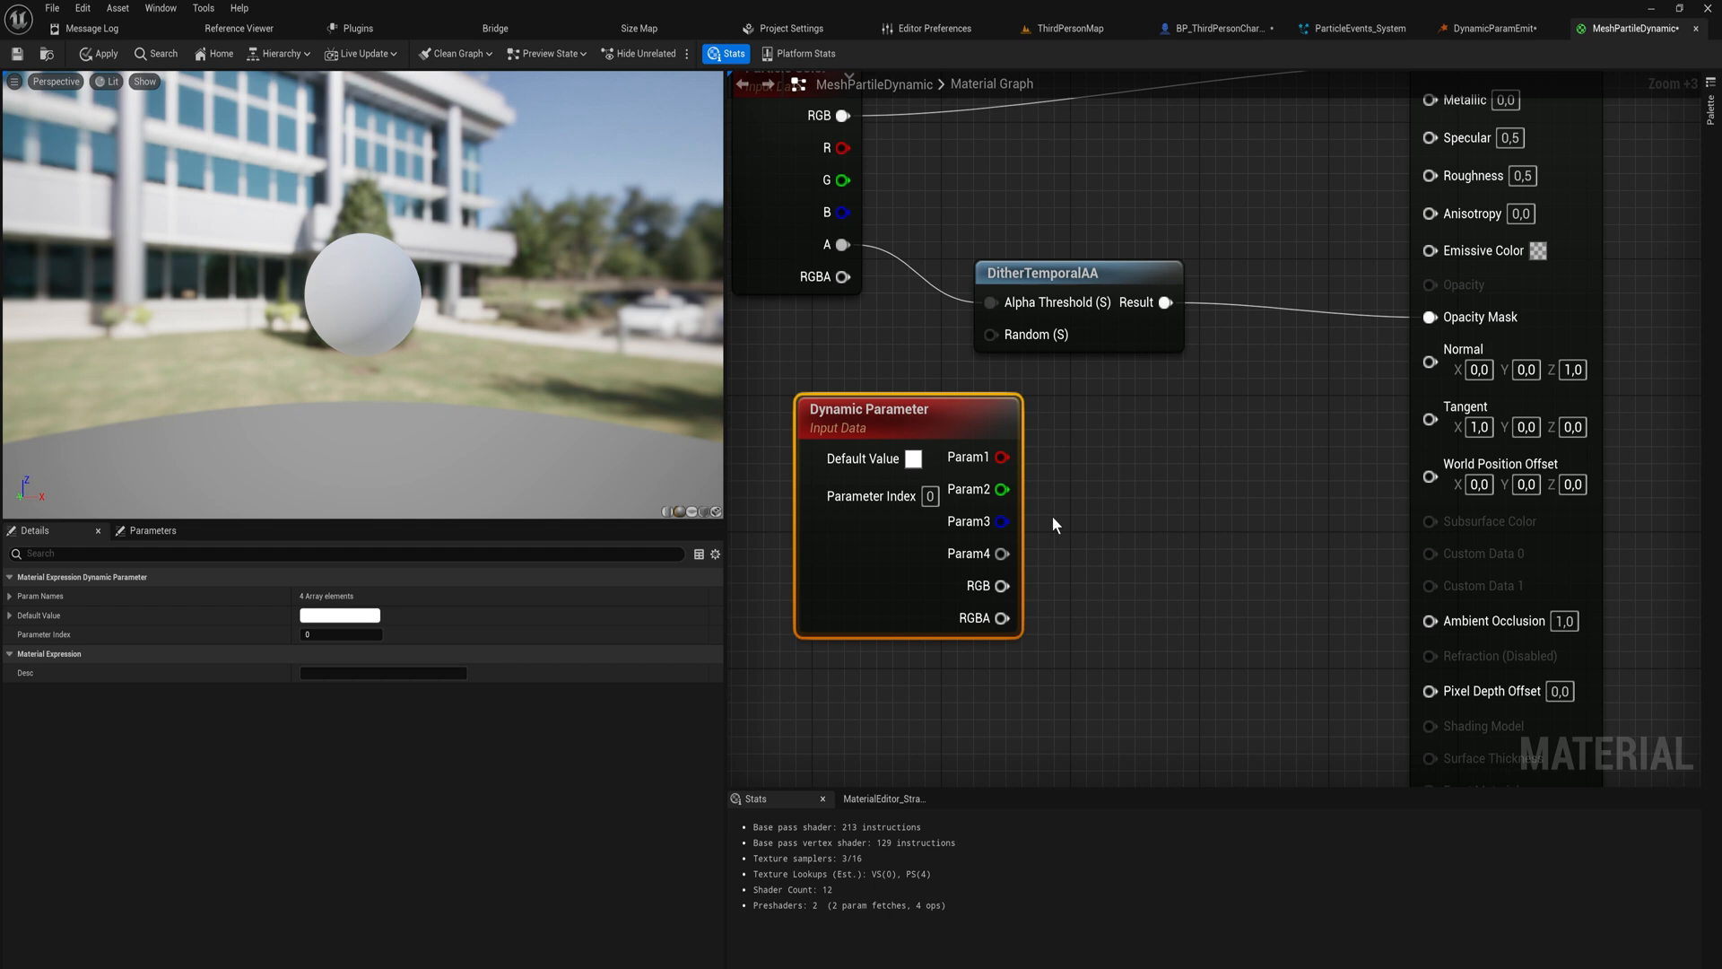
{"action": "scroll", "scroll_direction": "down", "scroll_amount": 3}
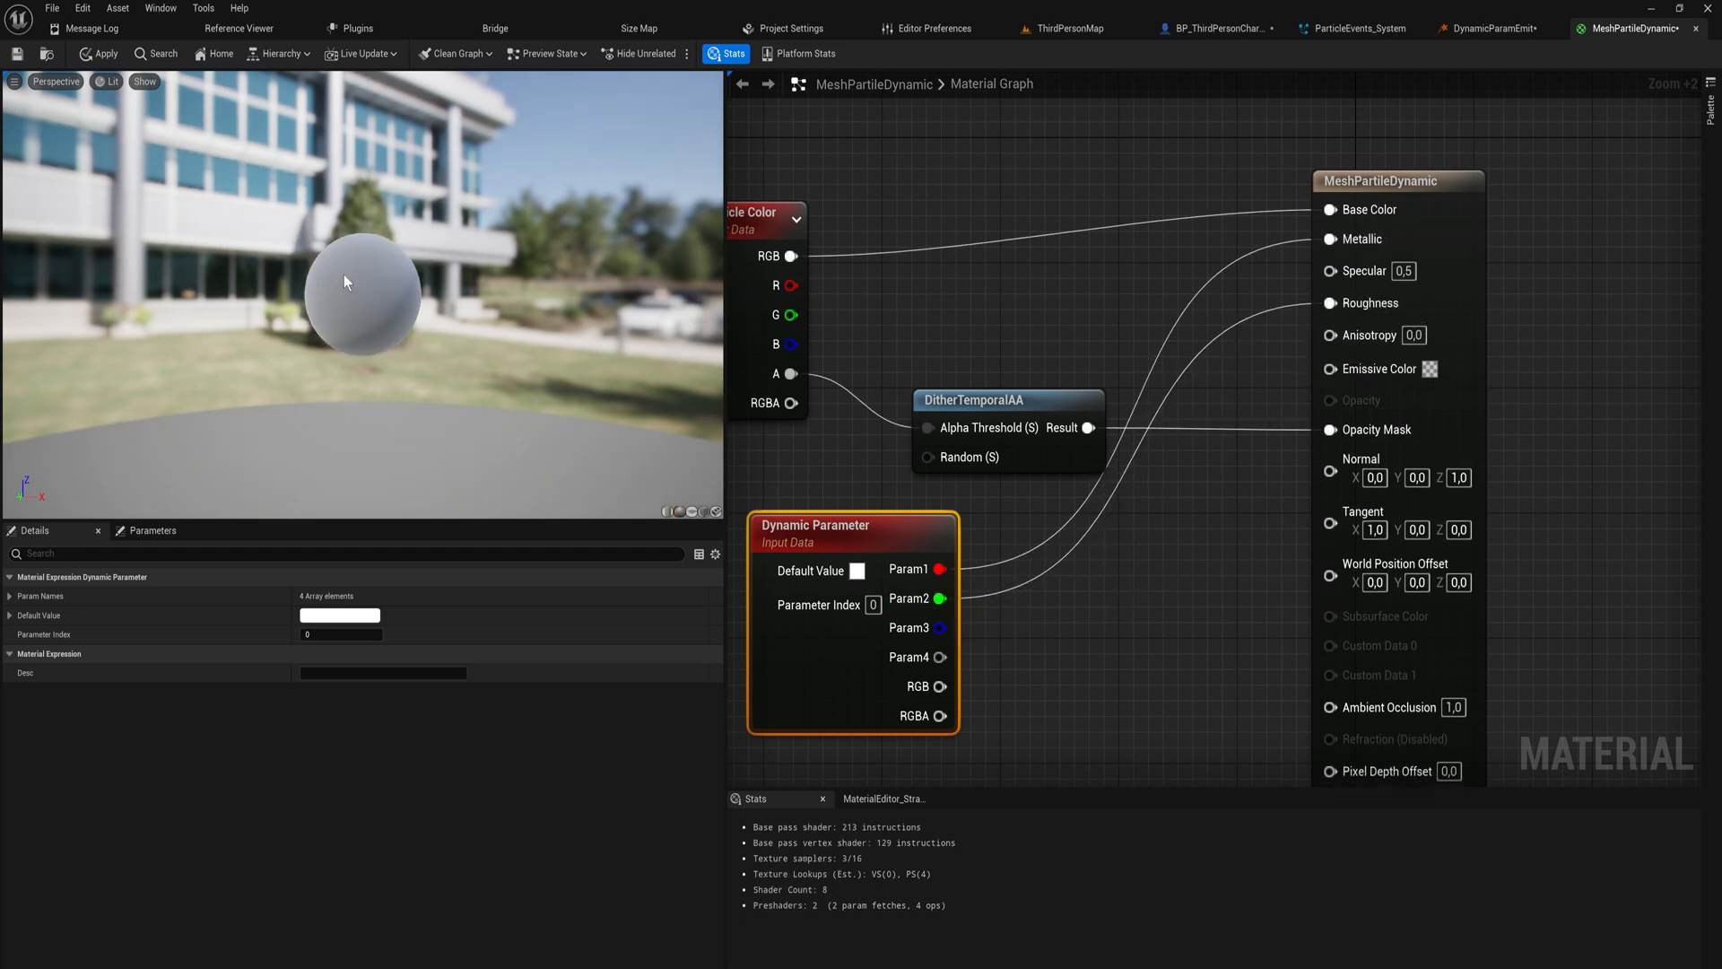
Step: Apply the MeshPartileDynamic material so the Metallic and Roughness wiring recompiles
{"action": "left_click", "coordinate": [98, 54]}
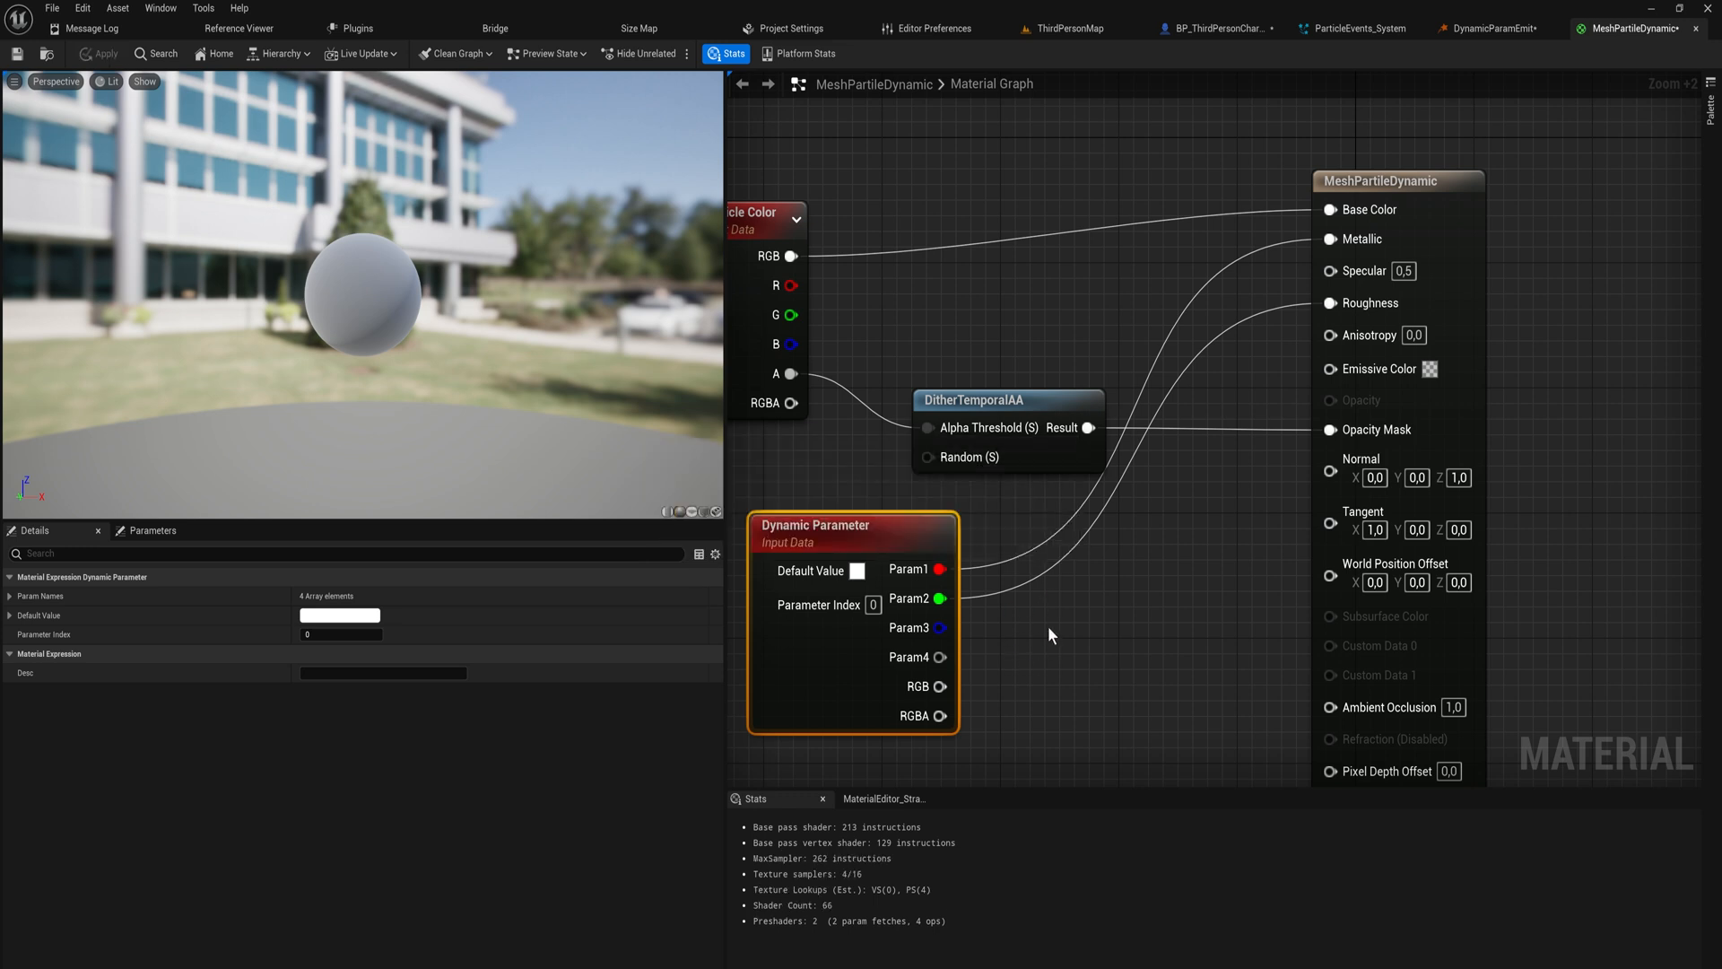
{"action": "mouse_move", "coordinate": [1461, 35]}
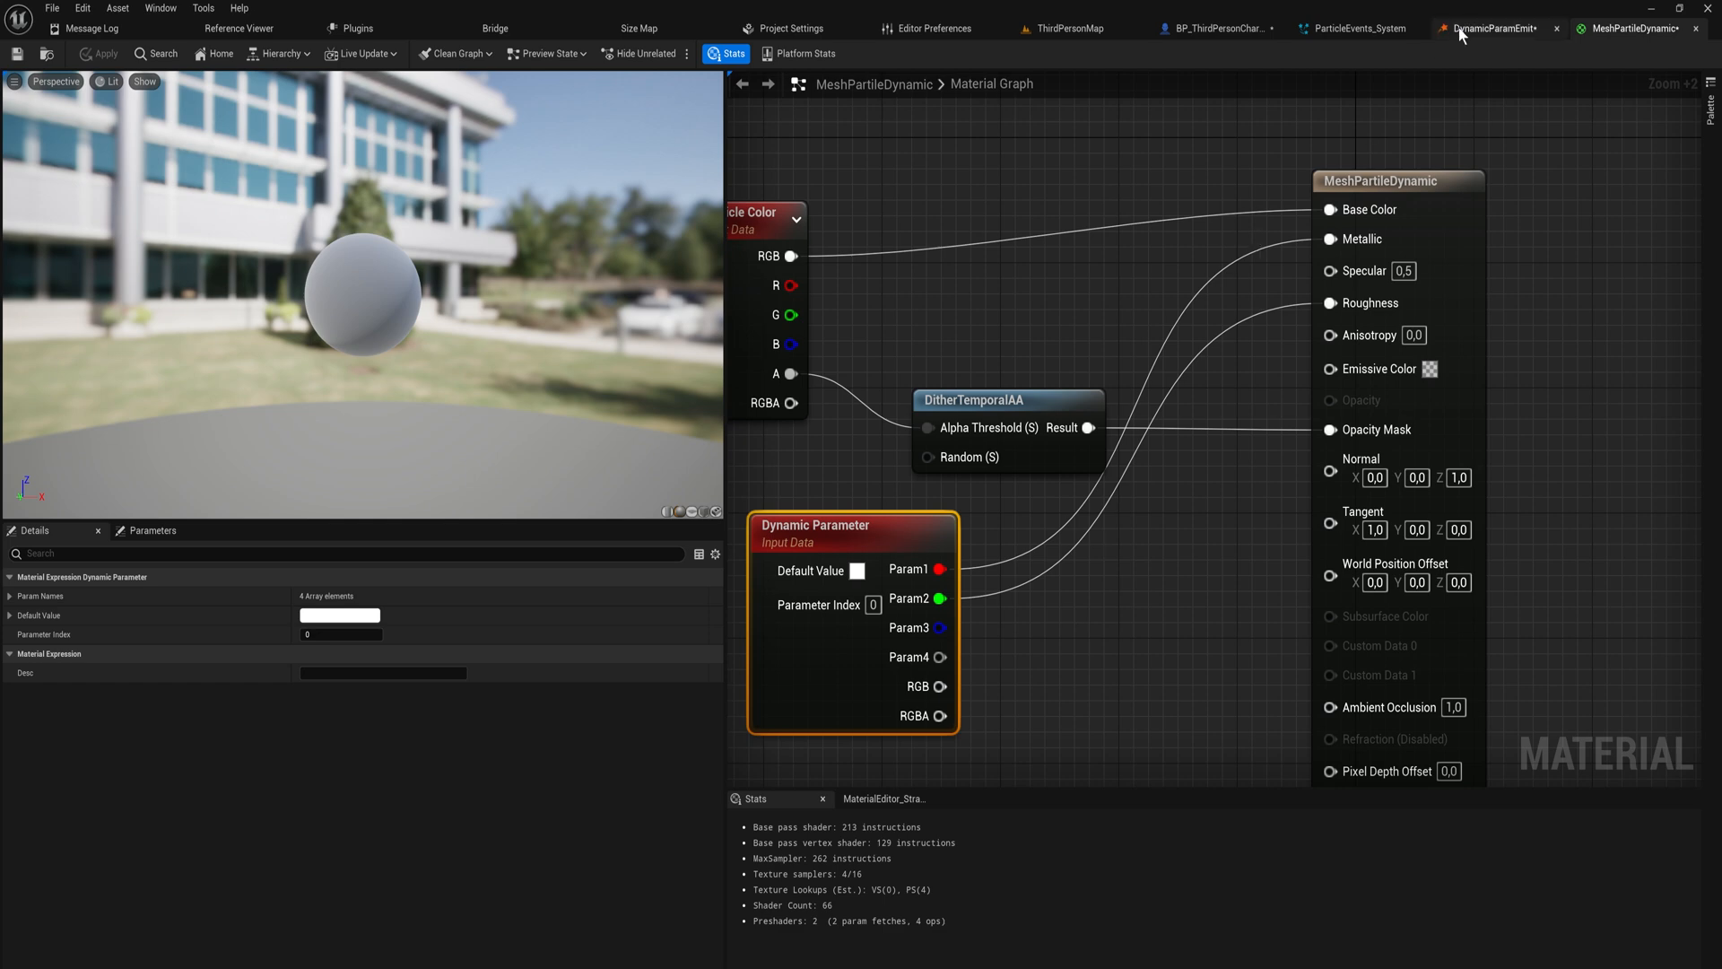
Step: Try test values in DynamicParamEmit's Param1 (metallic) and Param2 (roughness), leaving both at 0.0
{"action": "left_click", "coordinate": [1491, 28]}
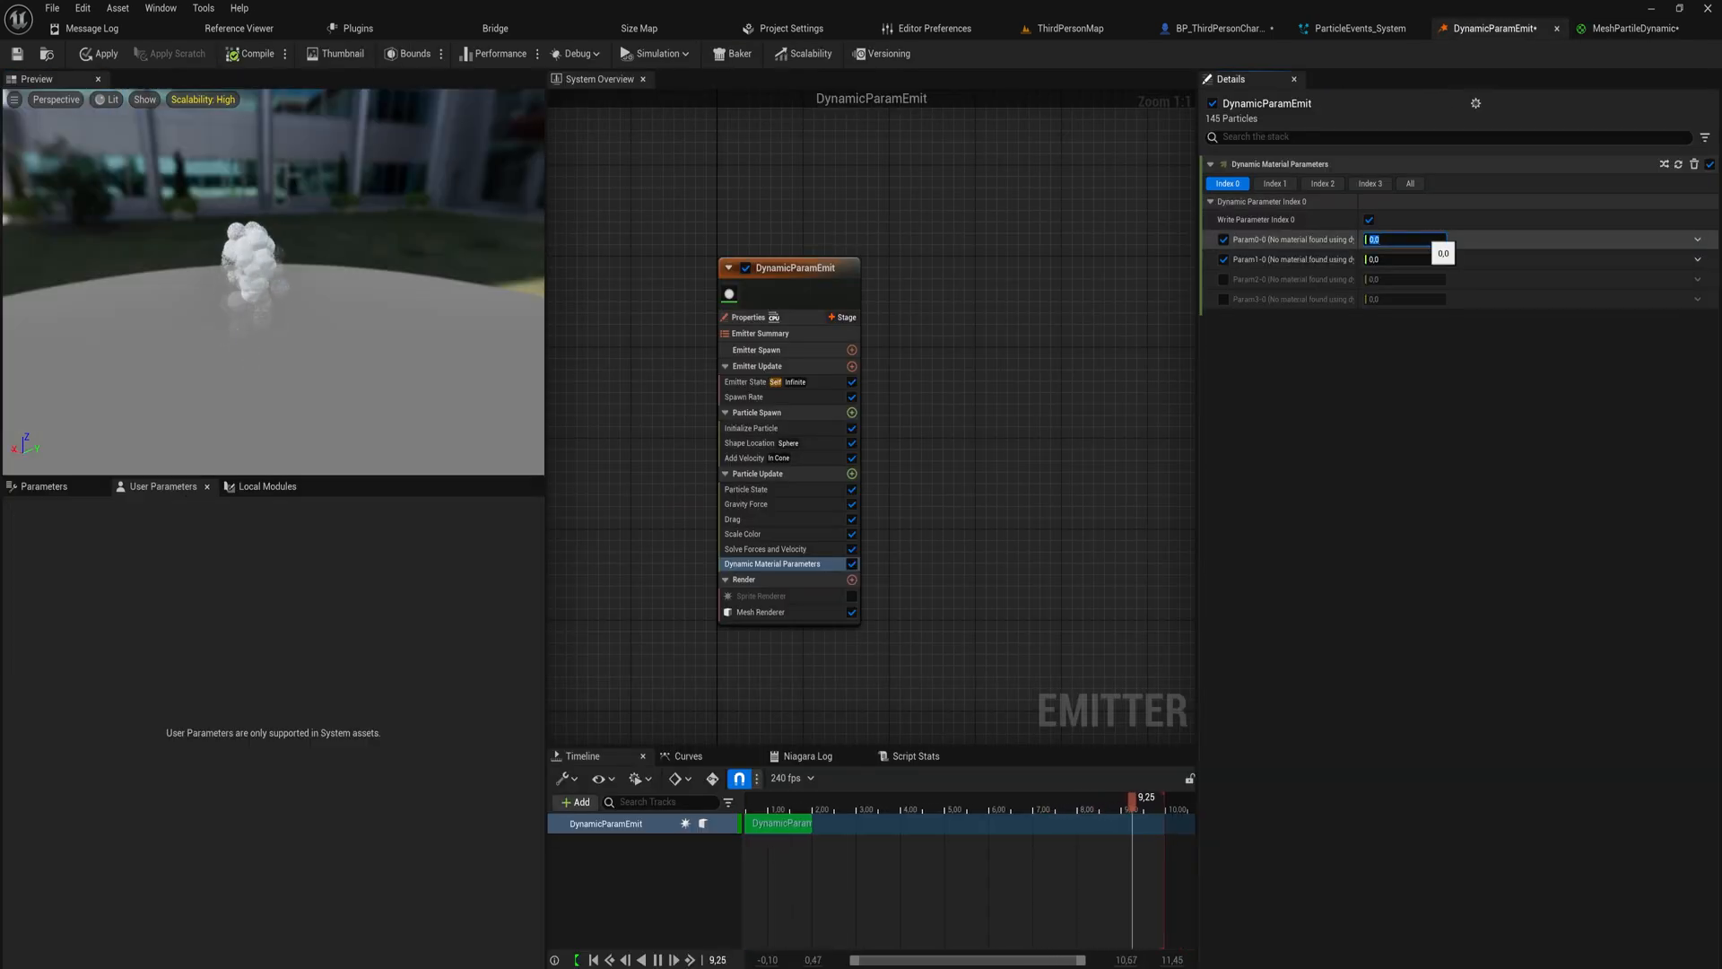
{"action": "left_click", "coordinate": [1394, 259]}
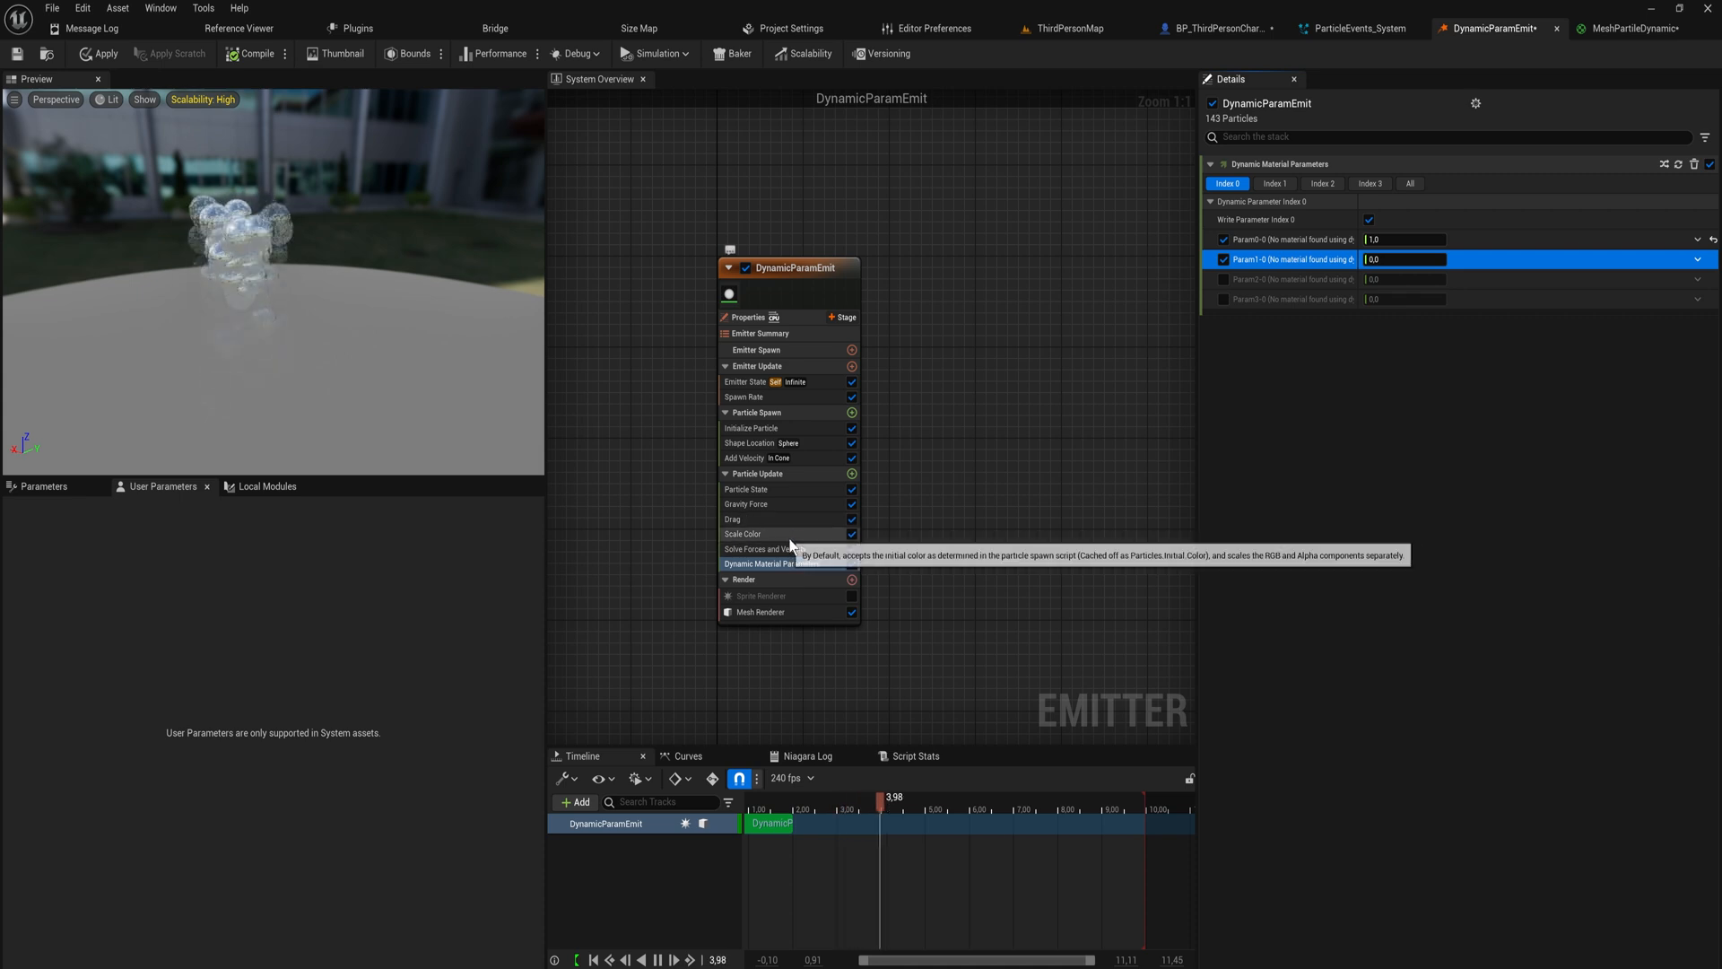
{"action": "left_click", "coordinate": [743, 534]}
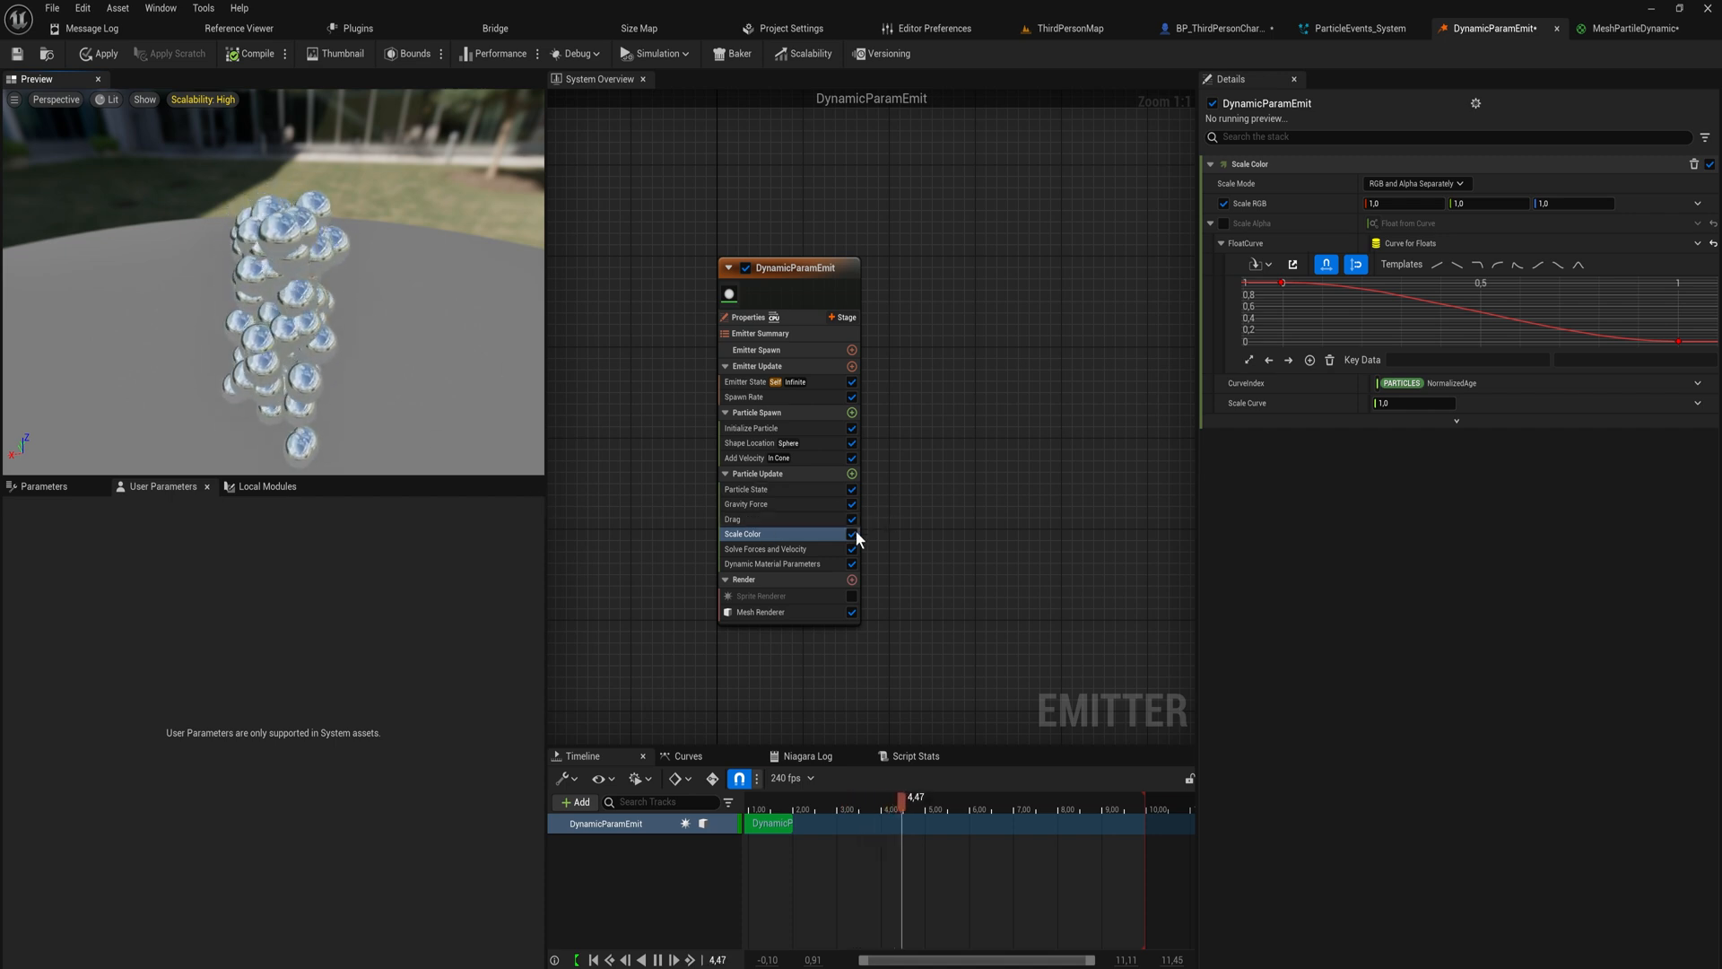
{"action": "left_click", "coordinate": [765, 548]}
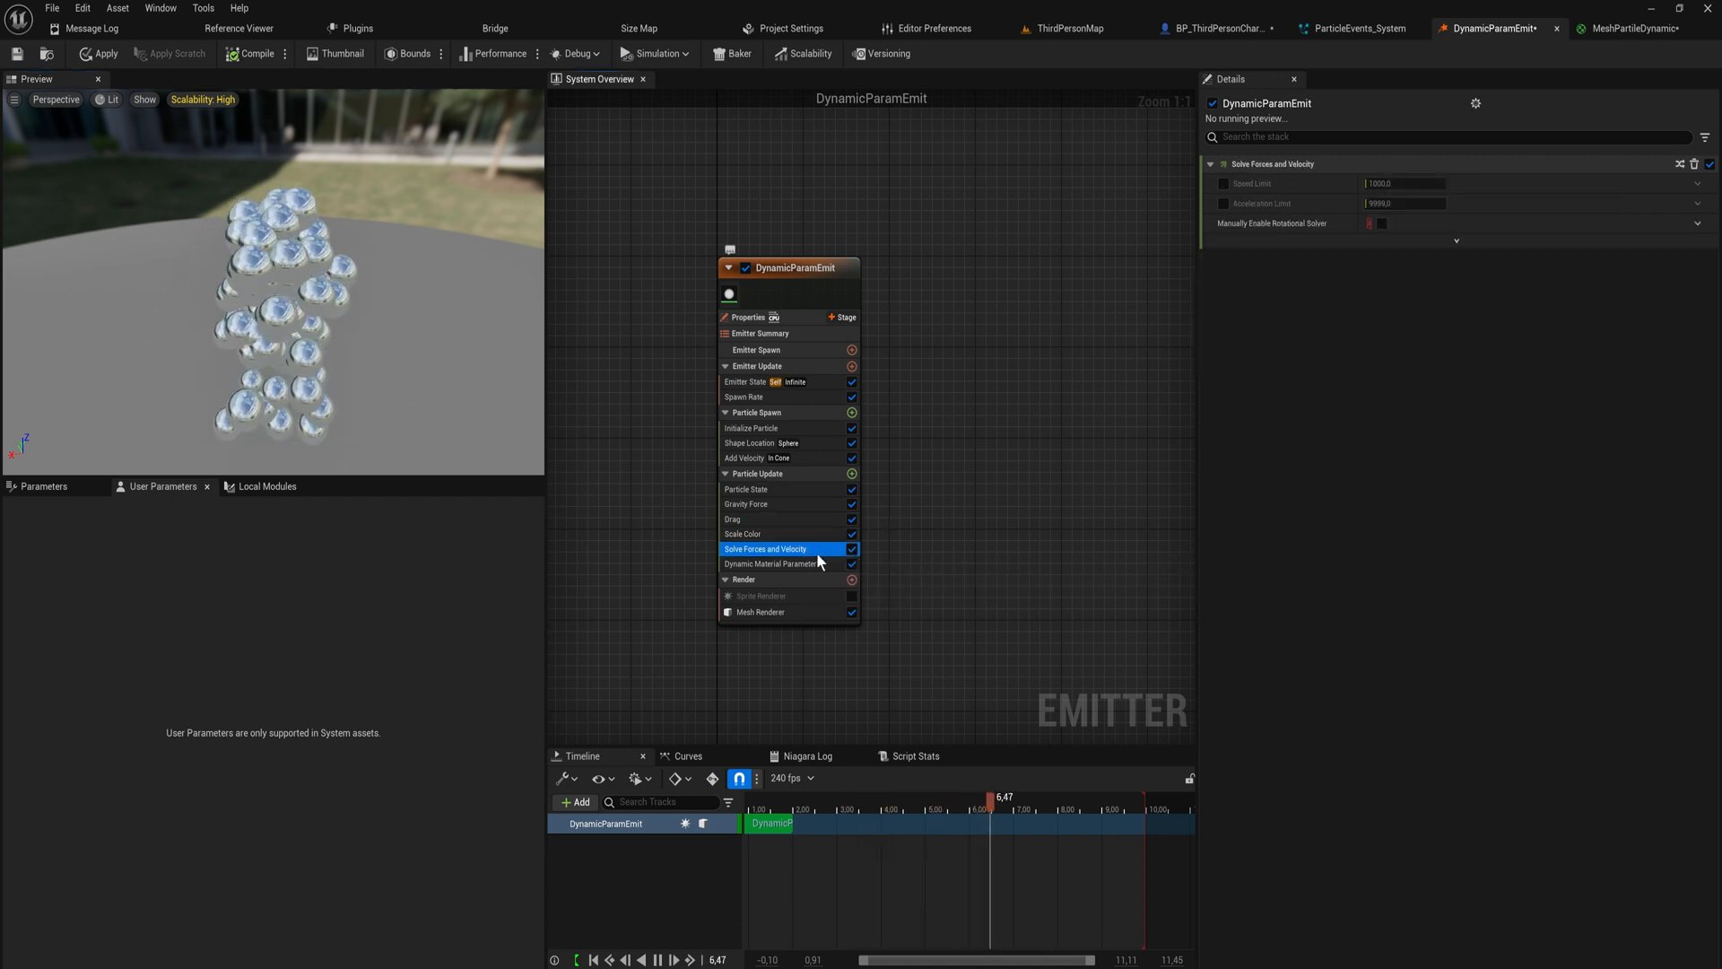
{"action": "left_click", "coordinate": [771, 564]}
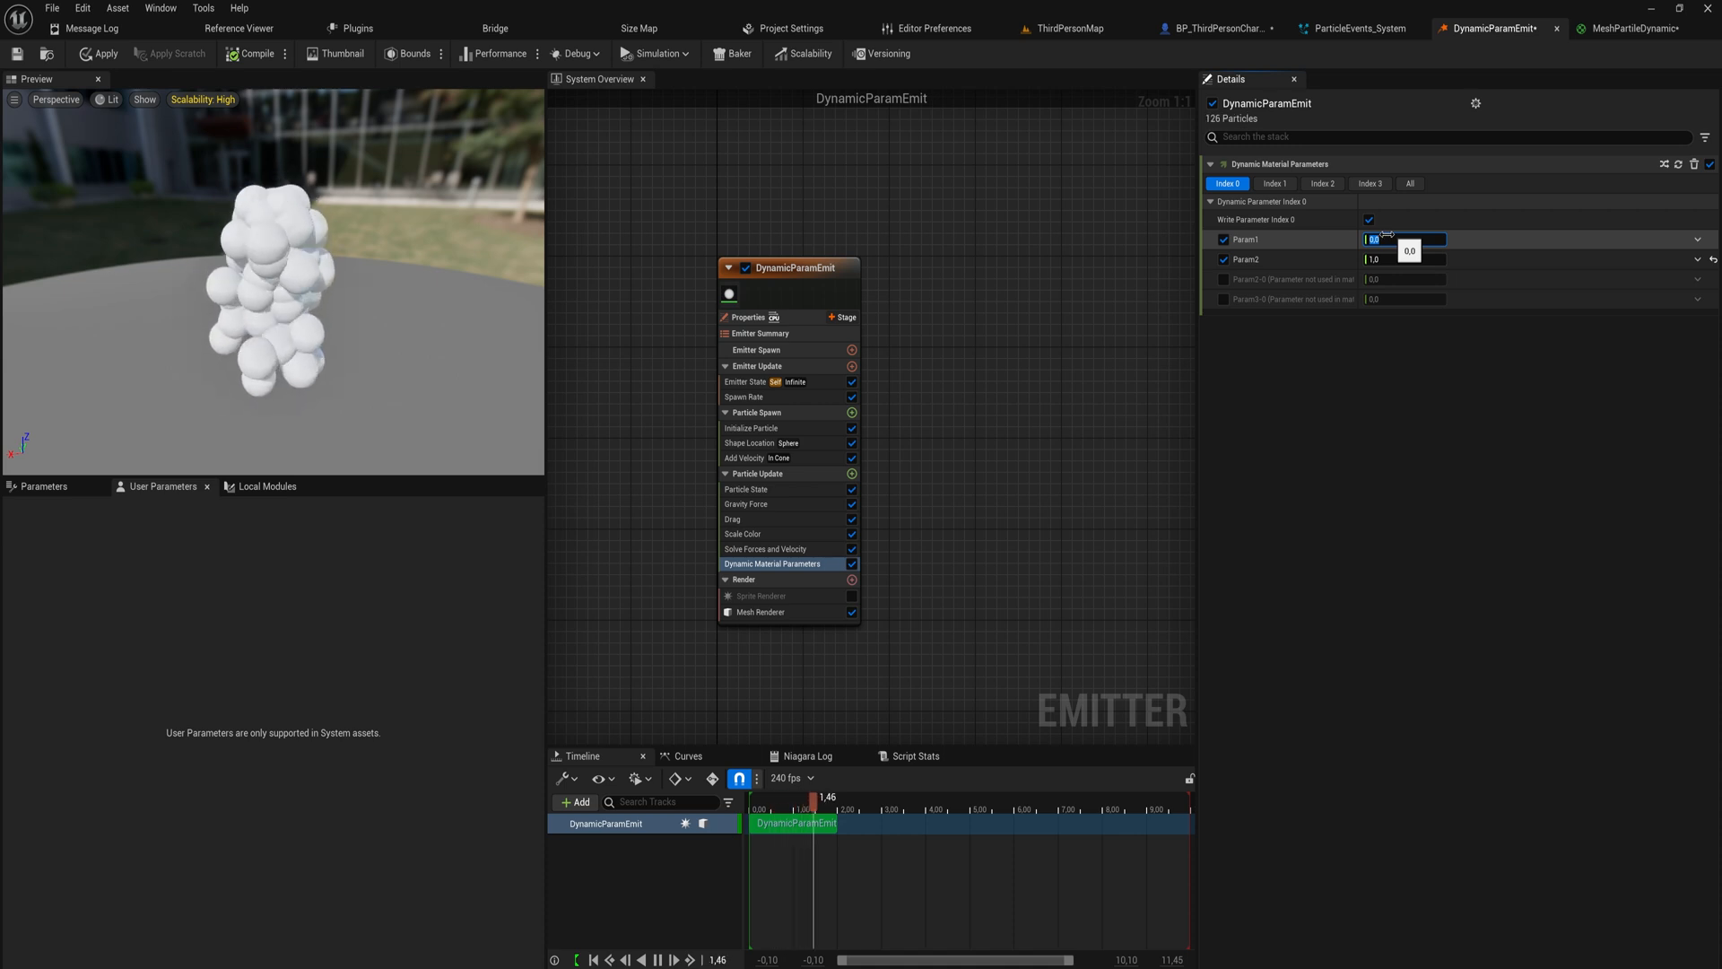
{"action": "left_click", "coordinate": [1405, 258]}
{"action": "type", "text": "0"}
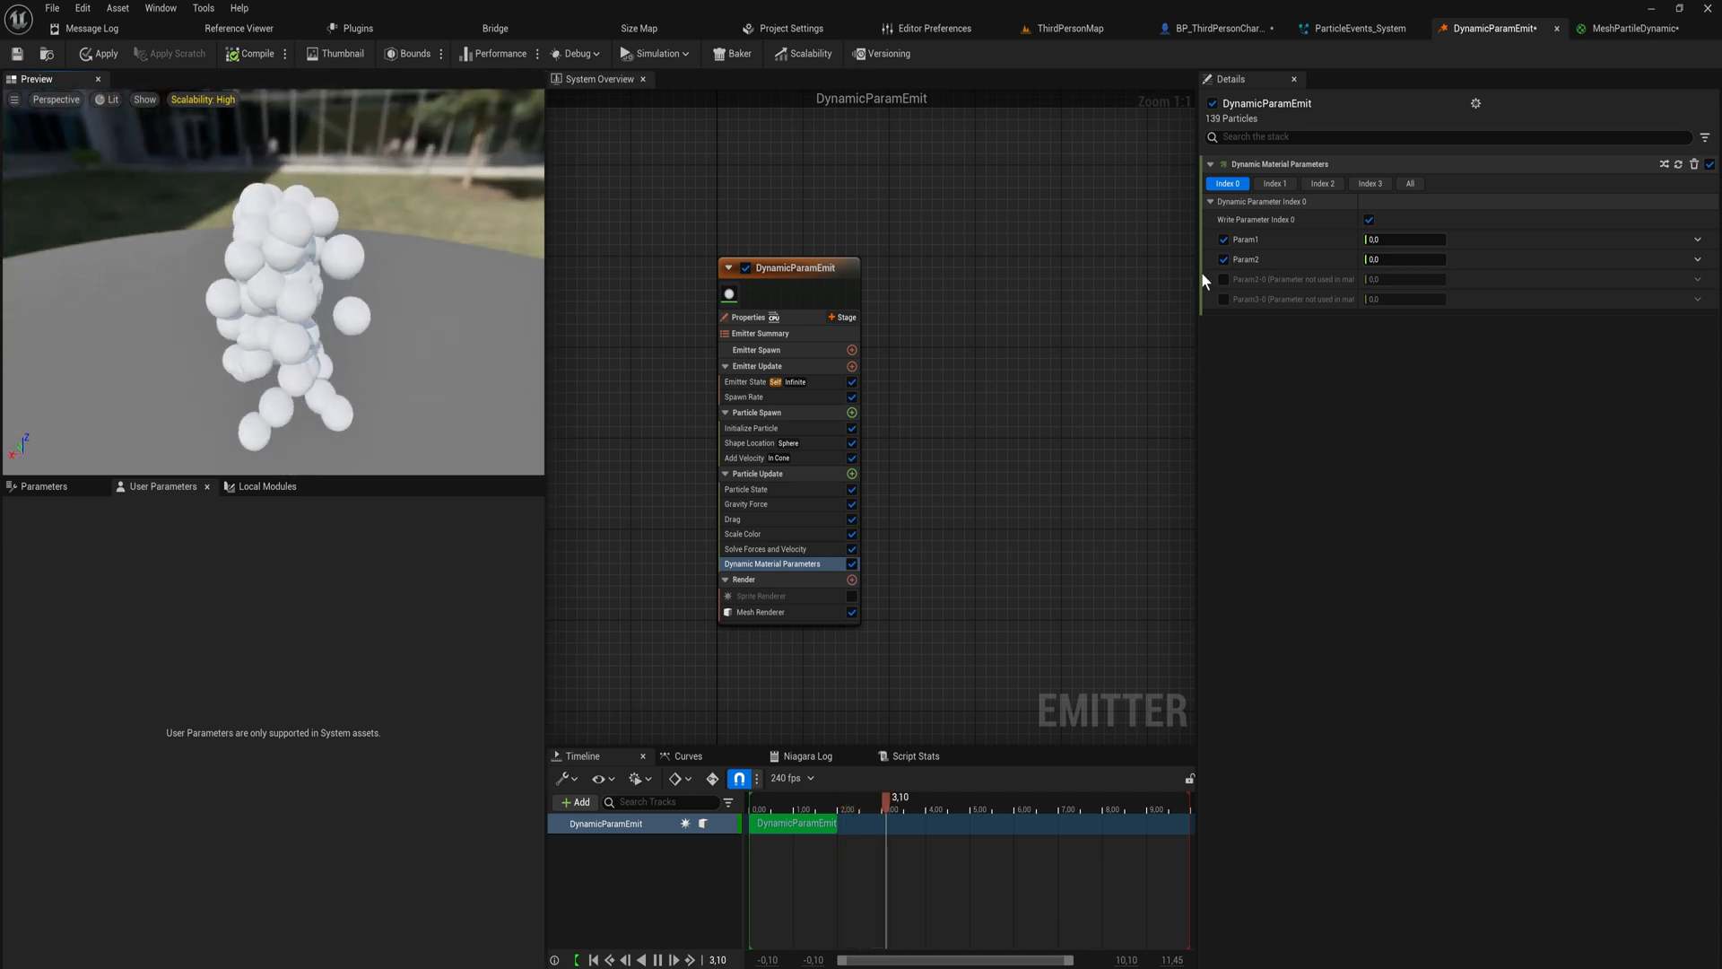
Step: Set Param1 and Param2 to Float from Curve, keying Param1 0→1 and Param2 1→0 over particle age
{"action": "left_click", "coordinate": [1697, 238]}
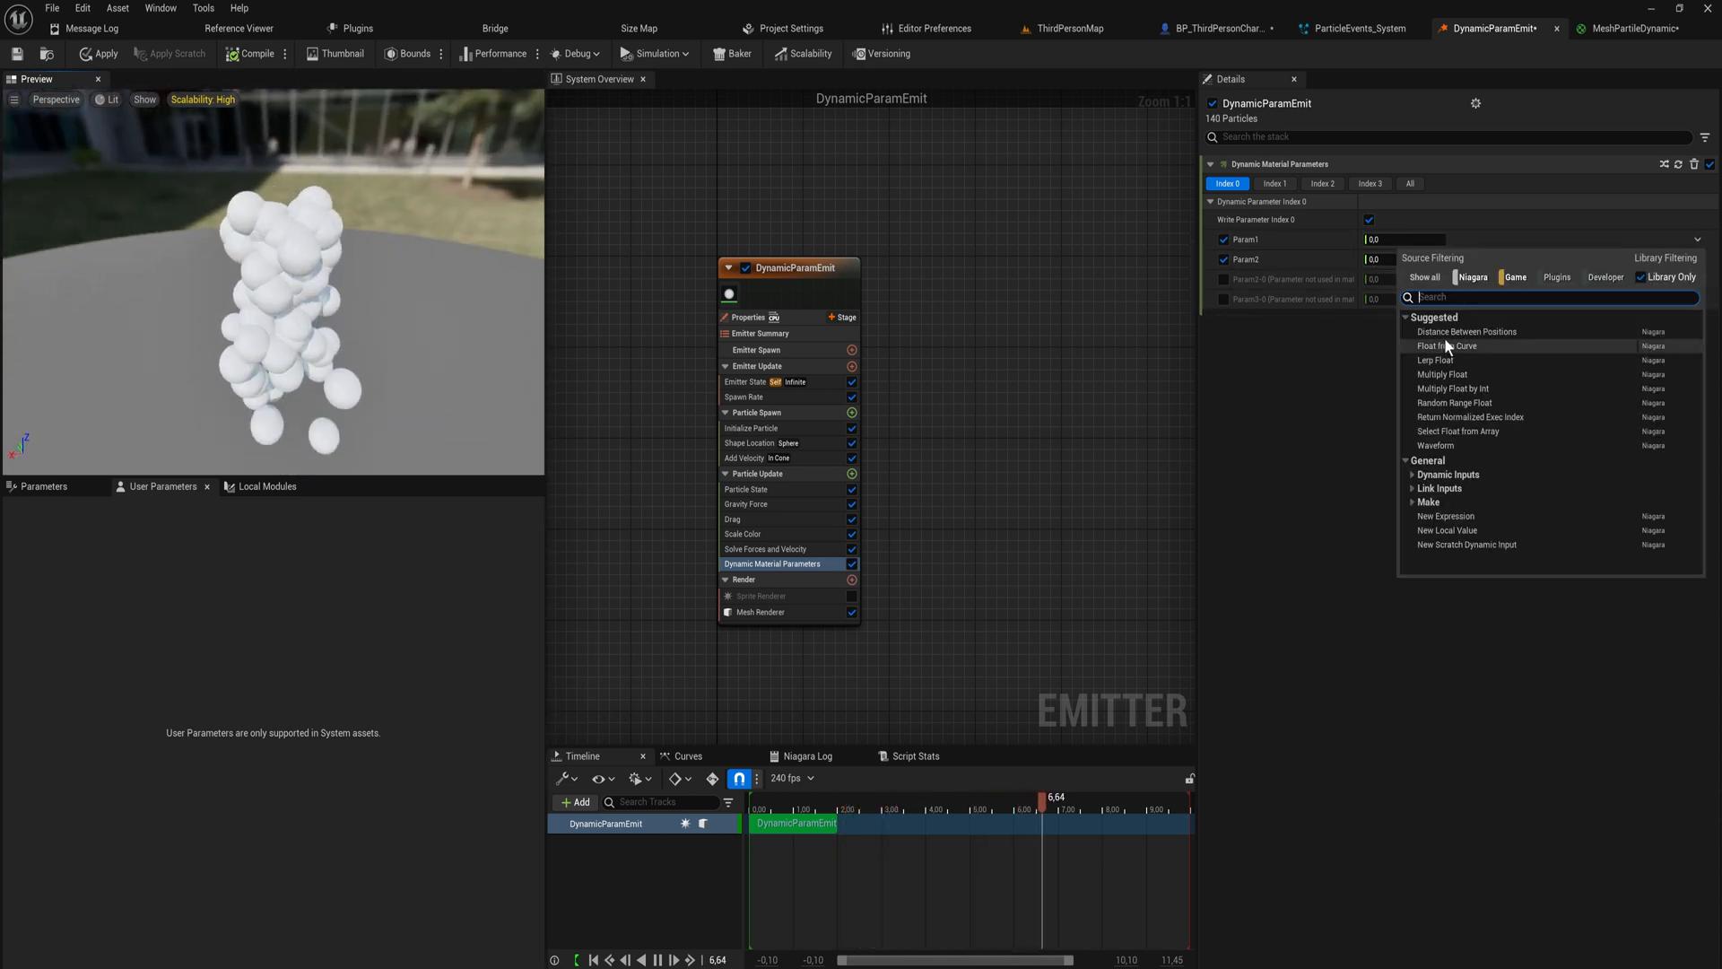
{"action": "left_click", "coordinate": [1449, 346]}
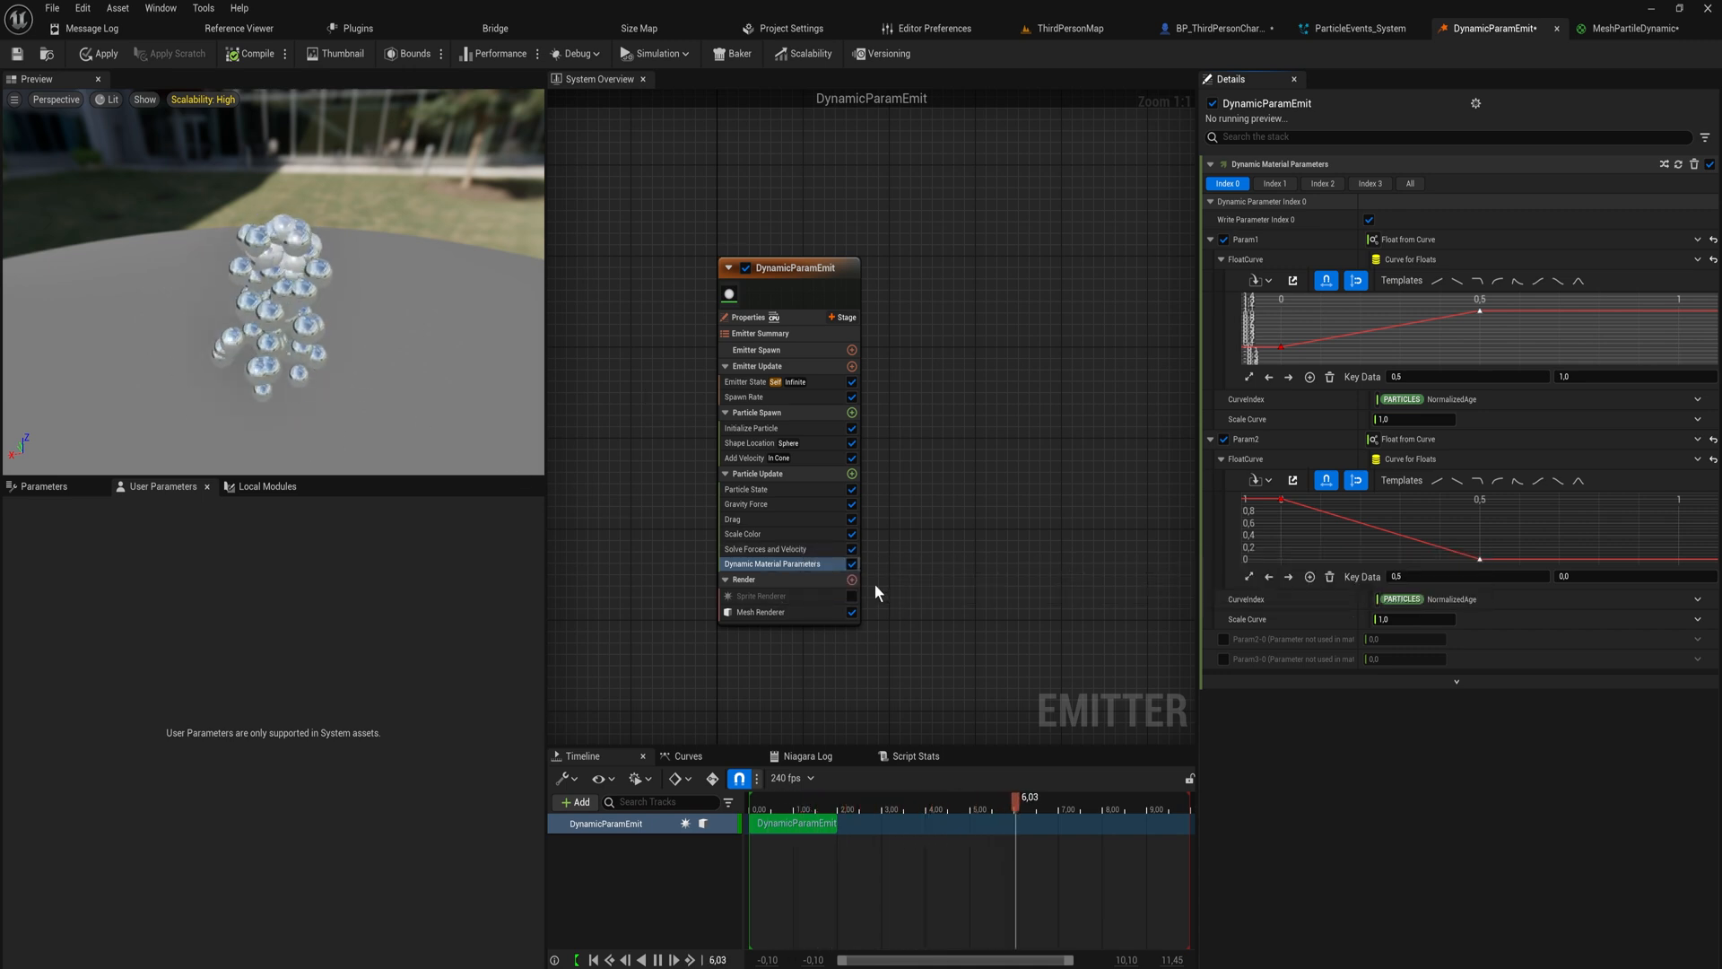
{"action": "left_click", "coordinate": [744, 534]}
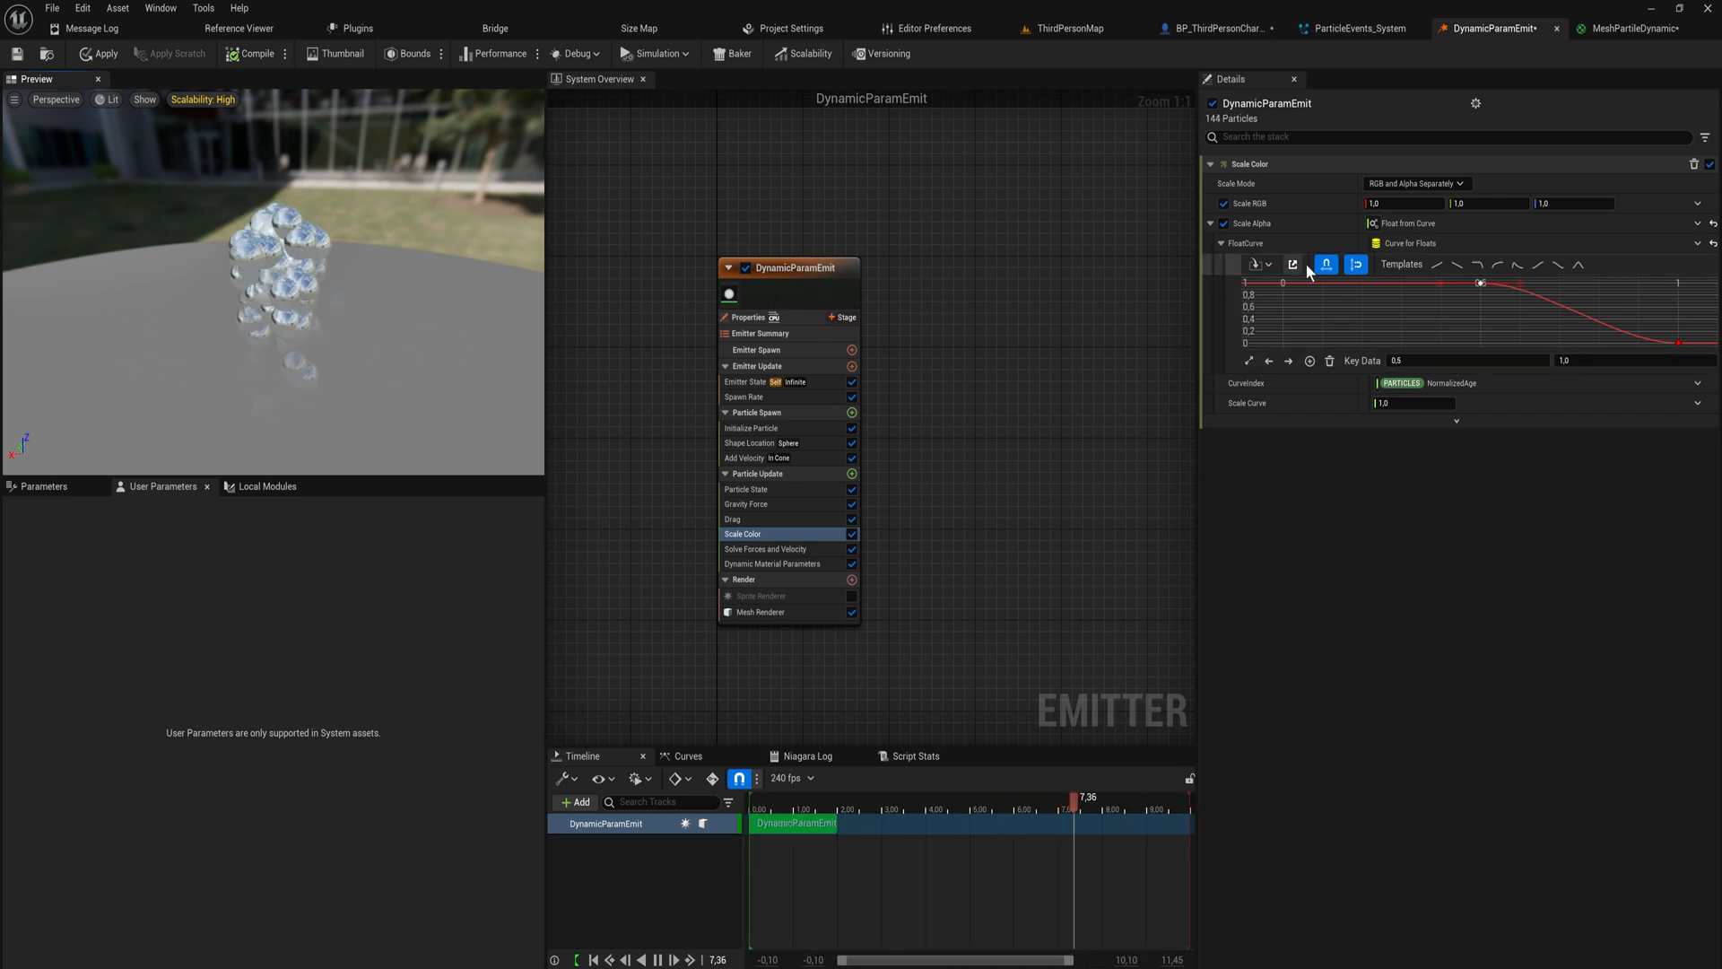
{"action": "left_click", "coordinate": [1637, 28]}
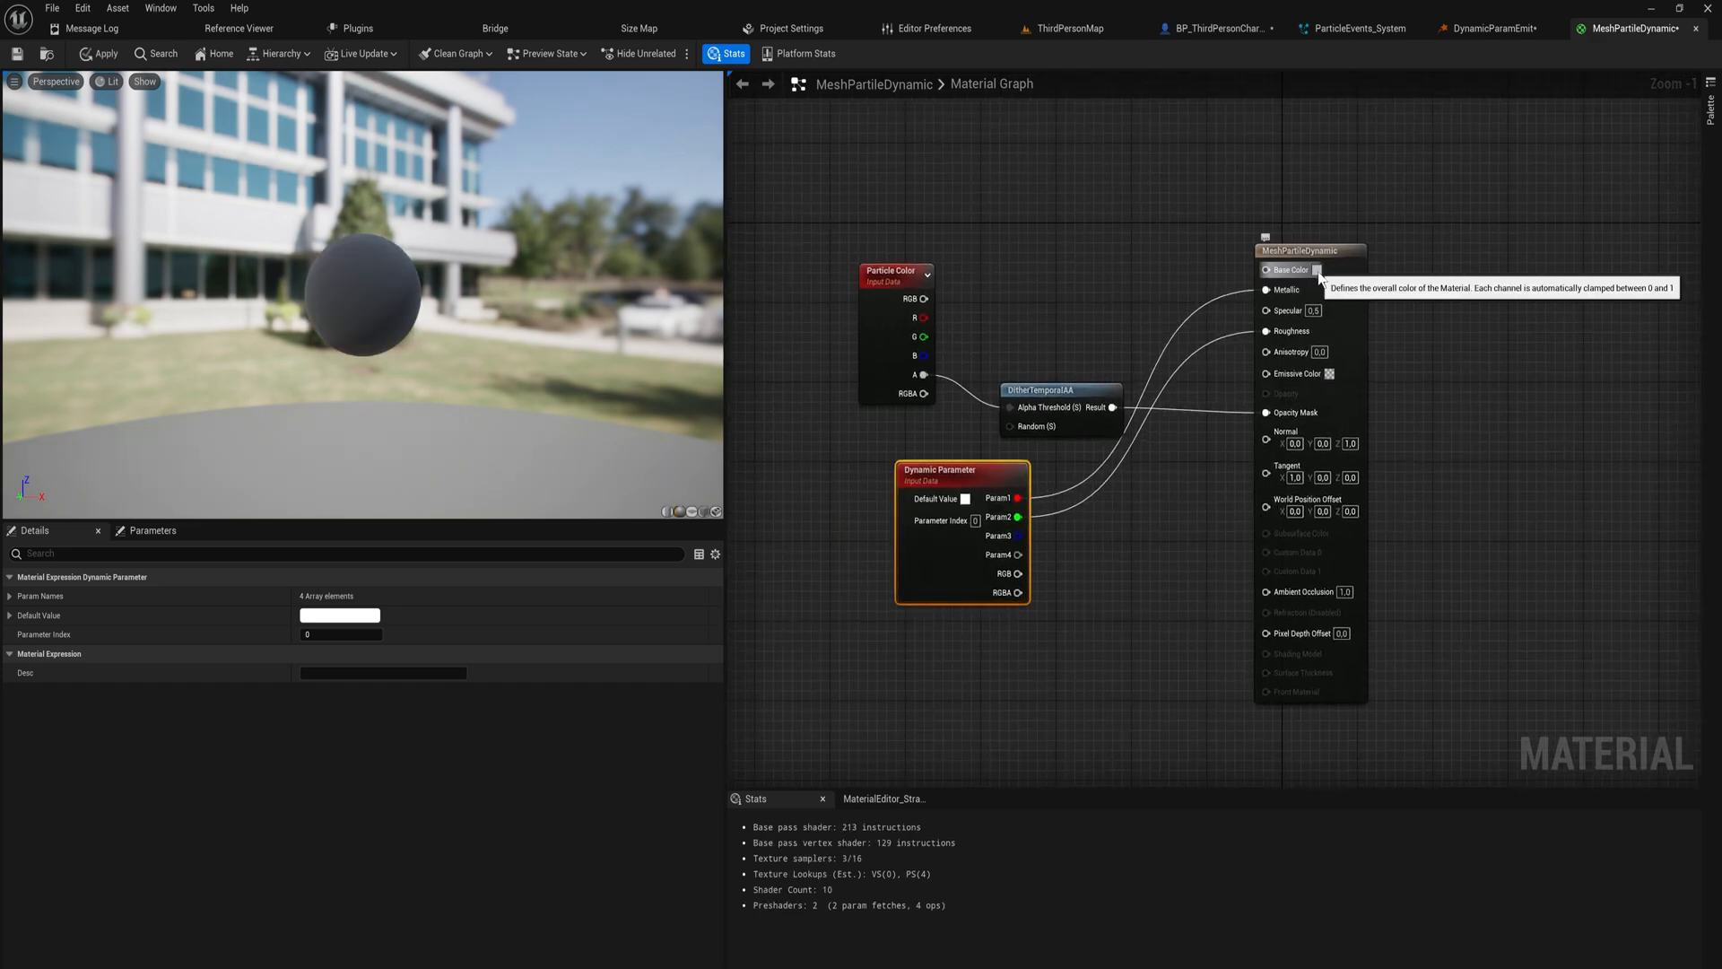
Step: Set Base Color to black and wire Particle Color × Param3 through a Multiply into Emissive Color
{"action": "left_click", "coordinate": [1318, 270]}
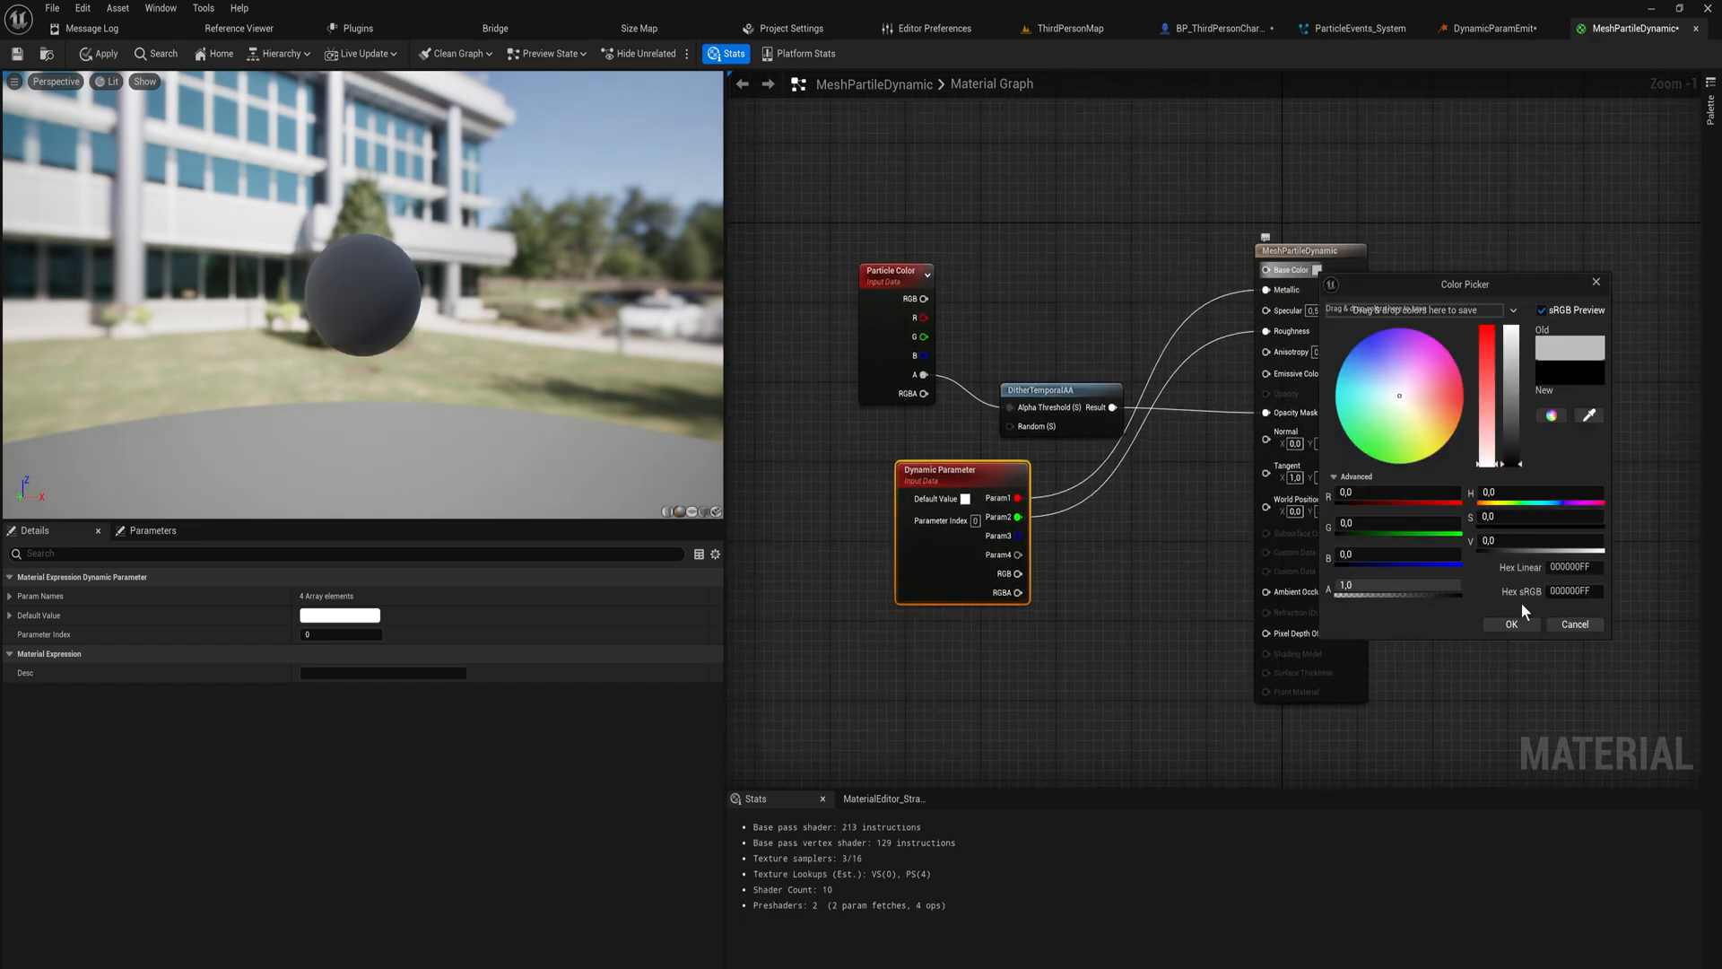
{"action": "left_click", "coordinate": [1508, 625]}
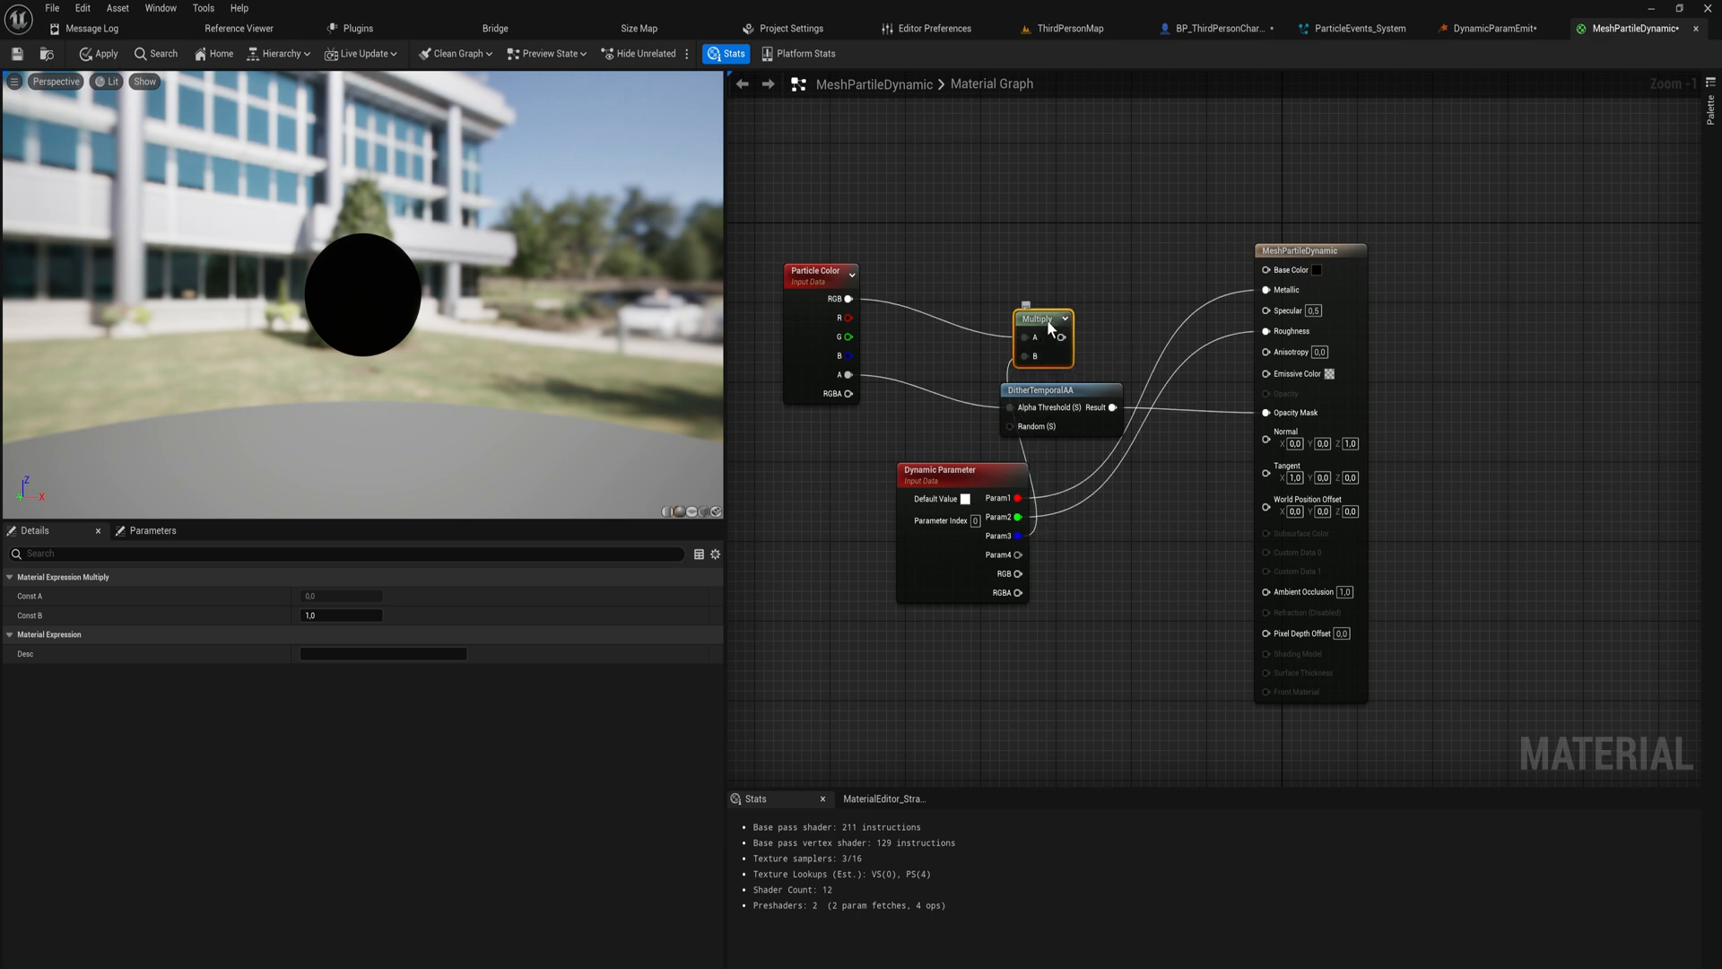
{"action": "left_click", "coordinate": [818, 271]}
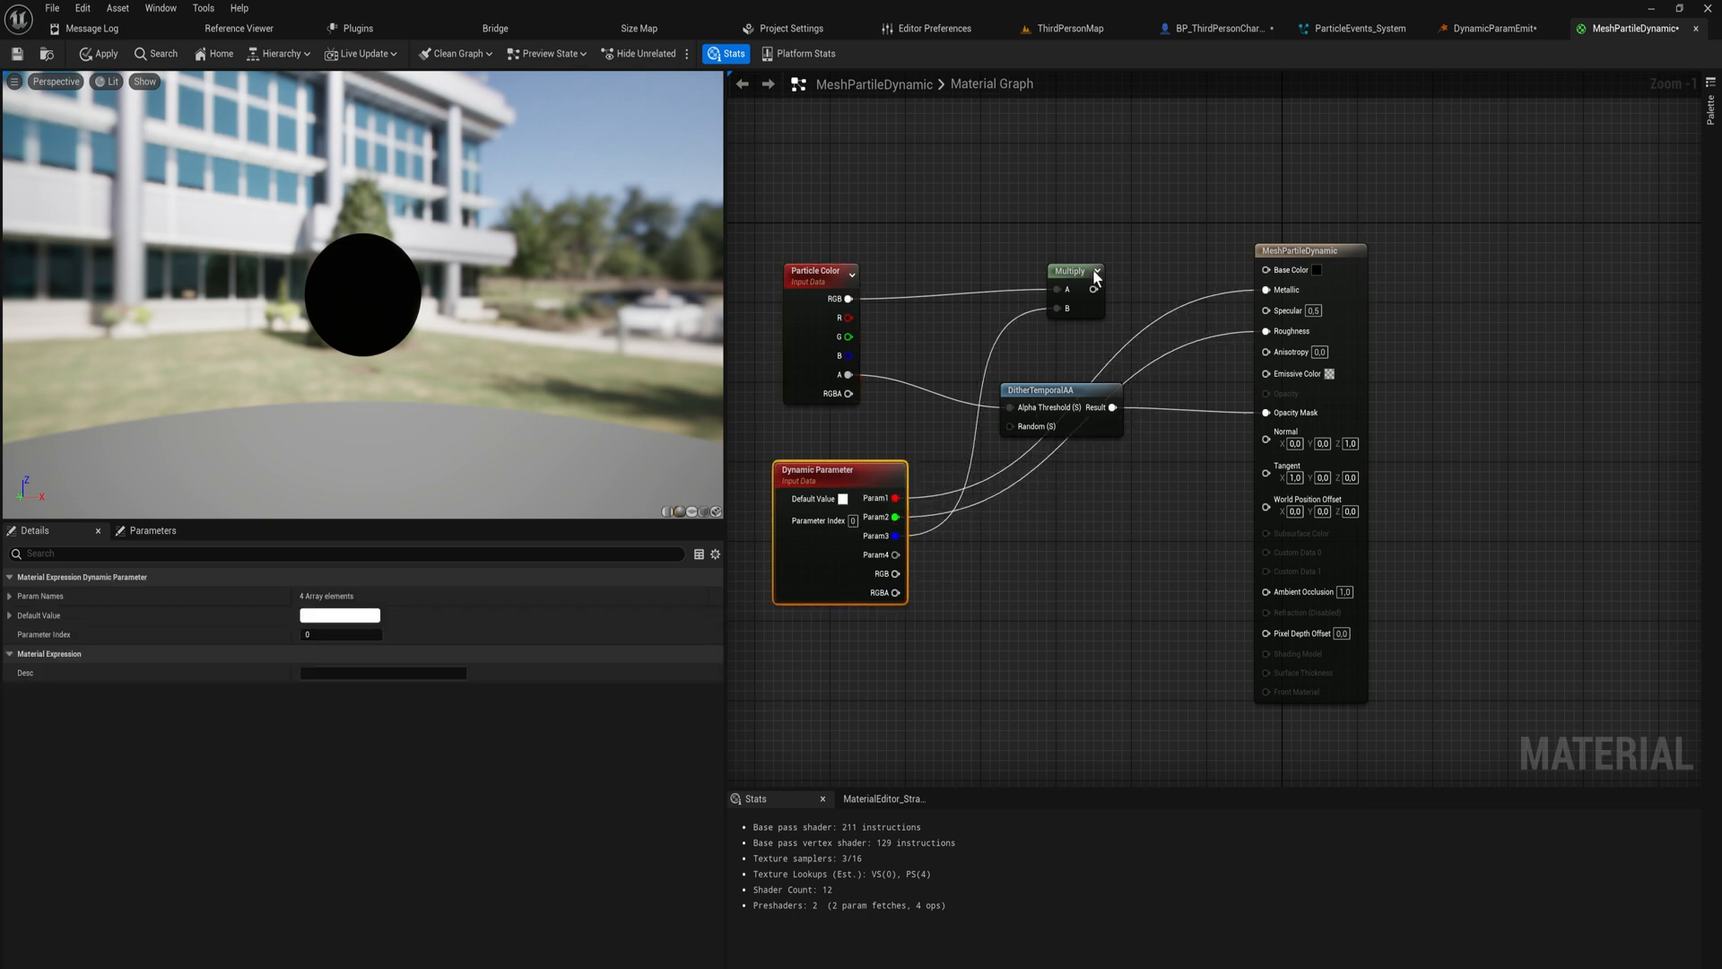
{"action": "left_click", "coordinate": [1073, 280]}
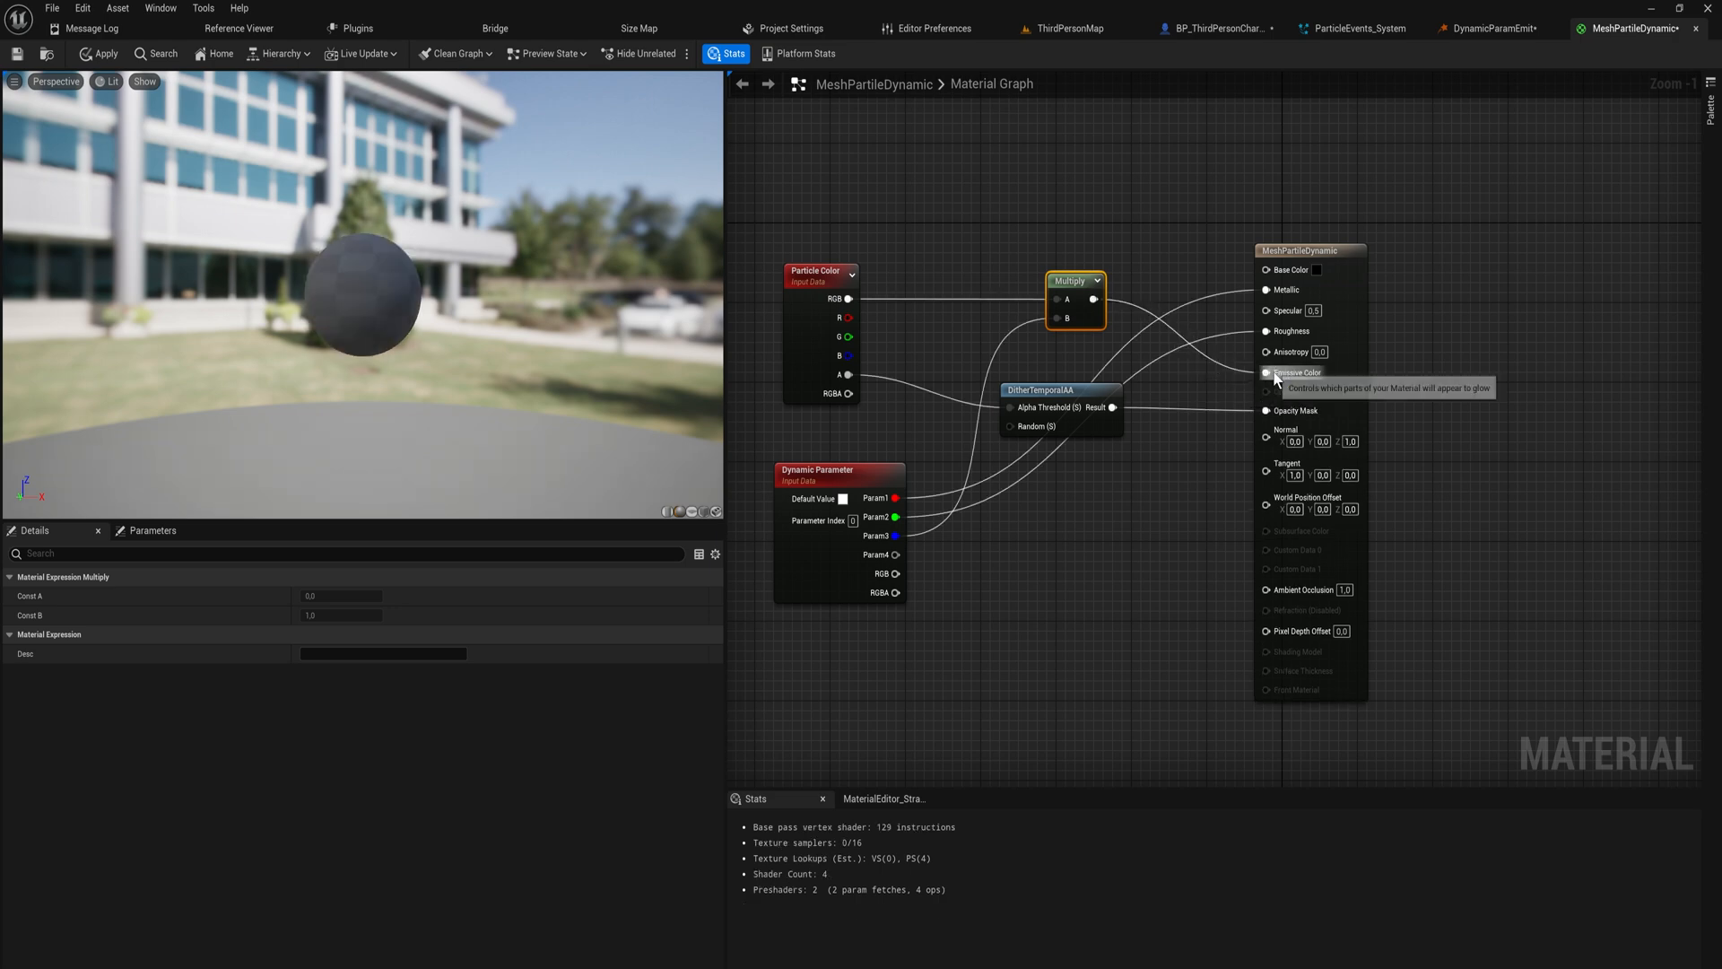
{"action": "left_click", "coordinate": [1488, 28]}
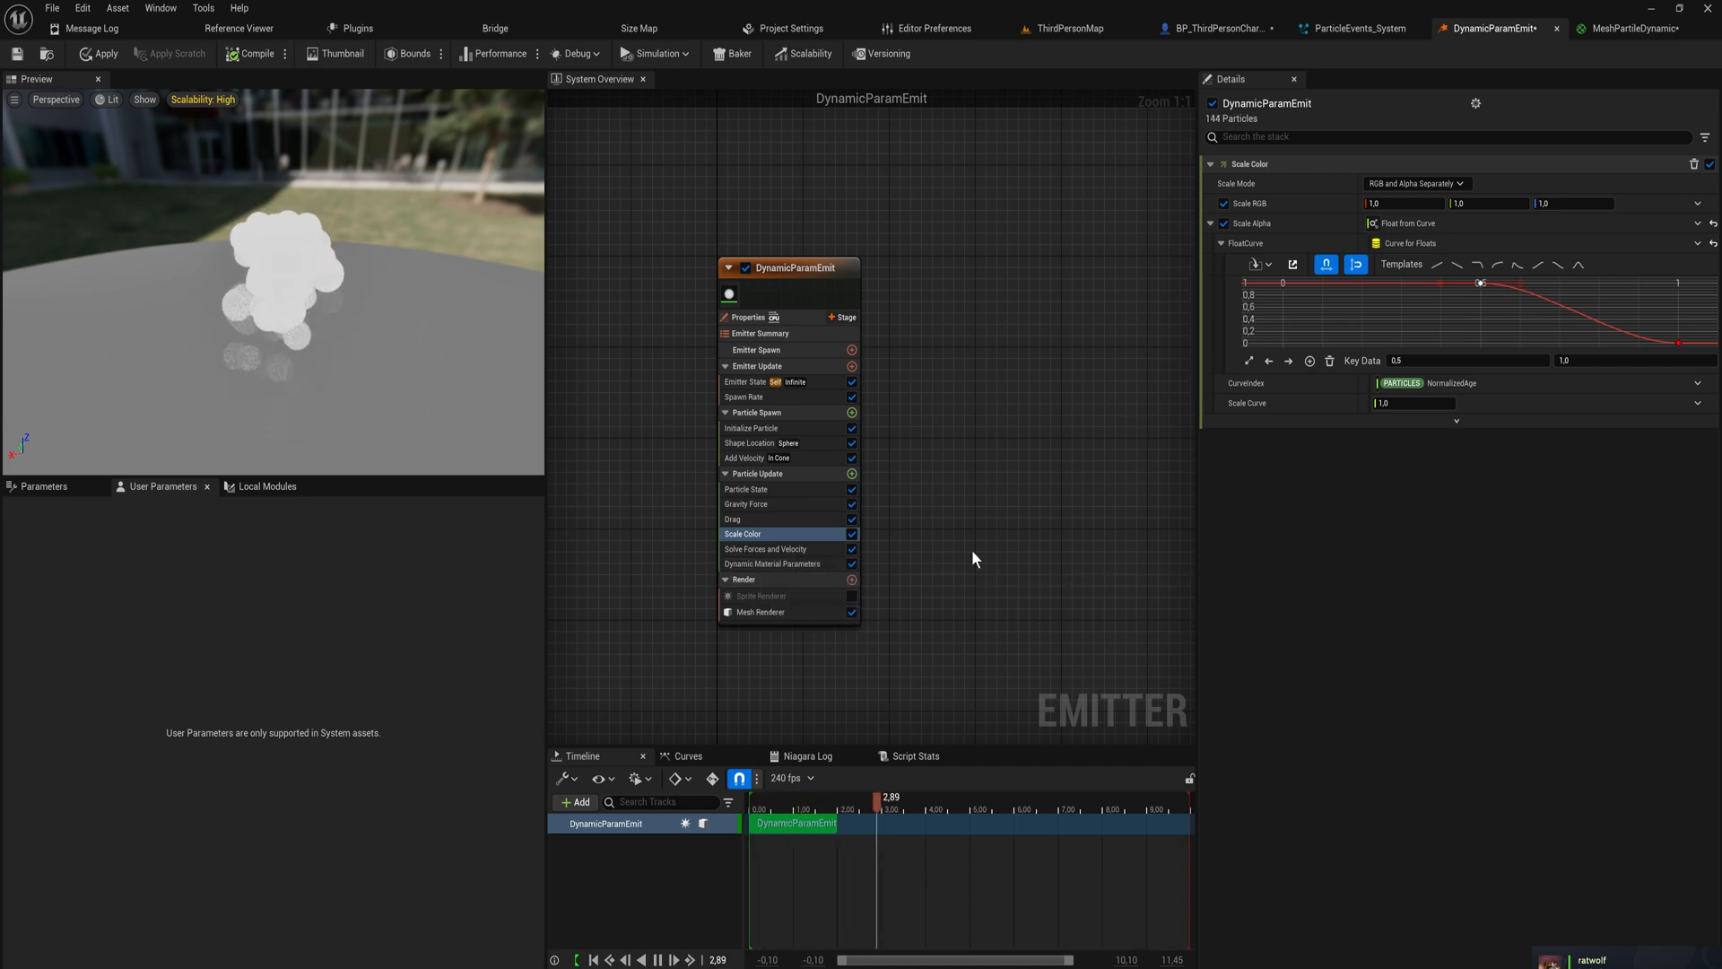
Step: Collapse the Param1/Param2 curves and set Param3 to Float from Curve
{"action": "left_click", "coordinate": [773, 564]}
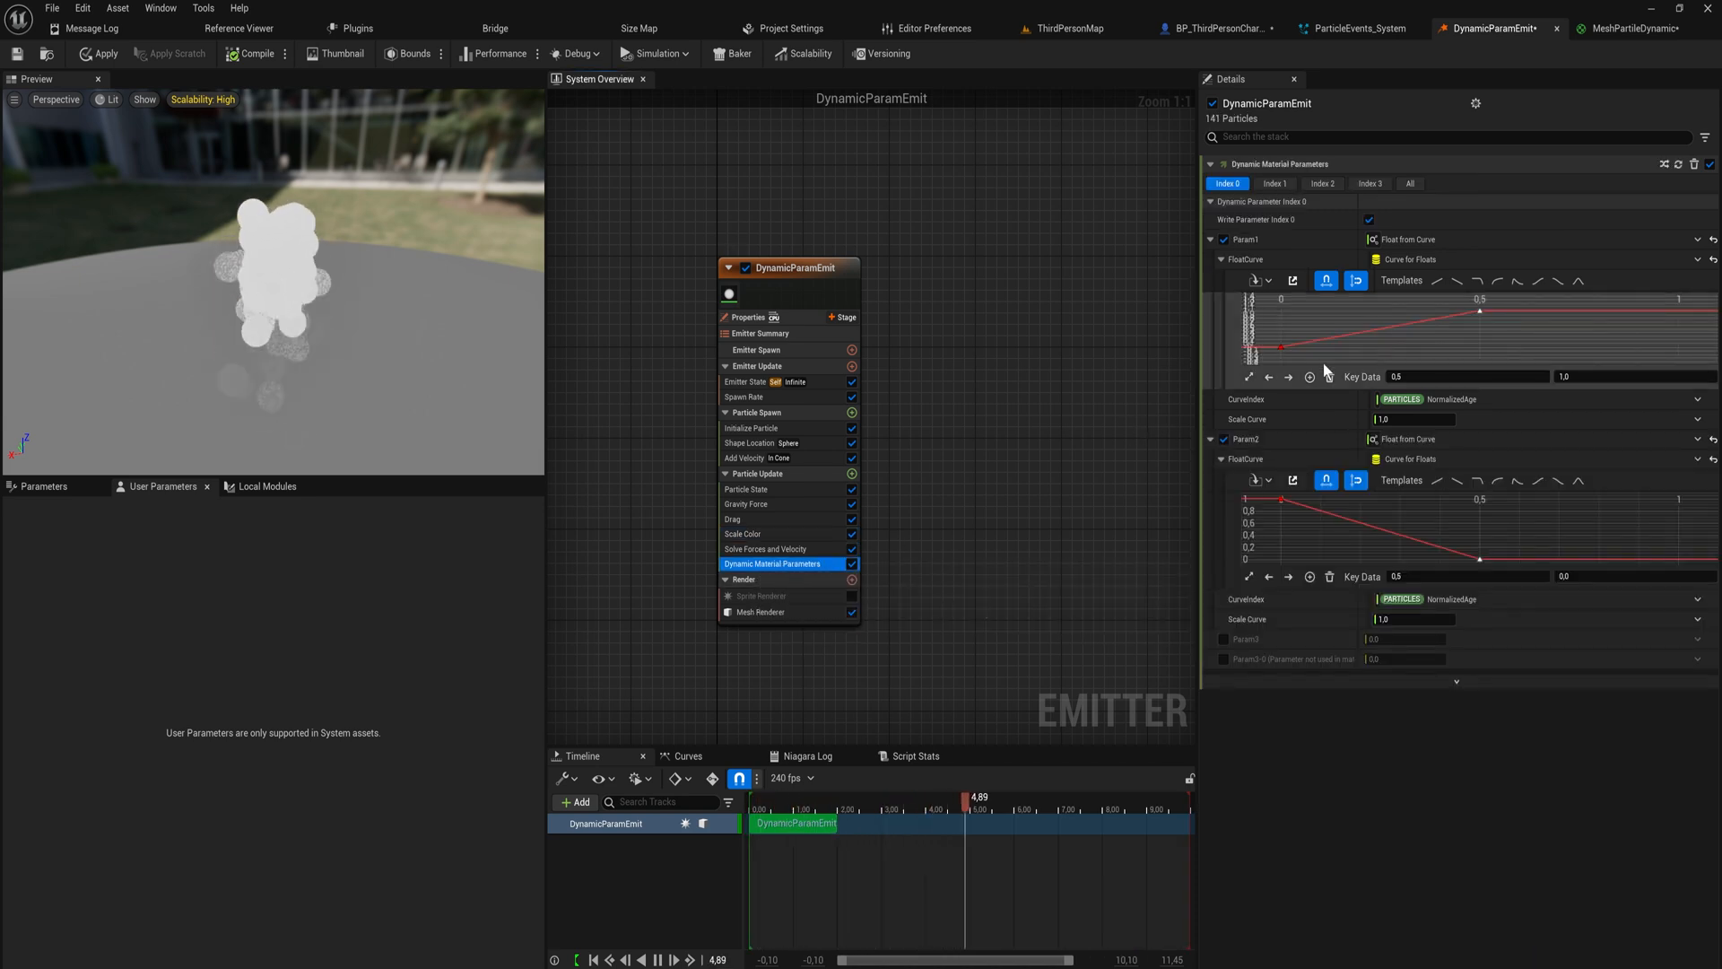
{"action": "left_click", "coordinate": [255, 52]}
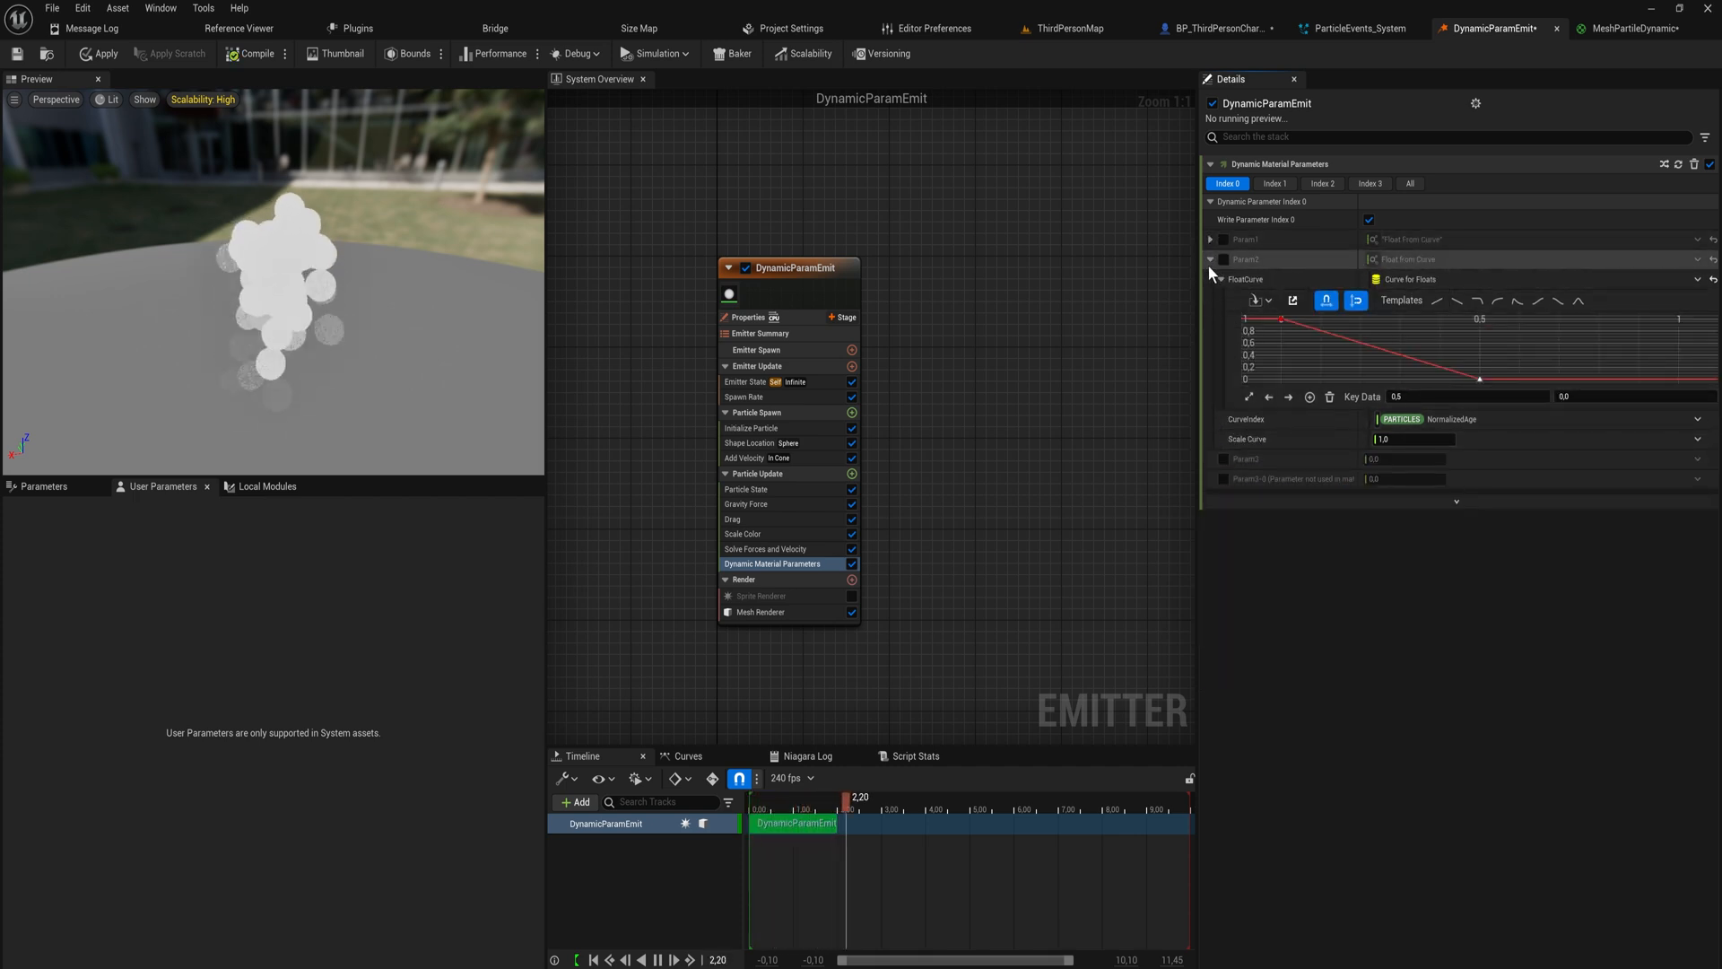
{"action": "left_click", "coordinate": [1209, 260]}
{"action": "type", "text": "100"}
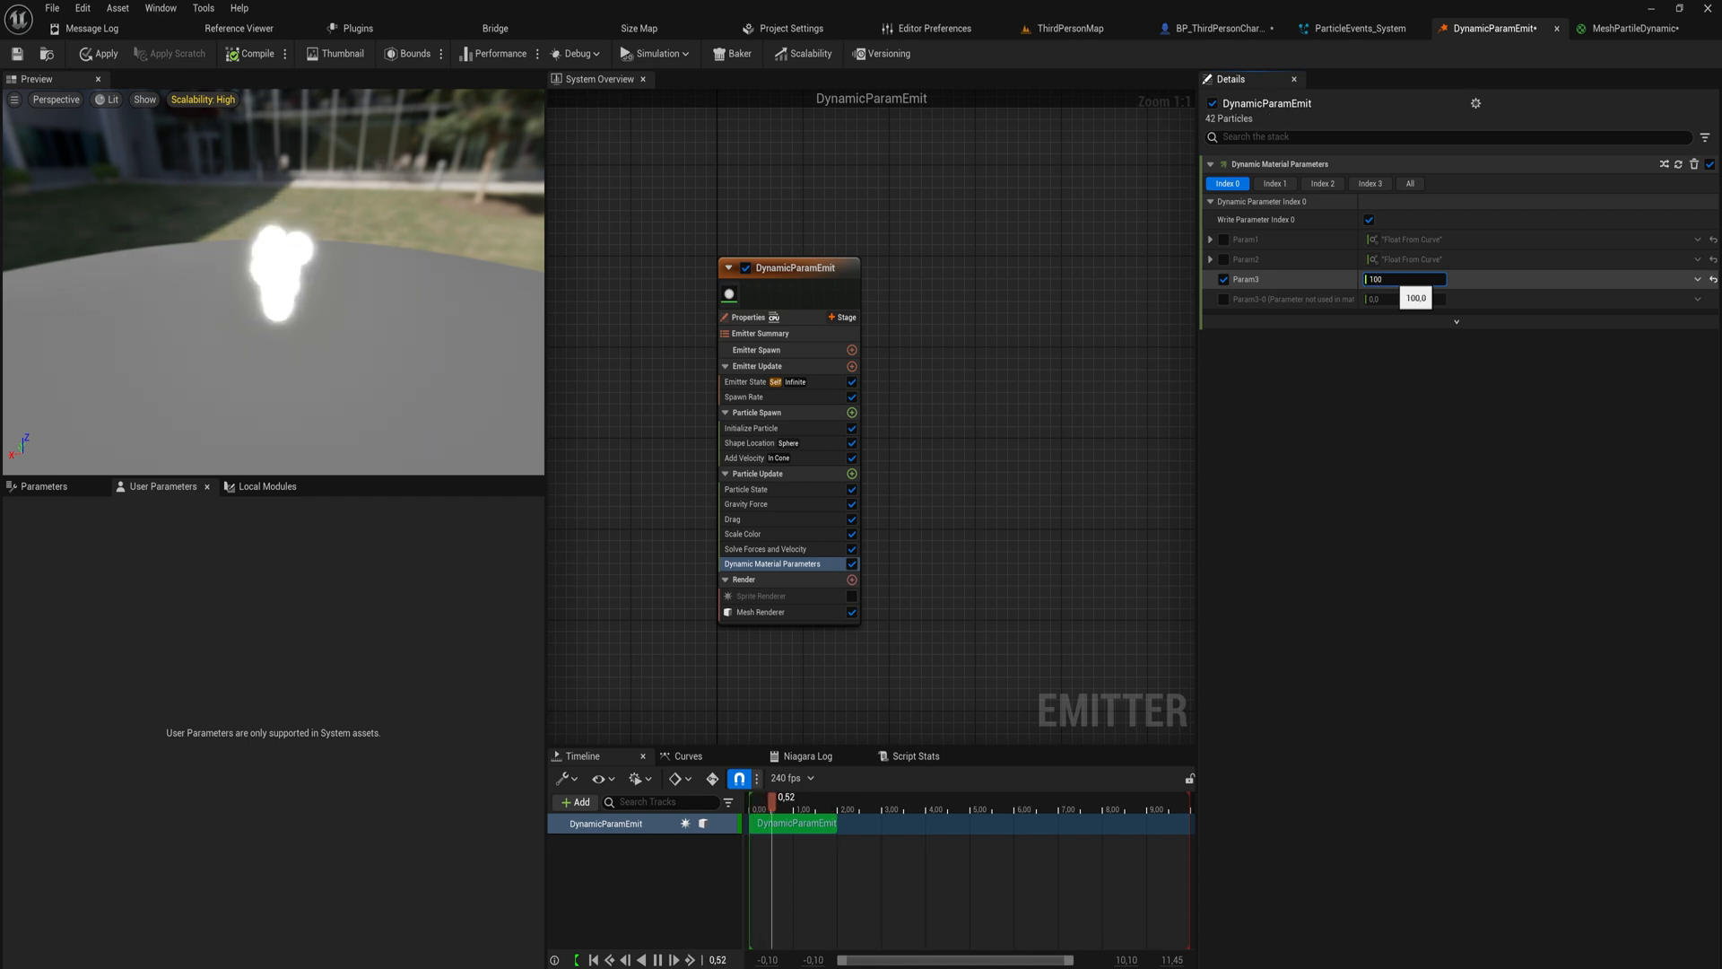
{"action": "left_click", "coordinate": [1698, 279]}
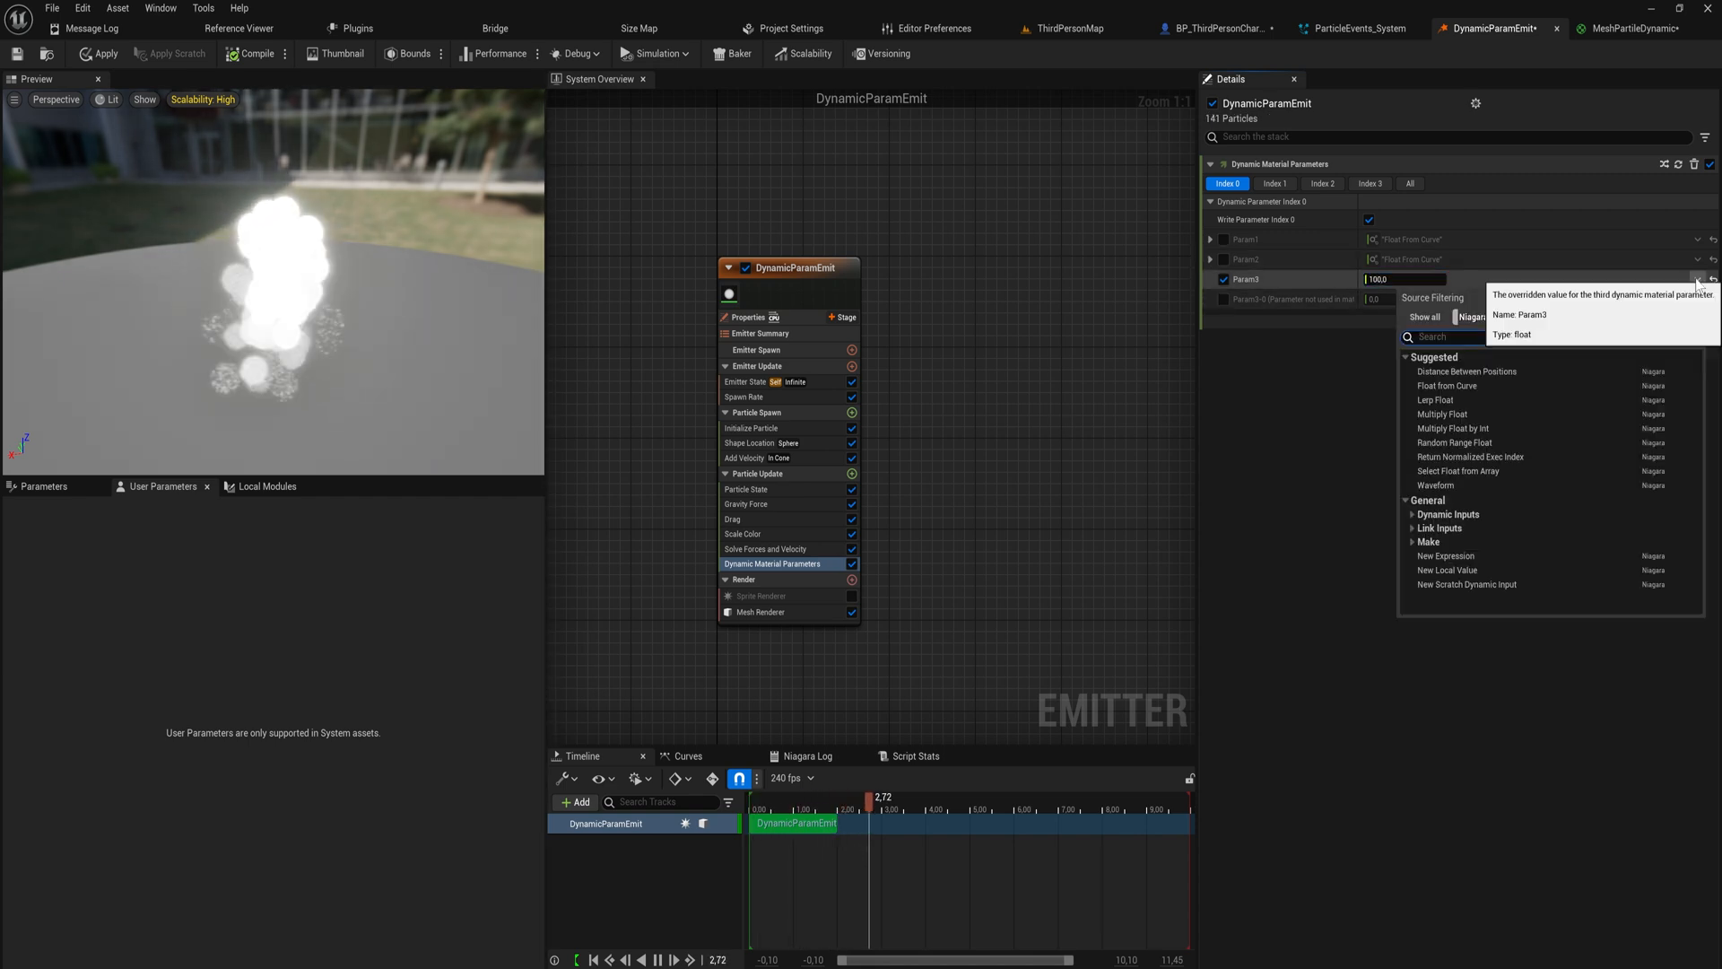
{"action": "type", "text": "curve"}
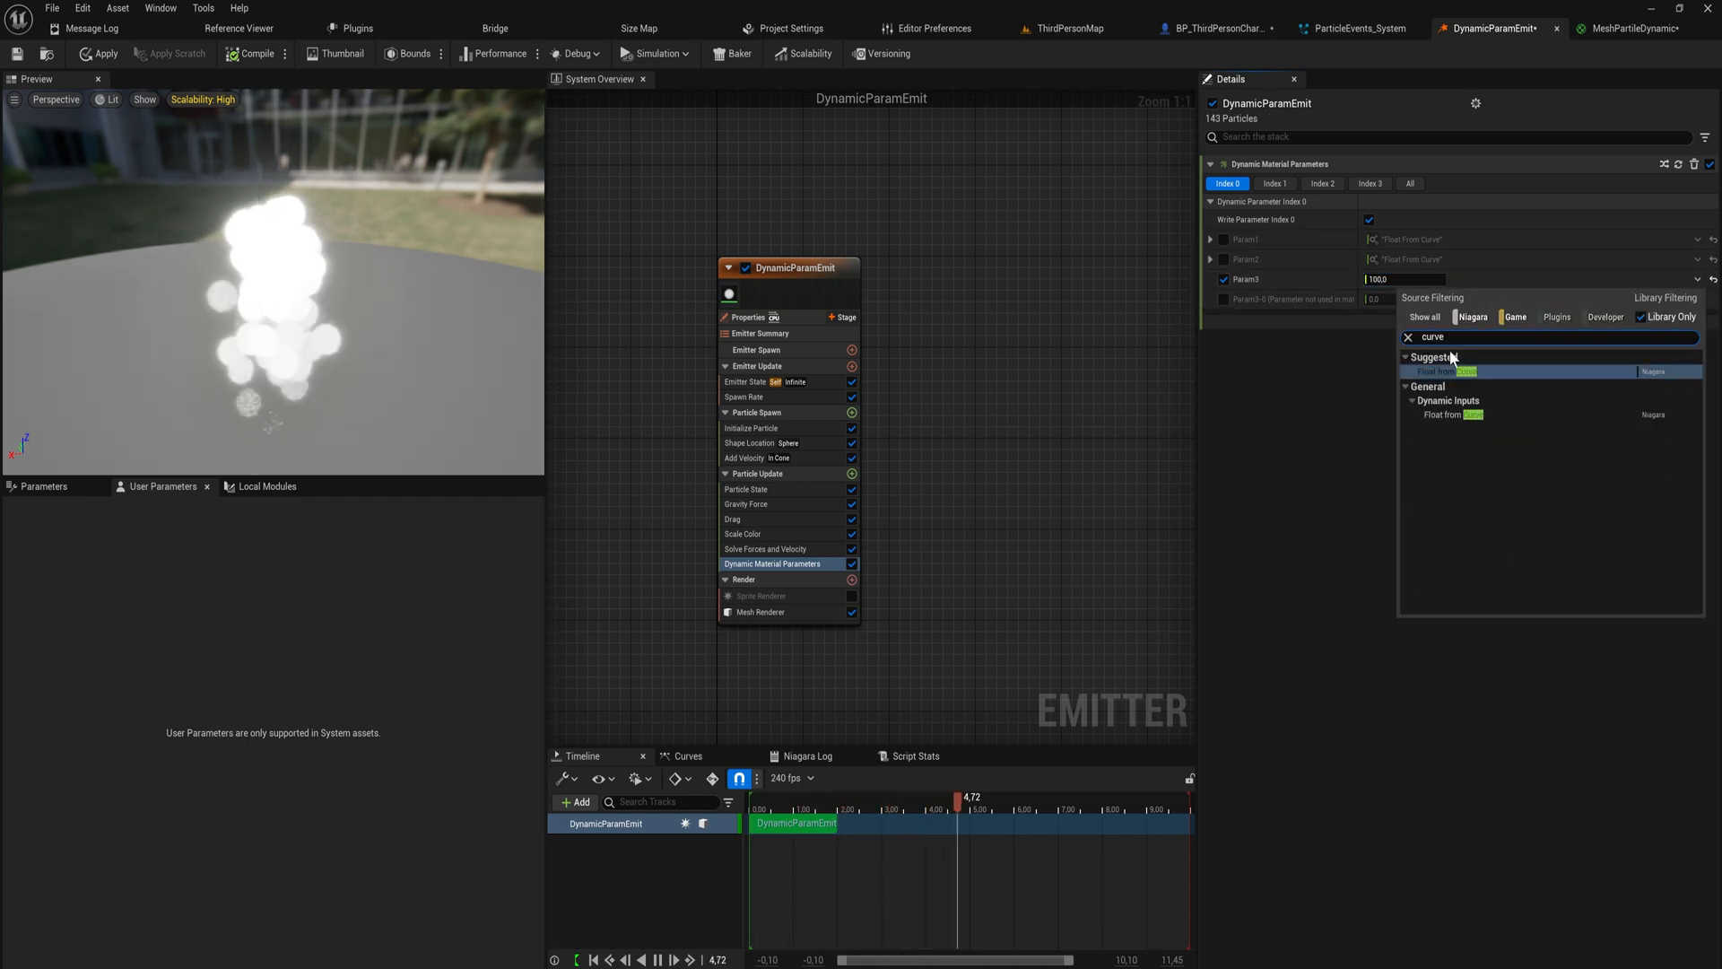
{"action": "left_click", "coordinate": [1449, 370]}
{"action": "type", "text": "50"}
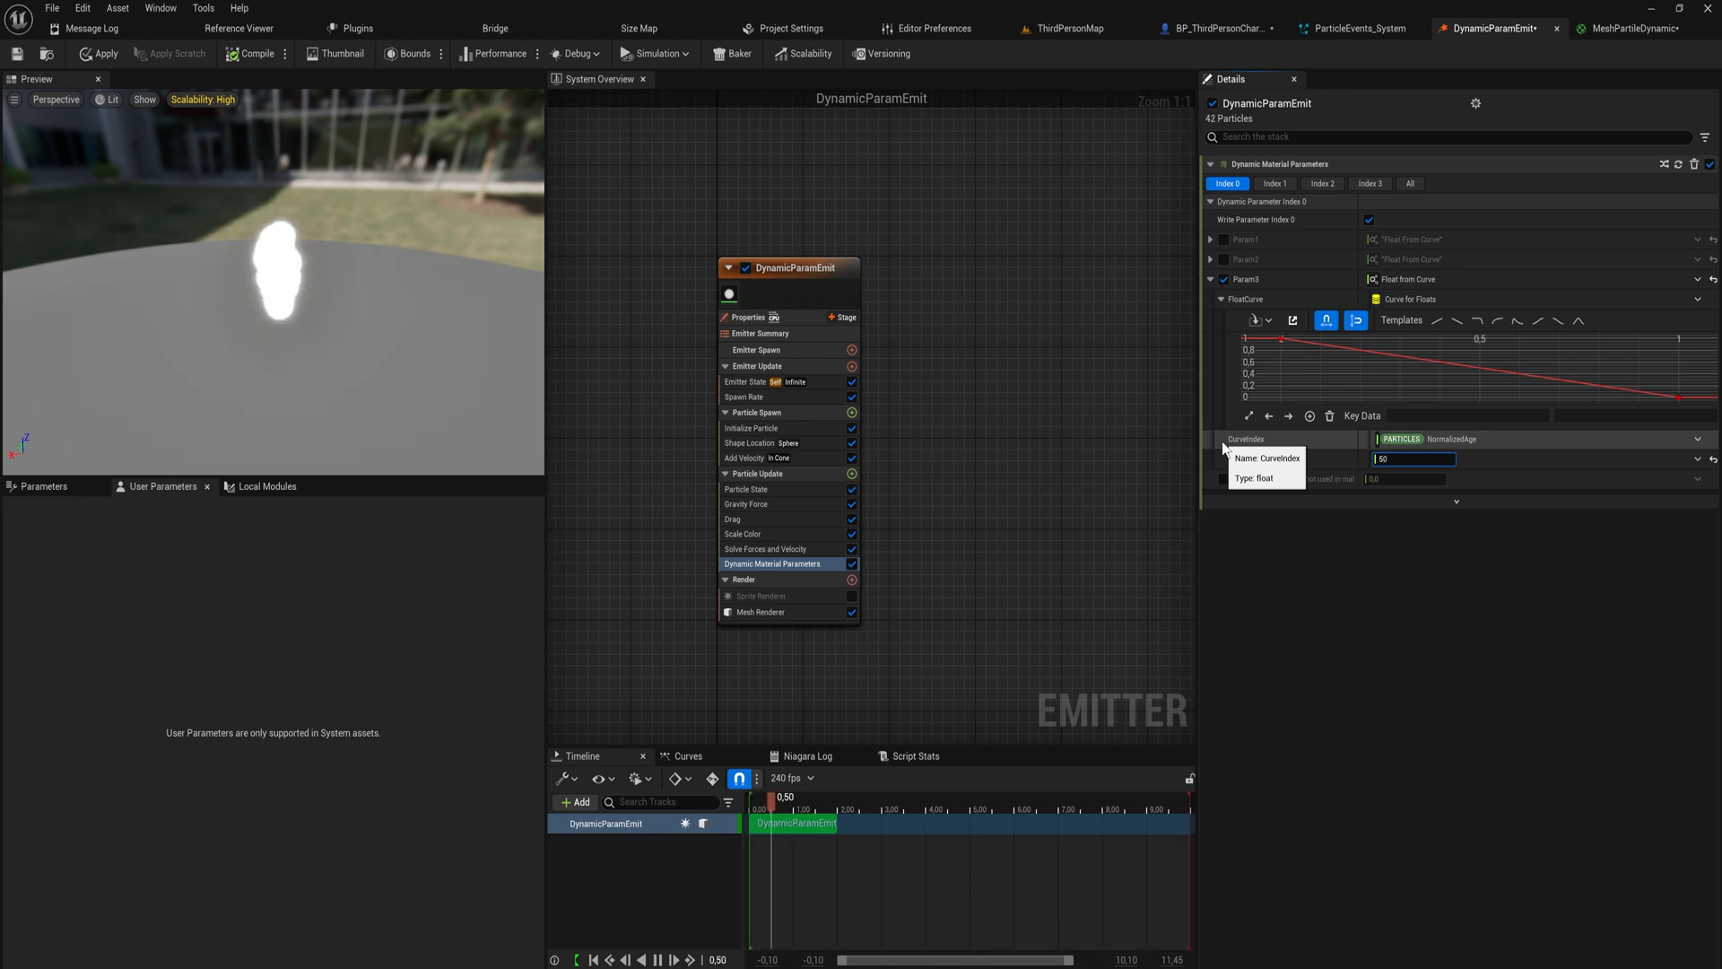
Step: Shape Param3's curve to fall 1→0 over particle age with Scale Curve 50
{"action": "left_click", "coordinate": [734, 520]}
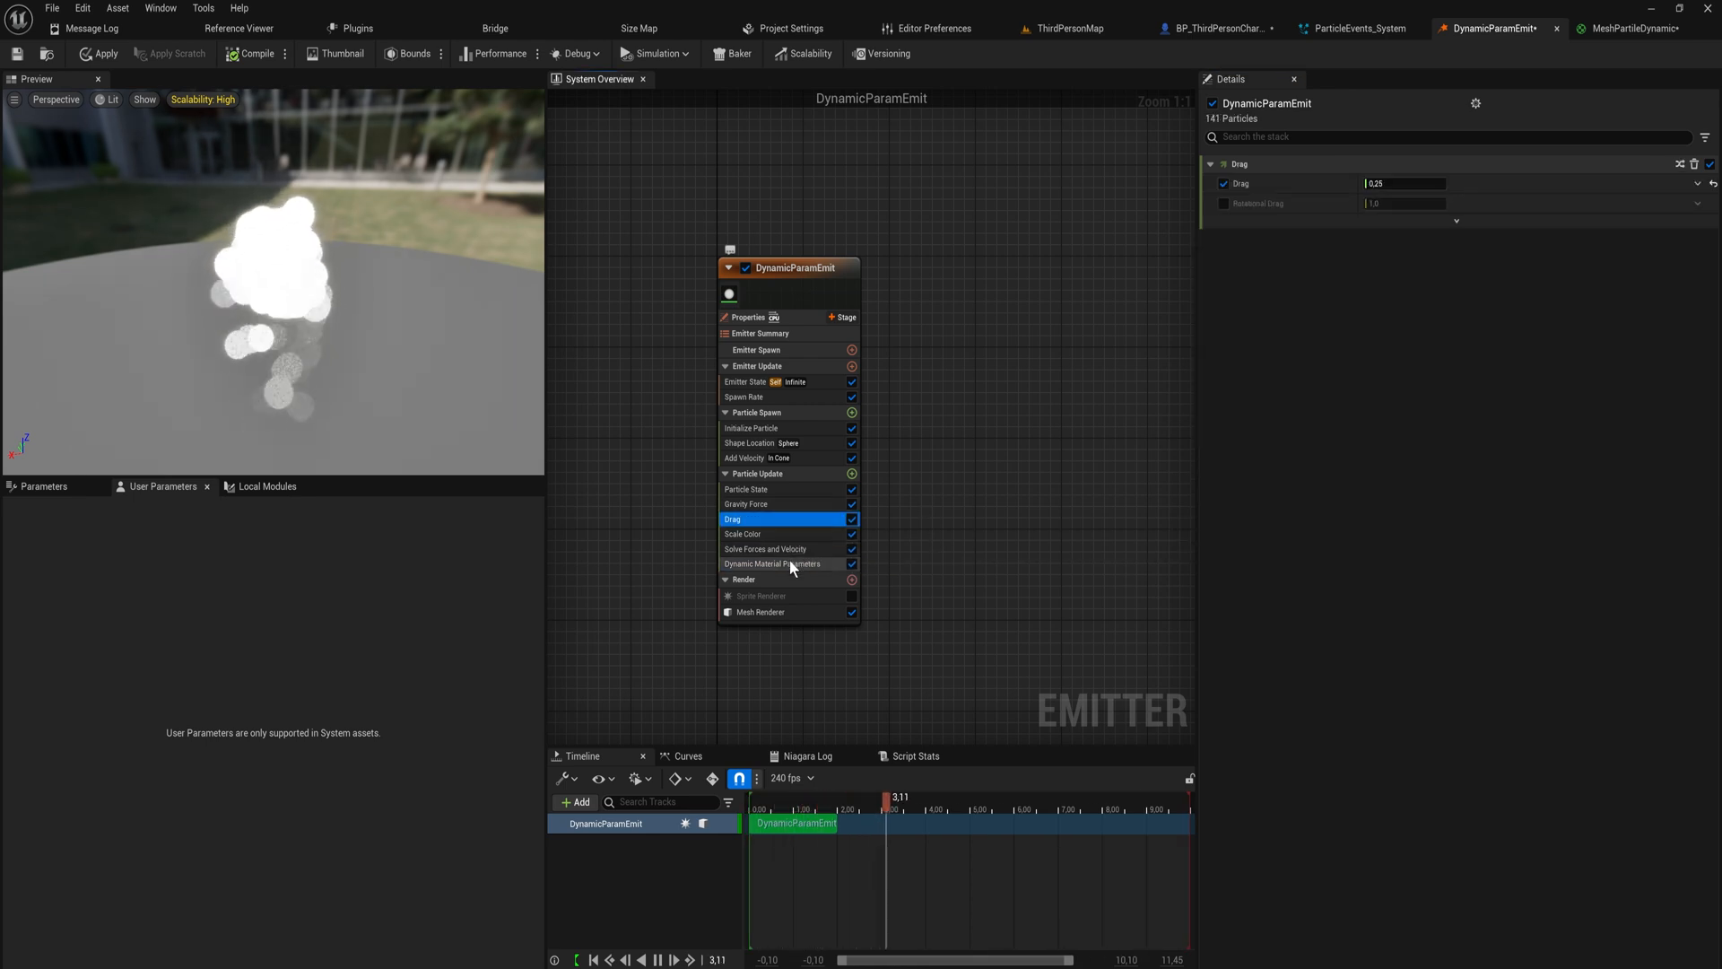
{"action": "left_click", "coordinate": [772, 563]}
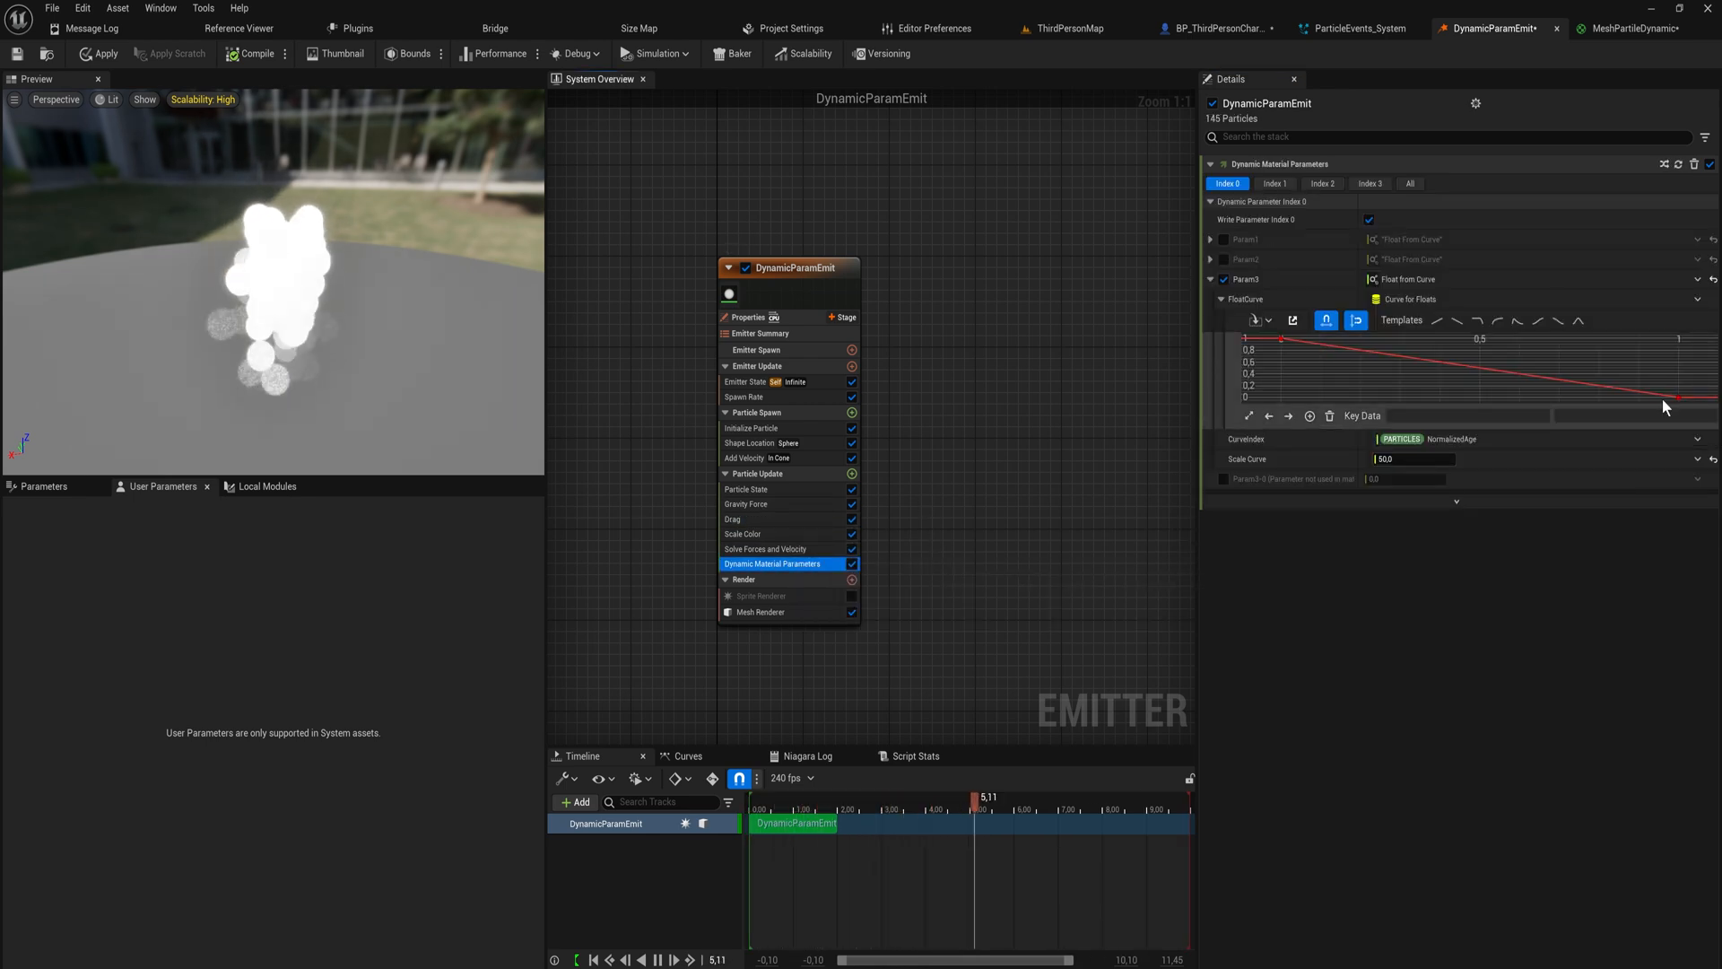